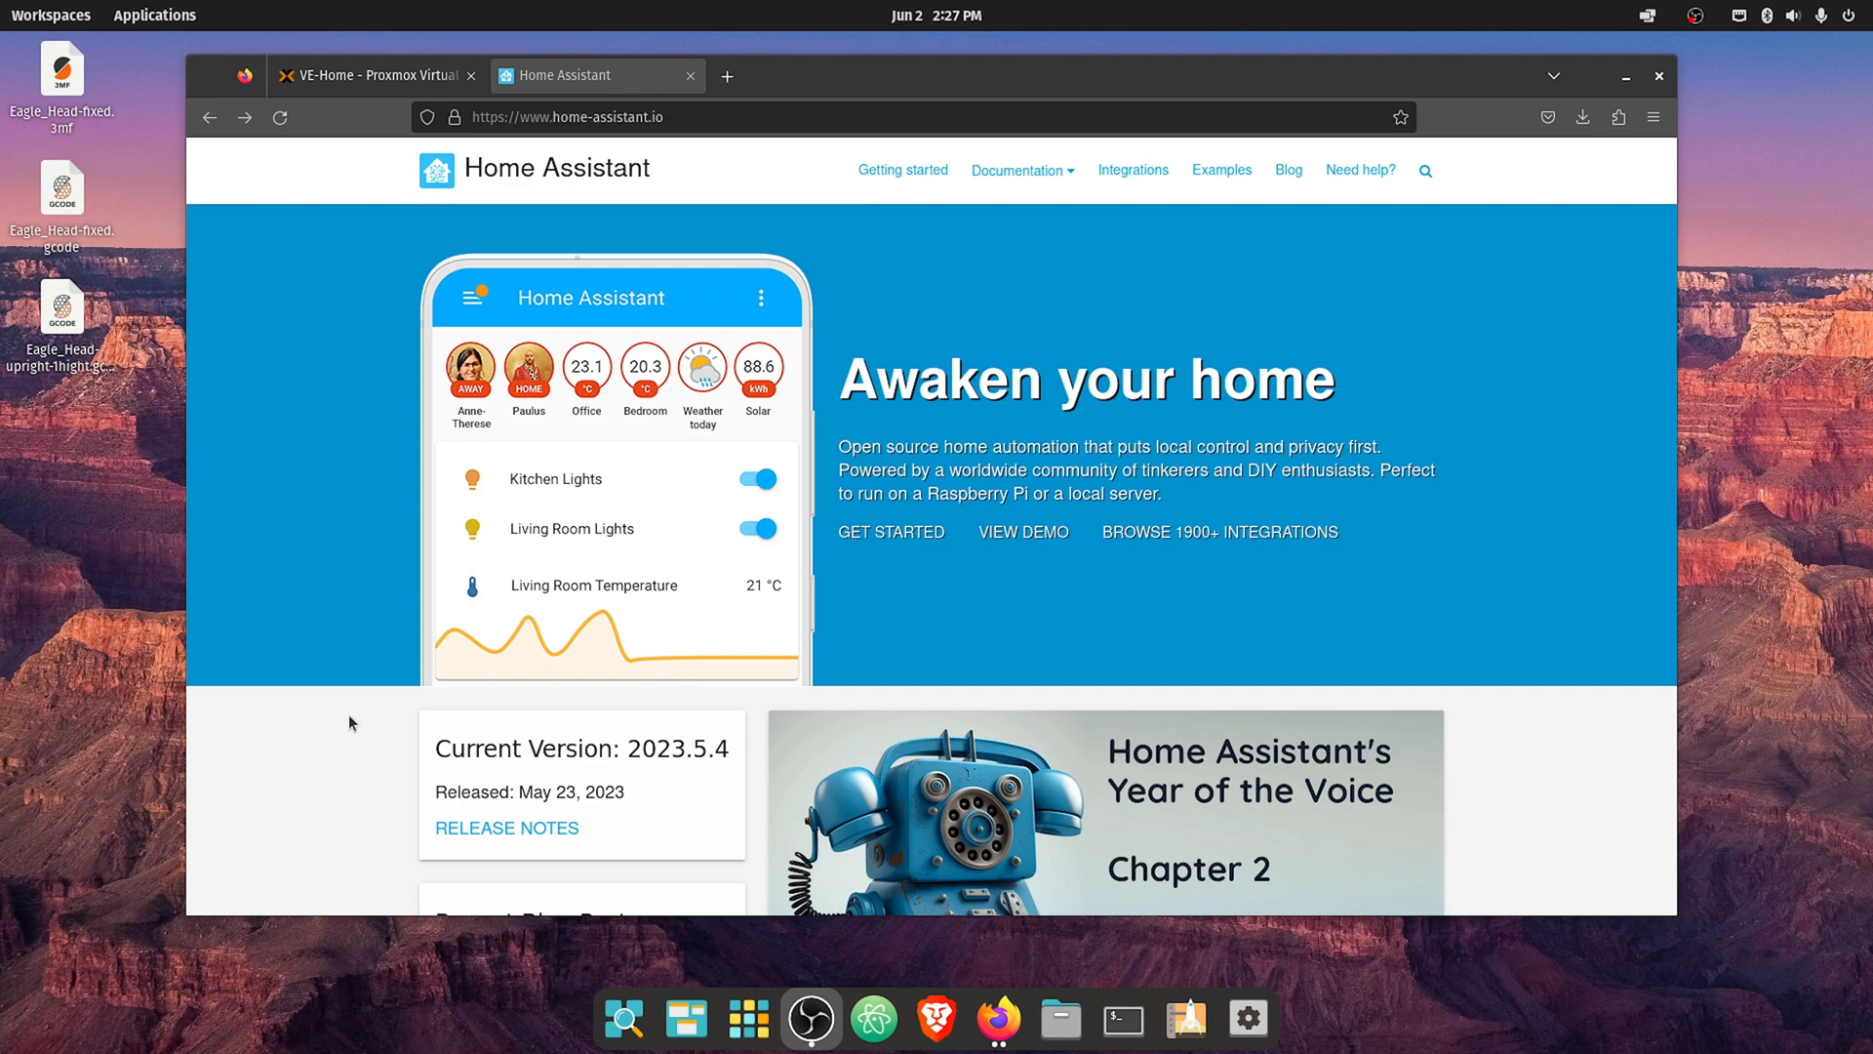
mouse_move(383, 621)
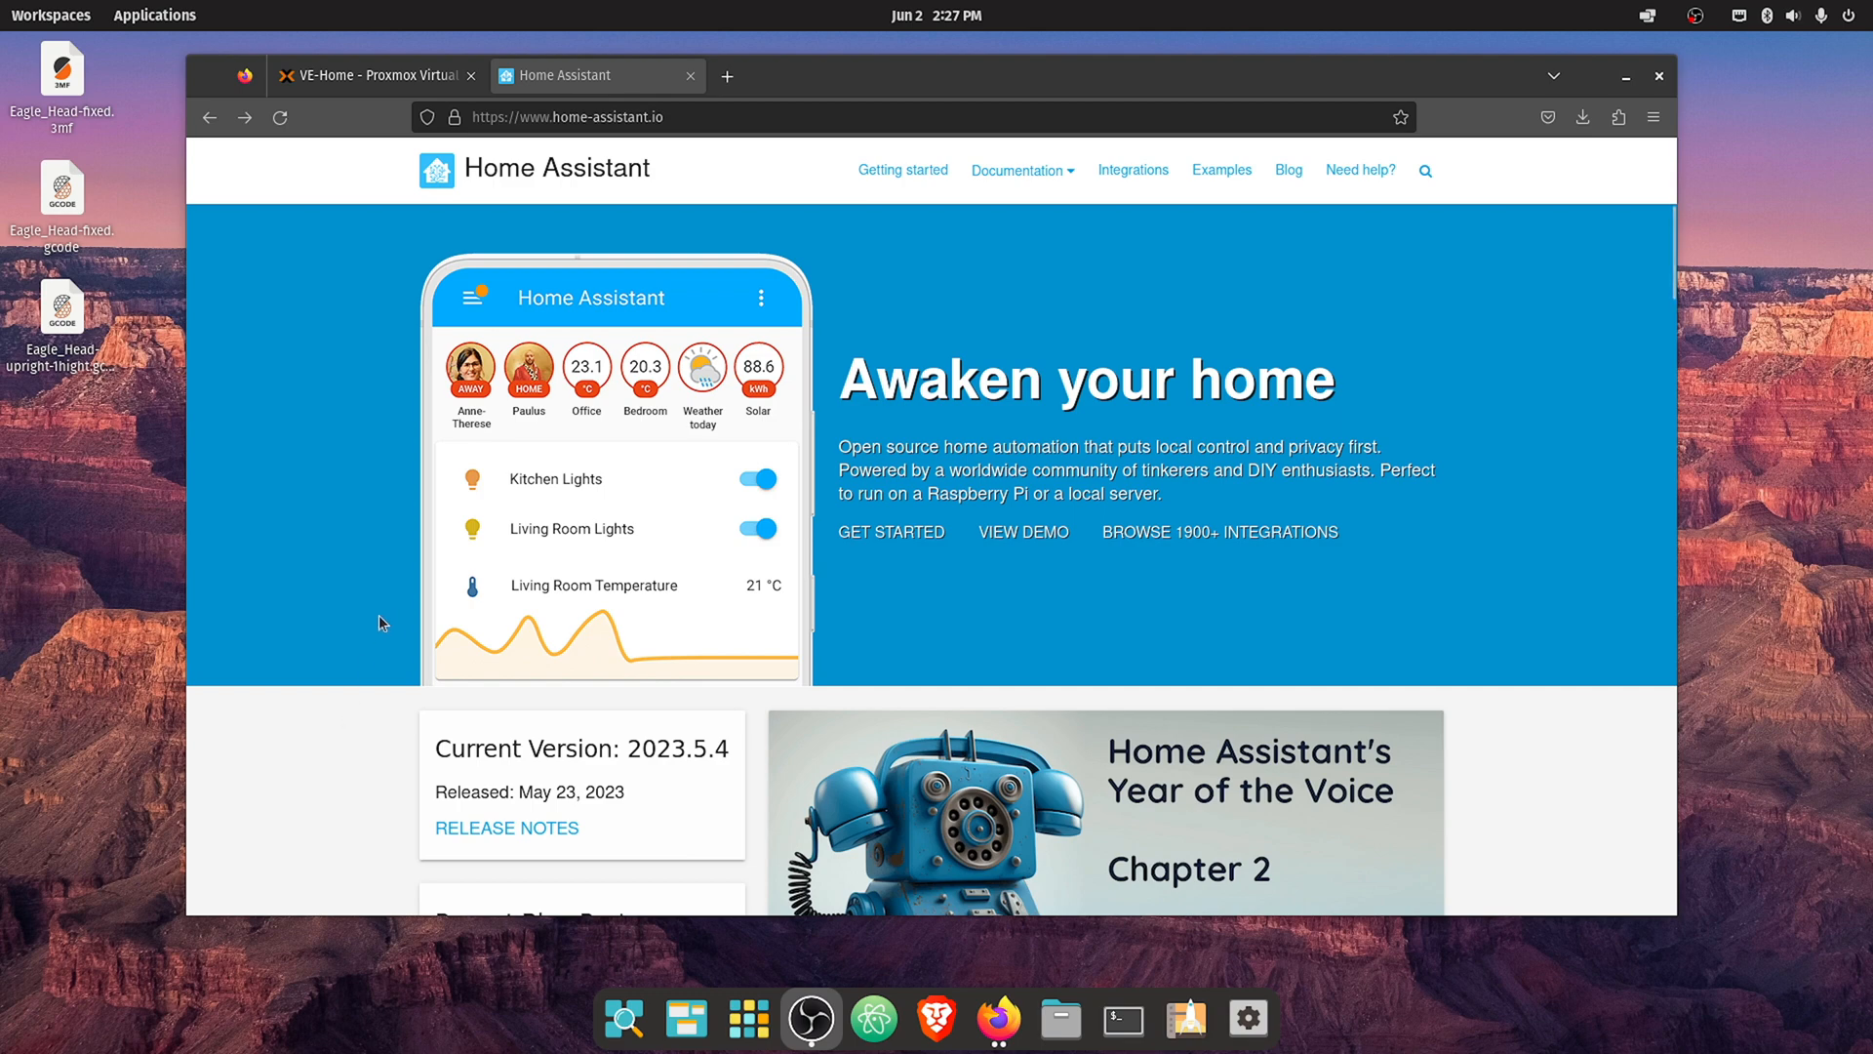
mouse_move(367, 539)
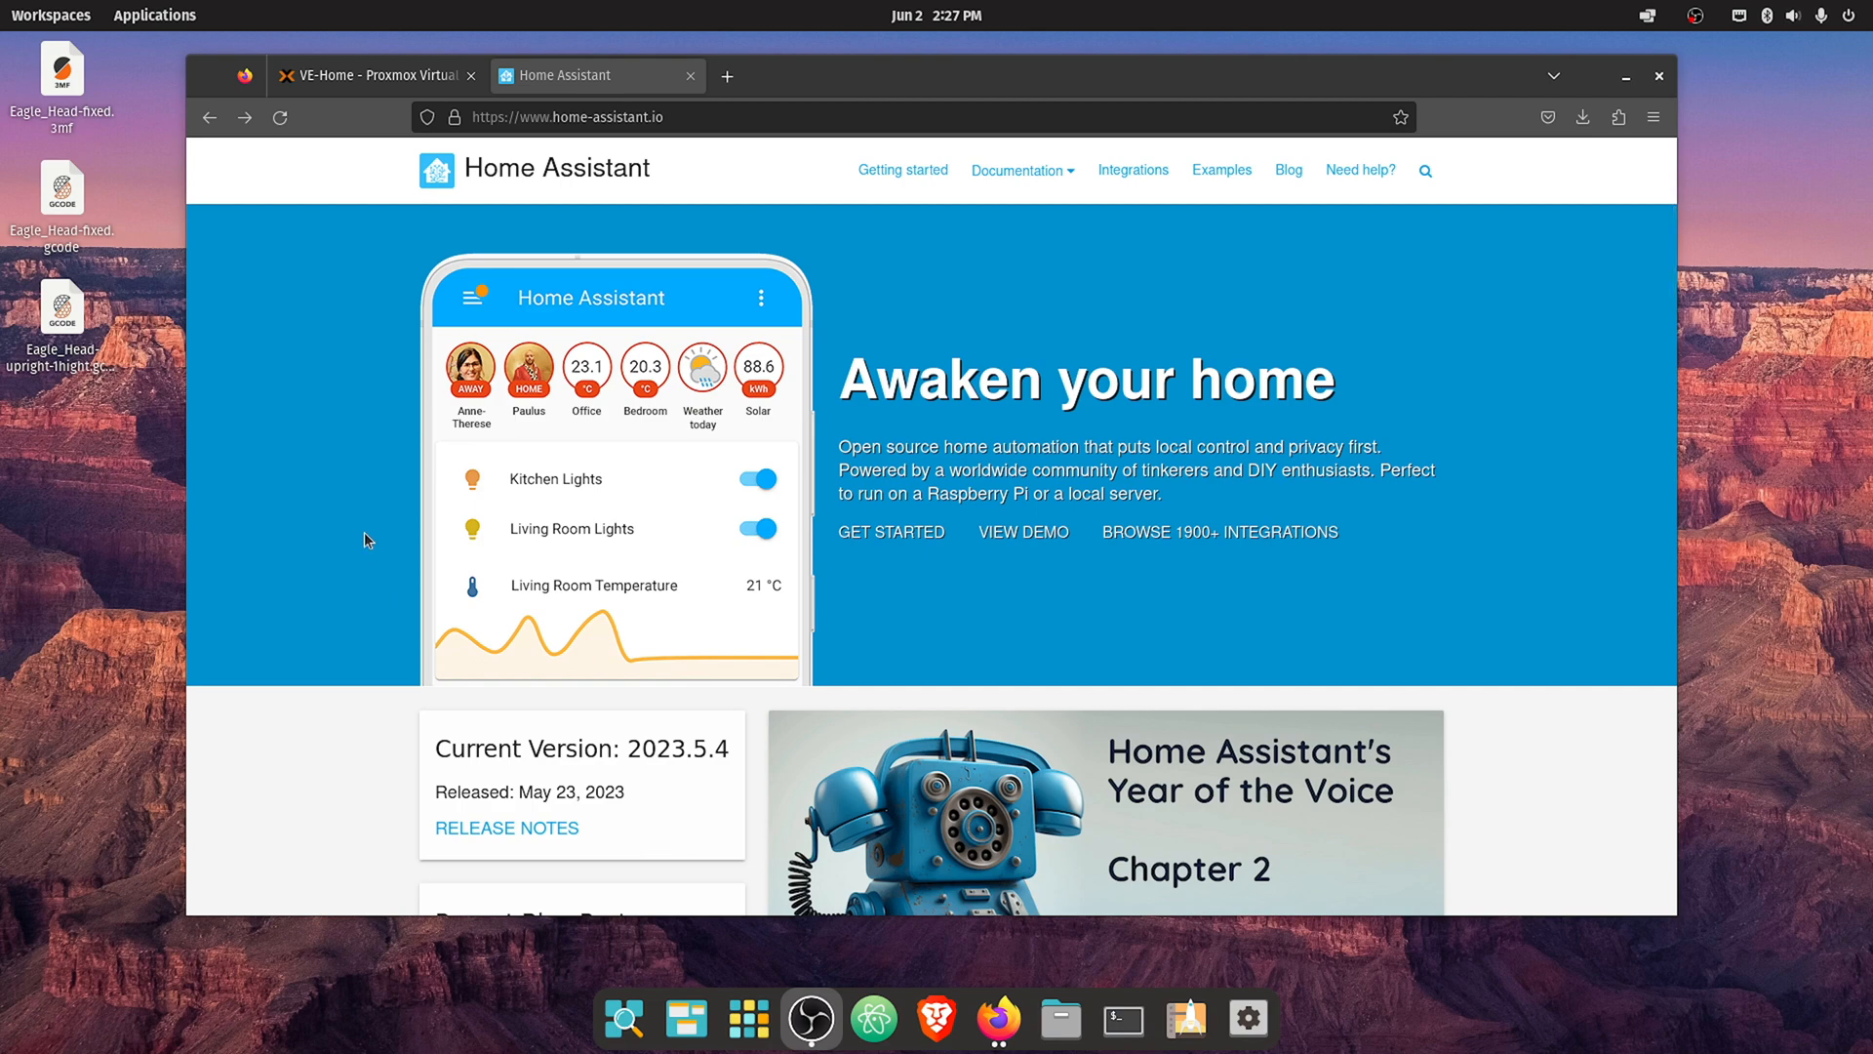
mouse_move(363, 542)
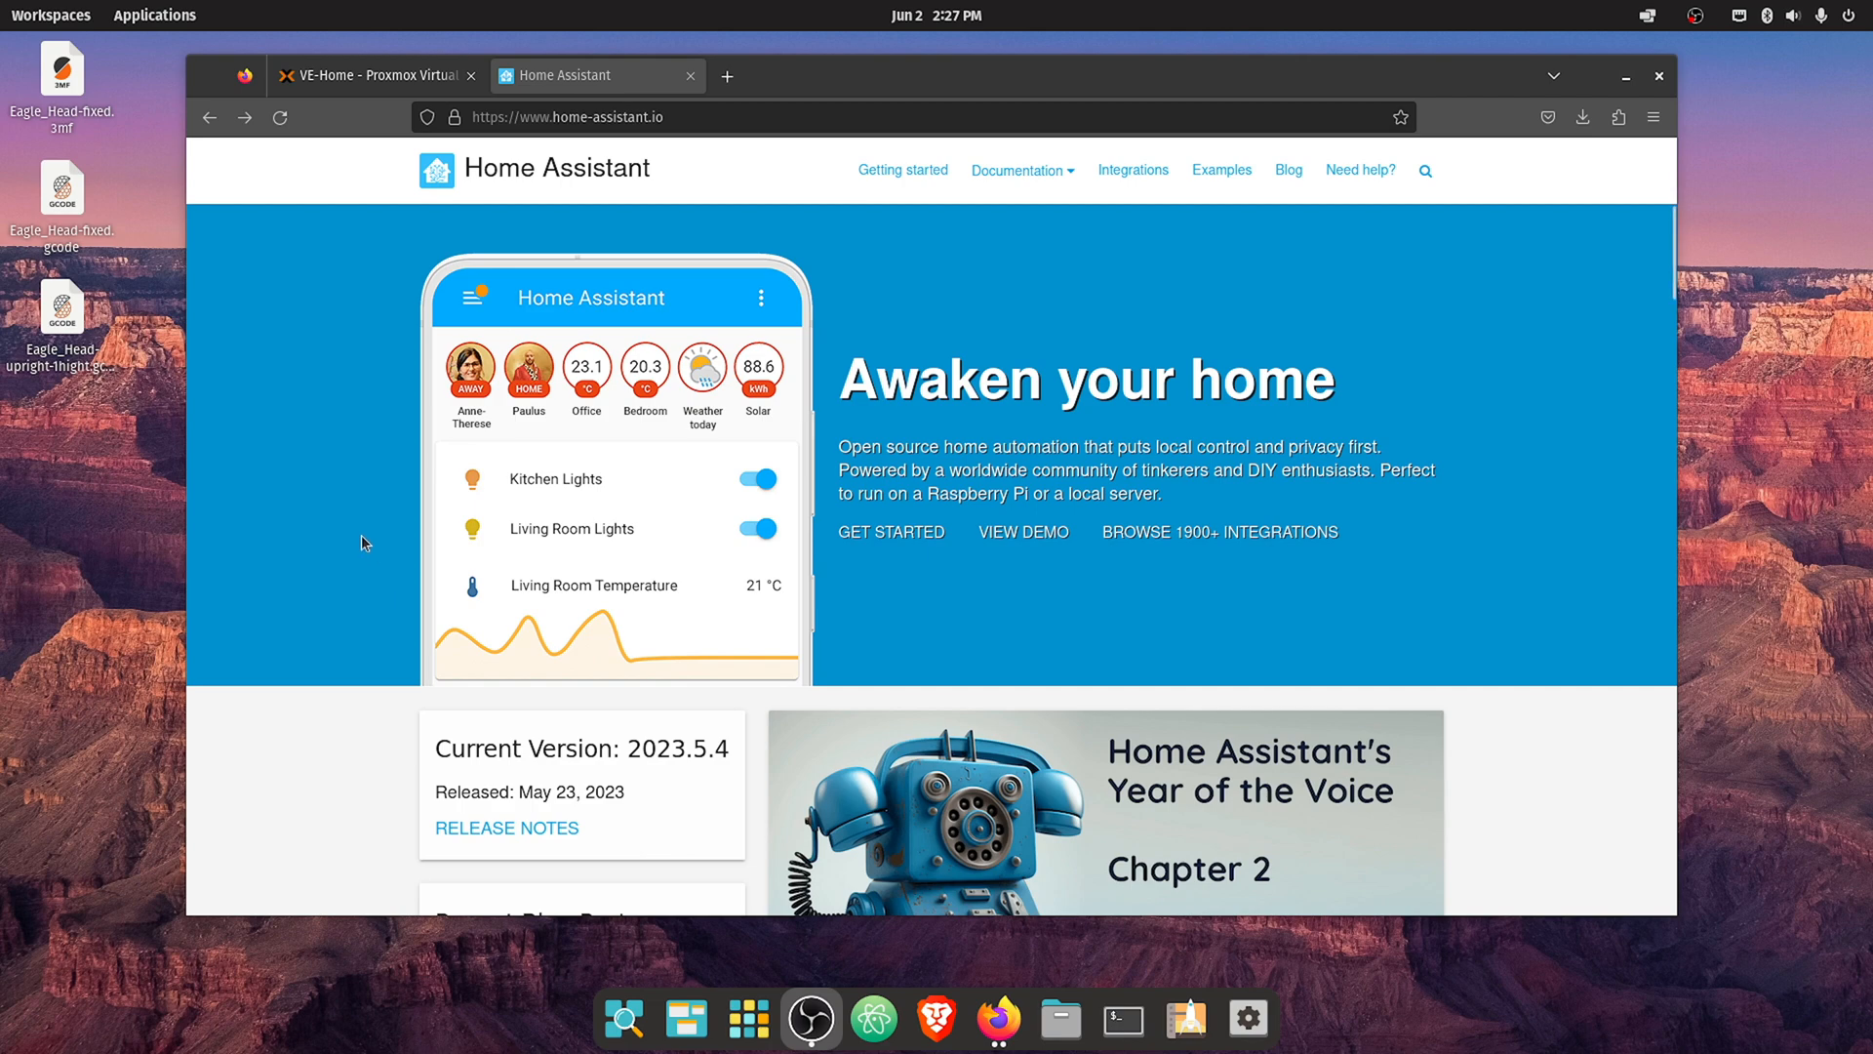
mouse_move(421, 548)
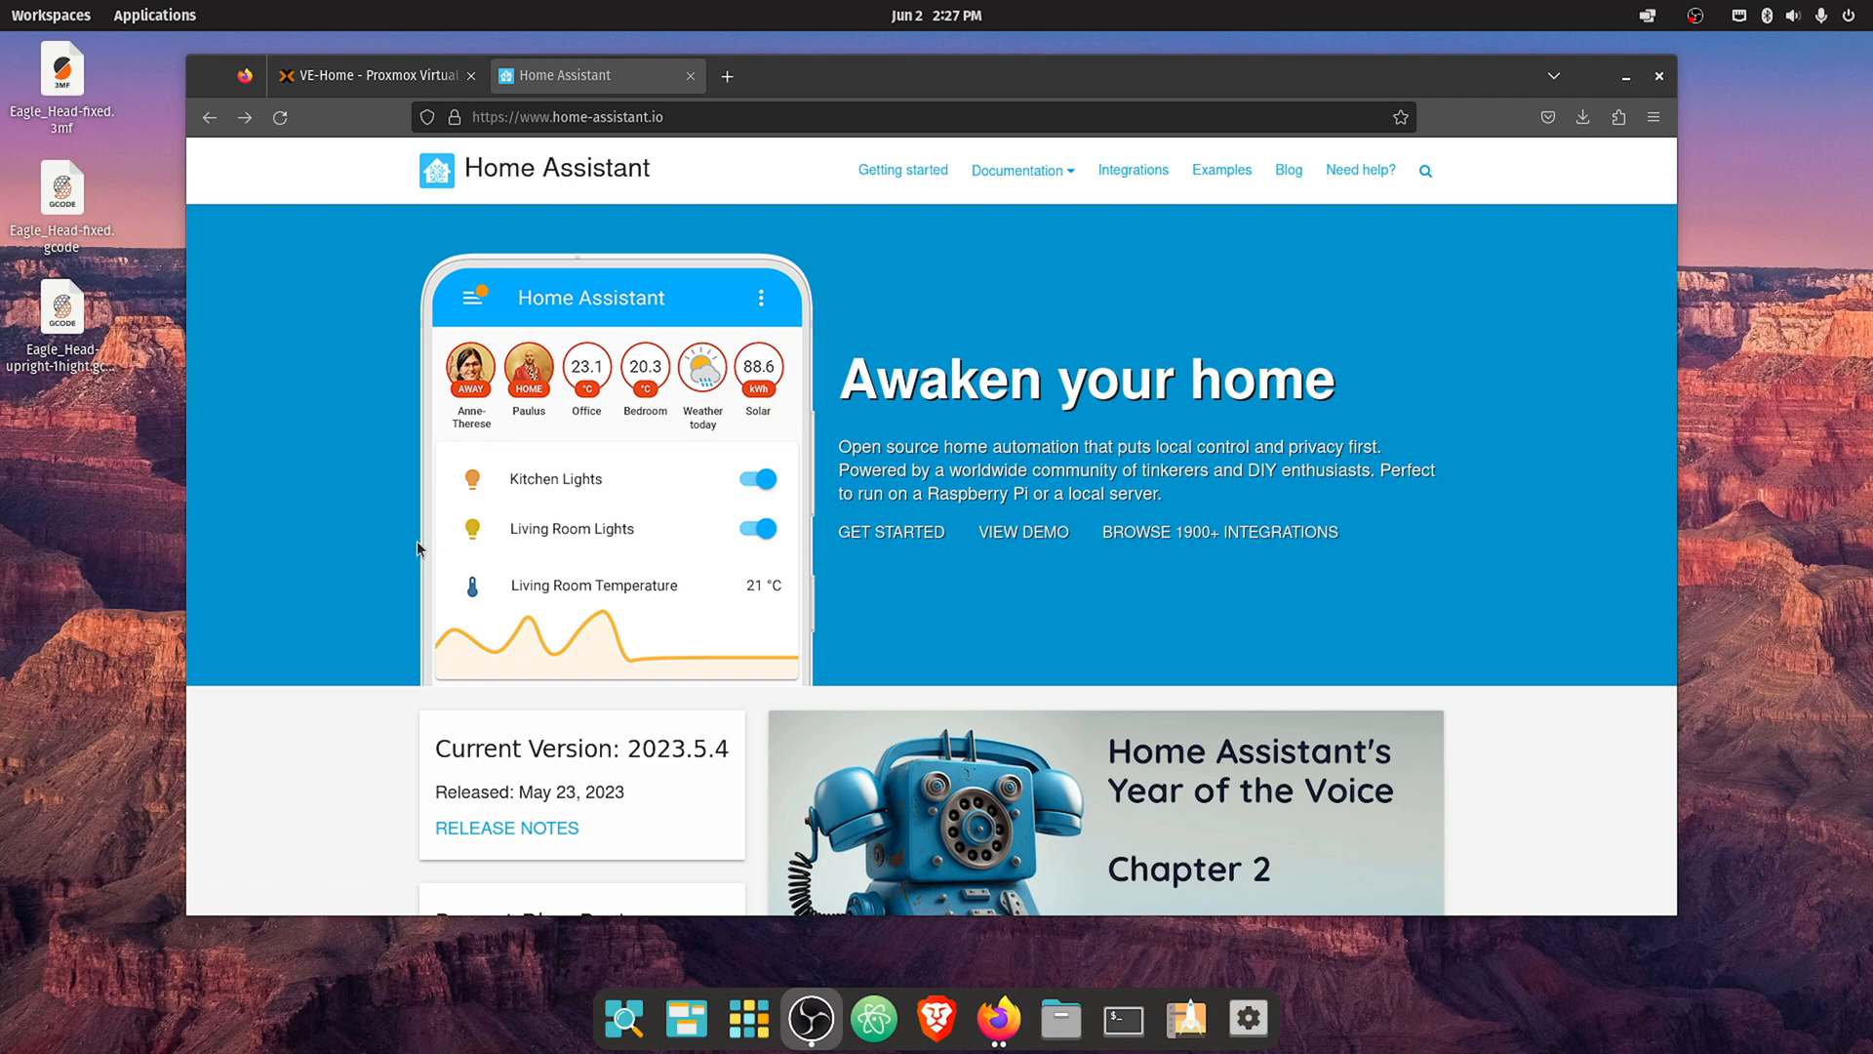
mouse_move(1015, 644)
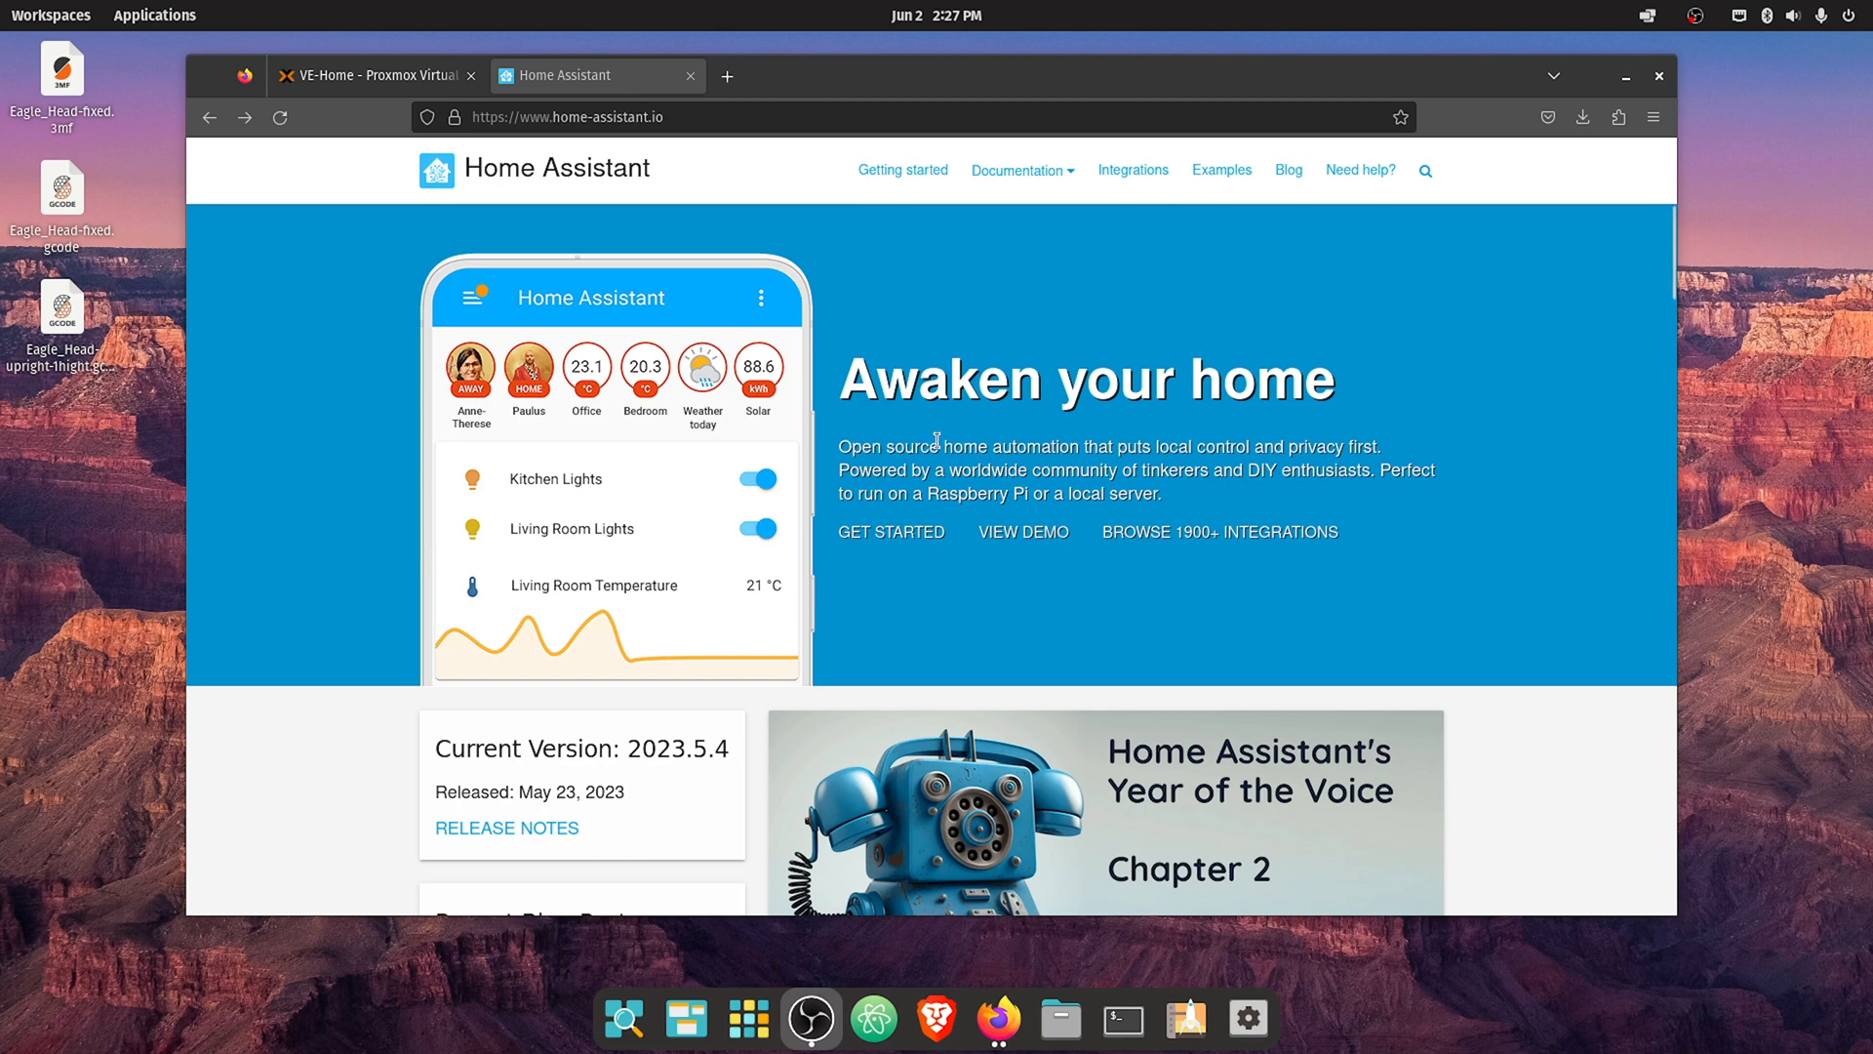
- Reach Home Assistant's Alternative installation guide and bring up the KVM/Proxmox (.qcow2) link options
click(1016, 170)
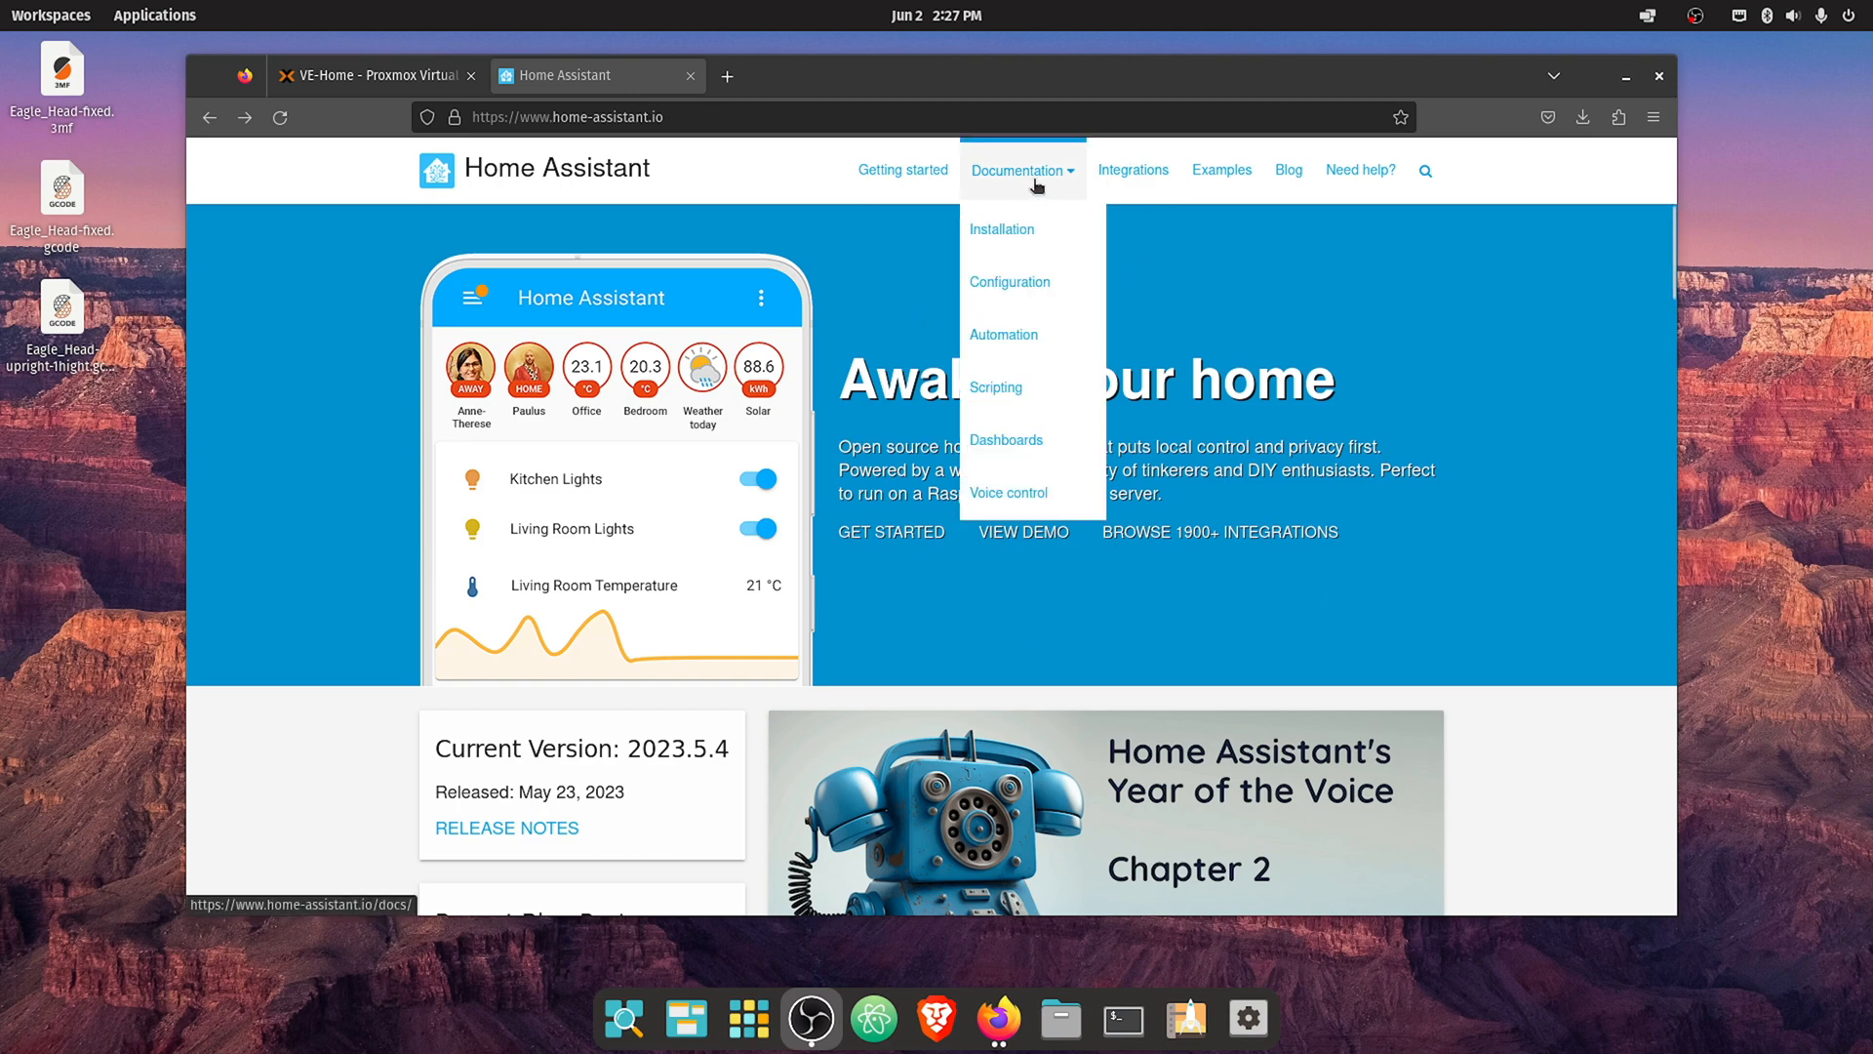
click(1001, 230)
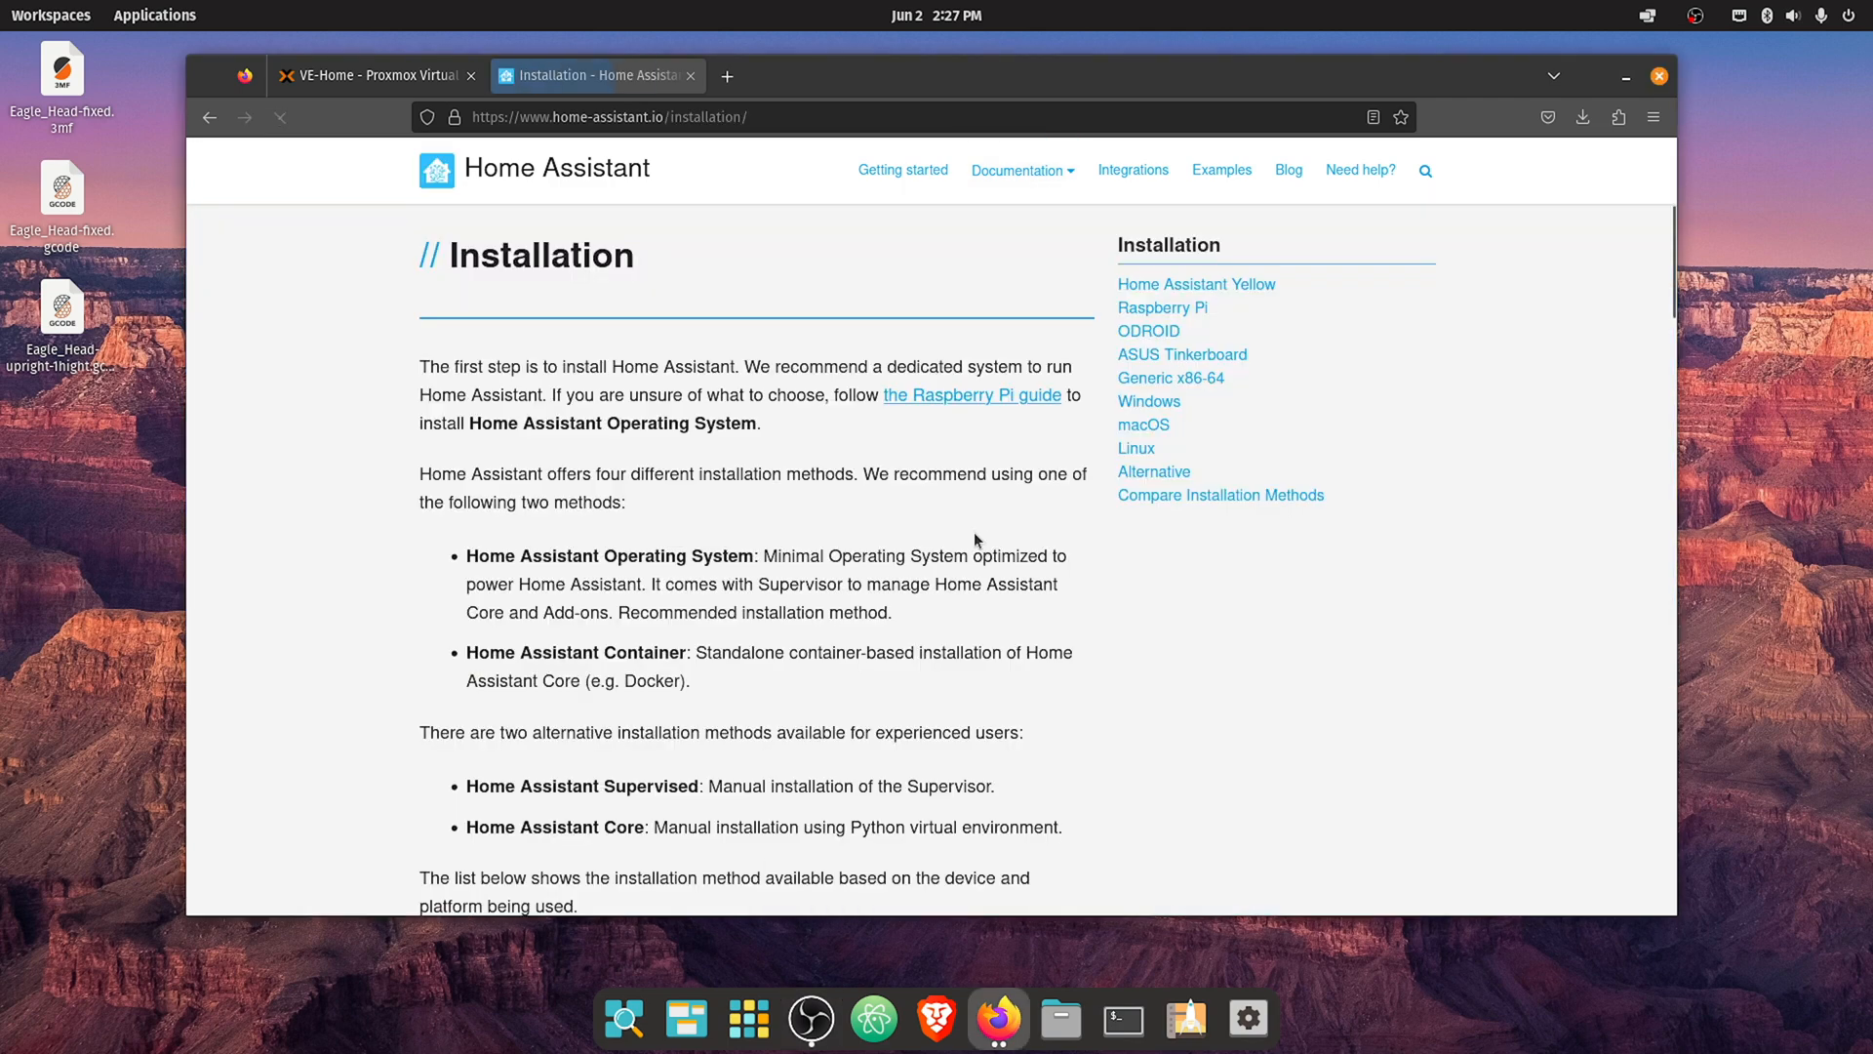
scroll(down, 3)
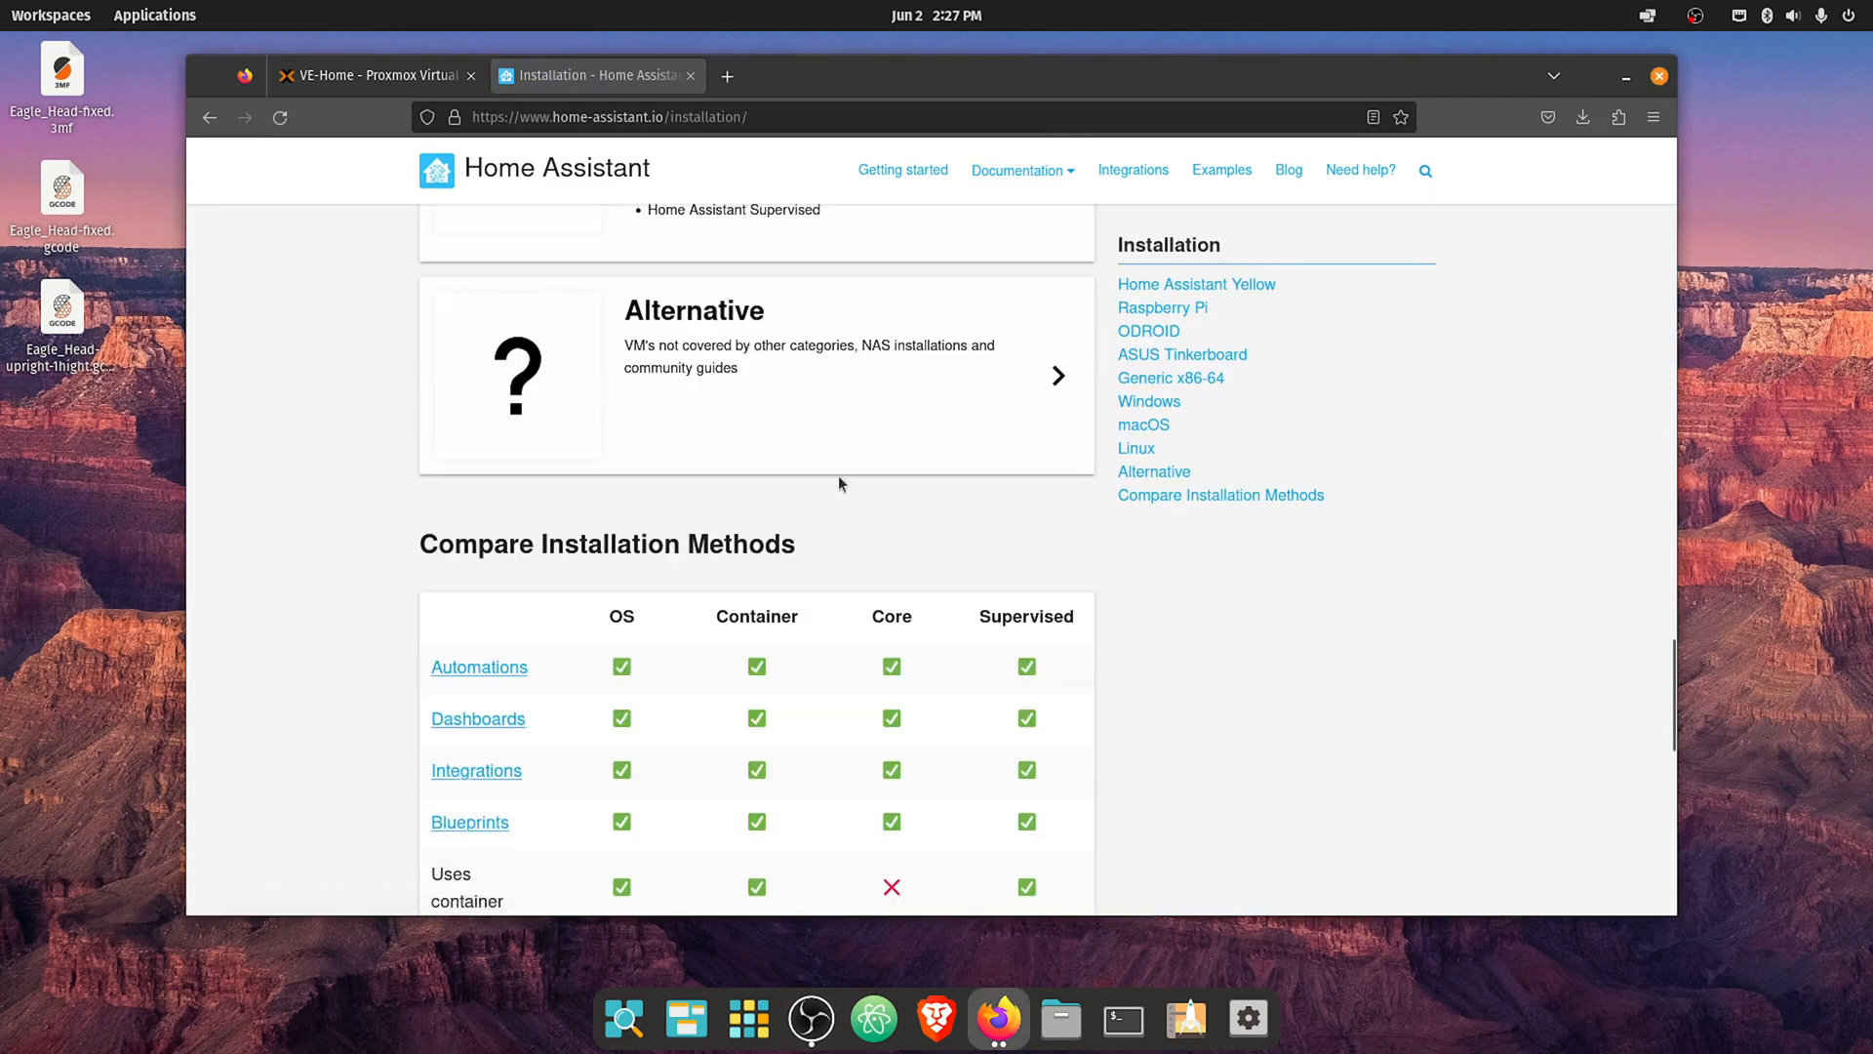
click(1057, 374)
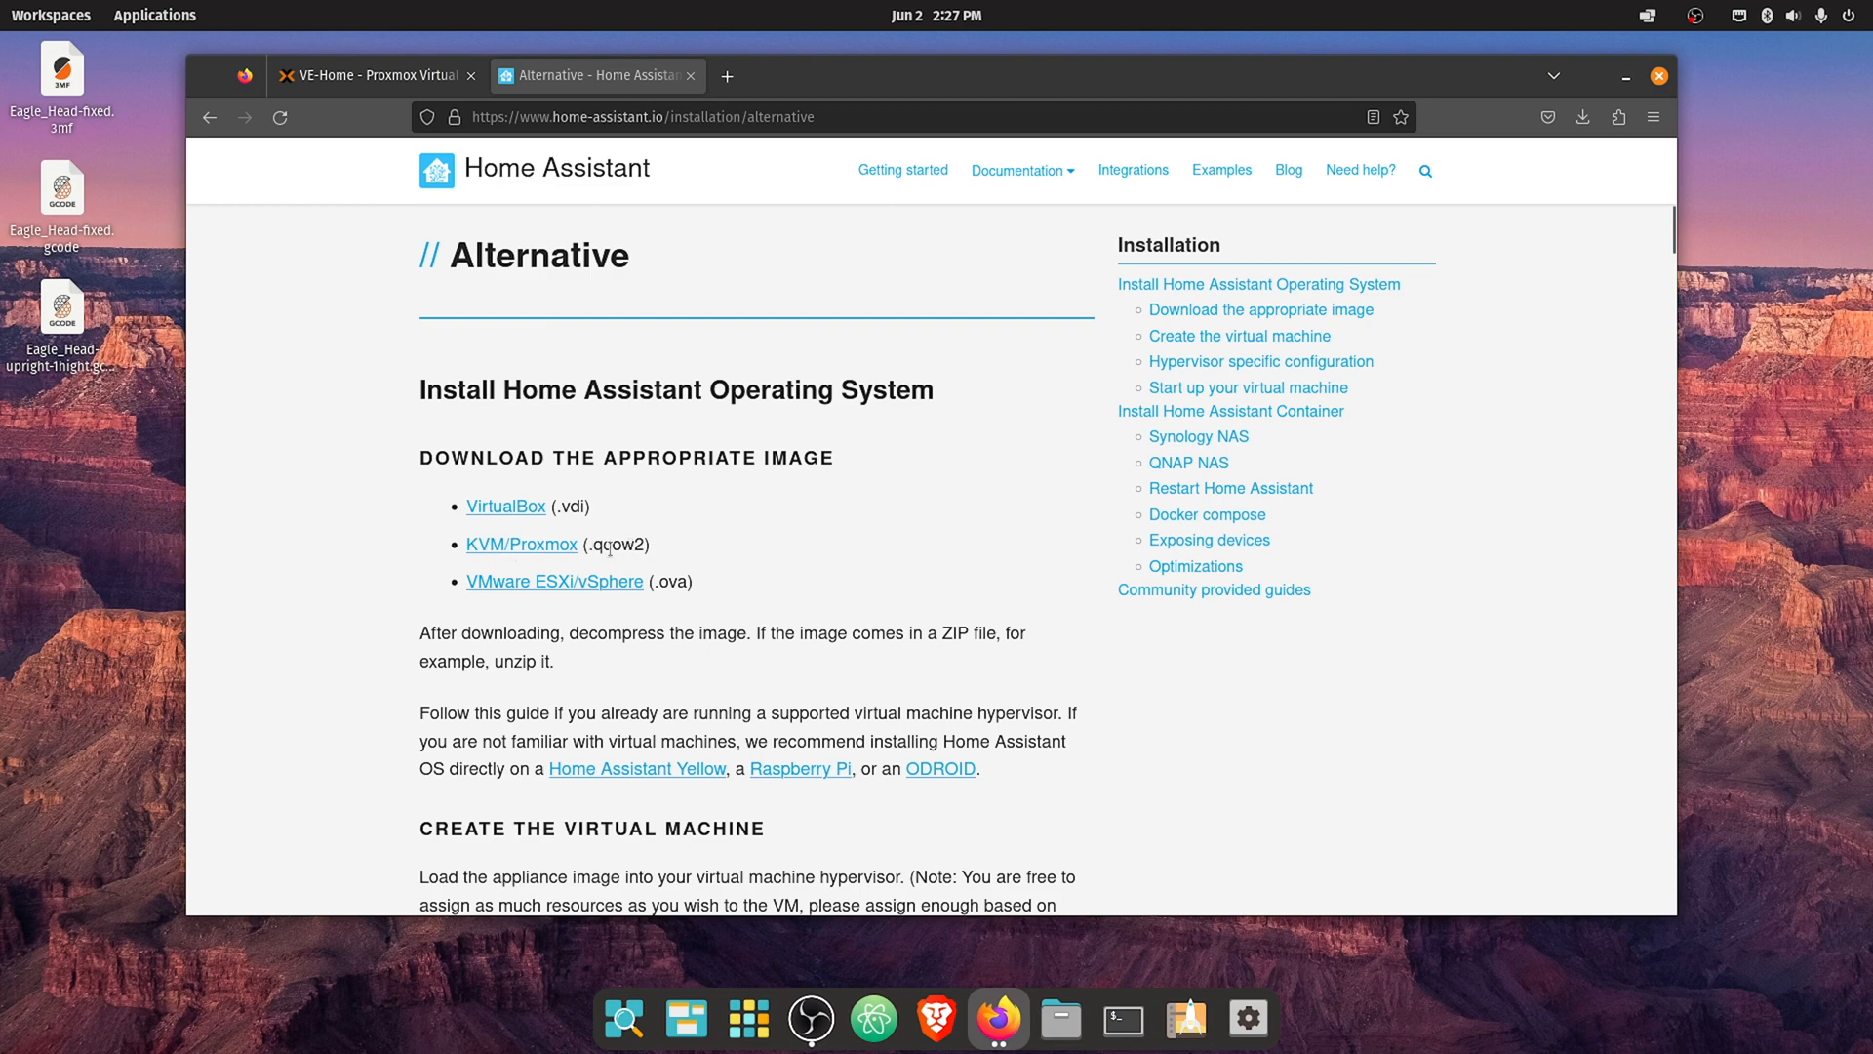
right_click(521, 543)
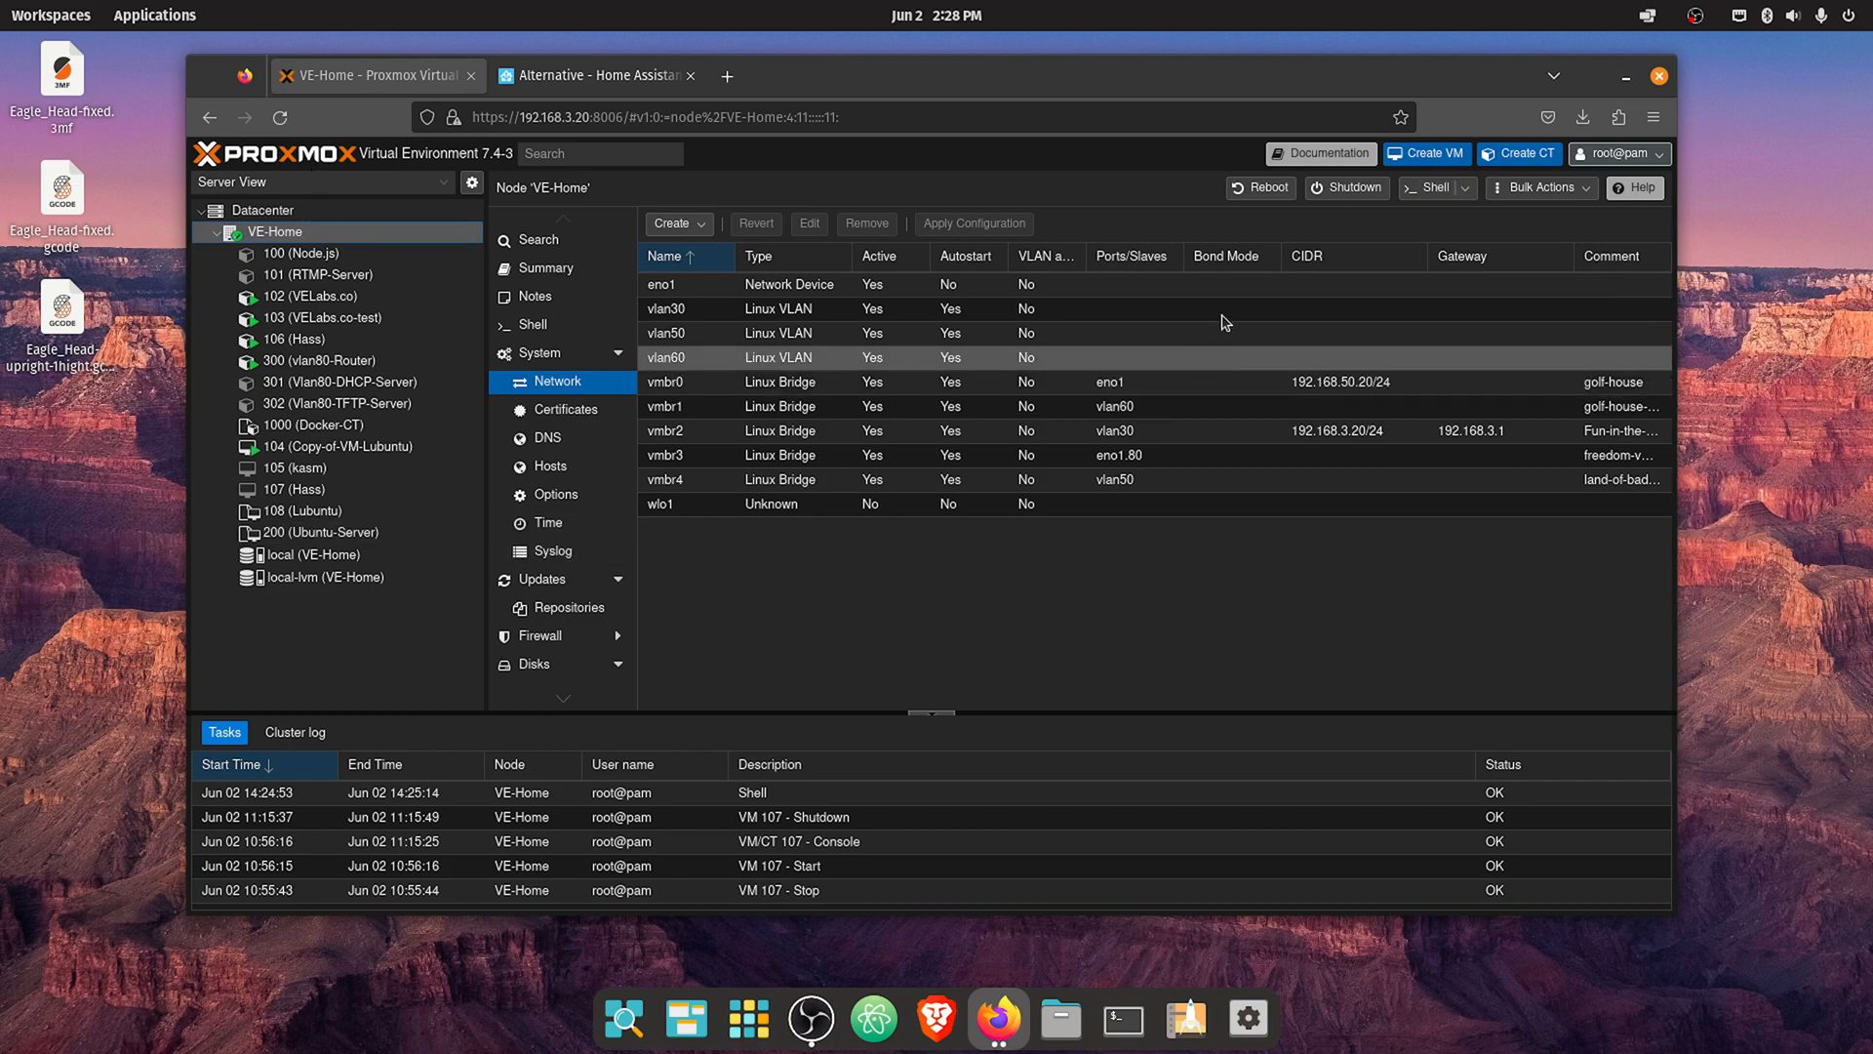
- In the VE-Home node shell, wget the haos_ova-10.2.qcow2.xz release from GitHub
click(1430, 186)
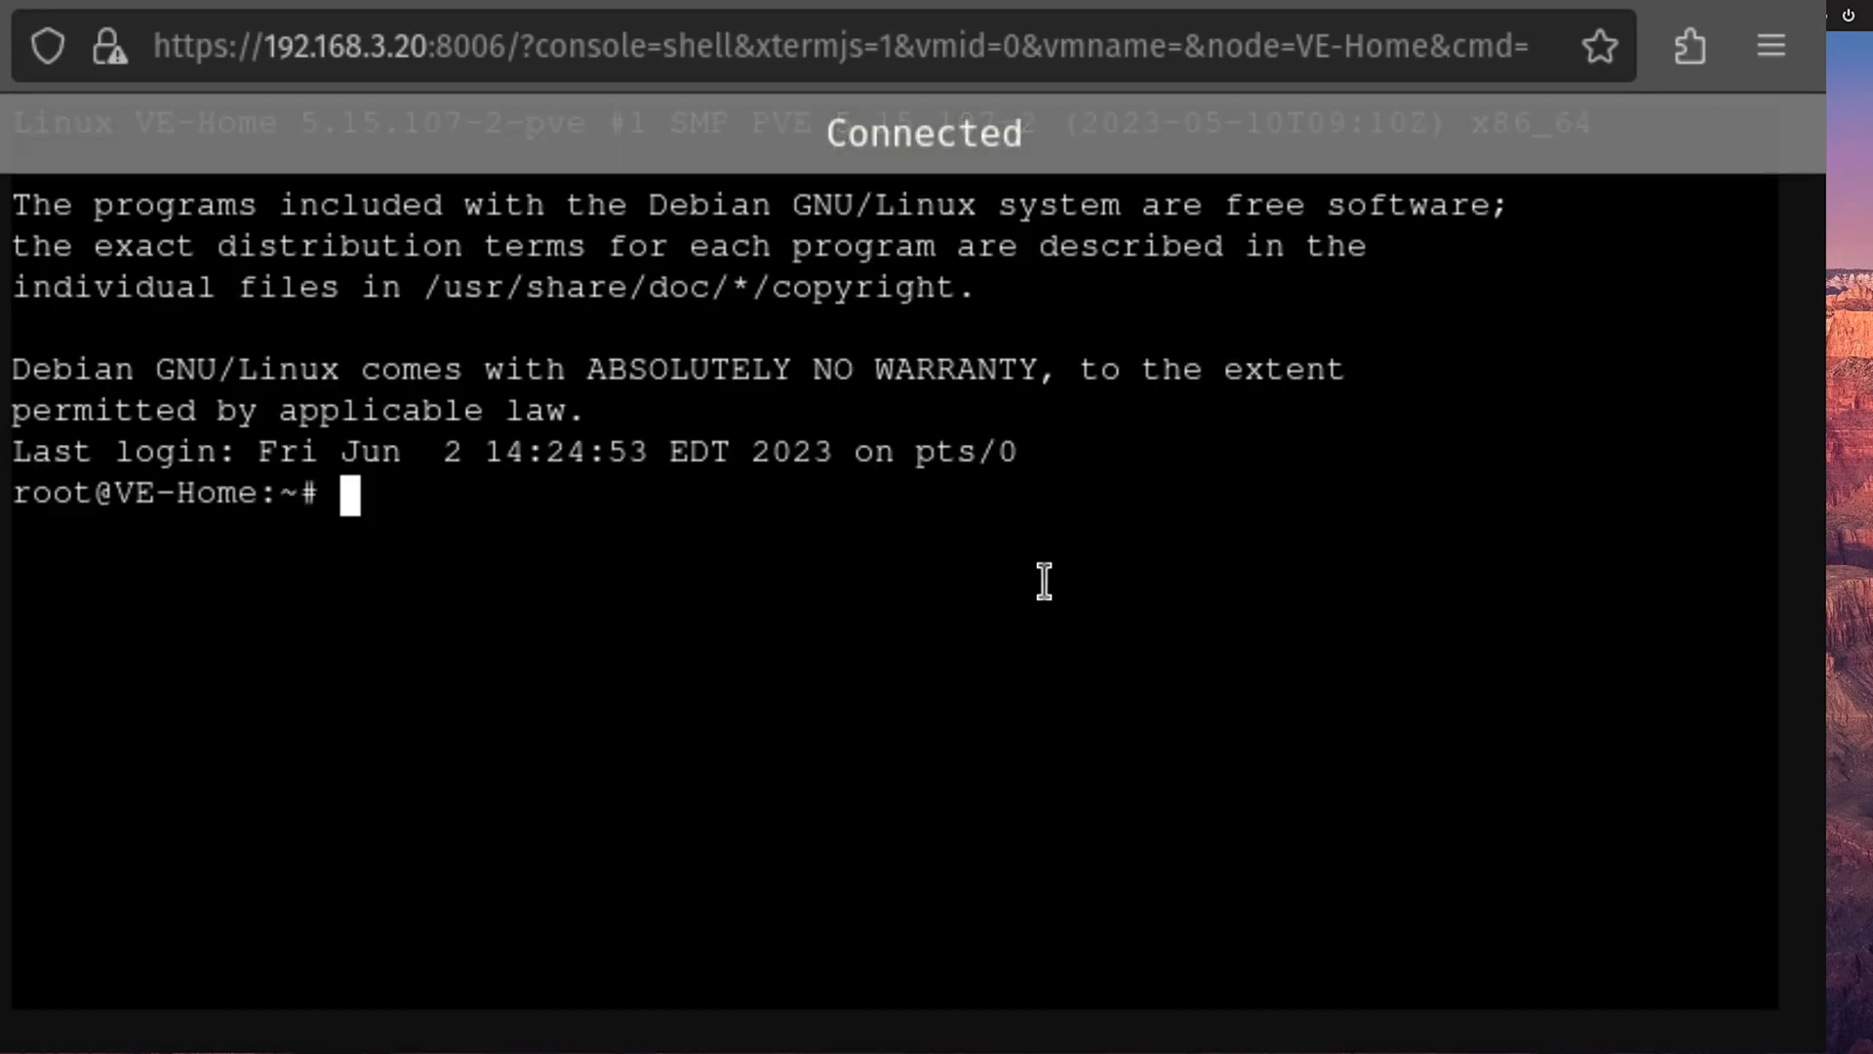
text(wget)
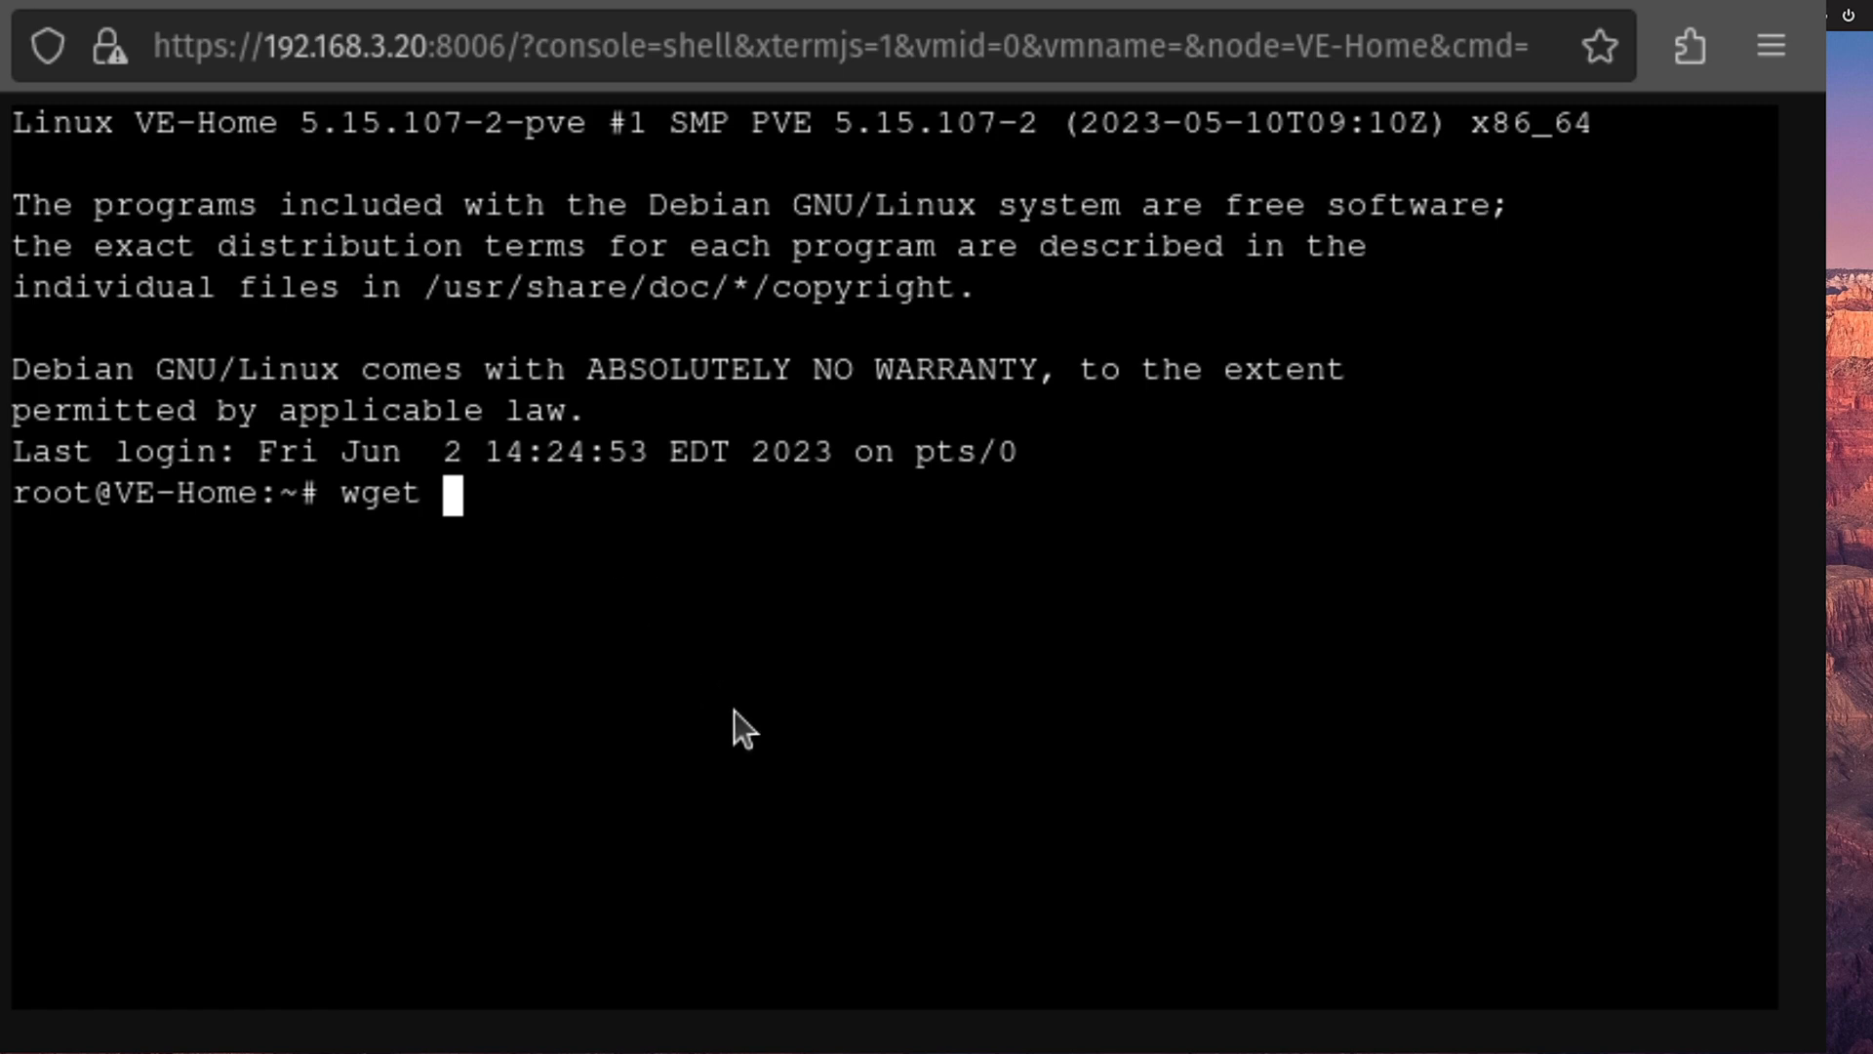
text(https://github.com/home-assistant/operating-system/releases/download/10.2/haos_ova-10.2.qcow2.xz)
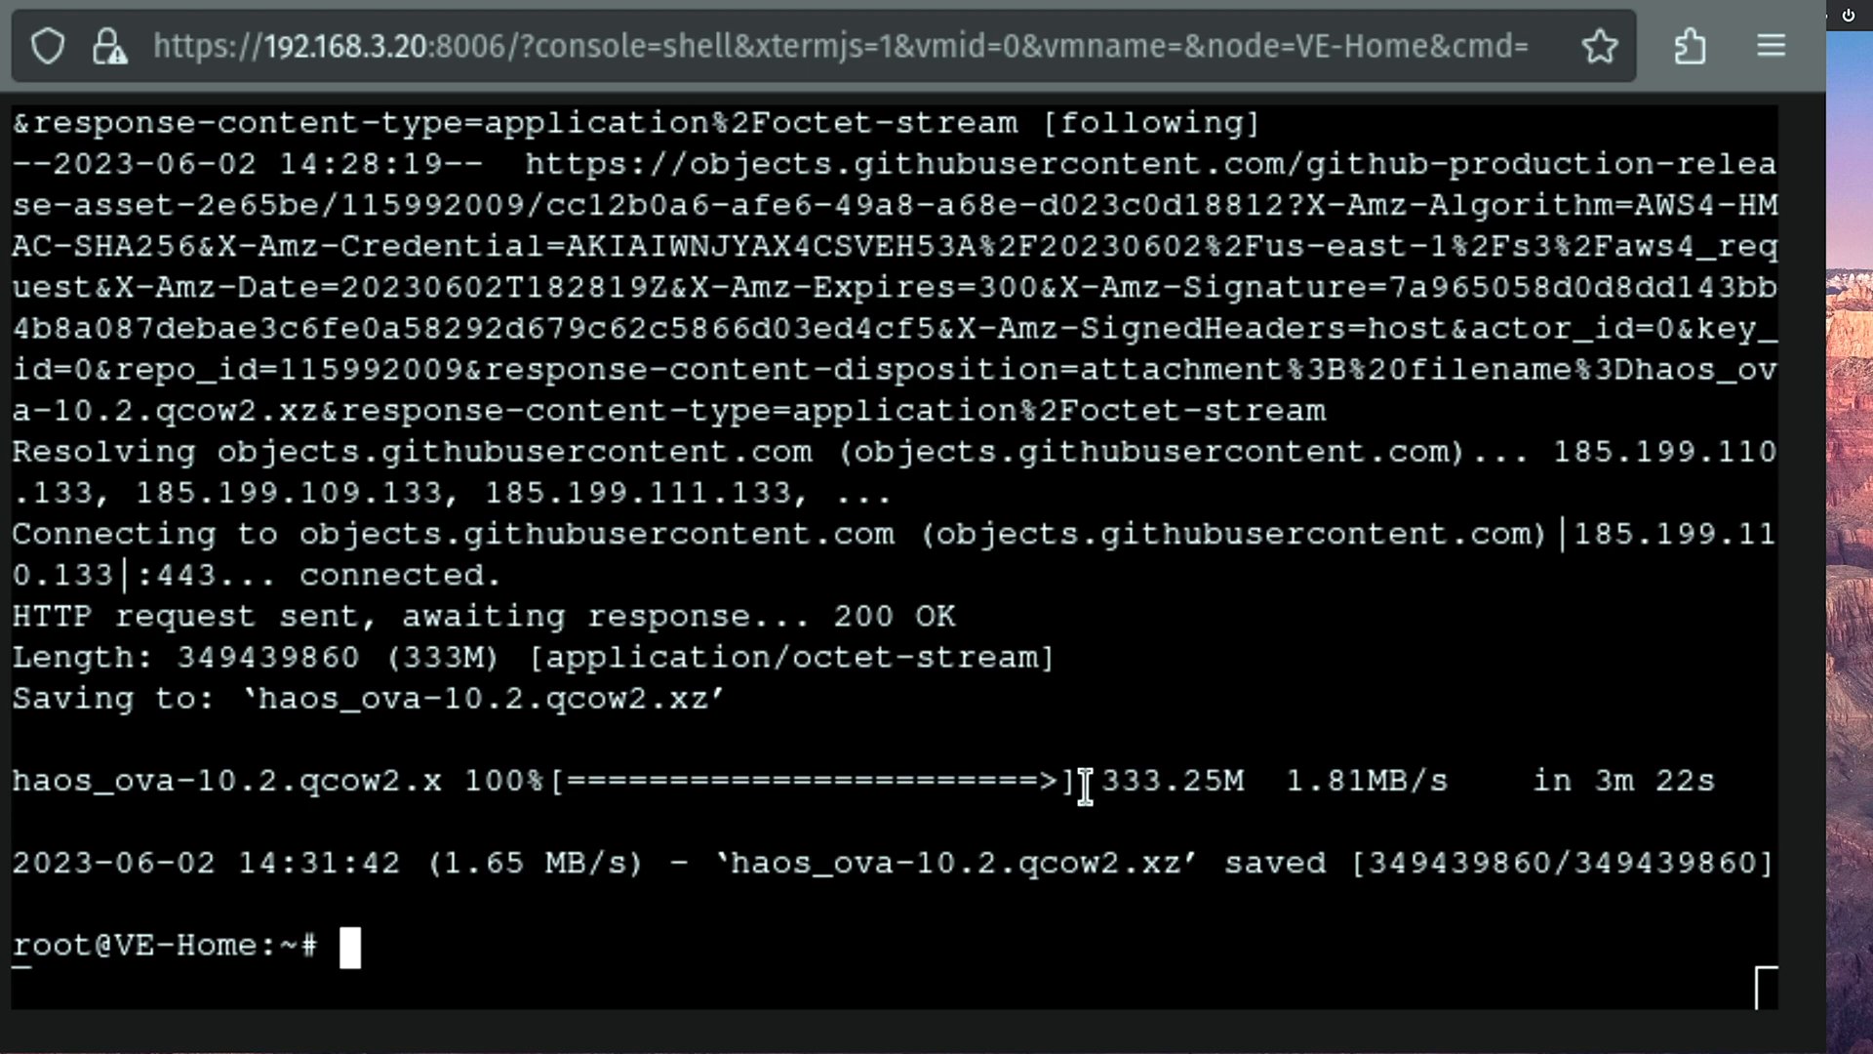
- List the host files and unxz haos_ova-10.2.qcow2.xz into haos_ova-10.2.qcow2
text(ls)
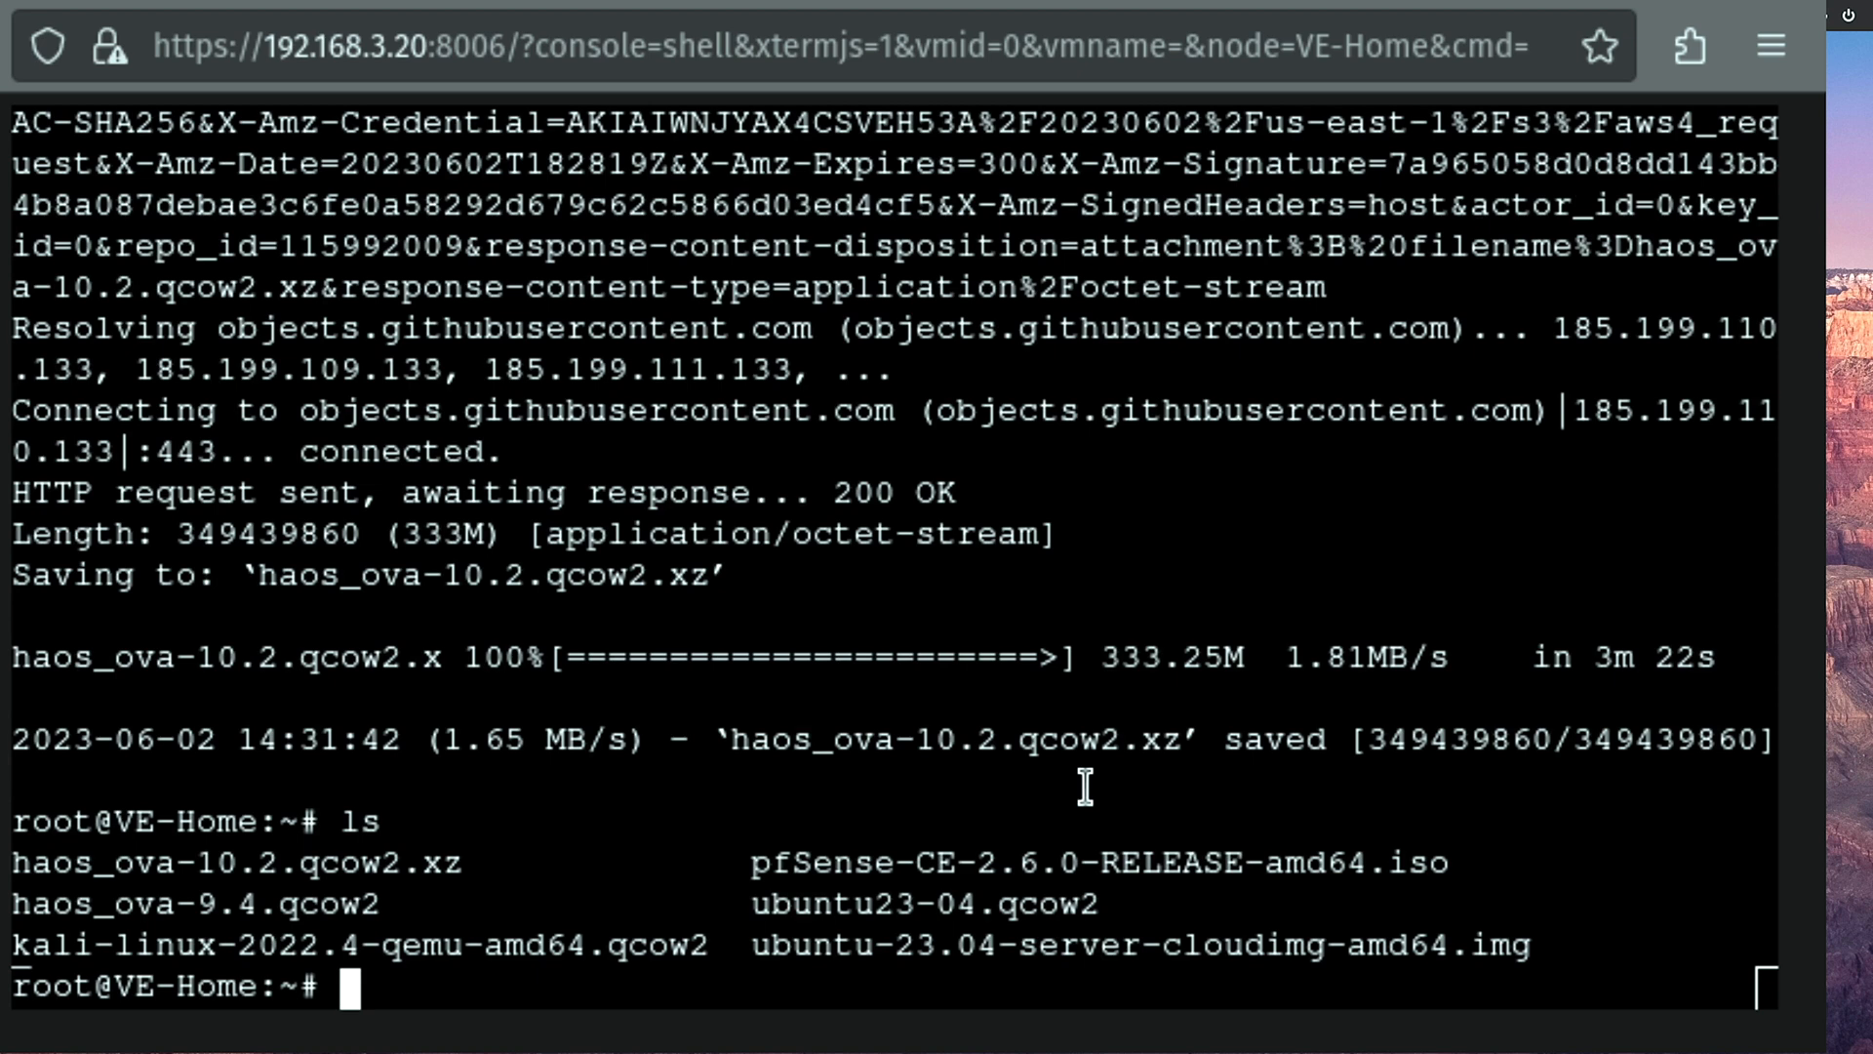
text(ls)
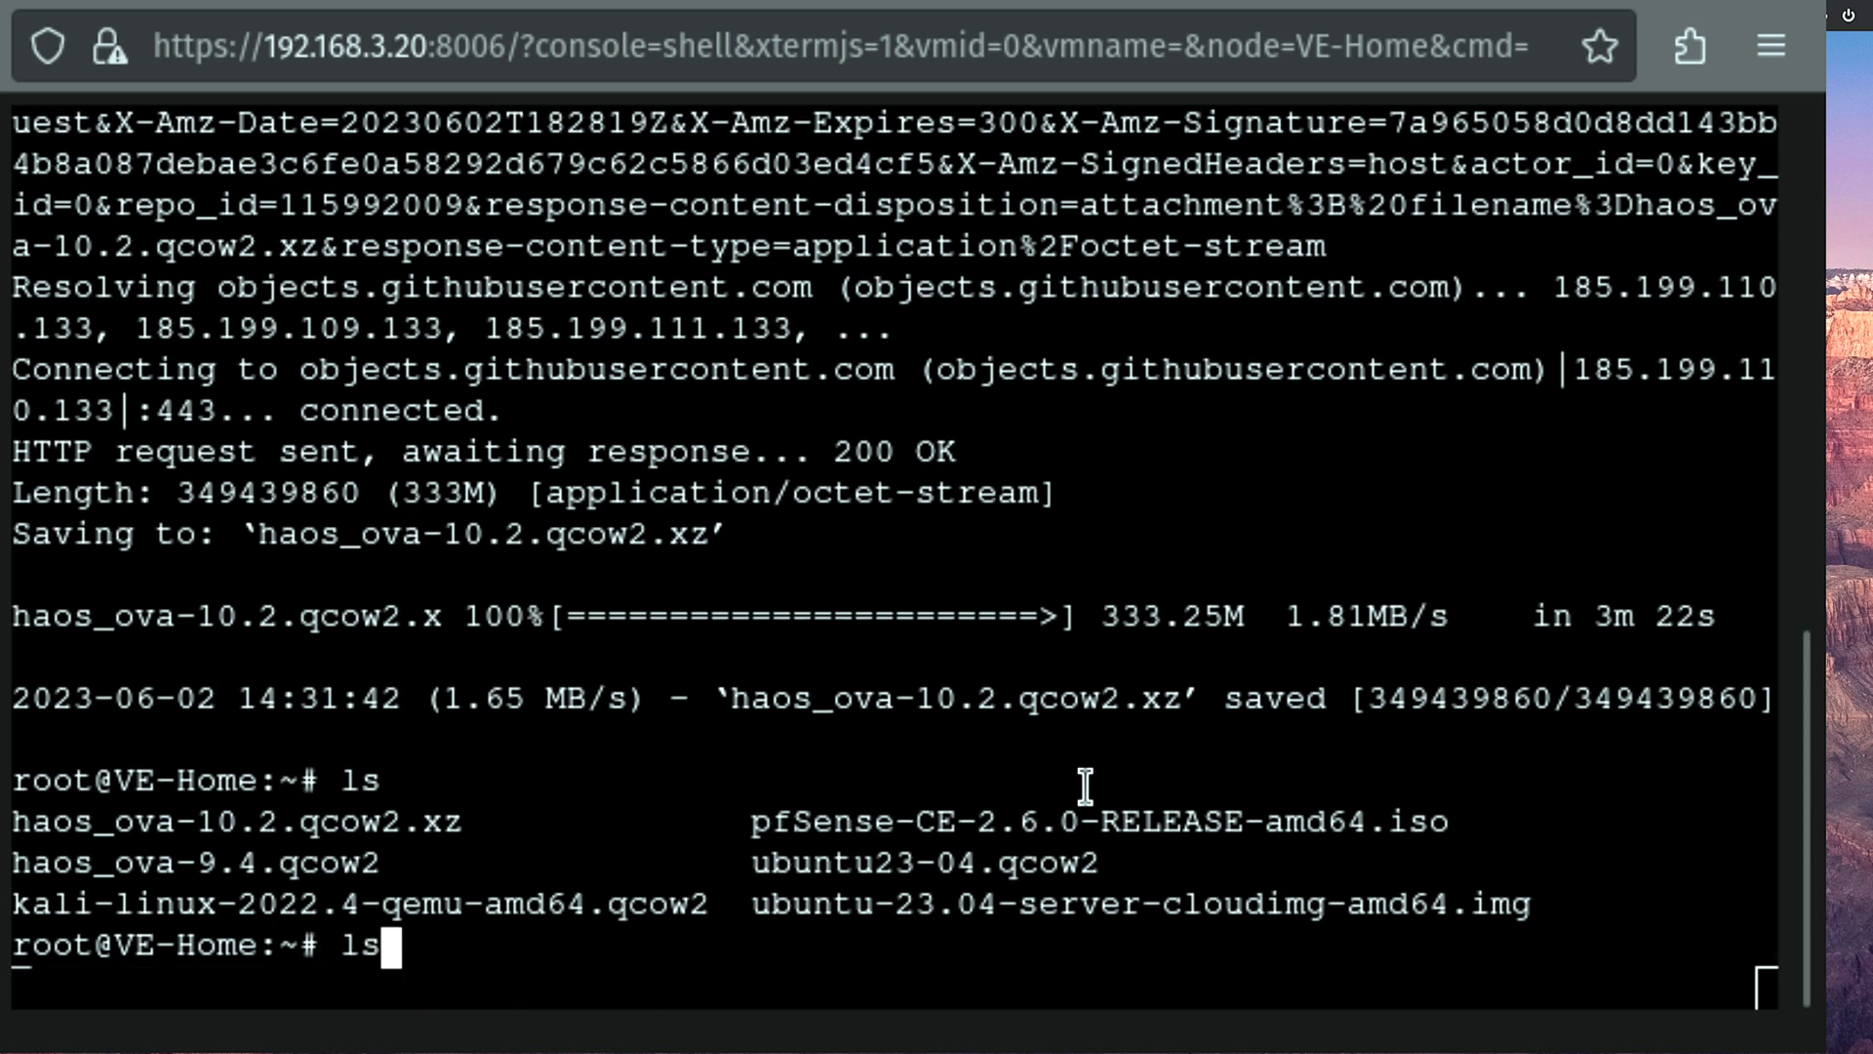
text(u)
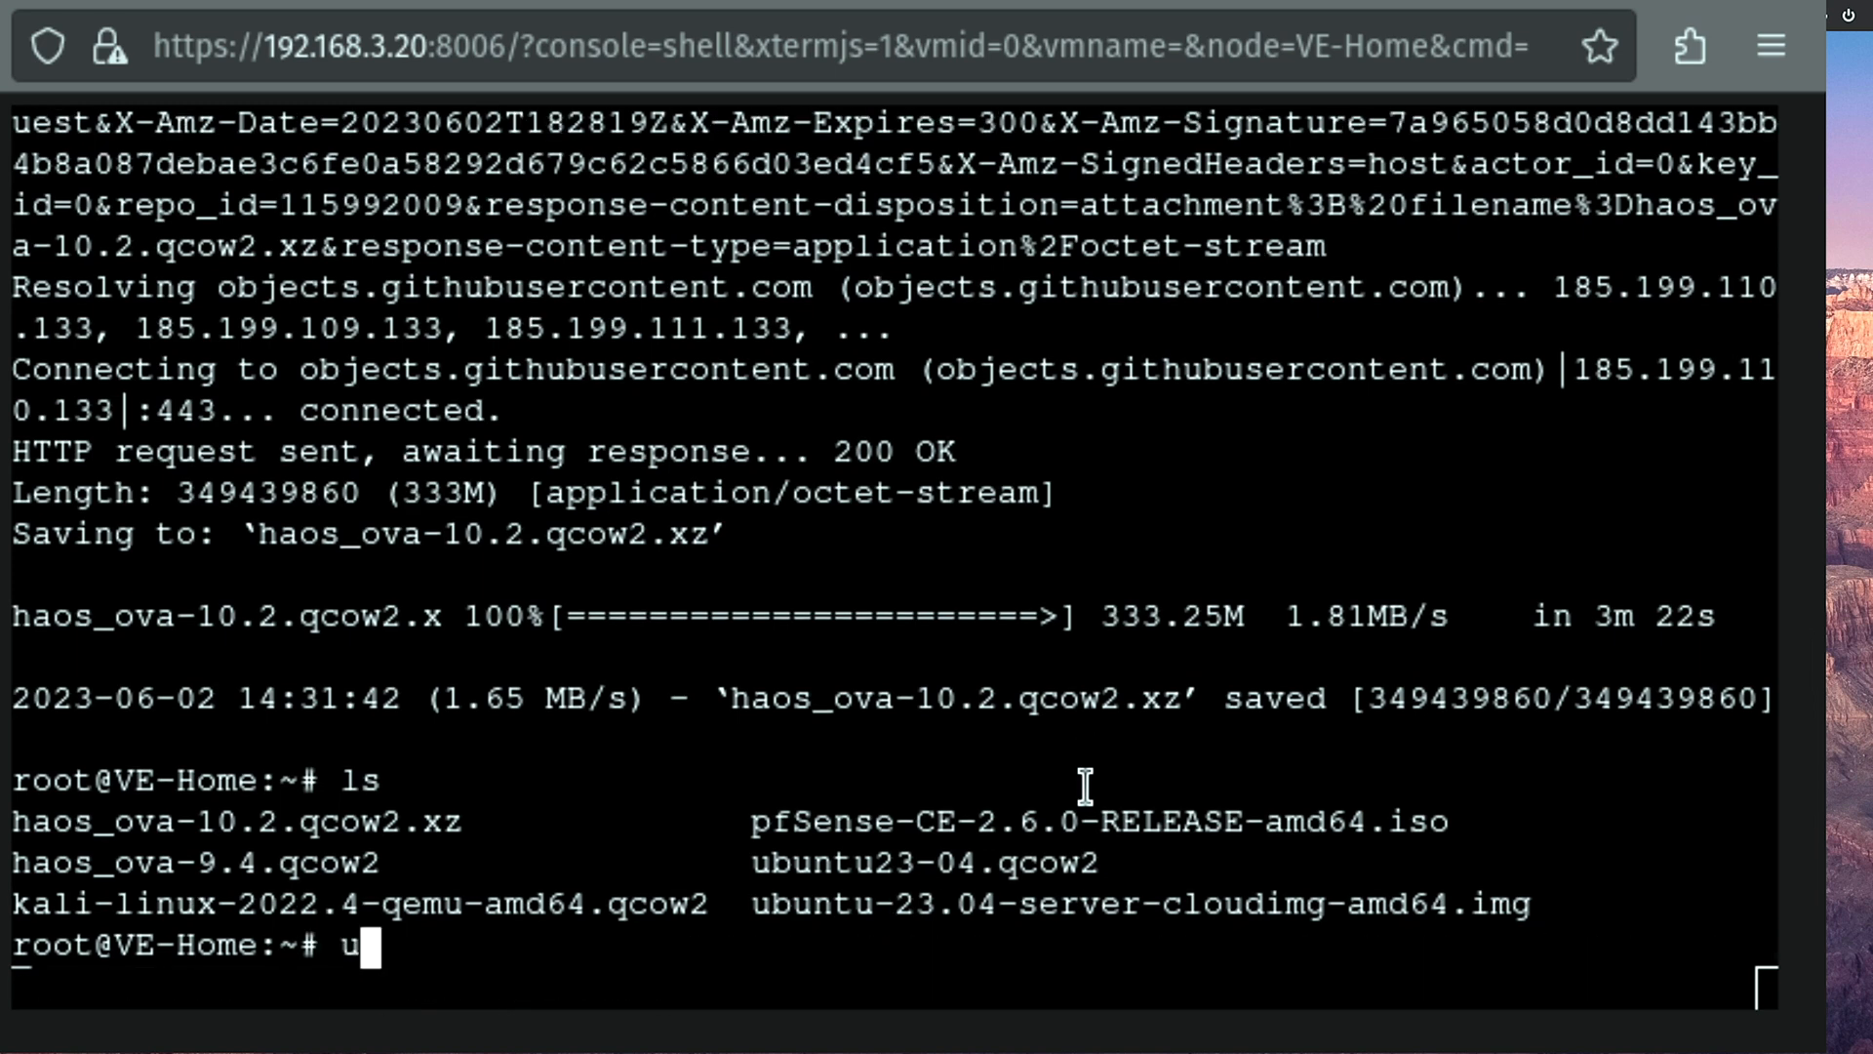
text(nxz)
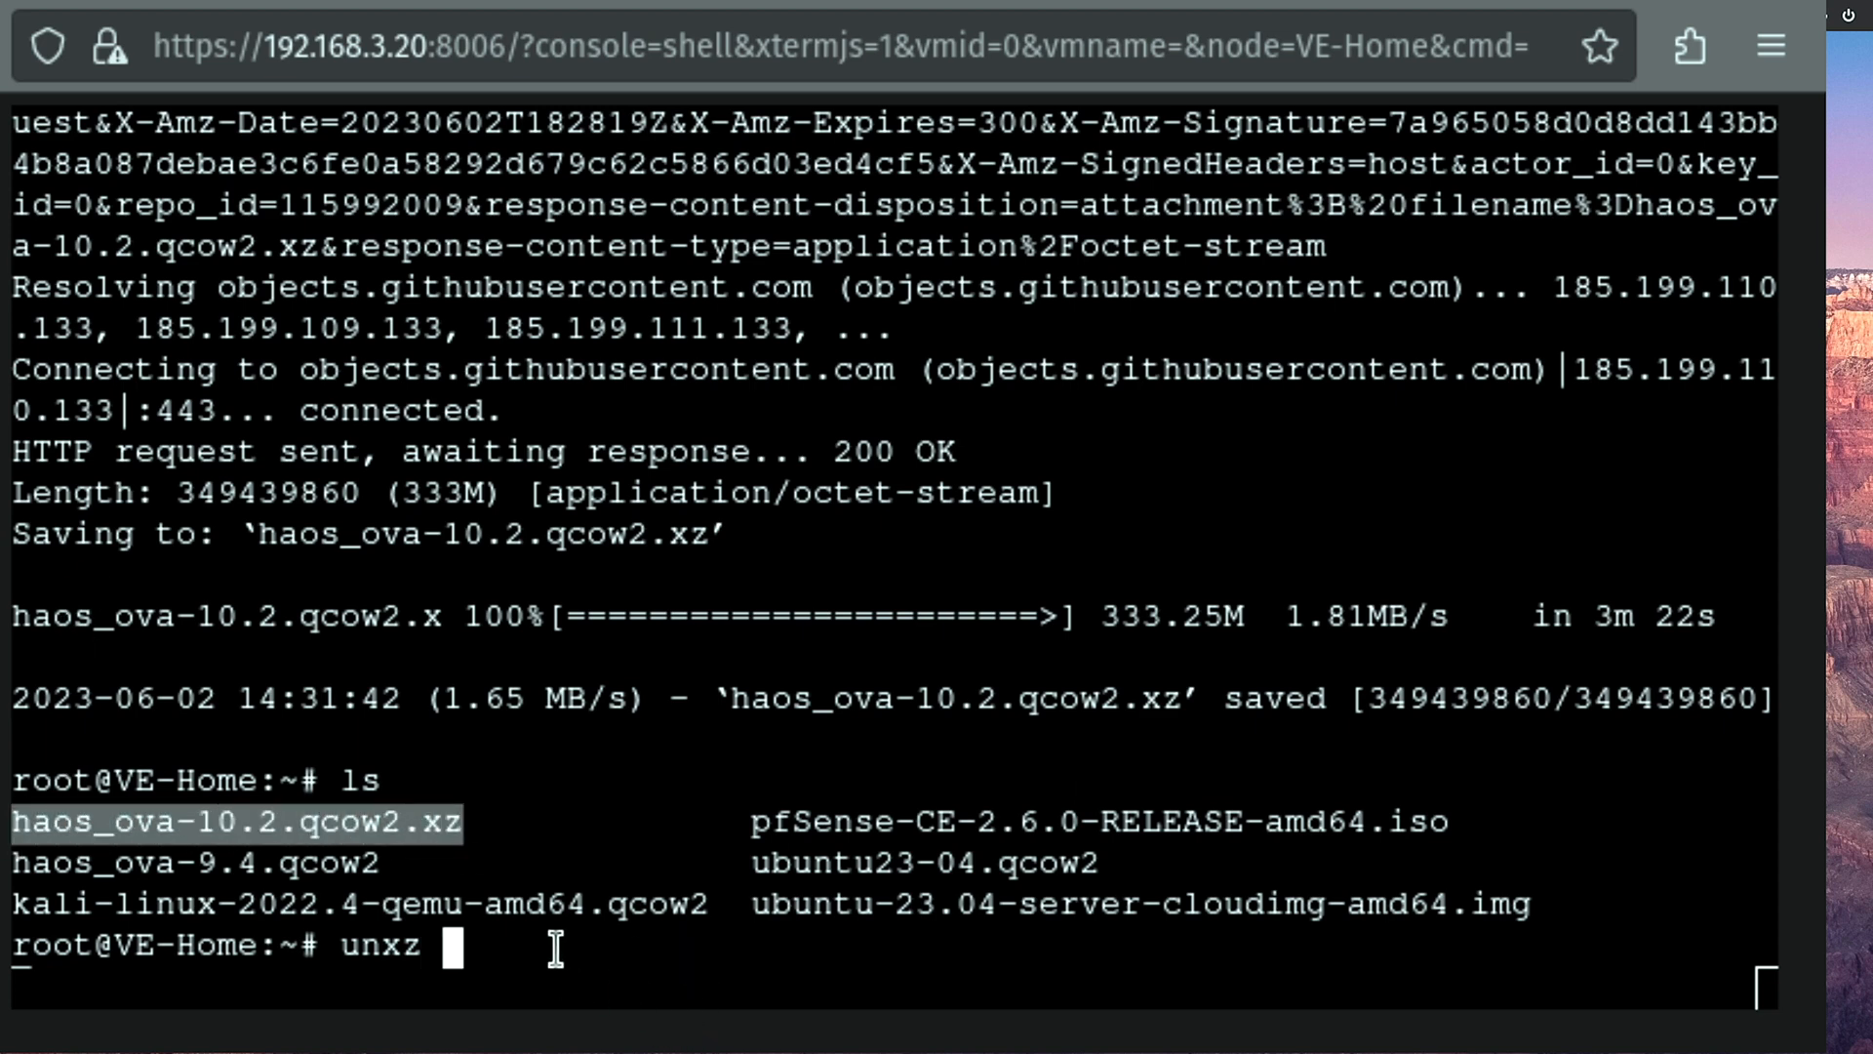
text(haos_ova-10.2.qcow2.xz)
text(ls)
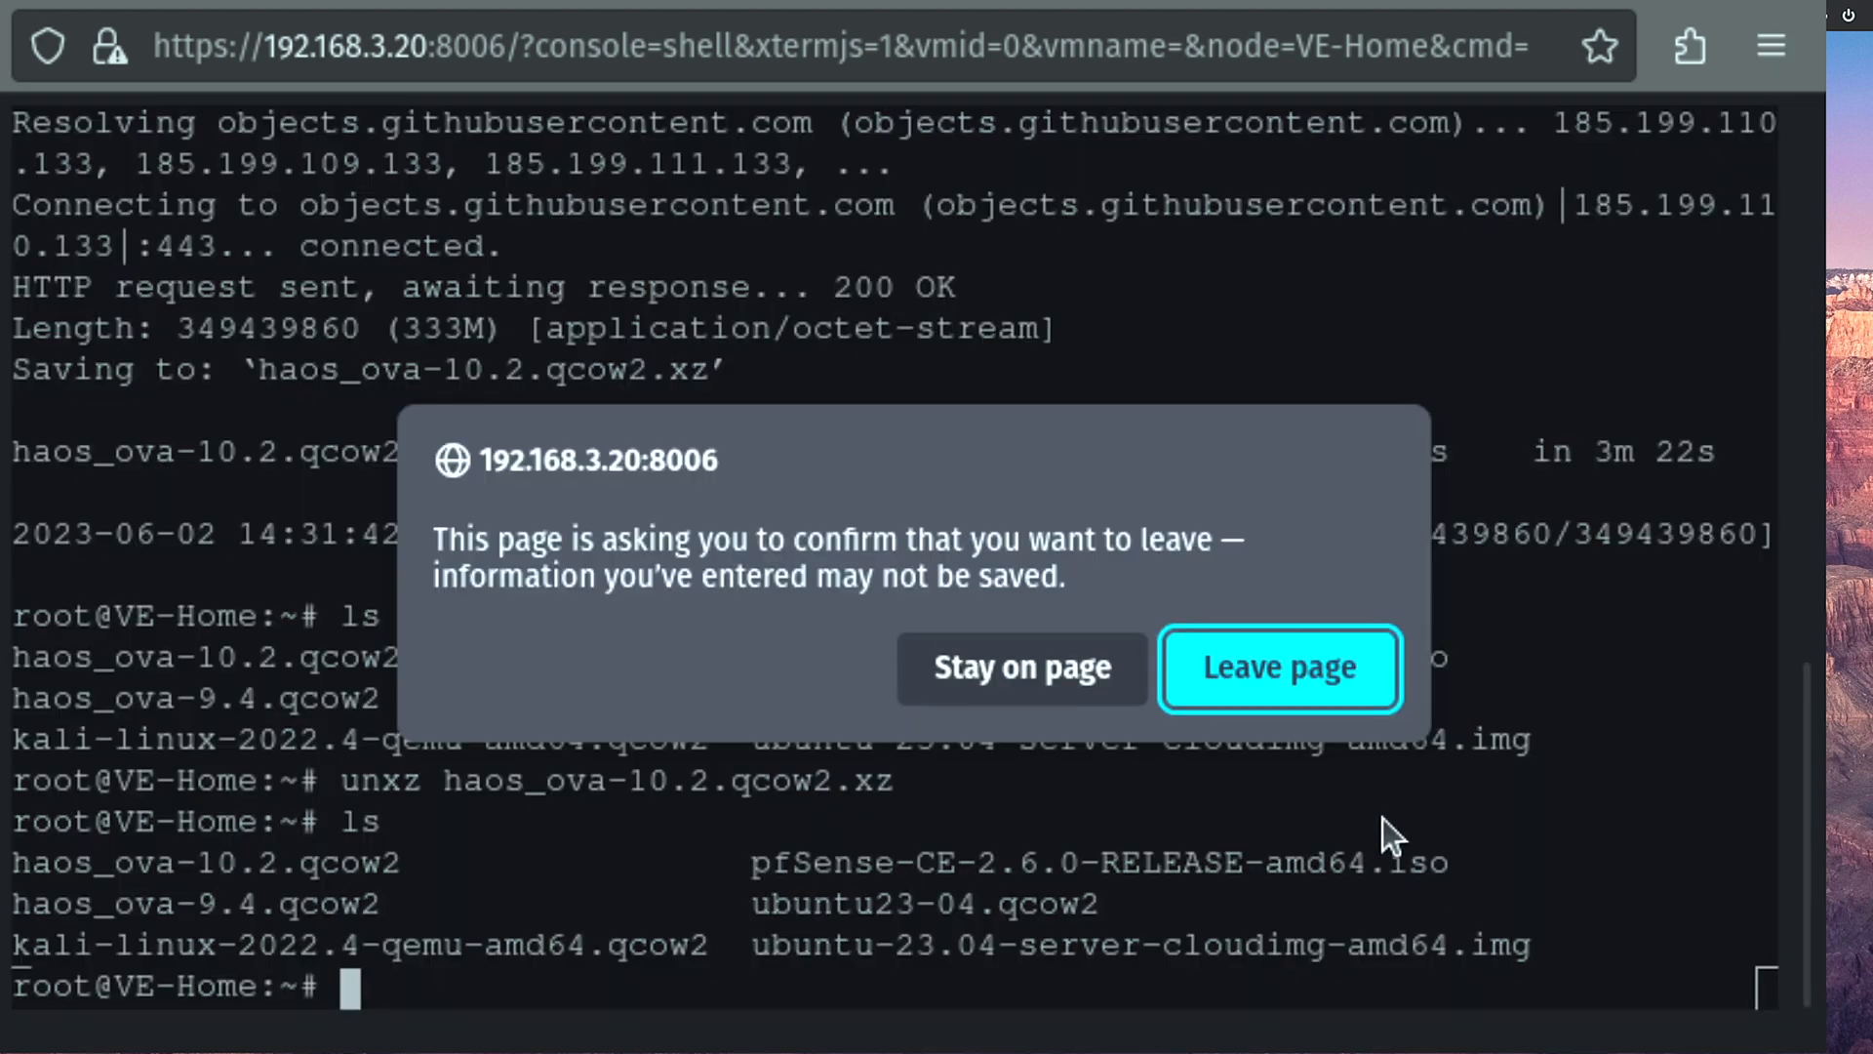
- Start VM 109 in the Create VM wizard with no install media and q35 machine type
click(1277, 667)
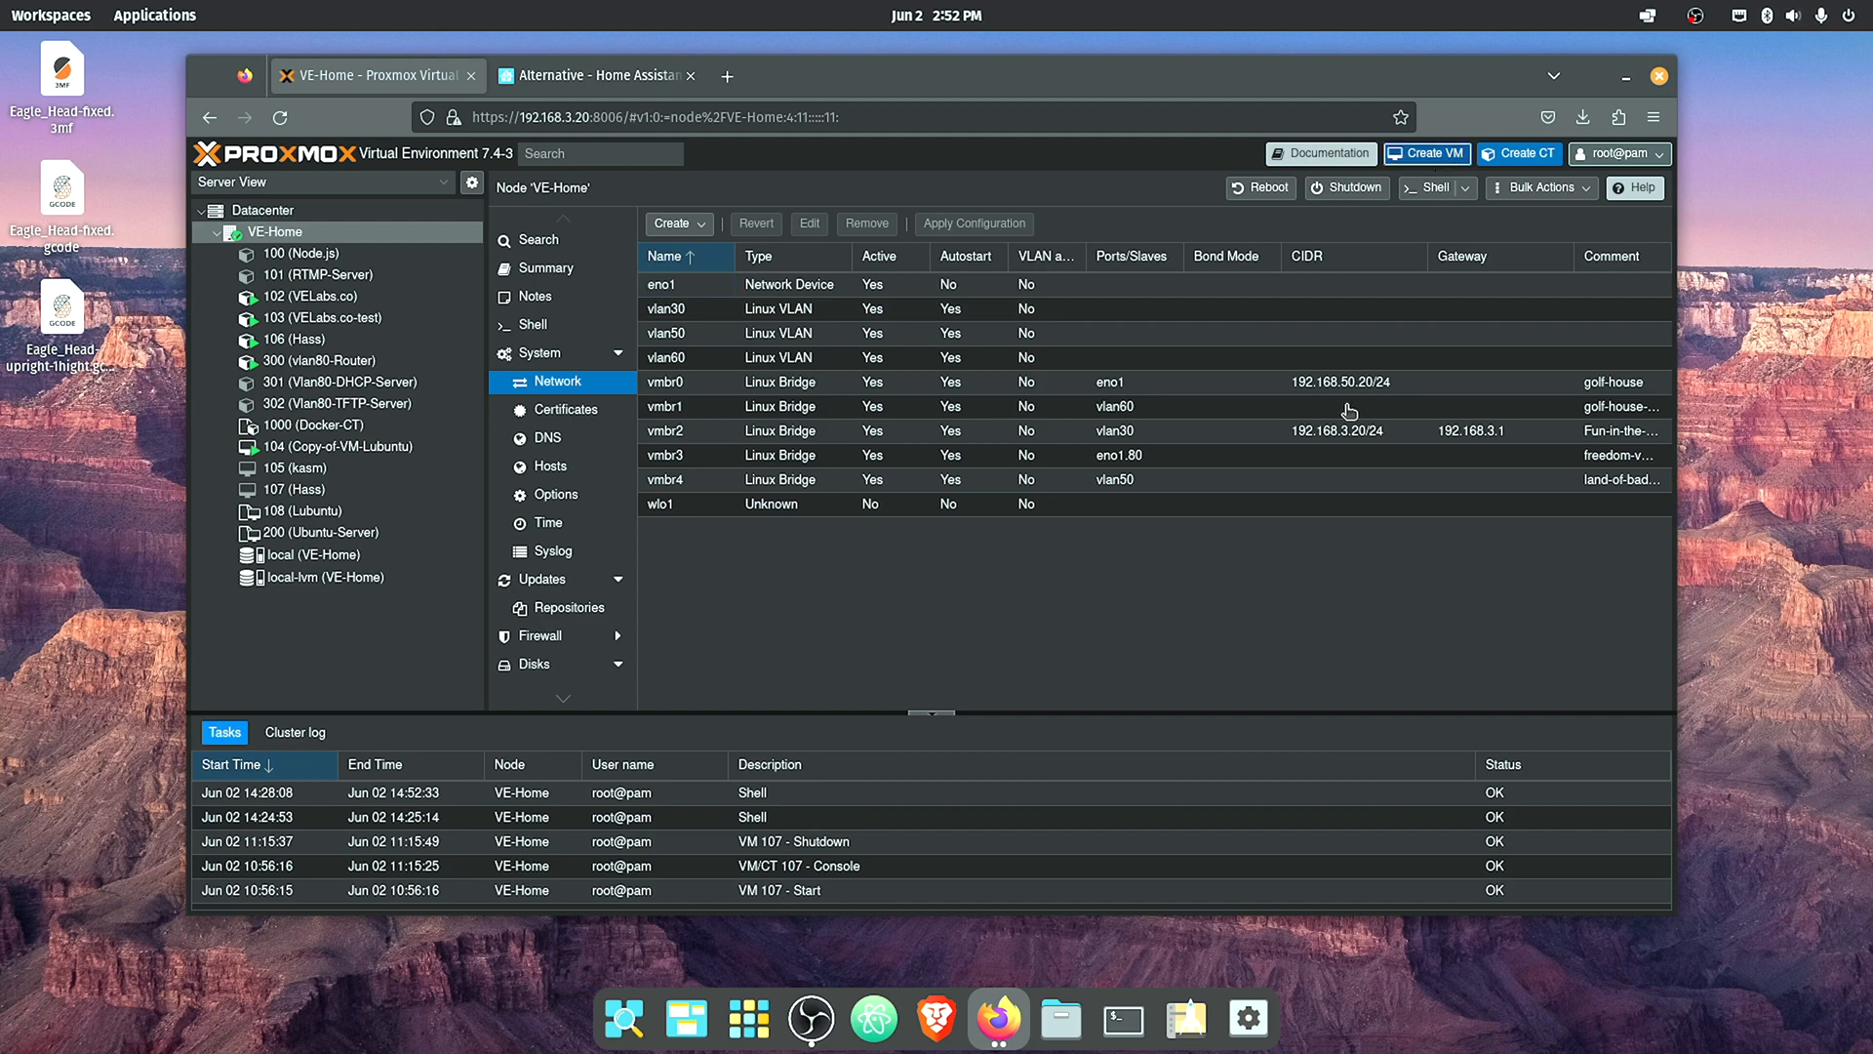
click(1424, 153)
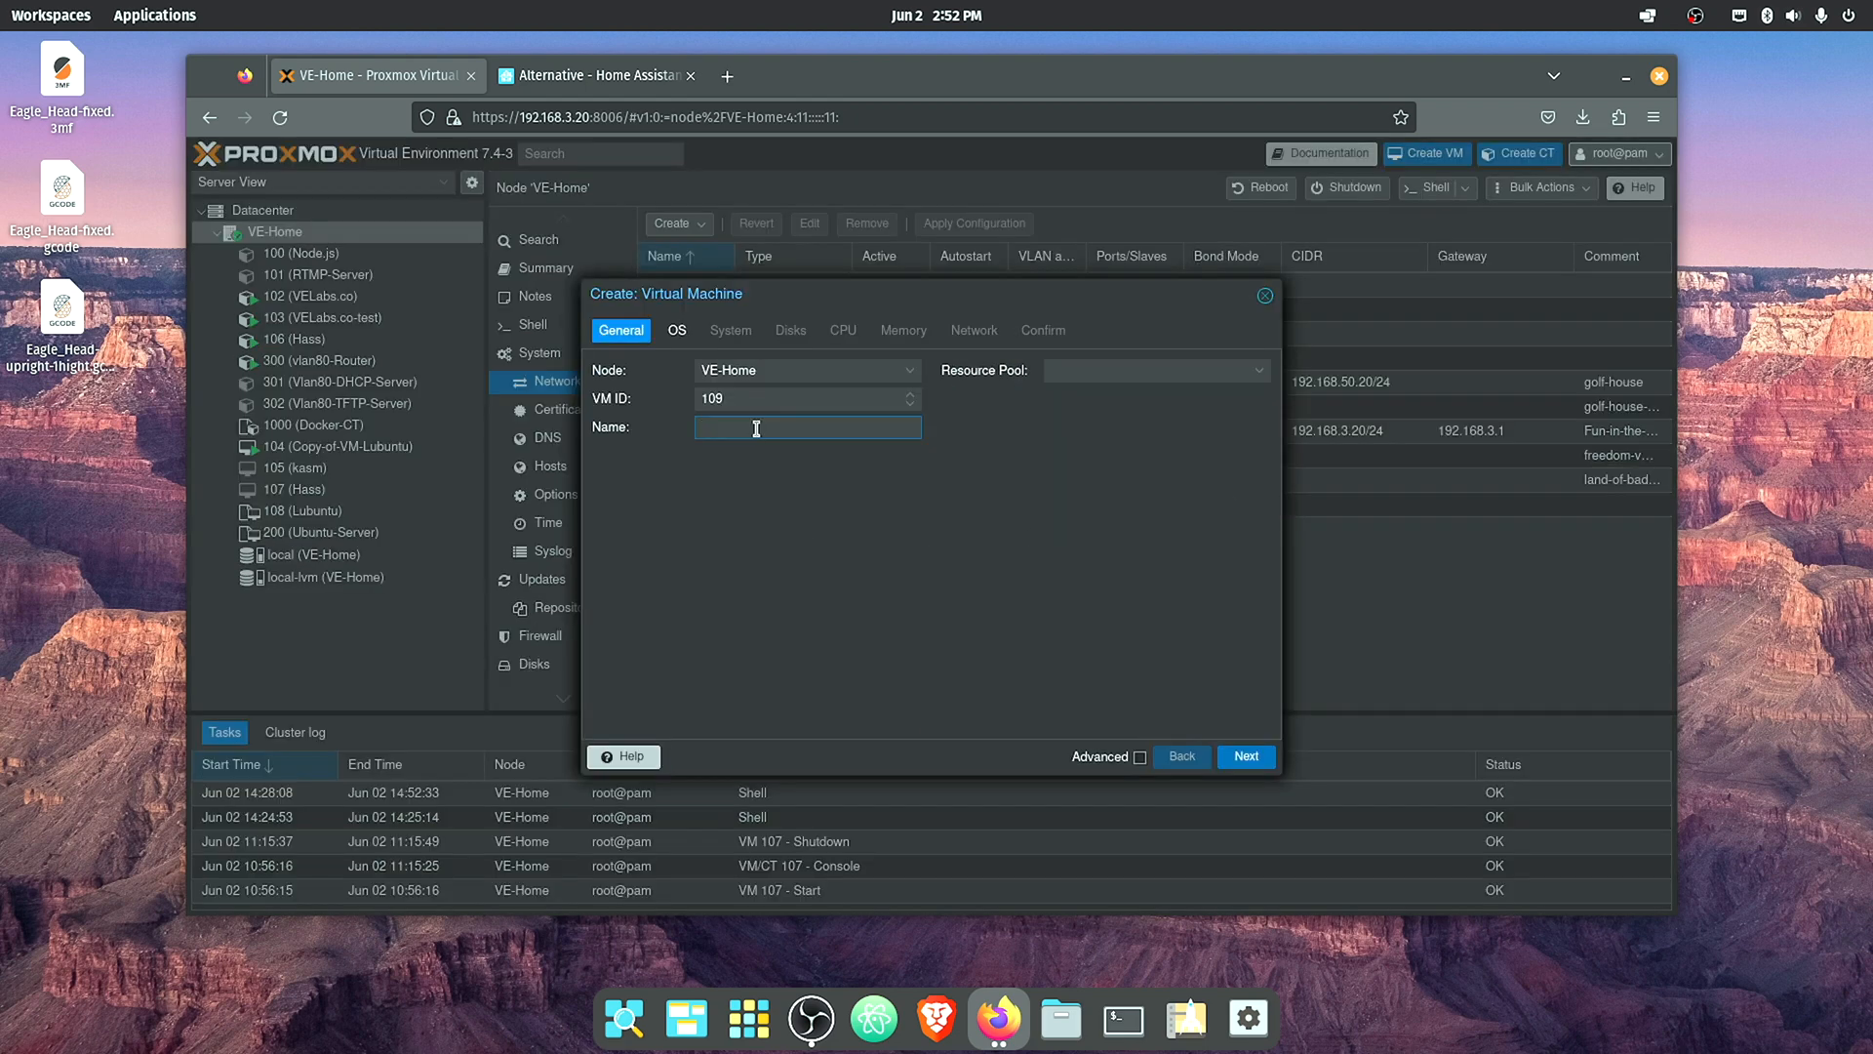
click(1245, 756)
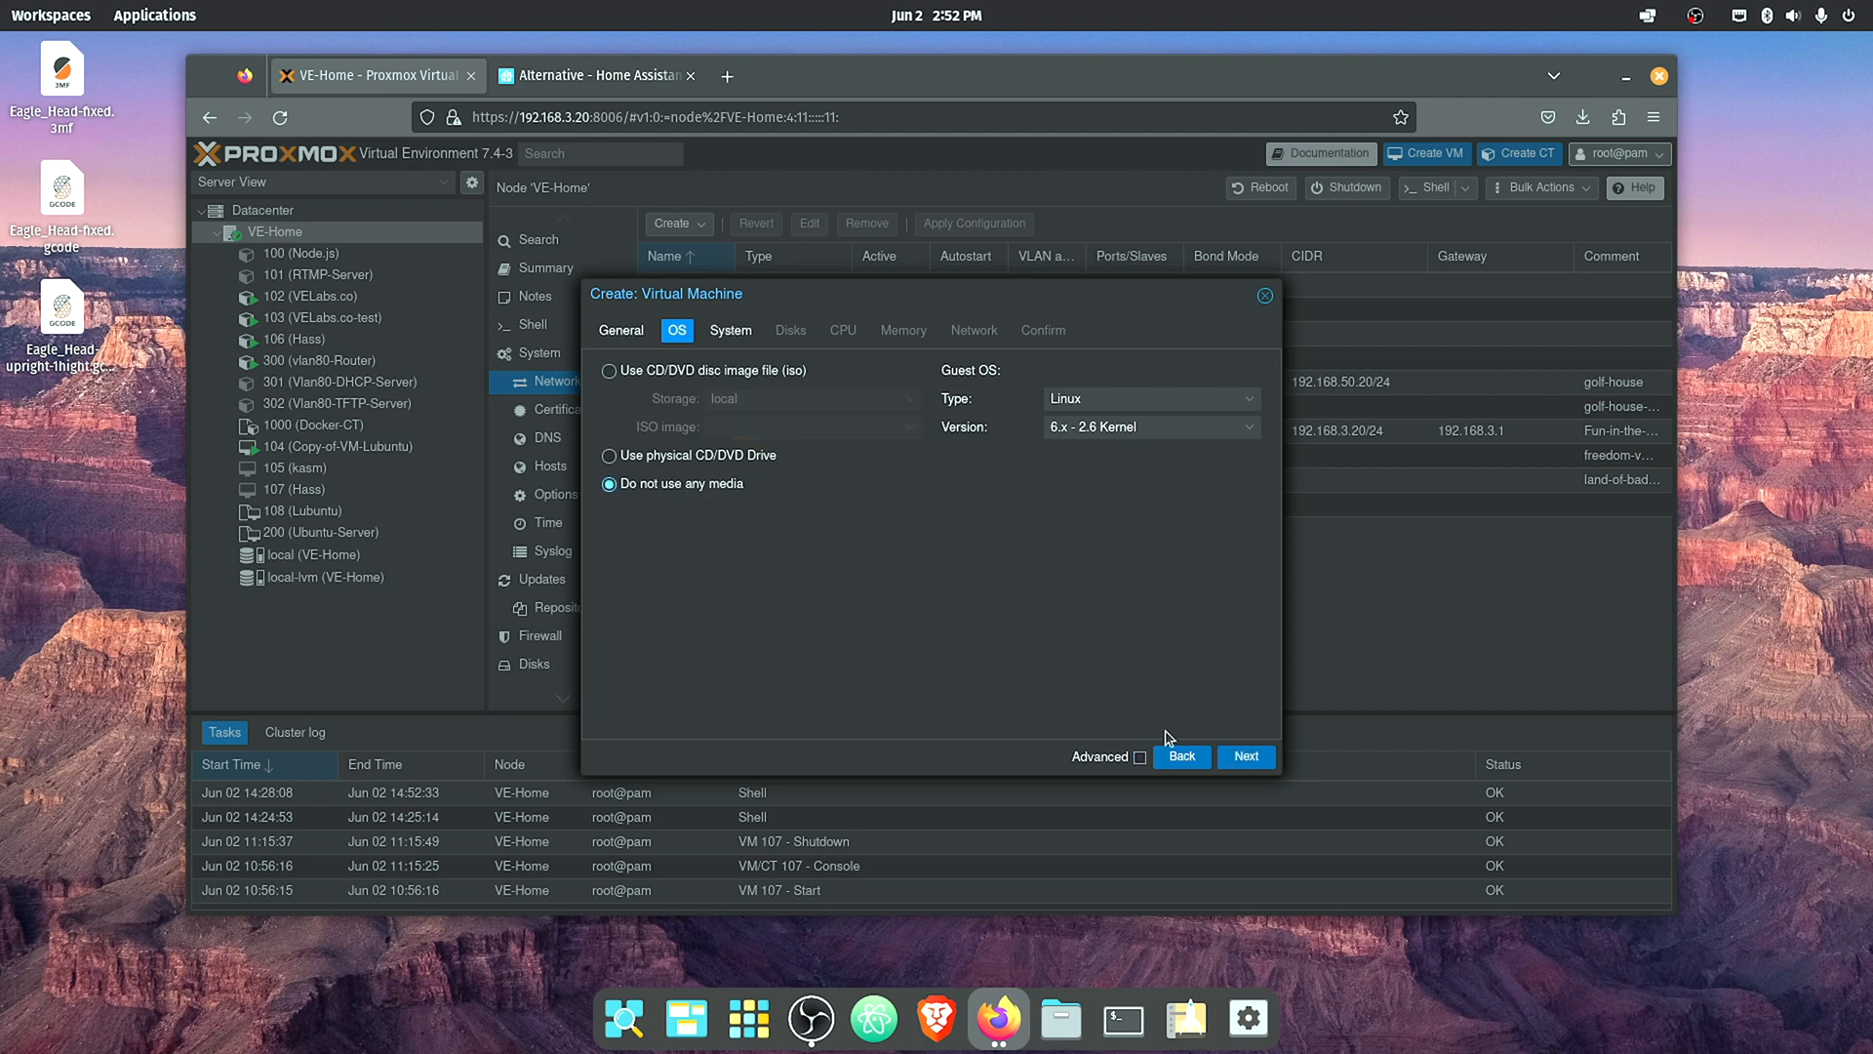
click(807, 398)
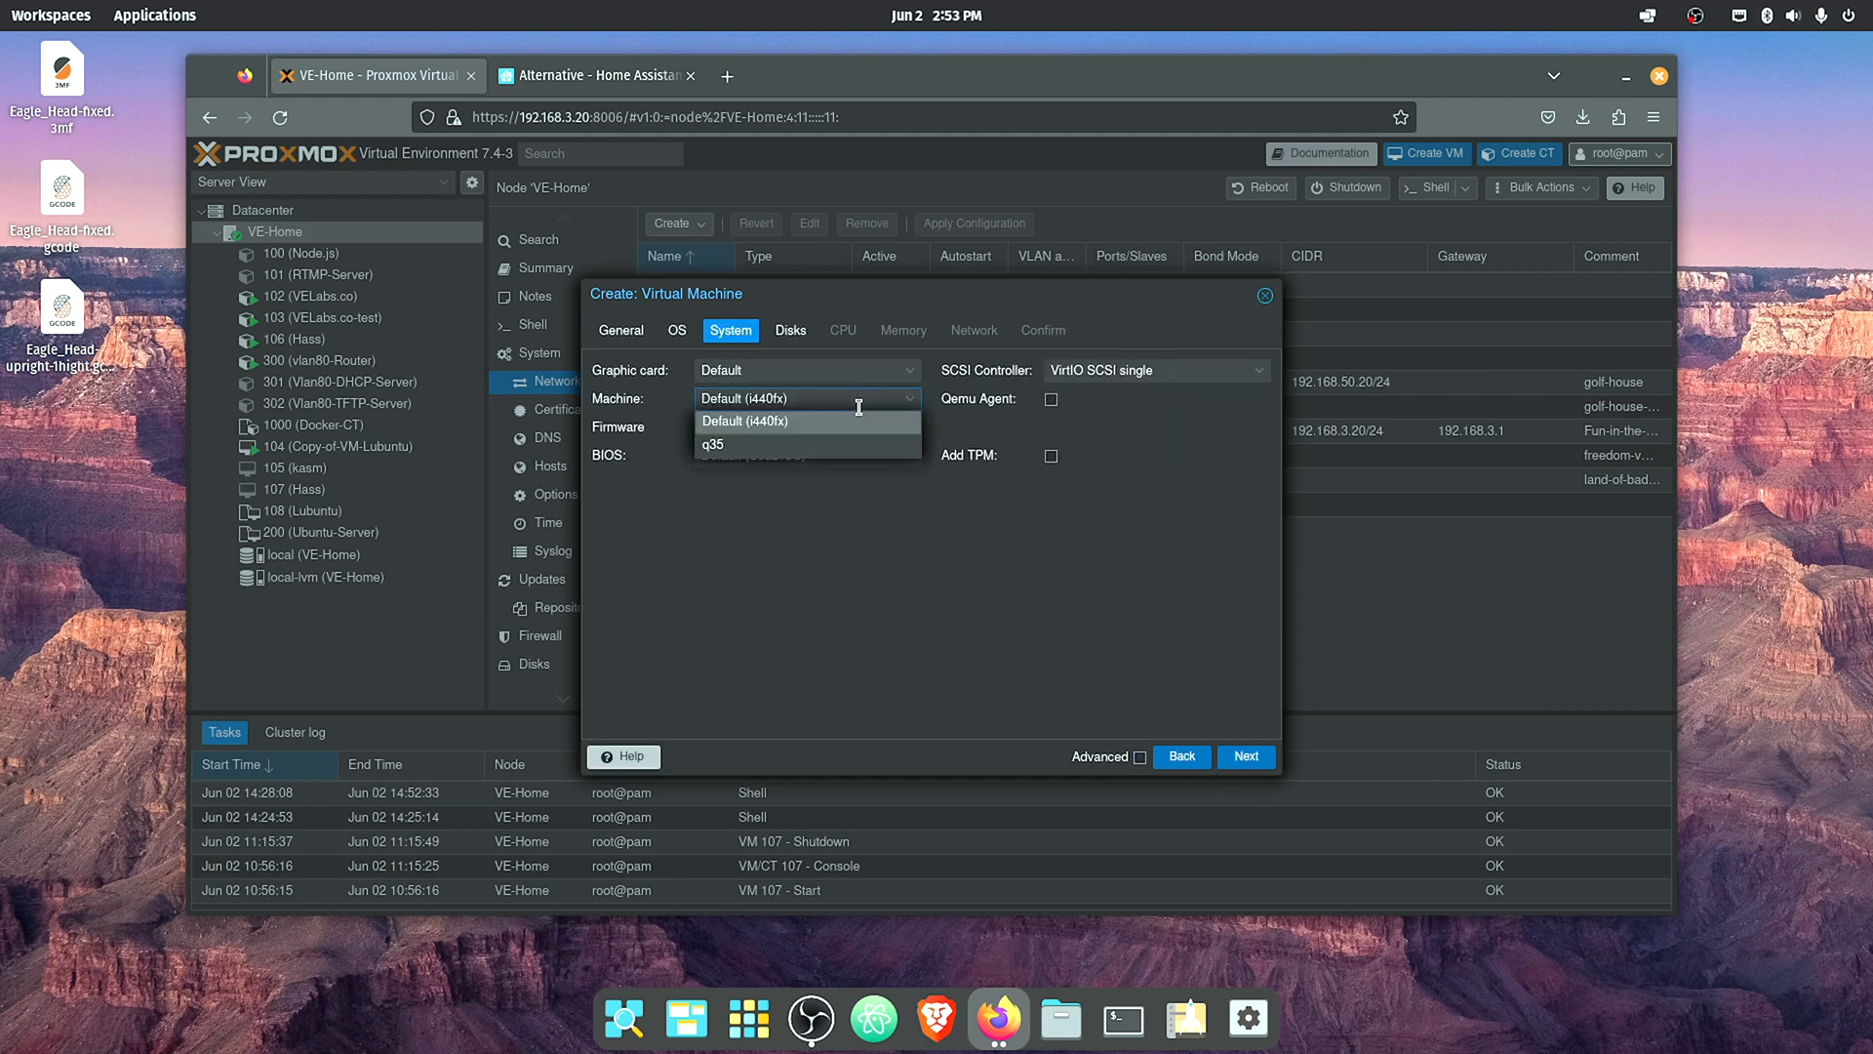
click(713, 445)
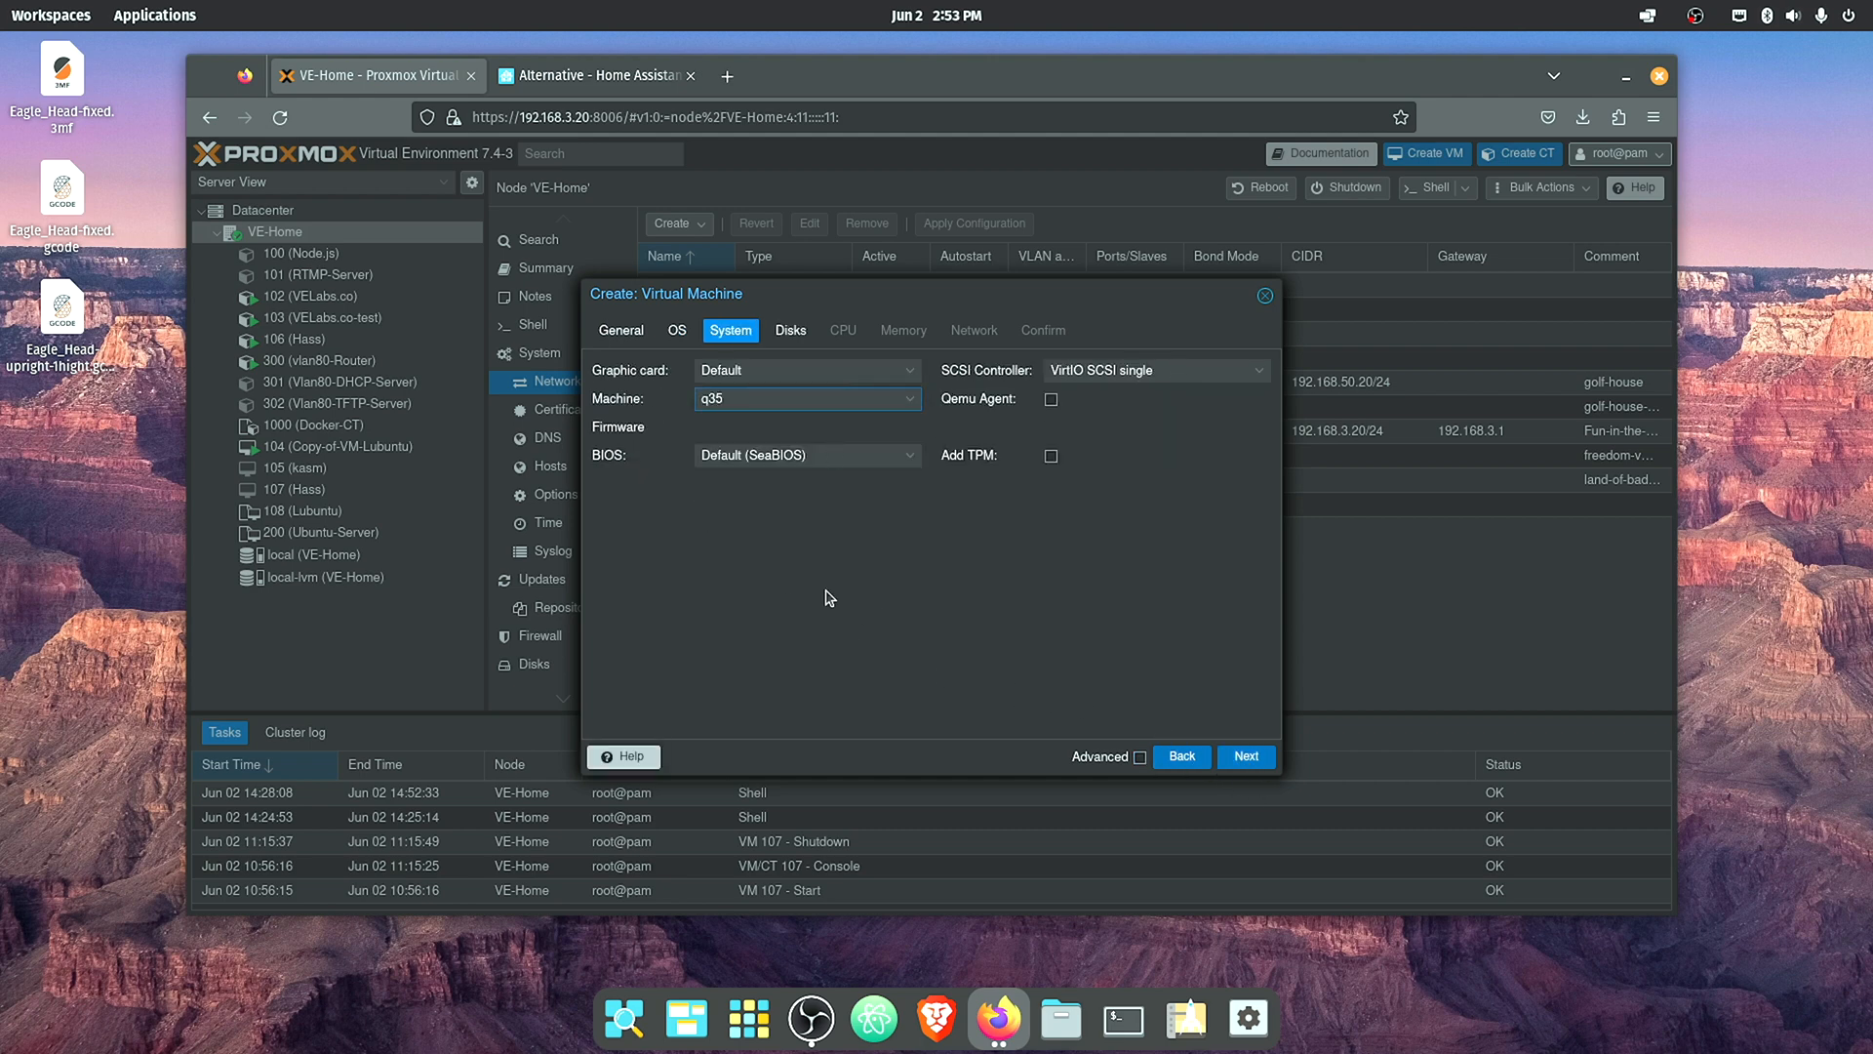
click(806, 453)
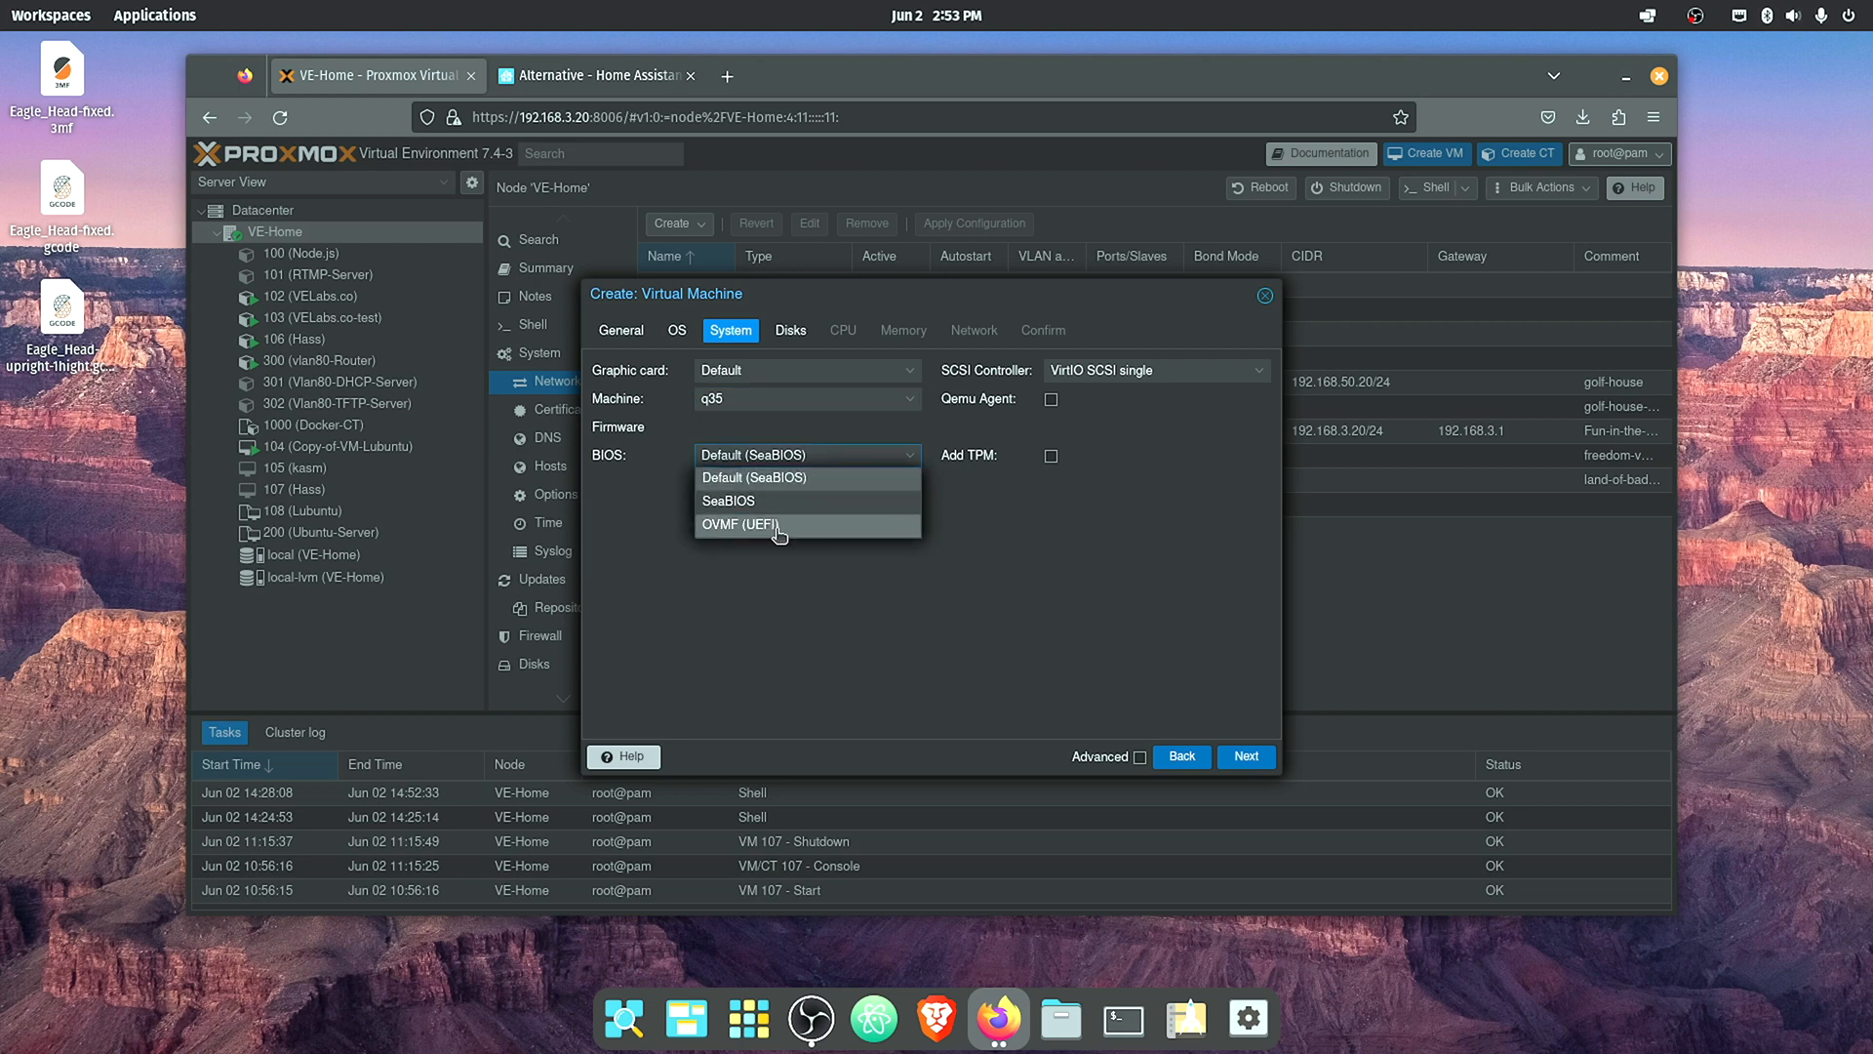
mouse_move(793, 536)
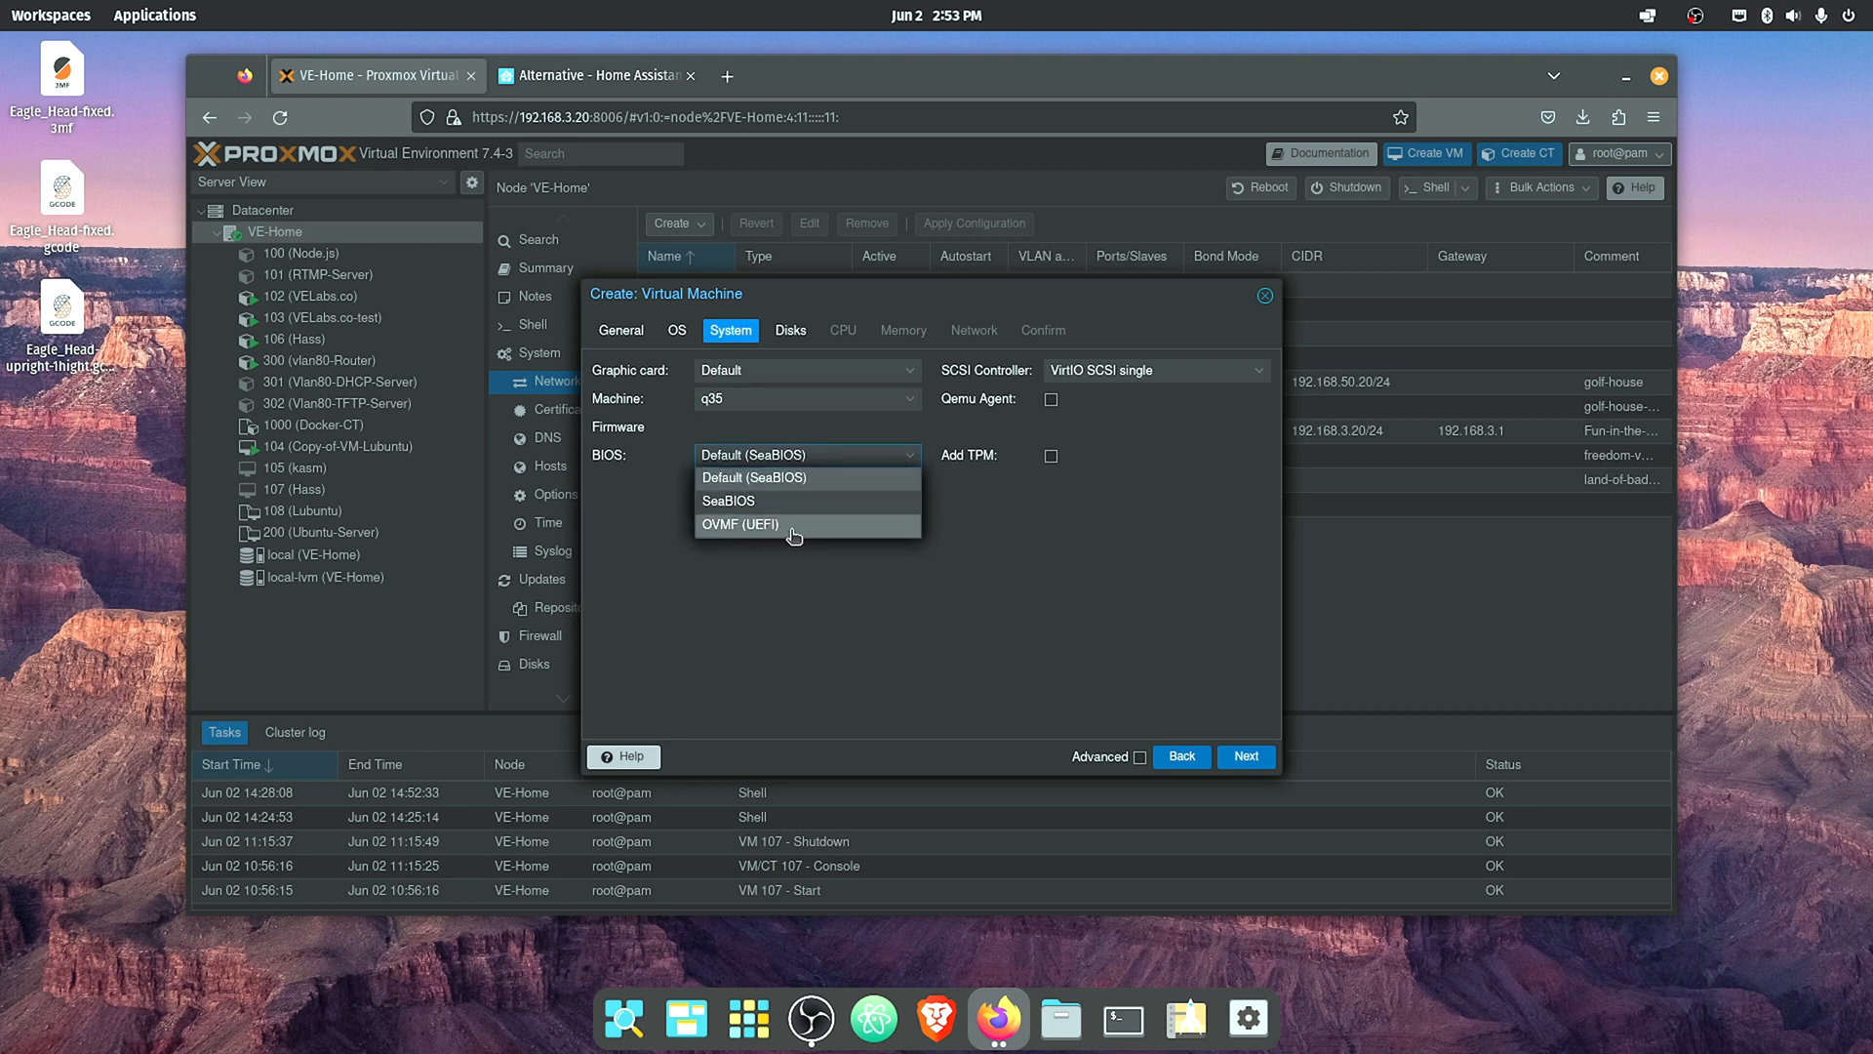
- Use OVMF (UEFI) firmware with the EFI disk on local-lvm and key pre-enrollment off
click(740, 525)
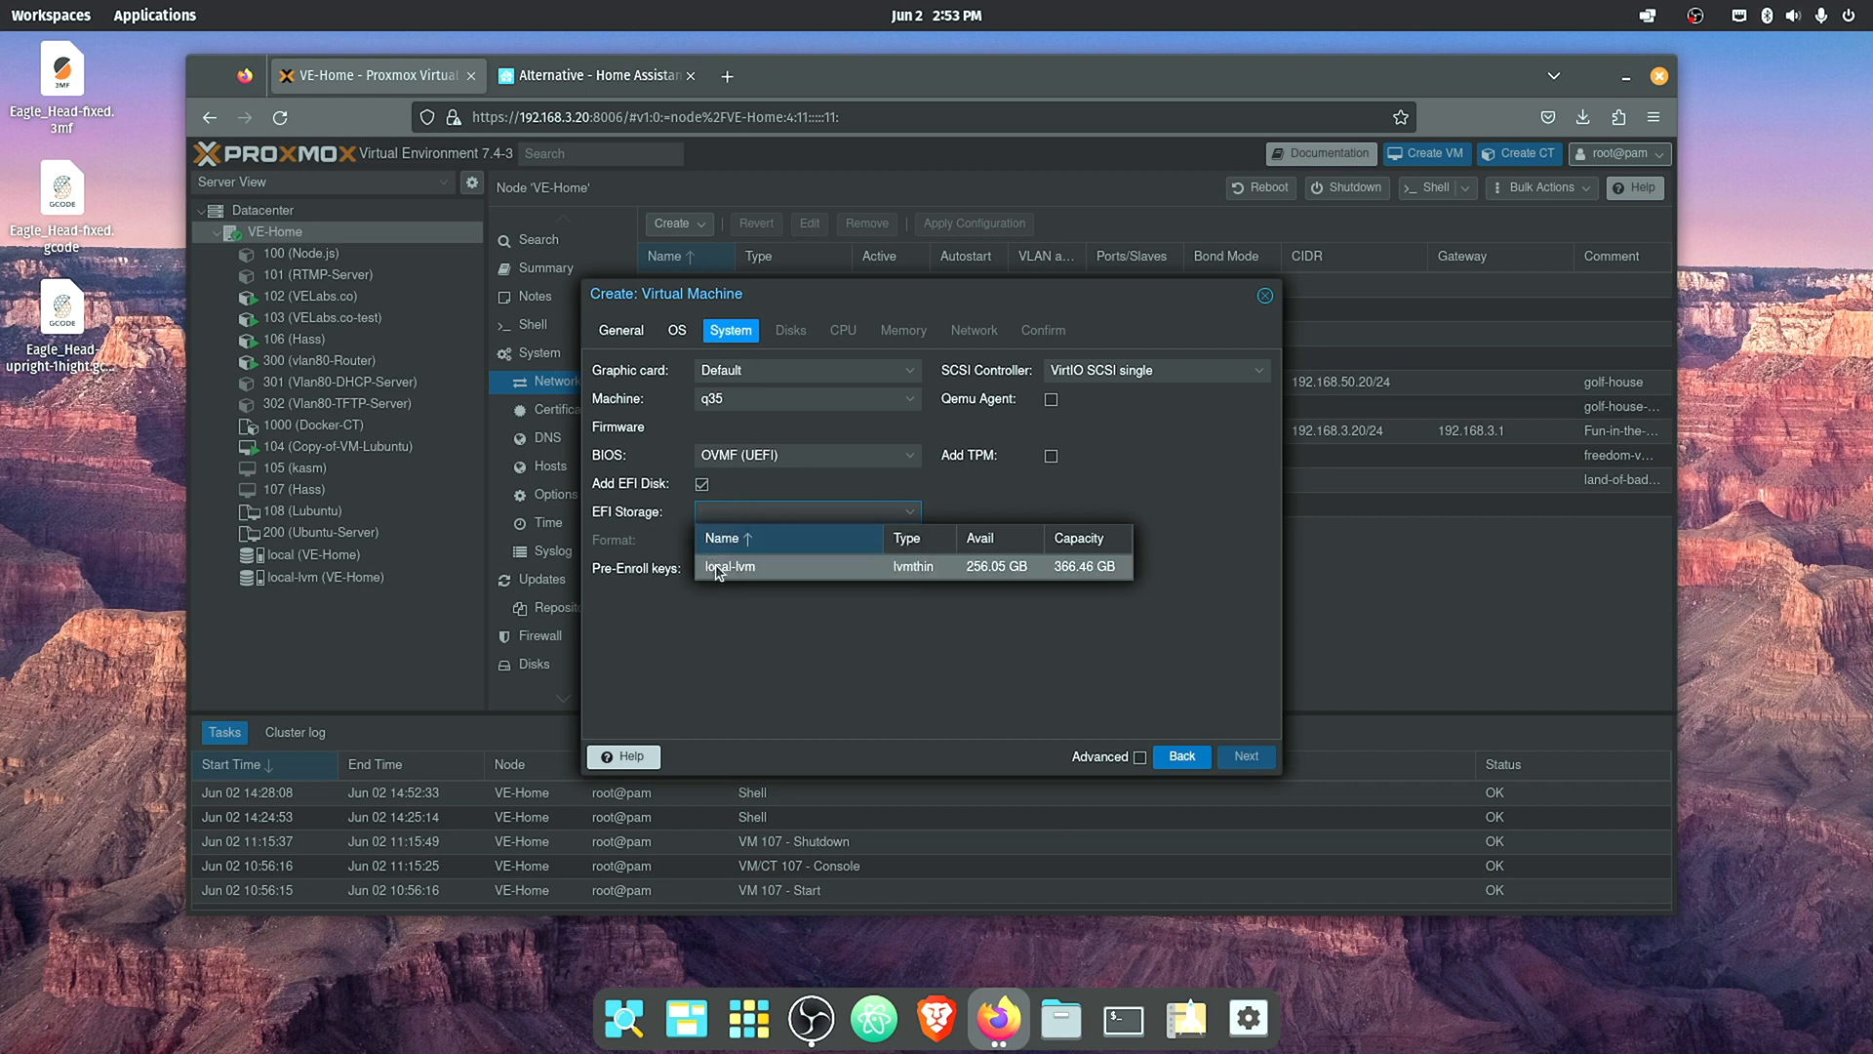
click(730, 566)
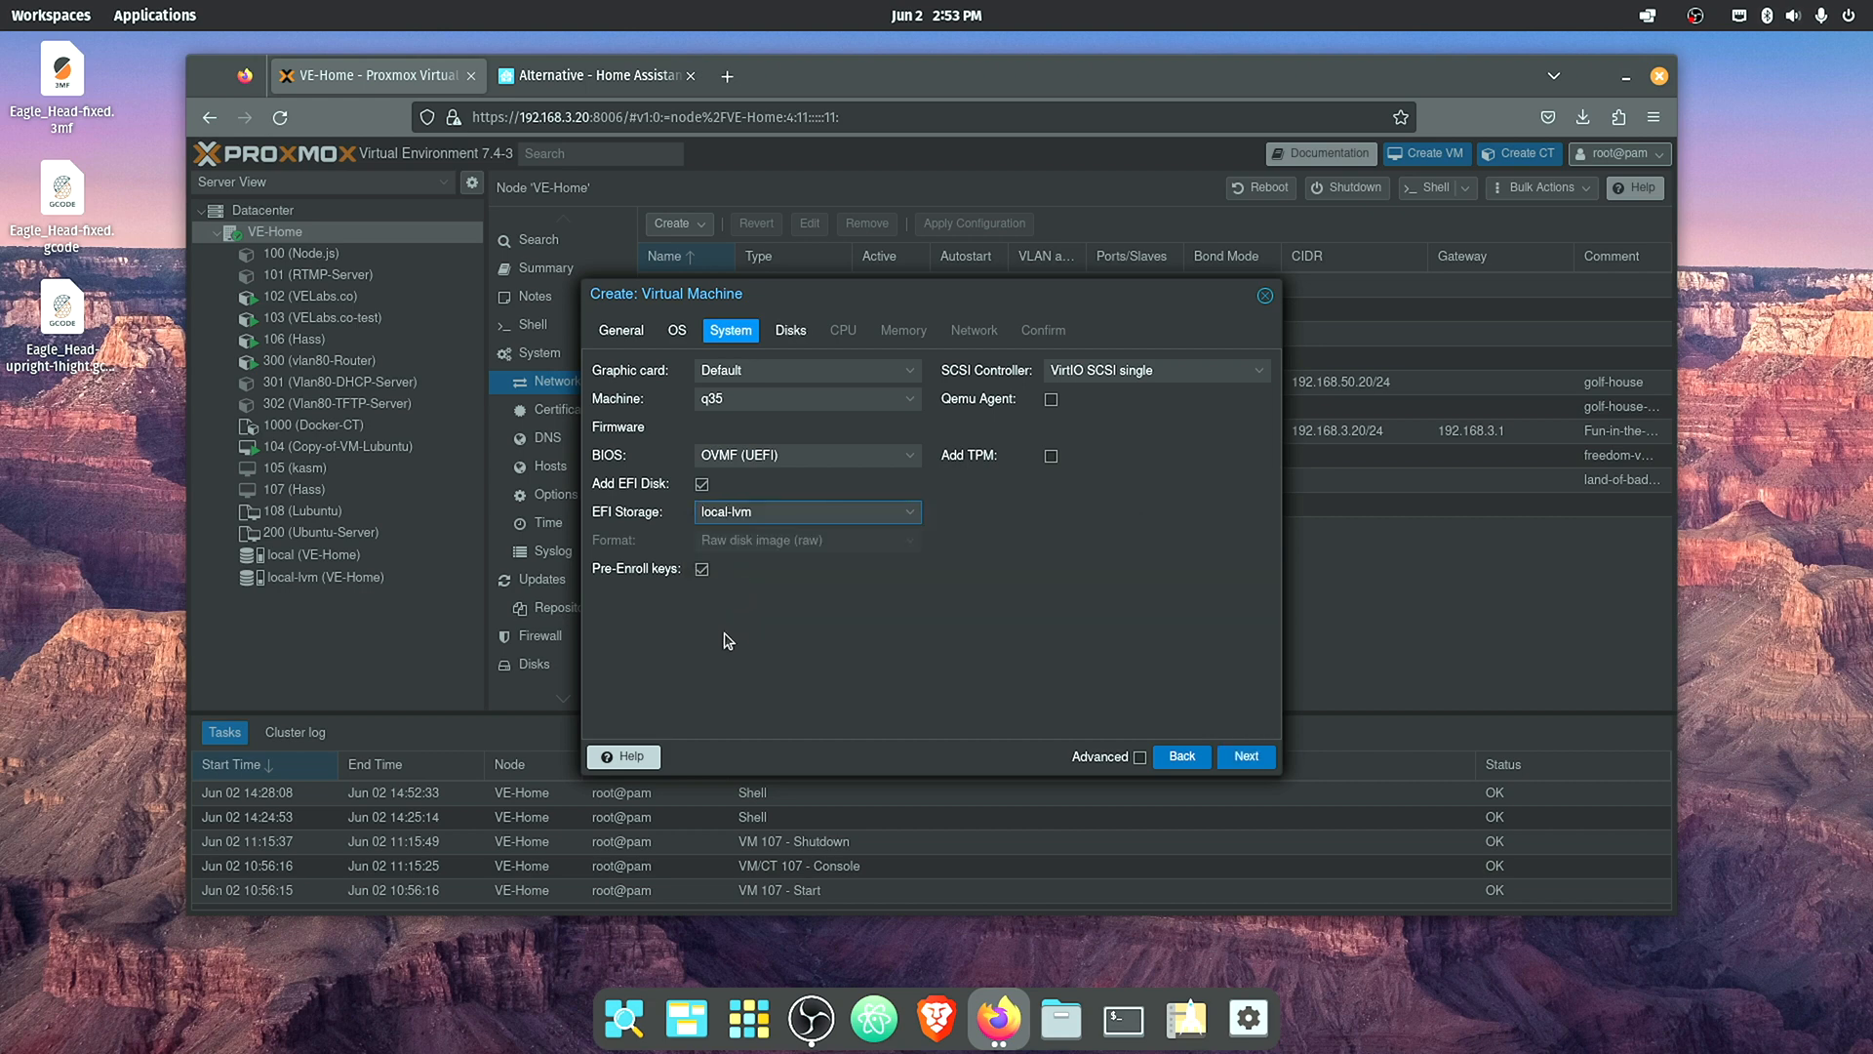
mouse_move(701, 568)
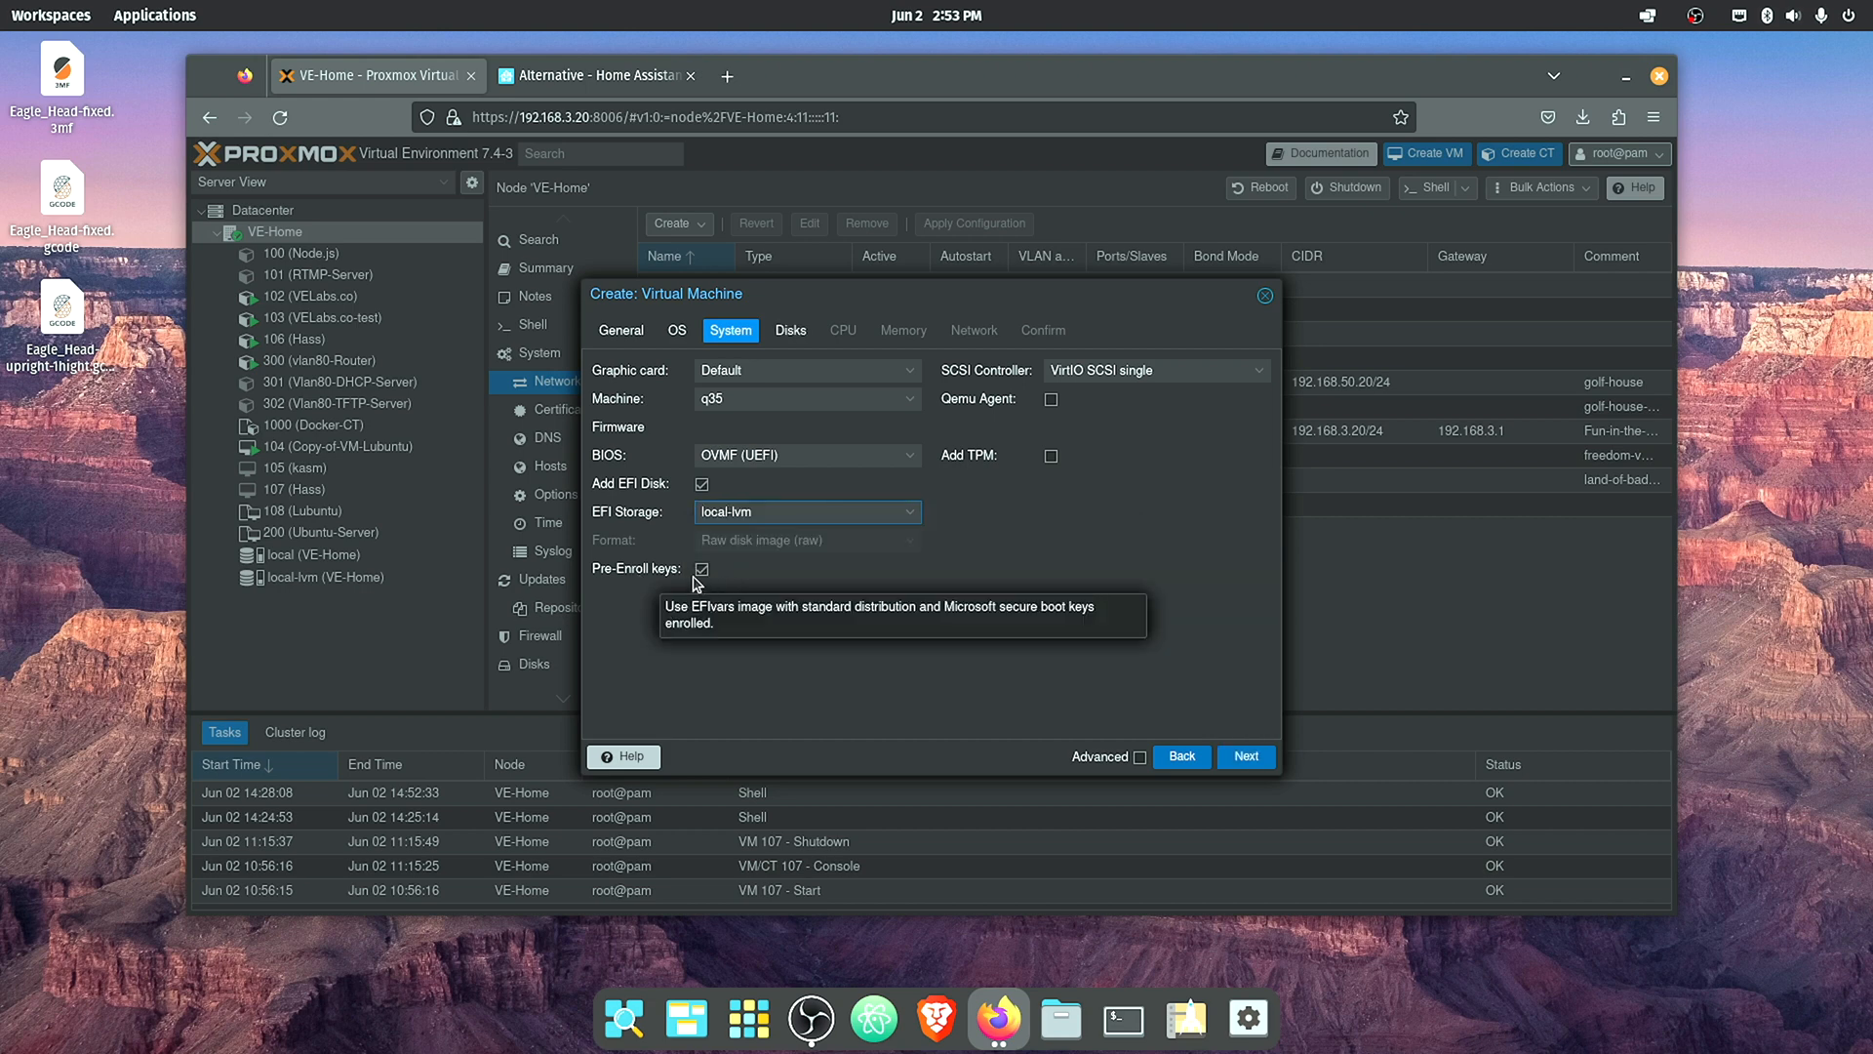
click(702, 569)
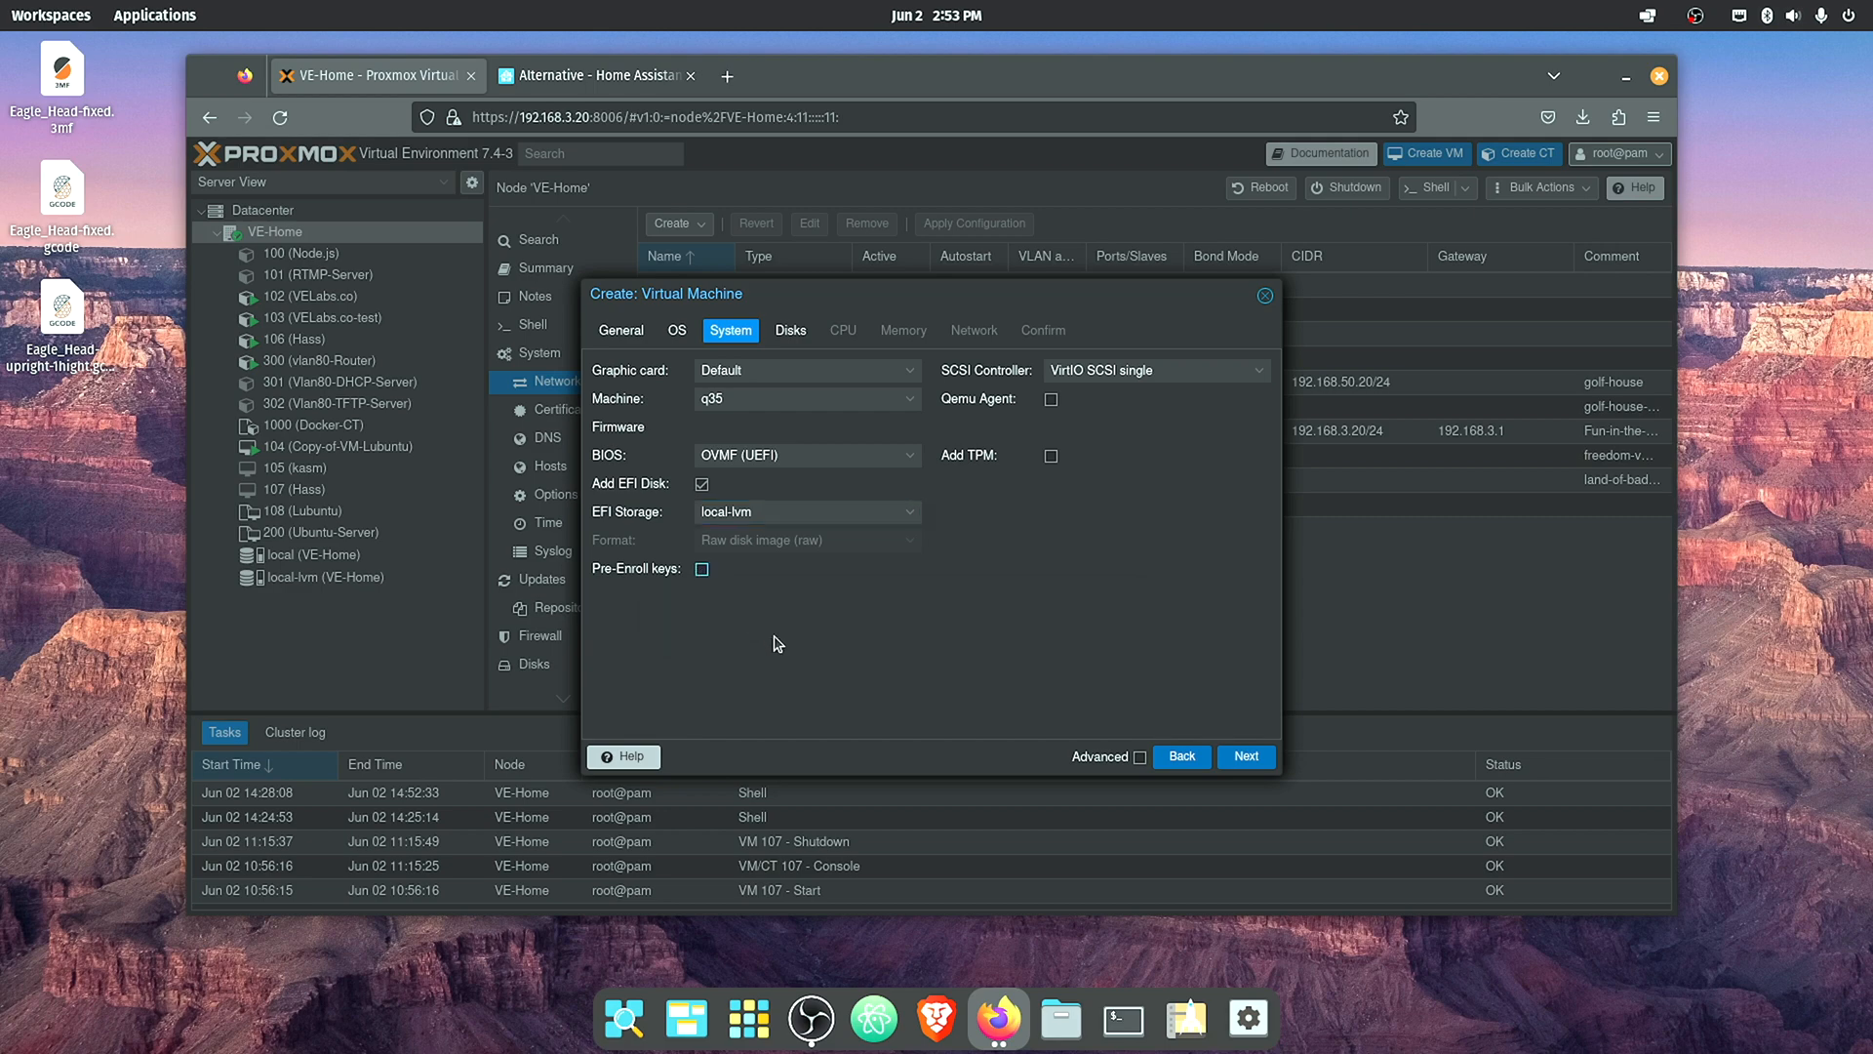
mouse_move(782, 611)
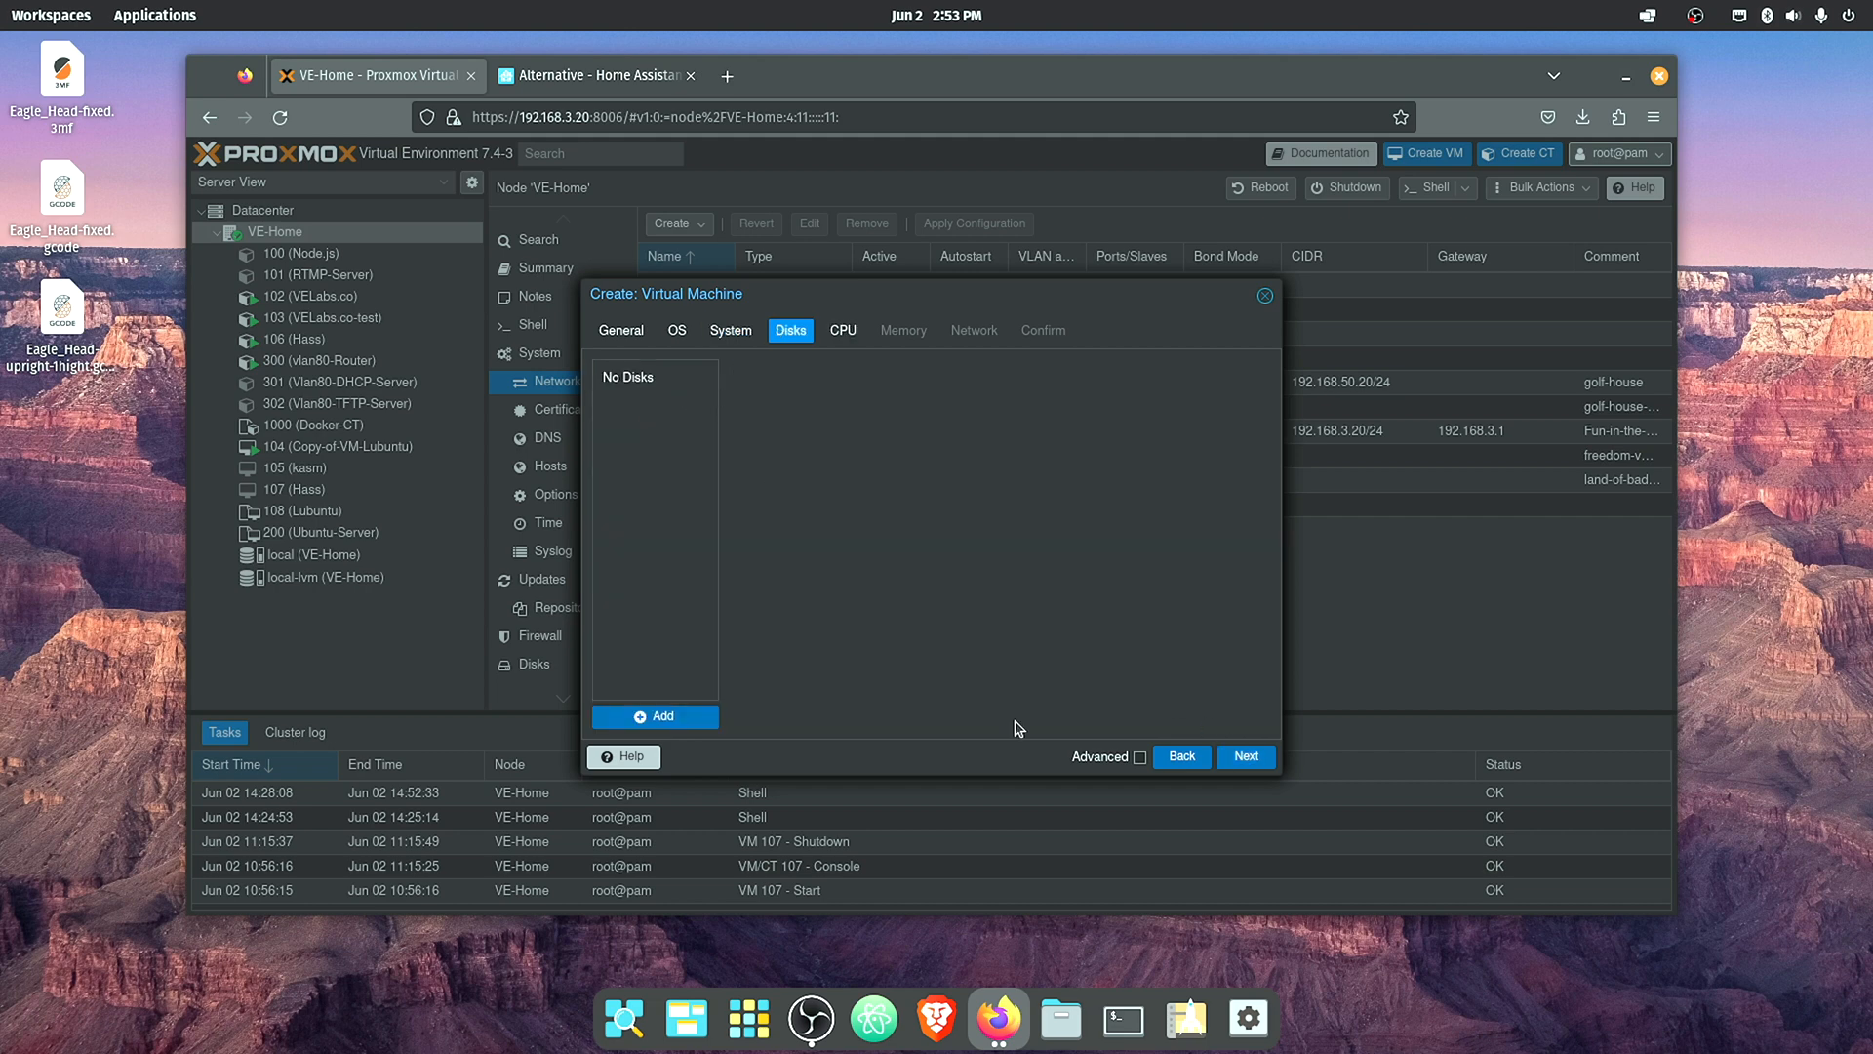
- Give VM 109 2 CPU cores and put its network device on bridge vmbr4
click(1245, 756)
text(2)
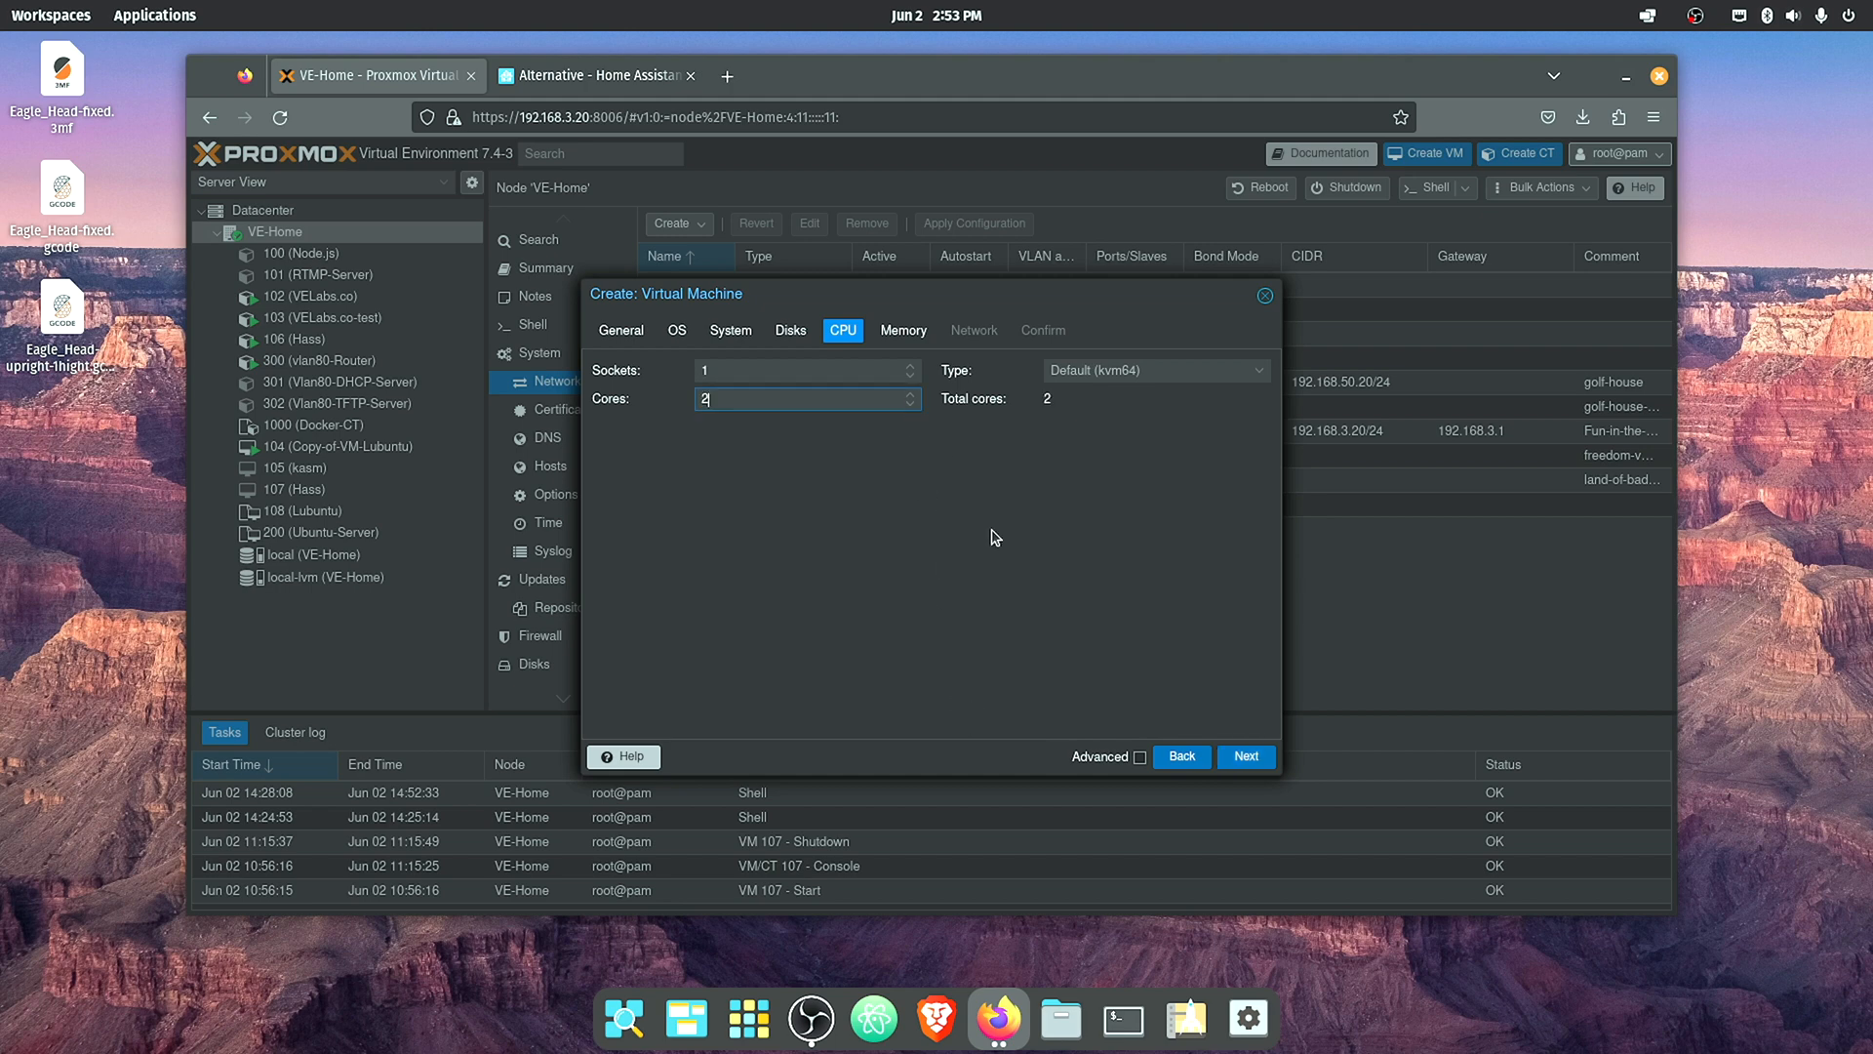
click(1246, 756)
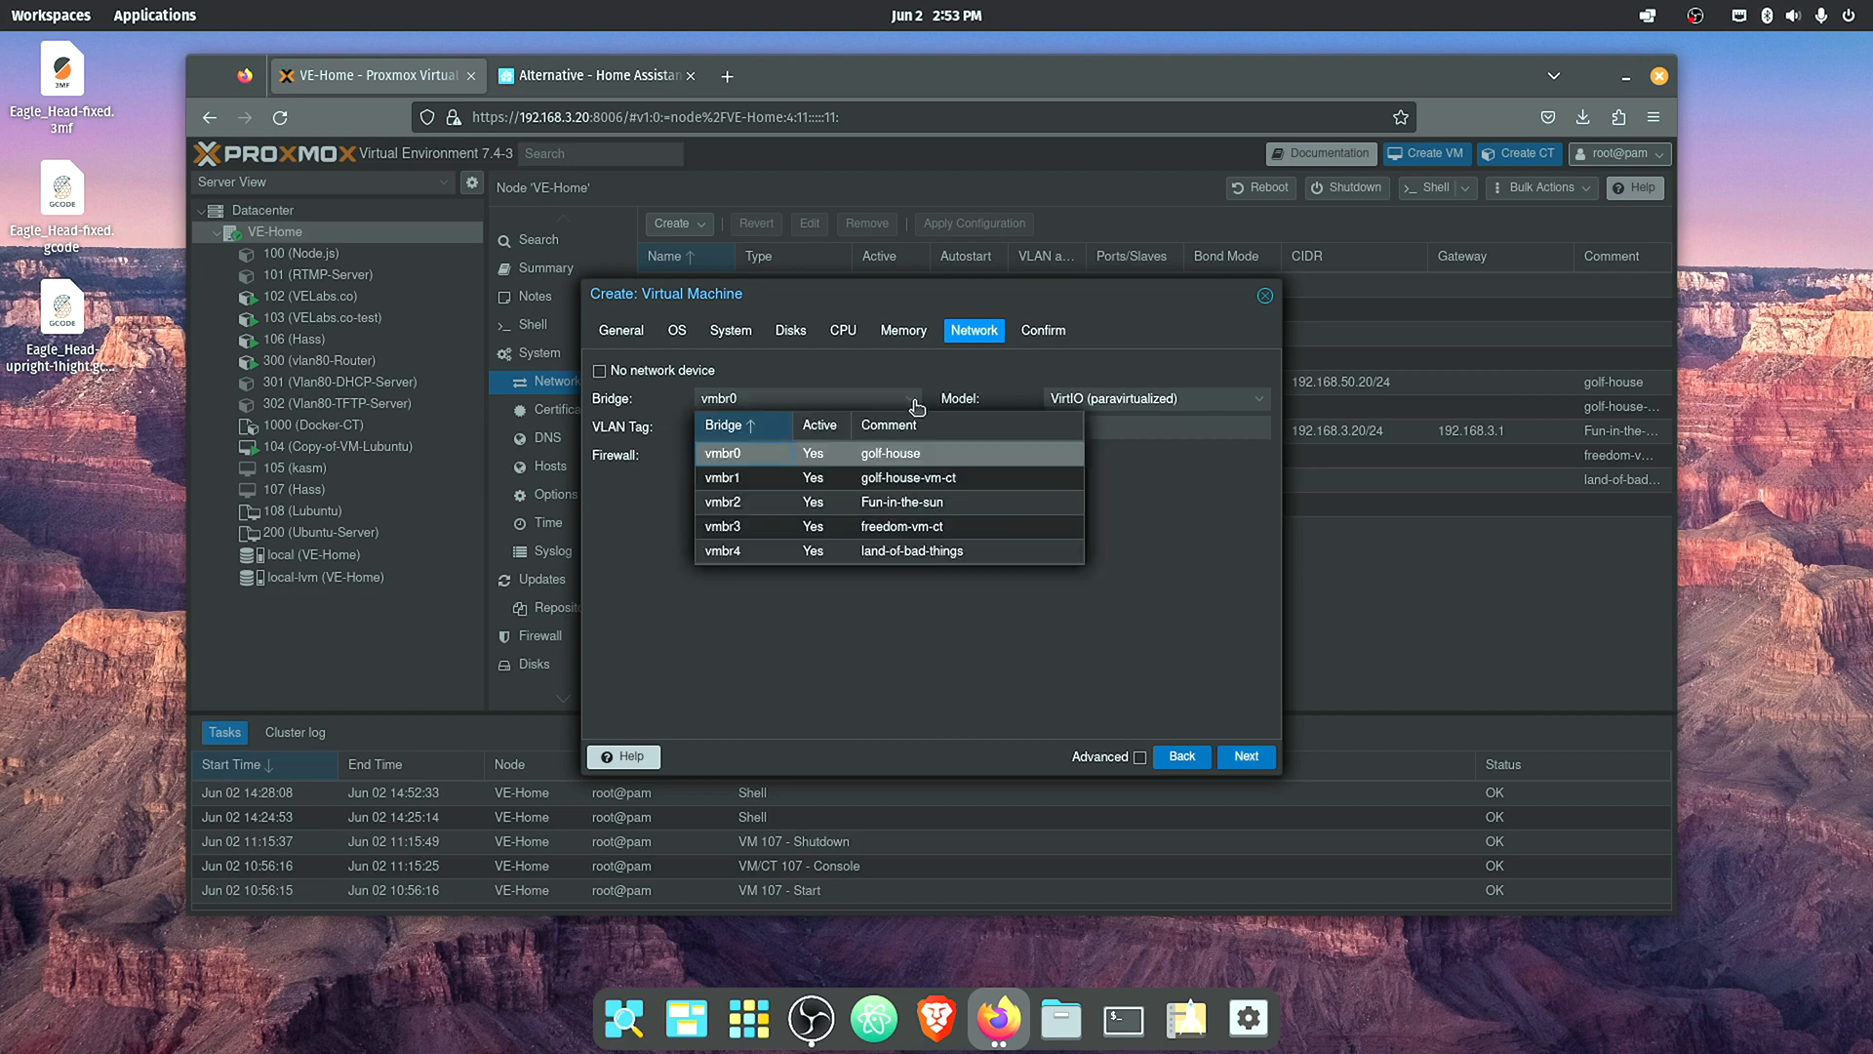
click(721, 550)
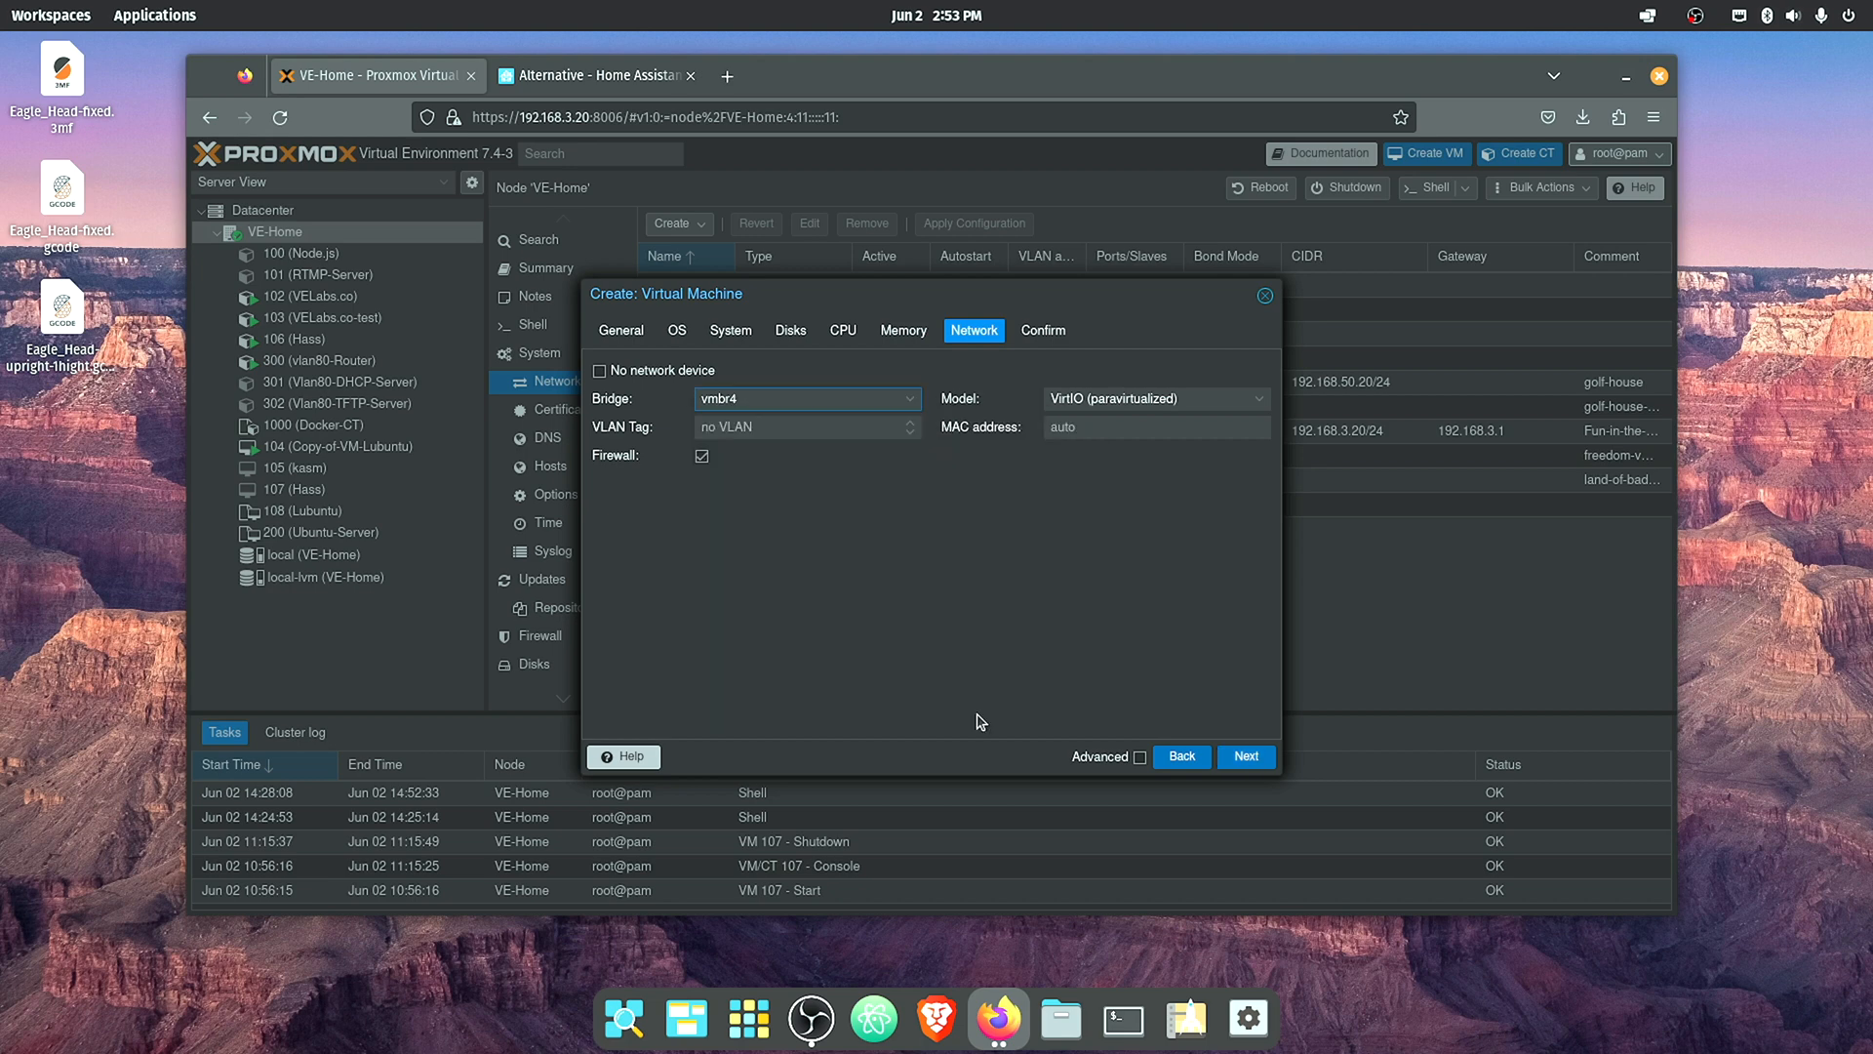
mouse_move(821, 708)
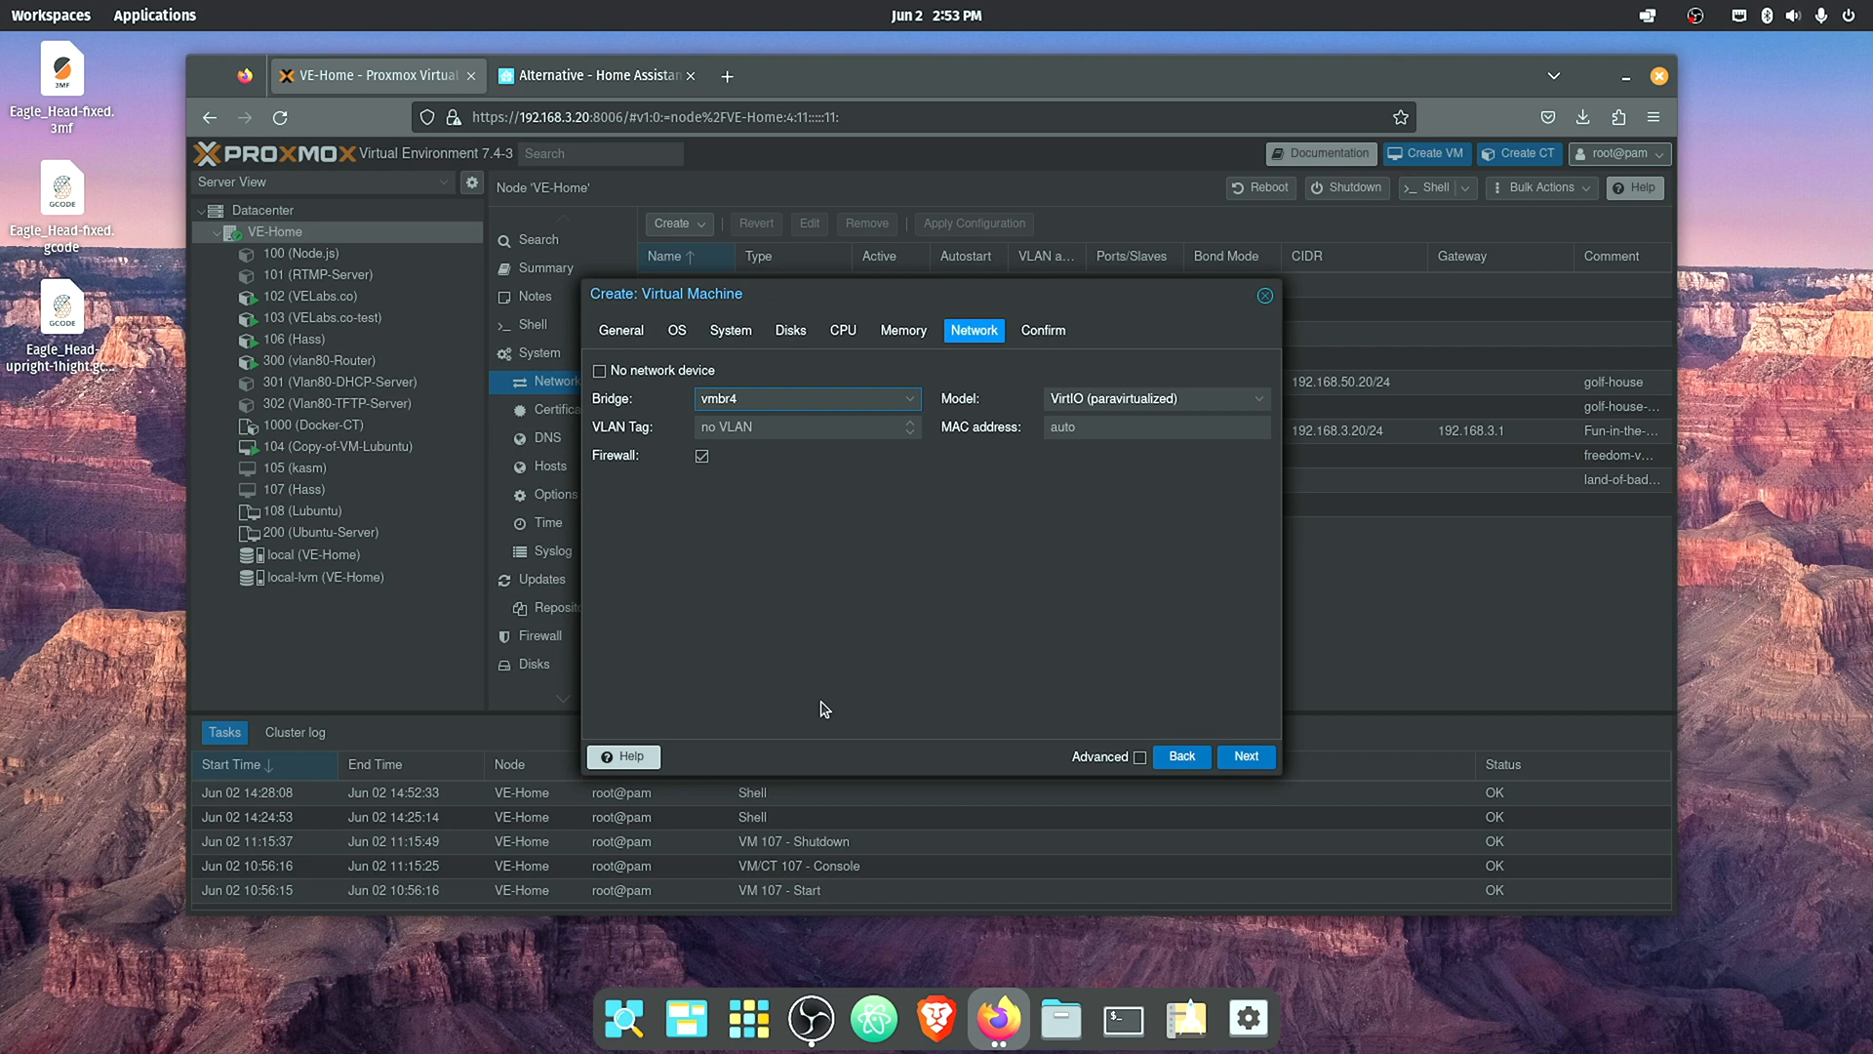
mouse_move(828, 704)
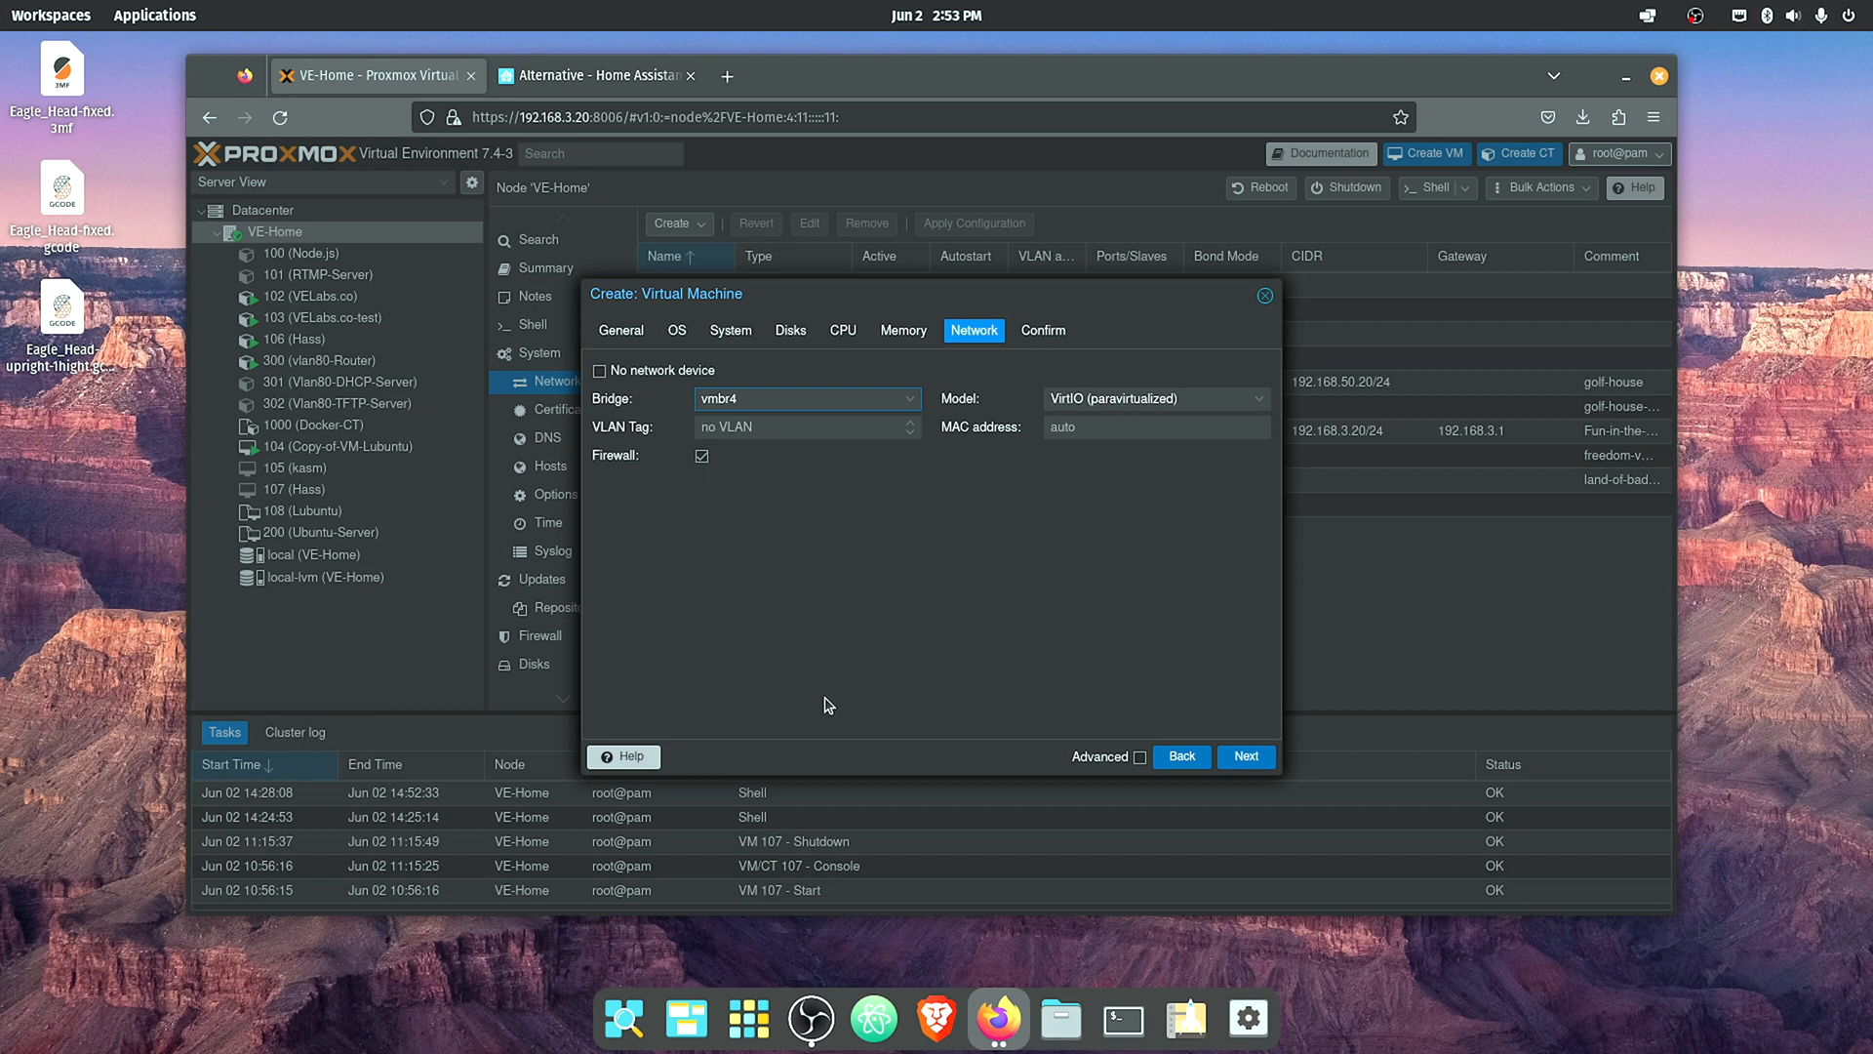
mouse_move(771, 654)
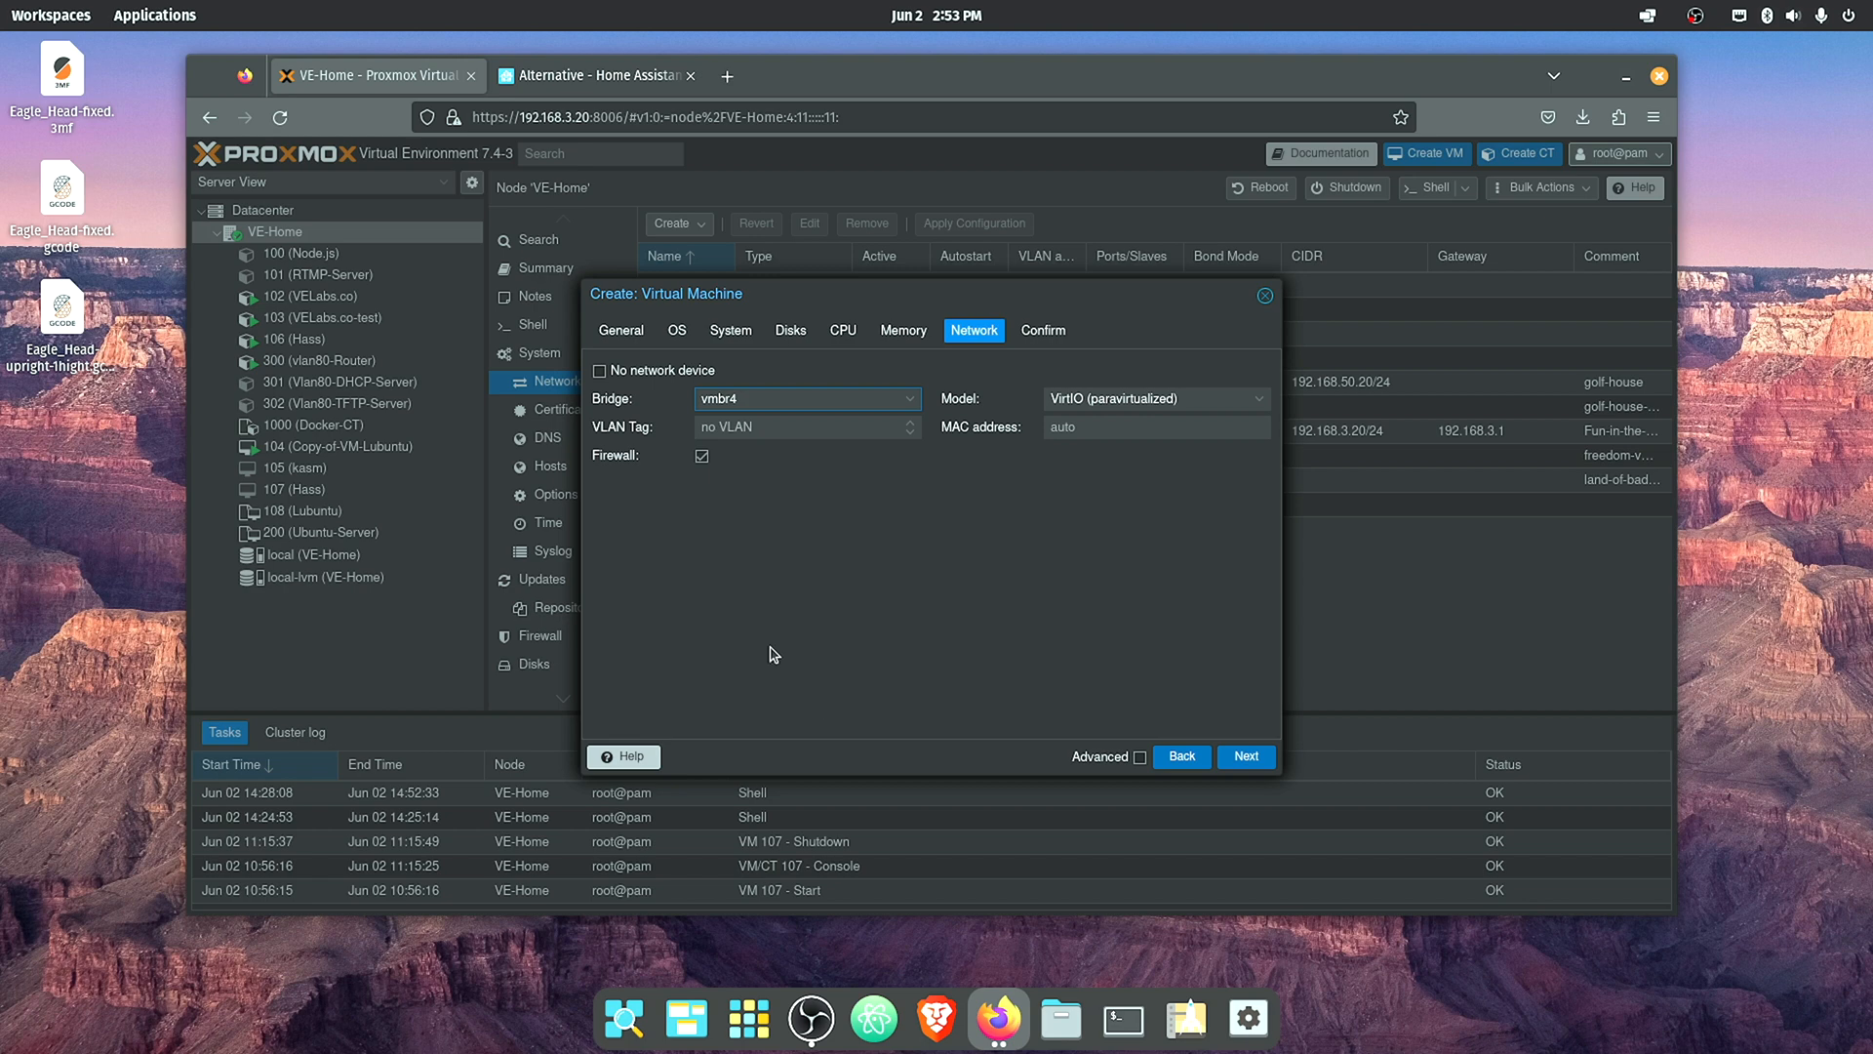
- Finish creating VM 109 'videohass', view its summary, then connect a host shell
click(1245, 756)
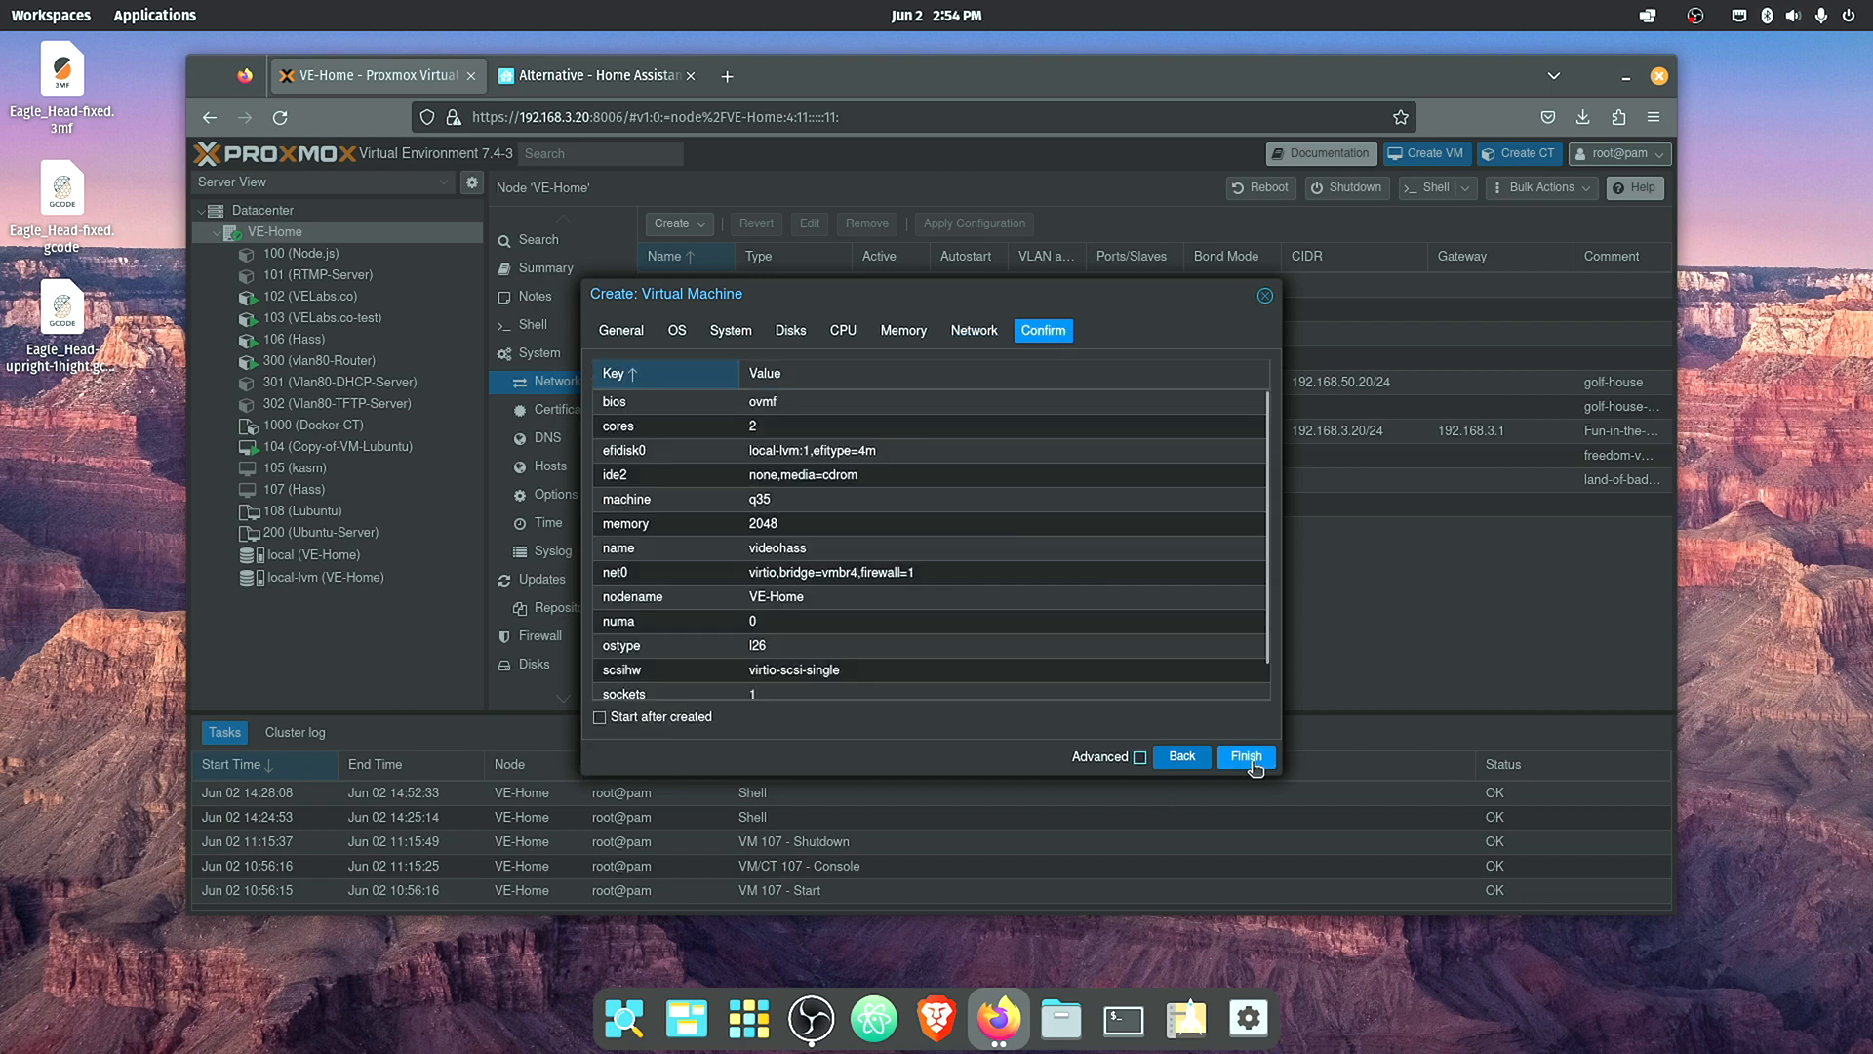
click(1244, 756)
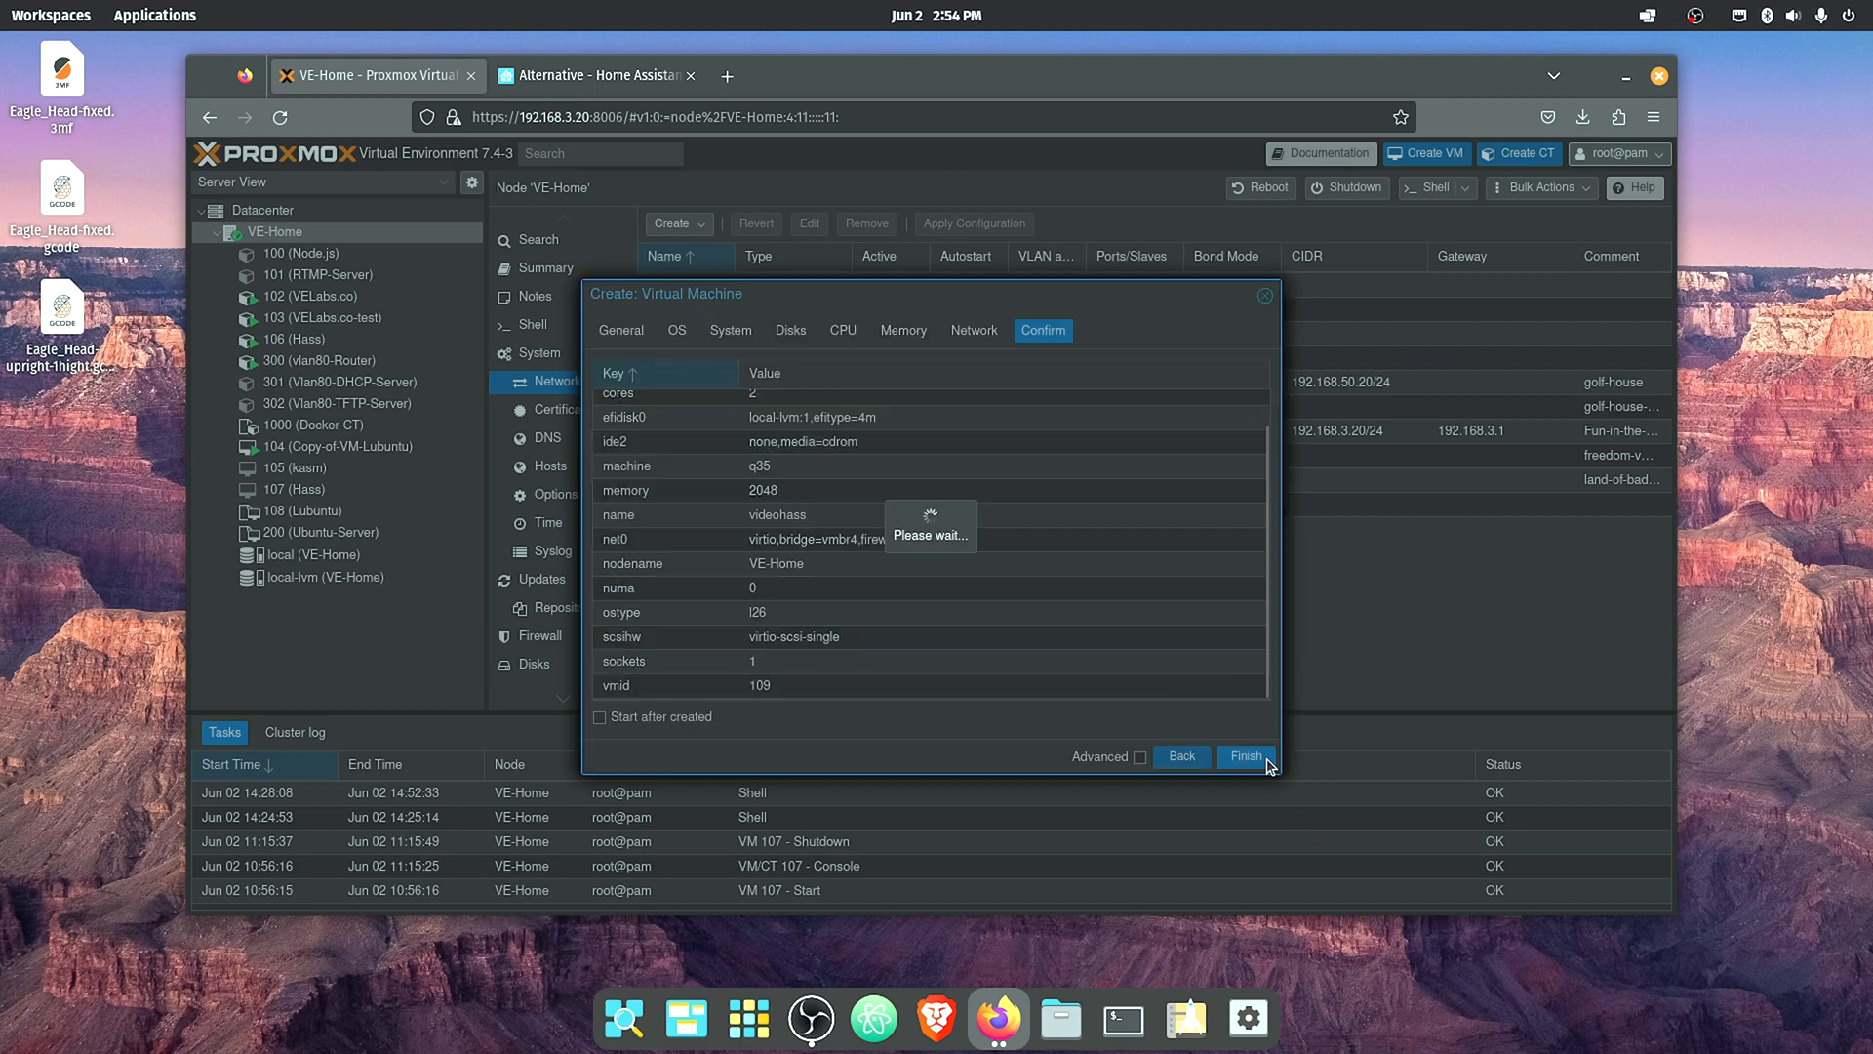
click(1245, 755)
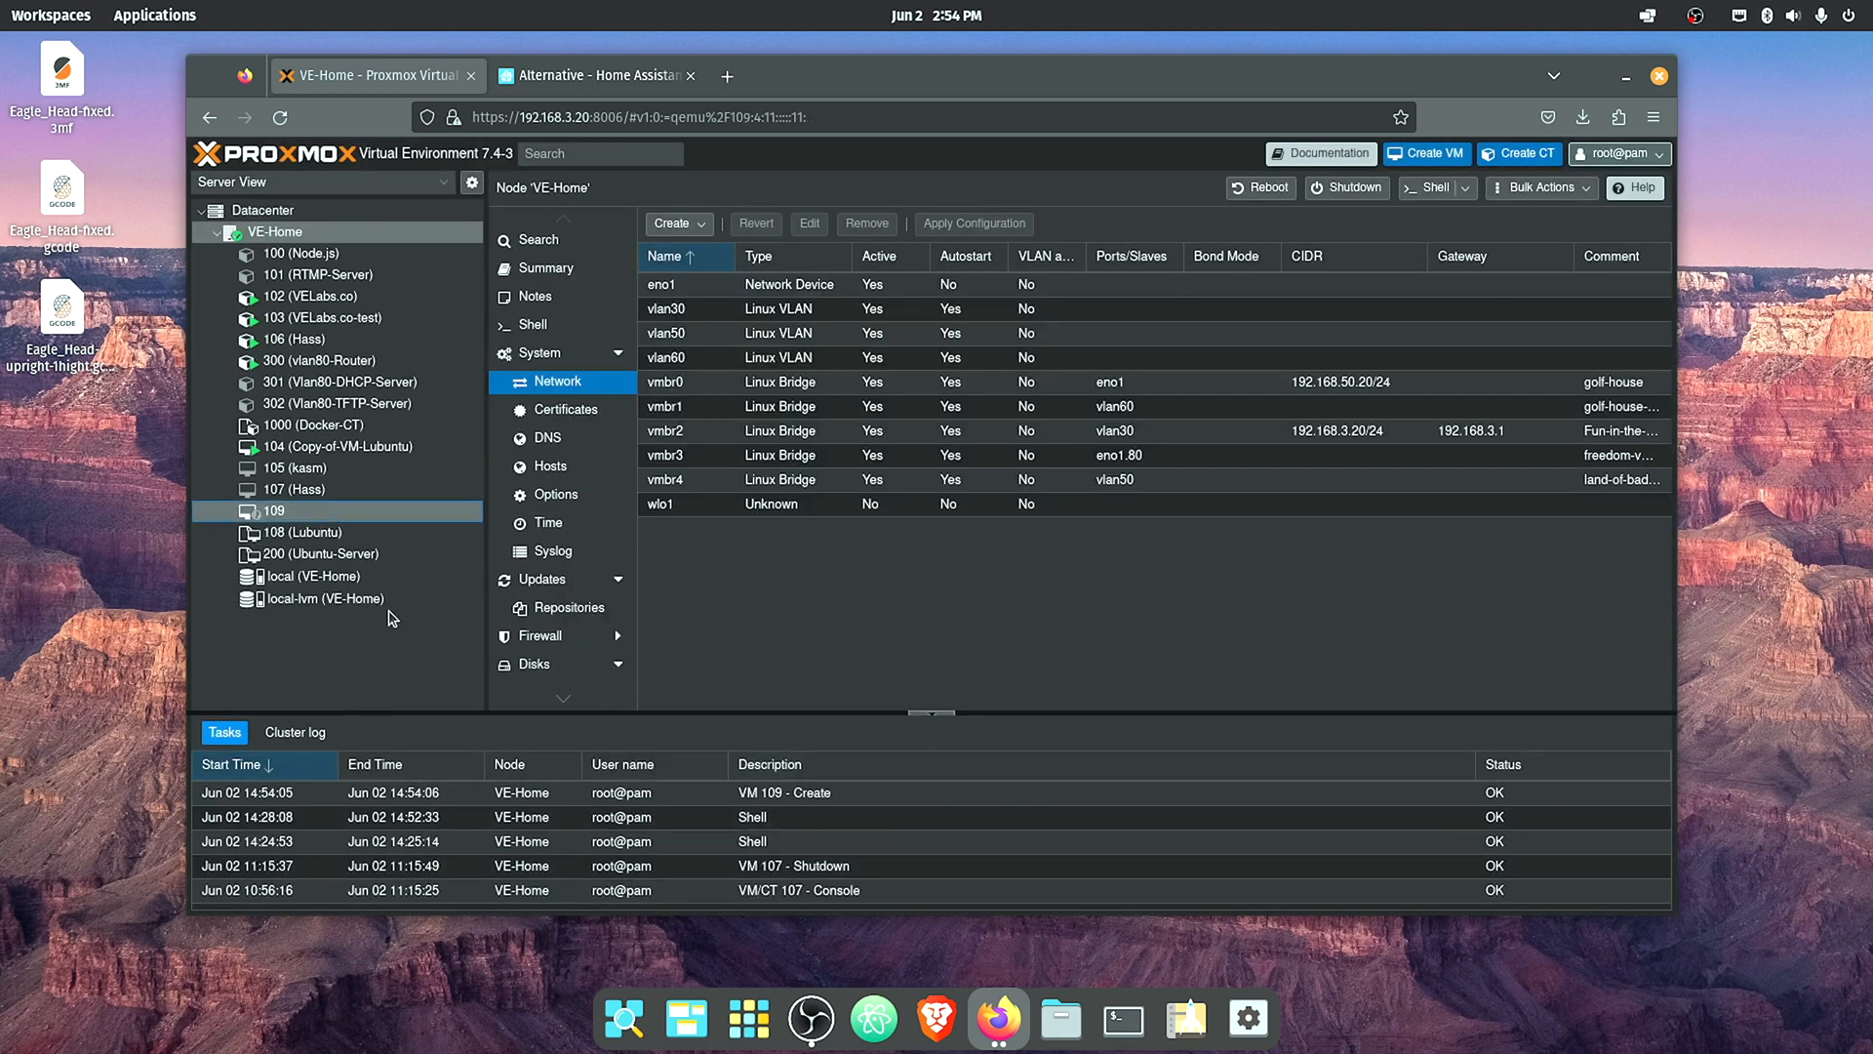
click(273, 510)
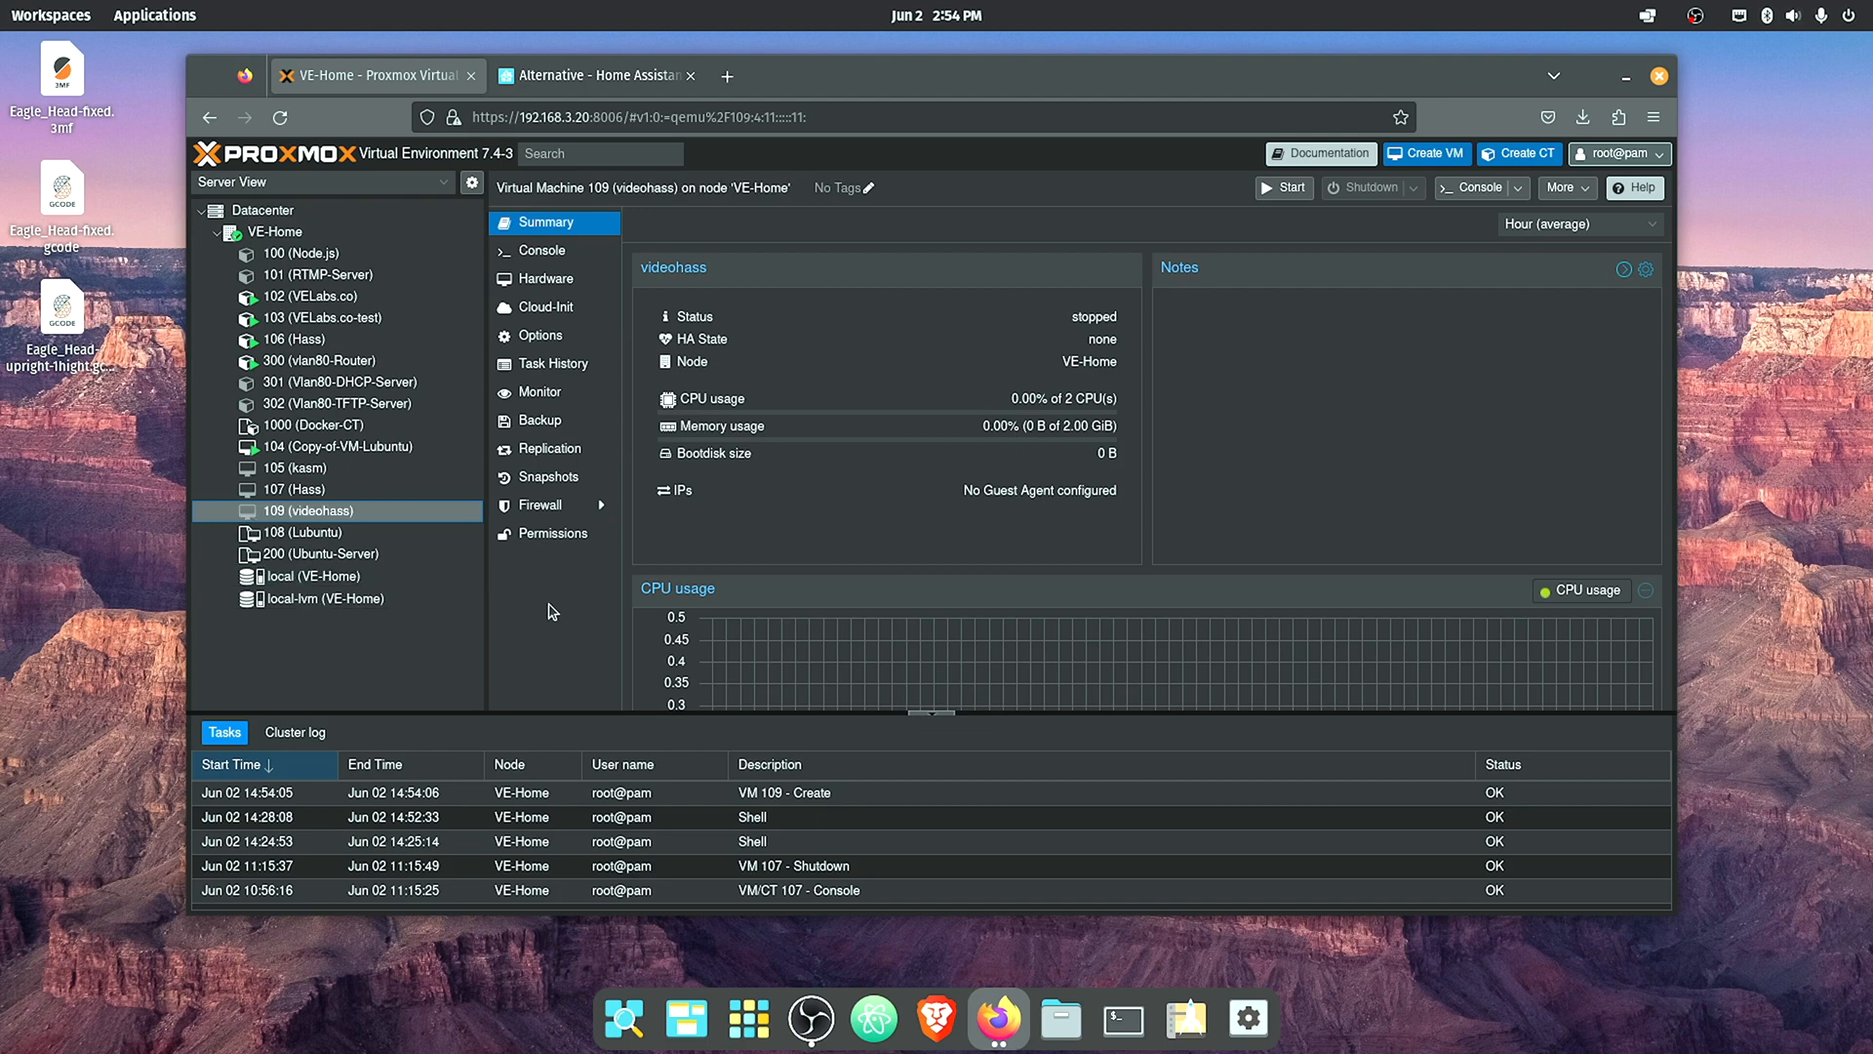
mouse_move(553, 582)
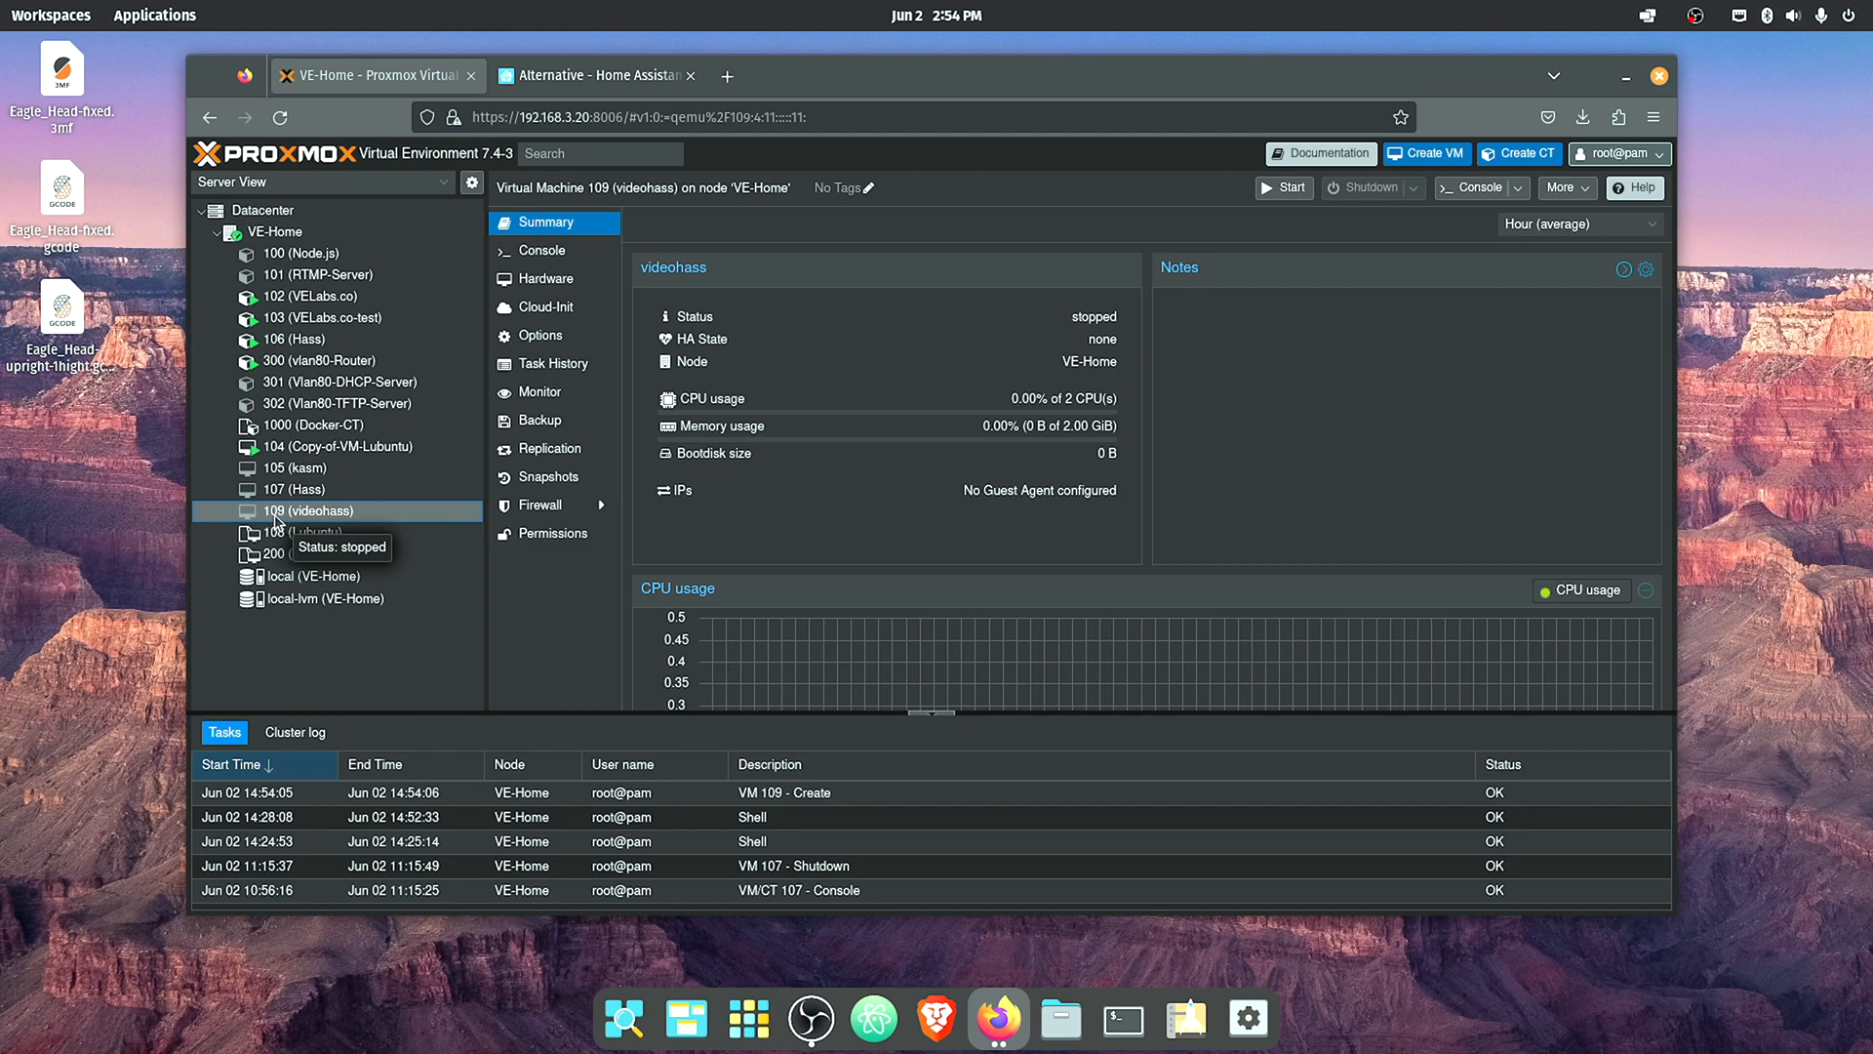
click(273, 232)
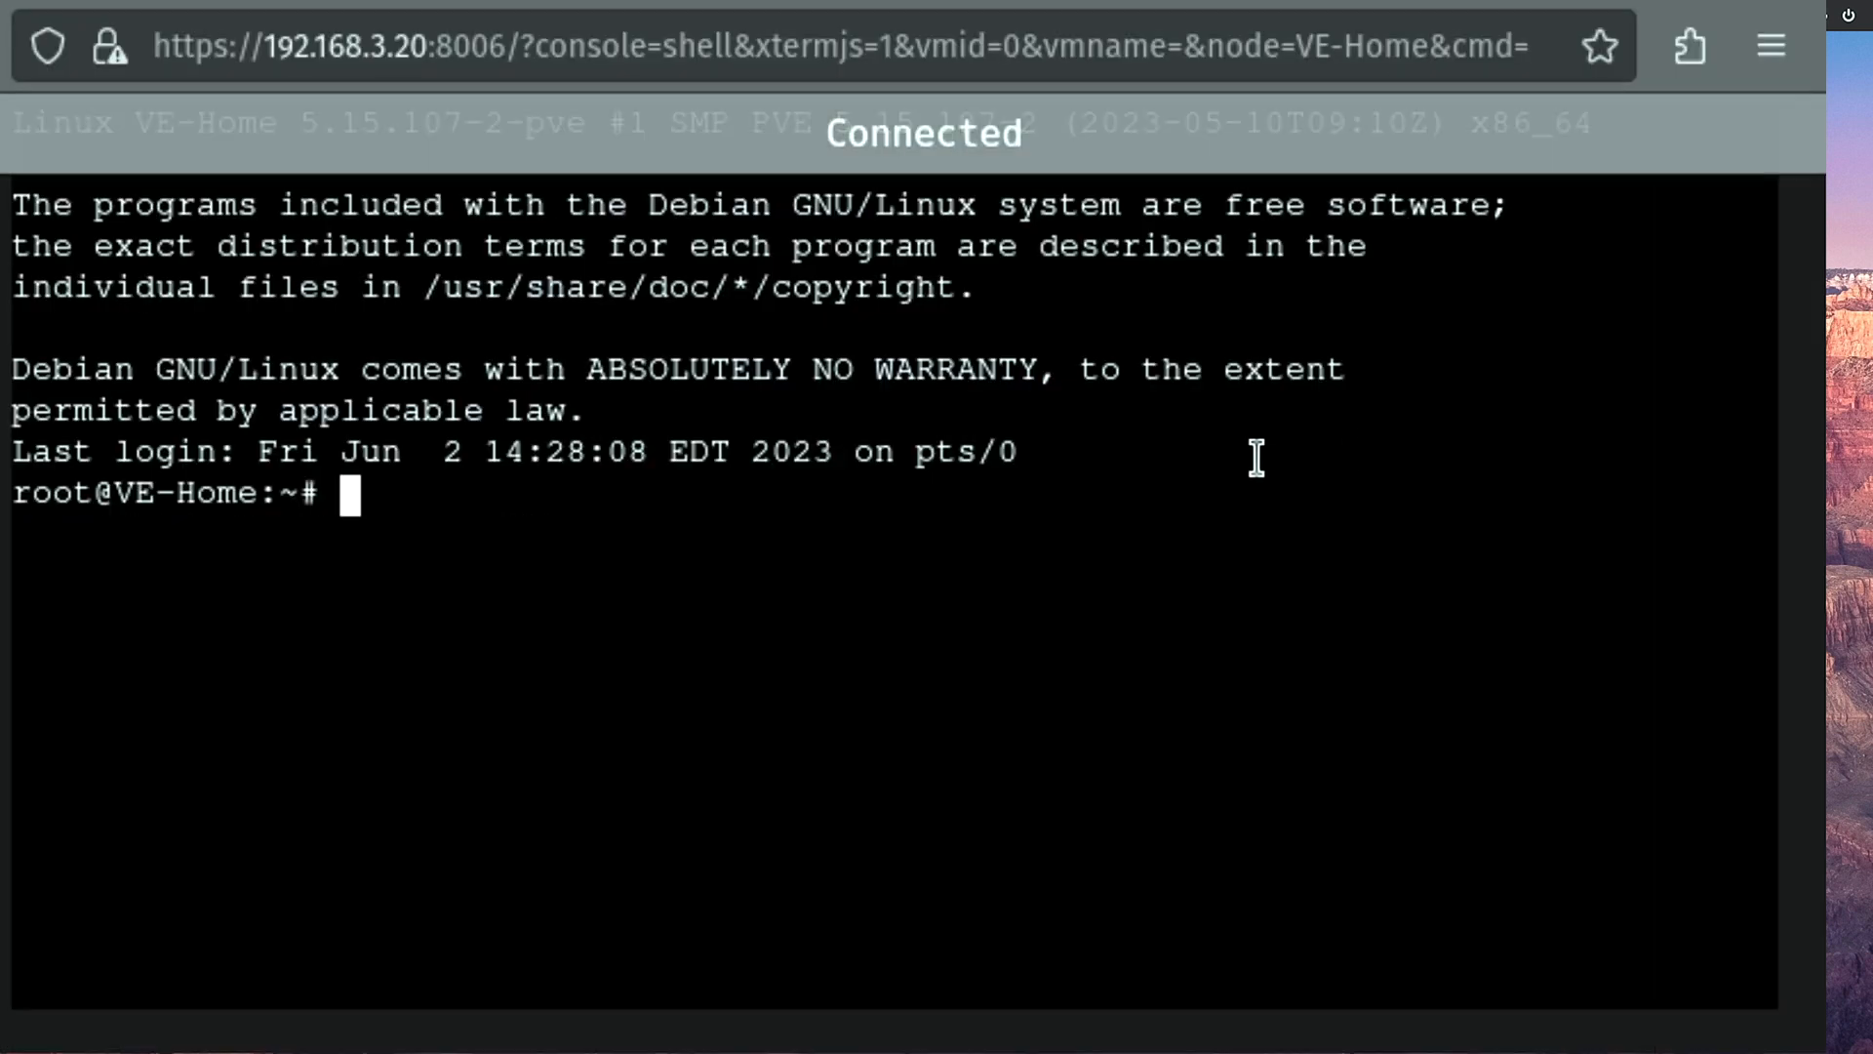
- Type 'qm importdisk 107 haos_ova-10.2.qcow2 local-lvm' in the host shell
text(qm importdisk 107 haos_ova-10.2.qcow2 local-lvm)
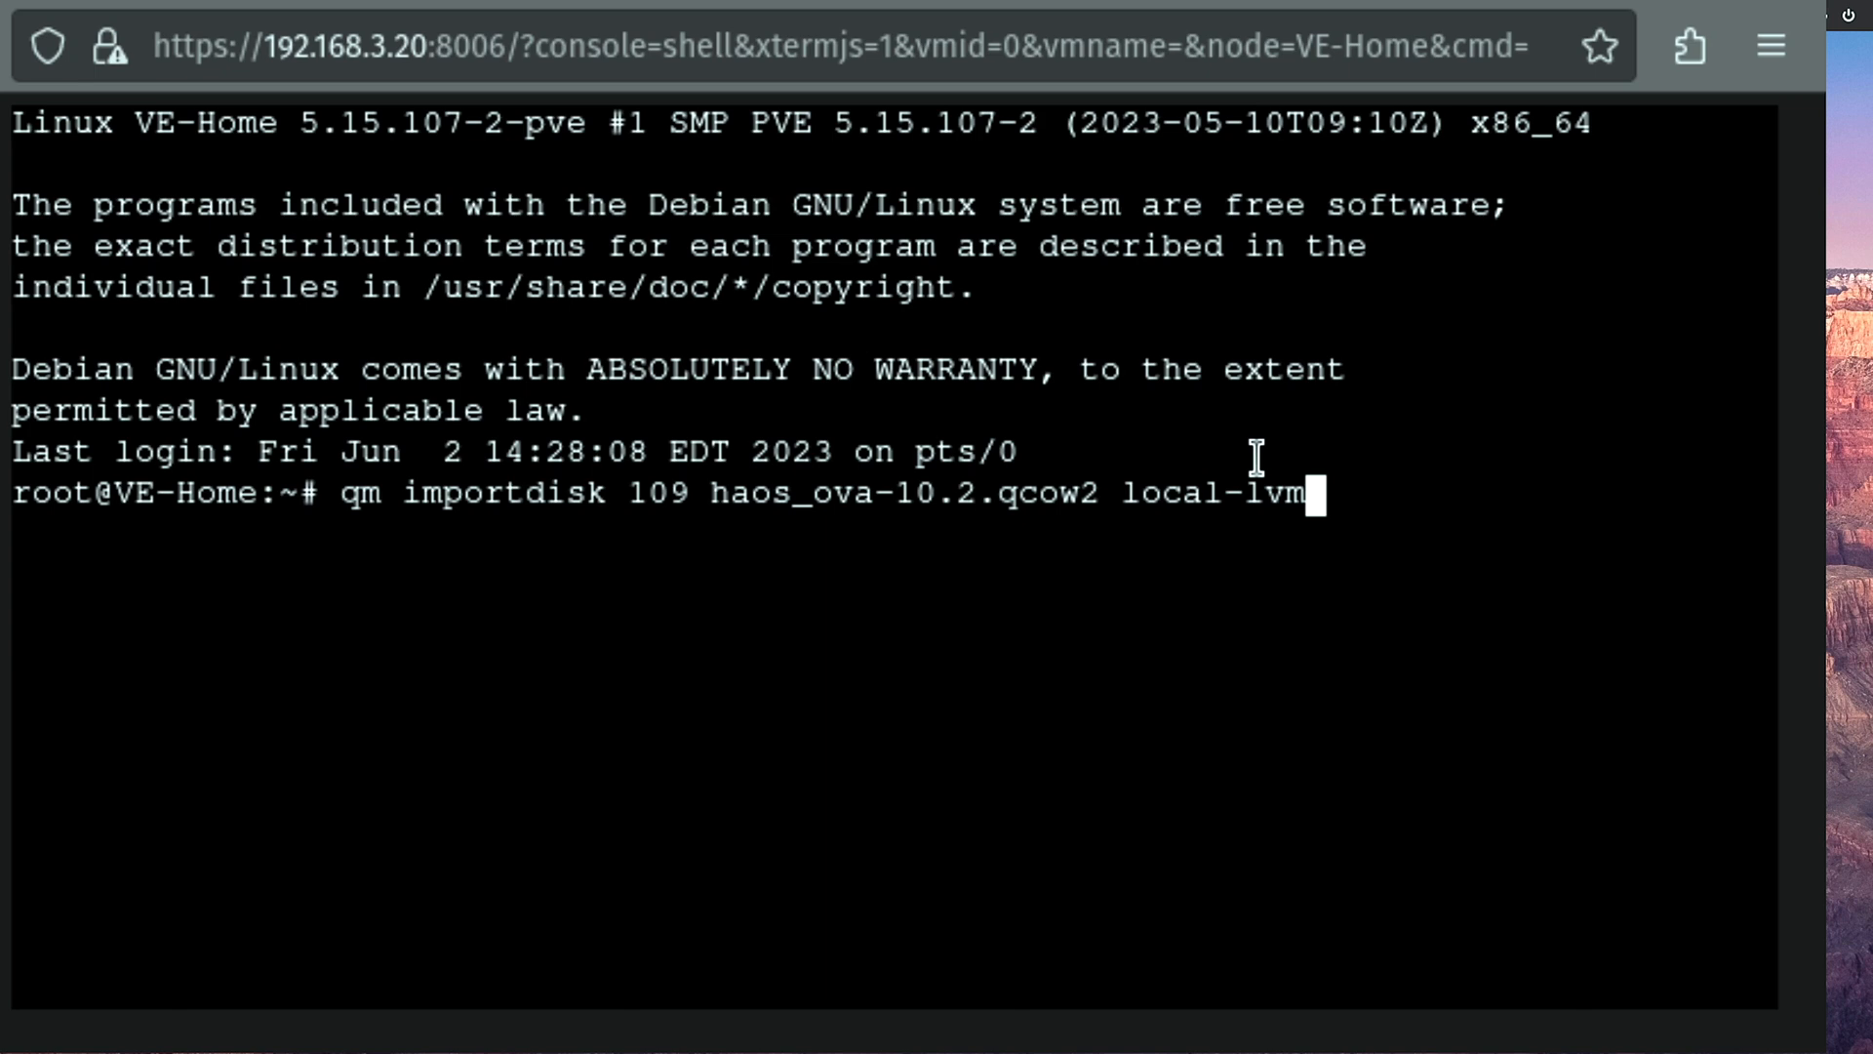
mouse_move(1627, 500)
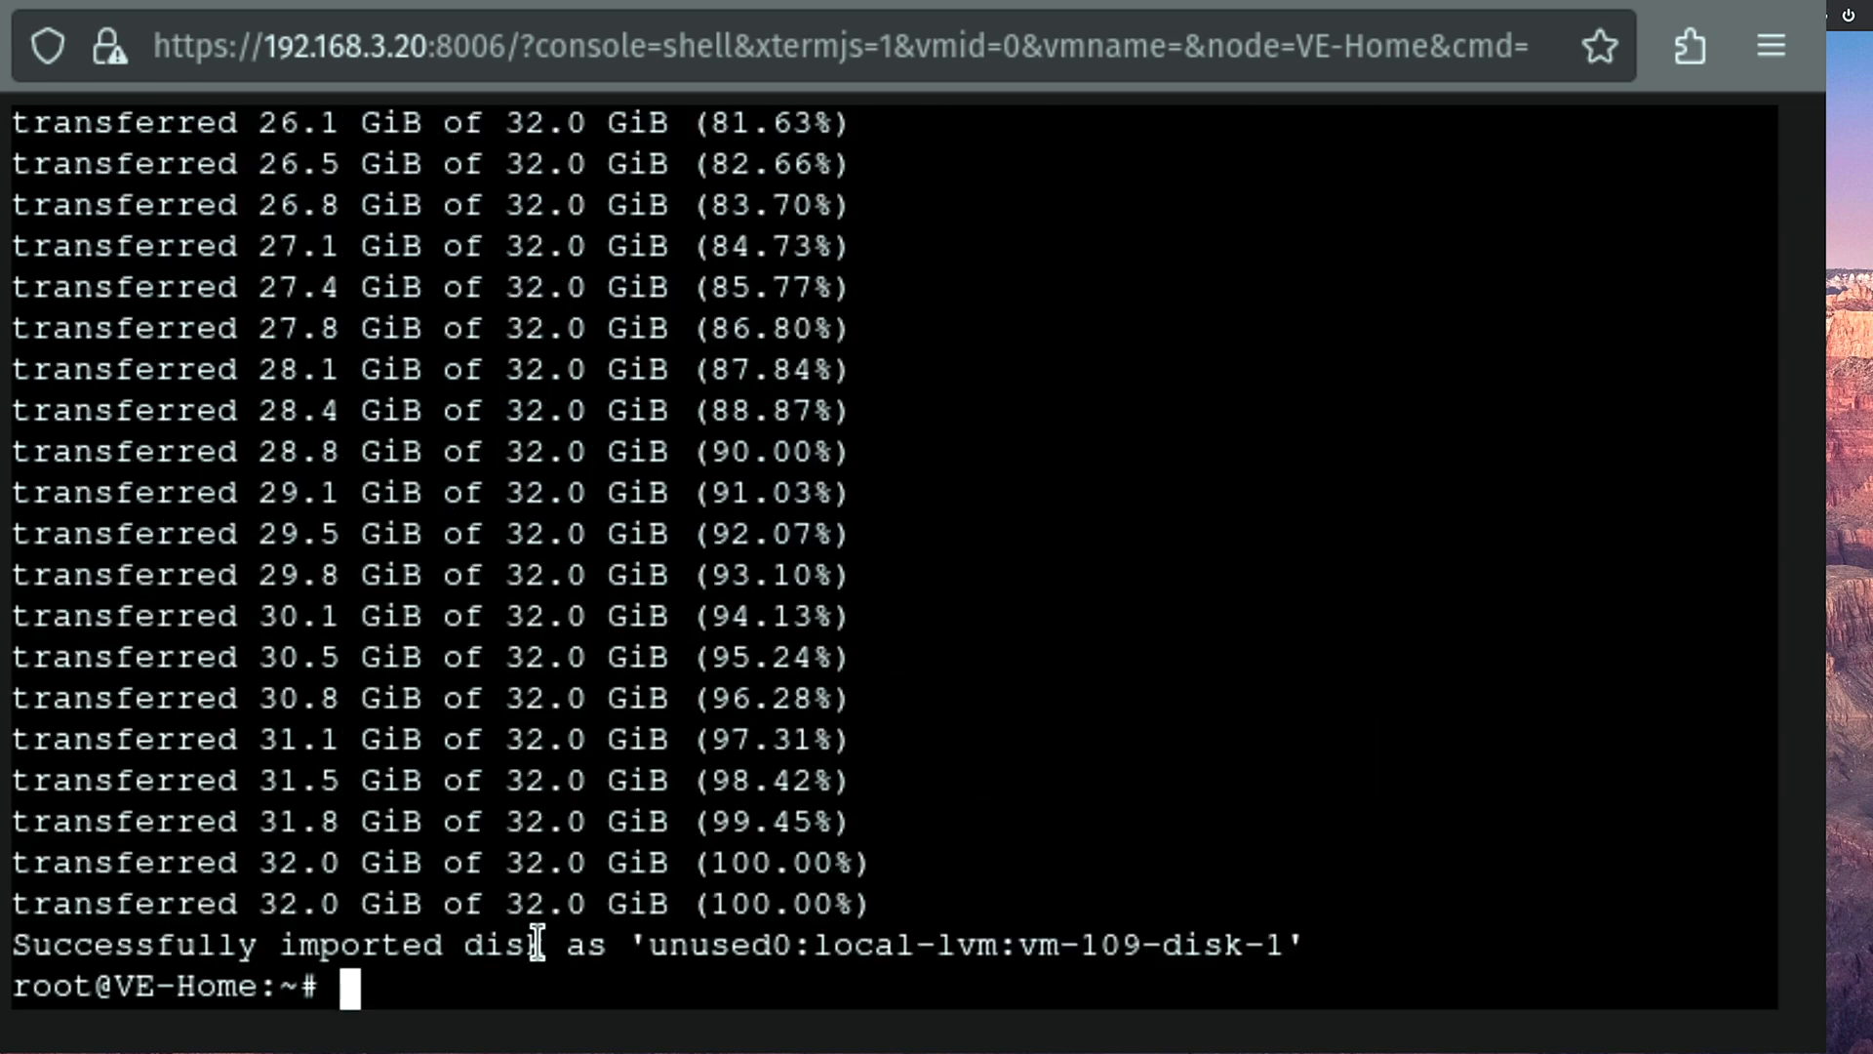
mouse_move(537, 944)
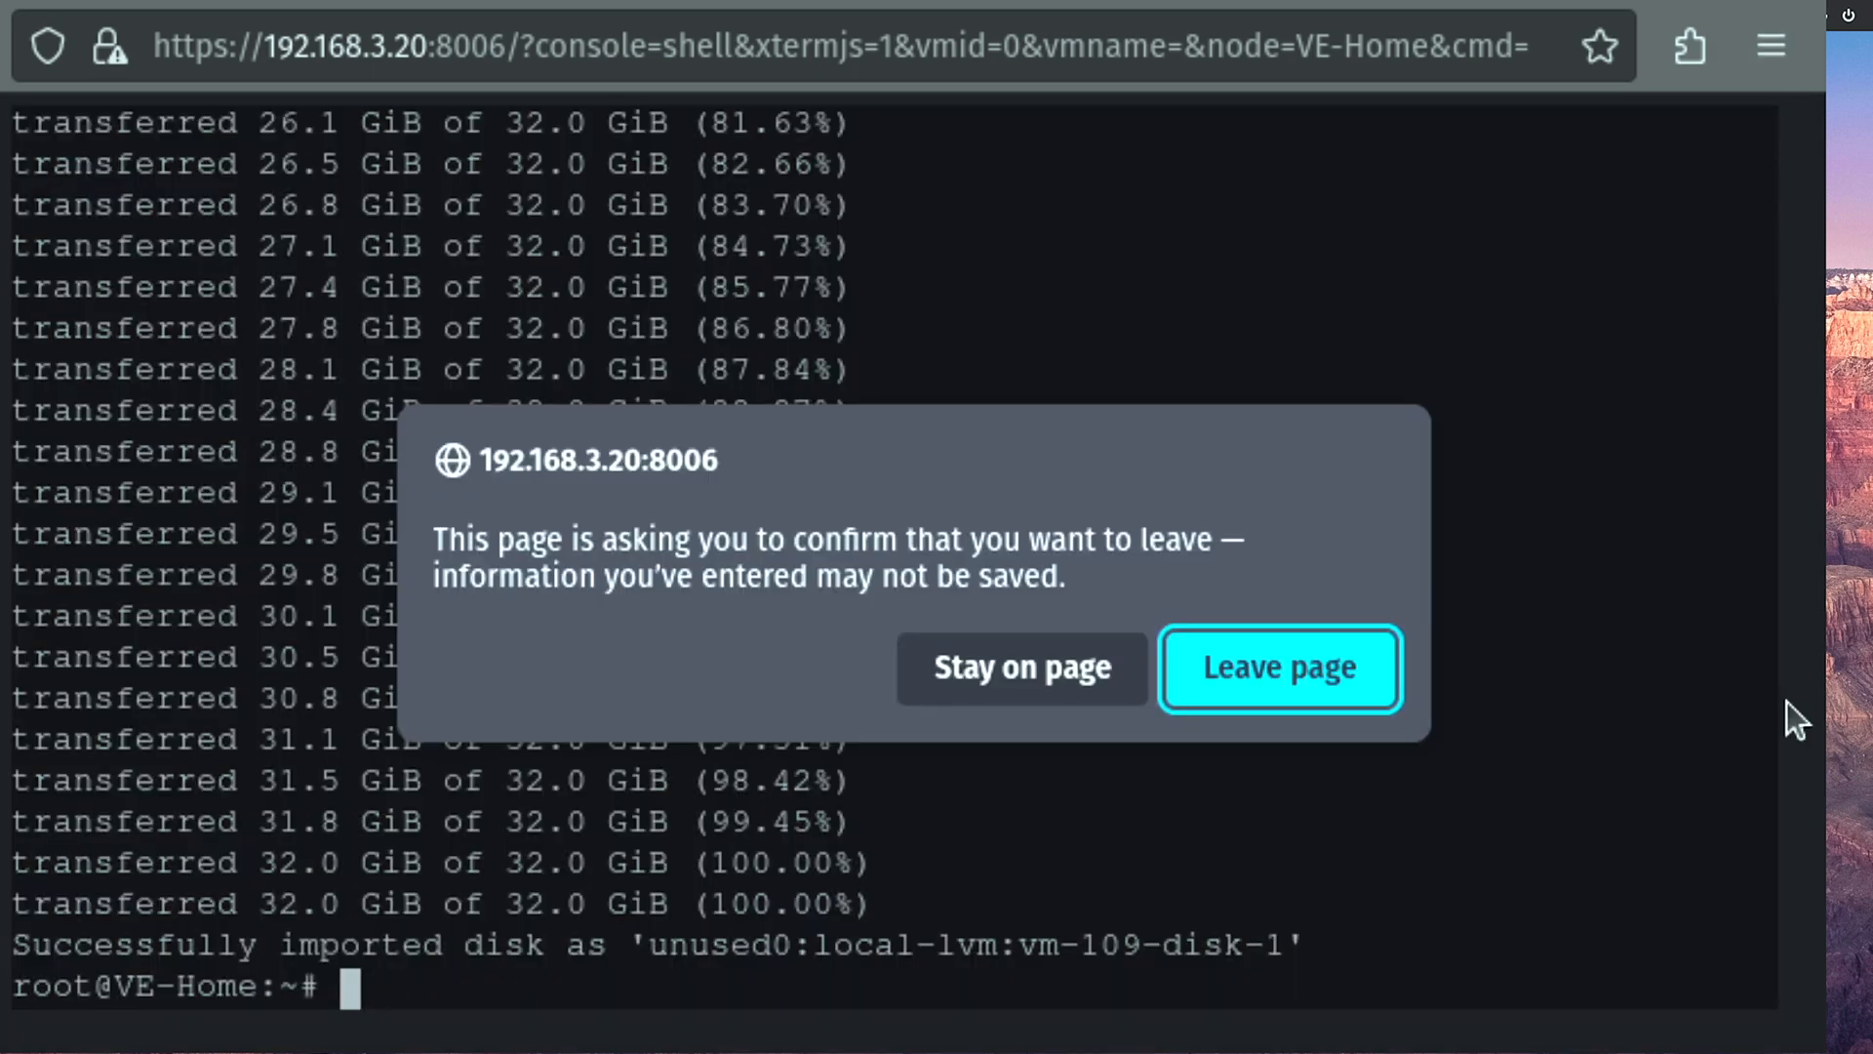
- Attach VM 109's unused imported disk as 32G SCSI scsi0 with Discard and IO thread
click(1278, 666)
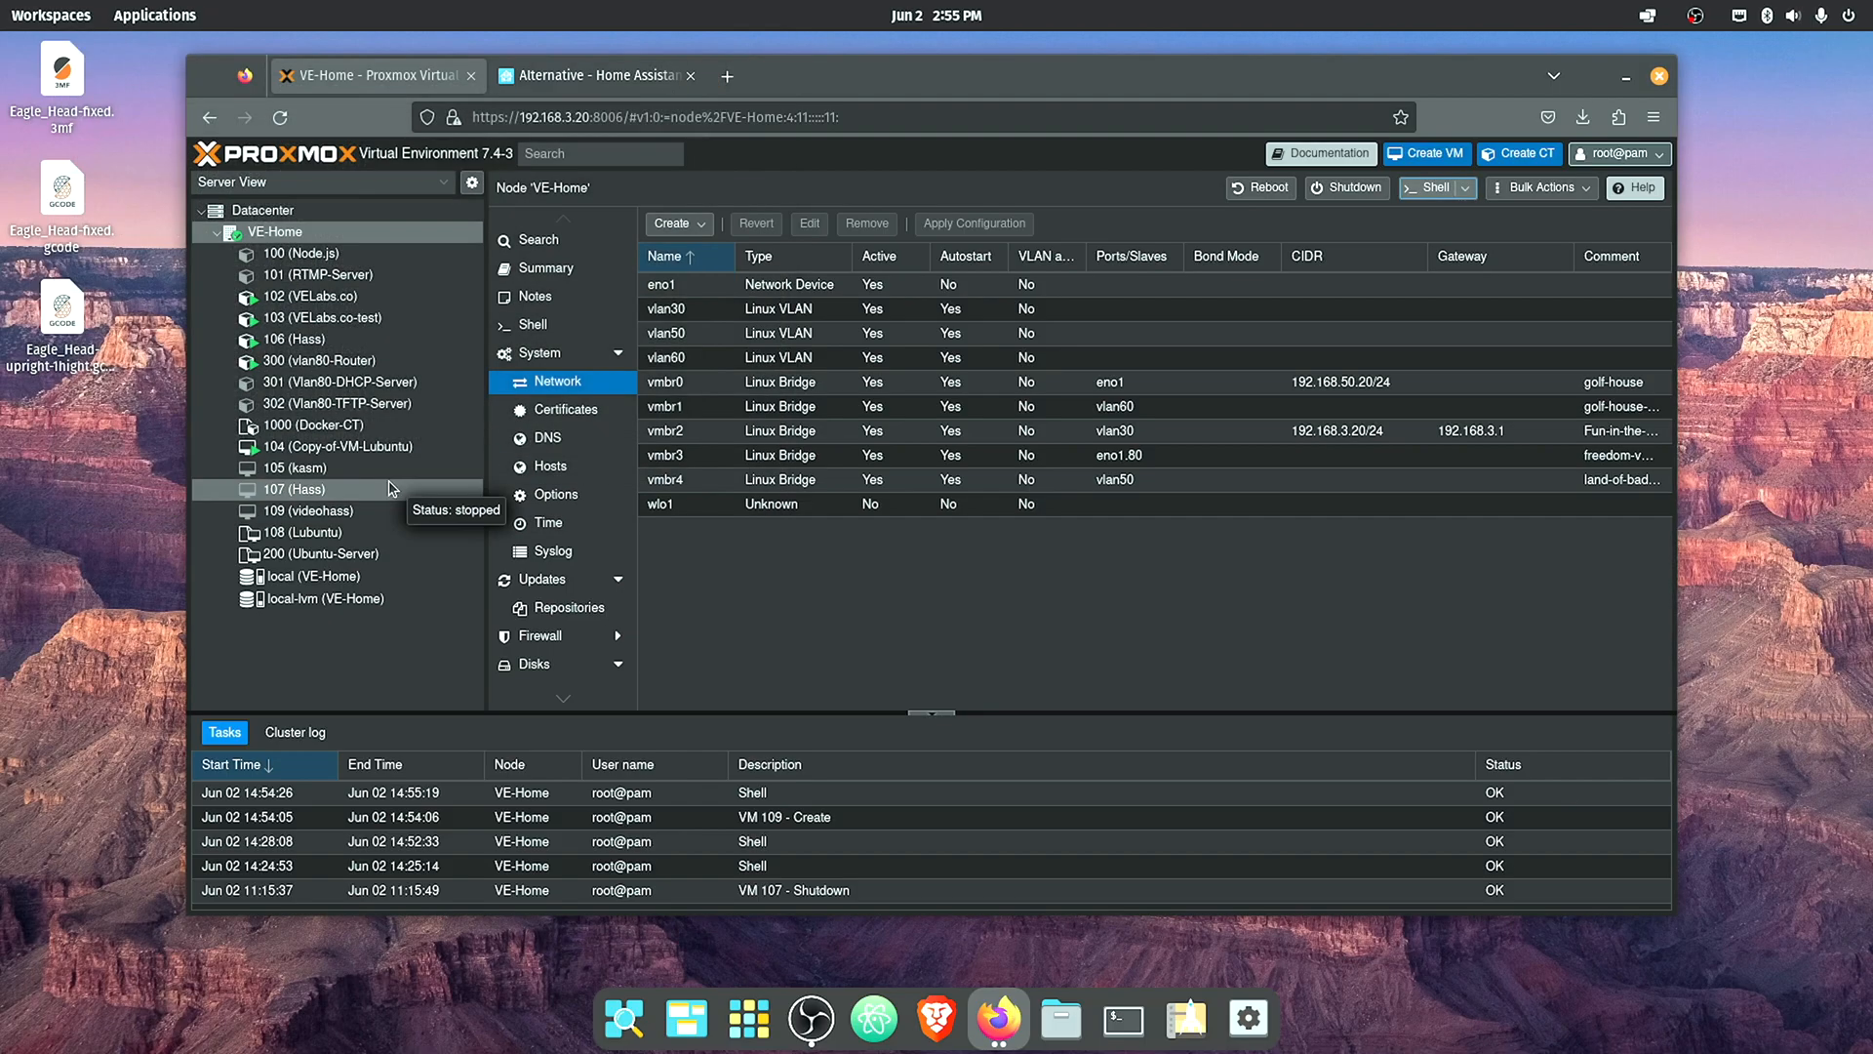
click(314, 511)
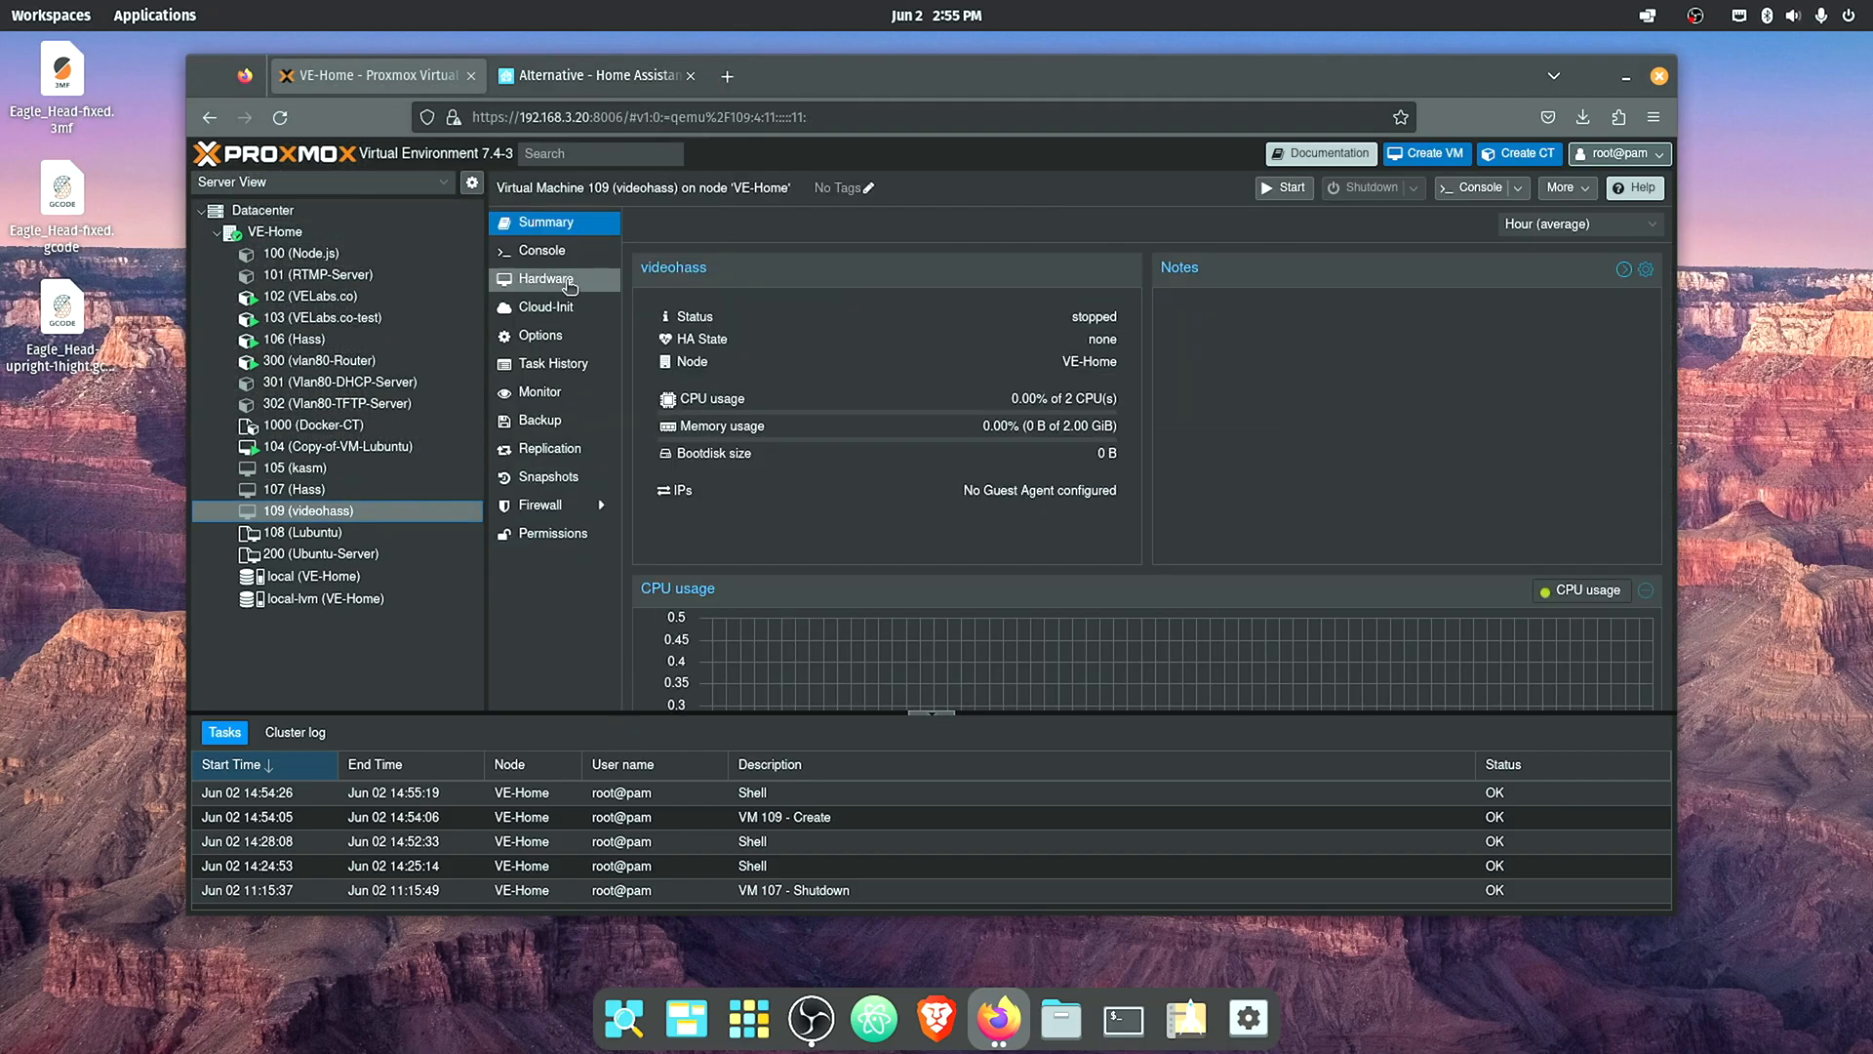
click(545, 278)
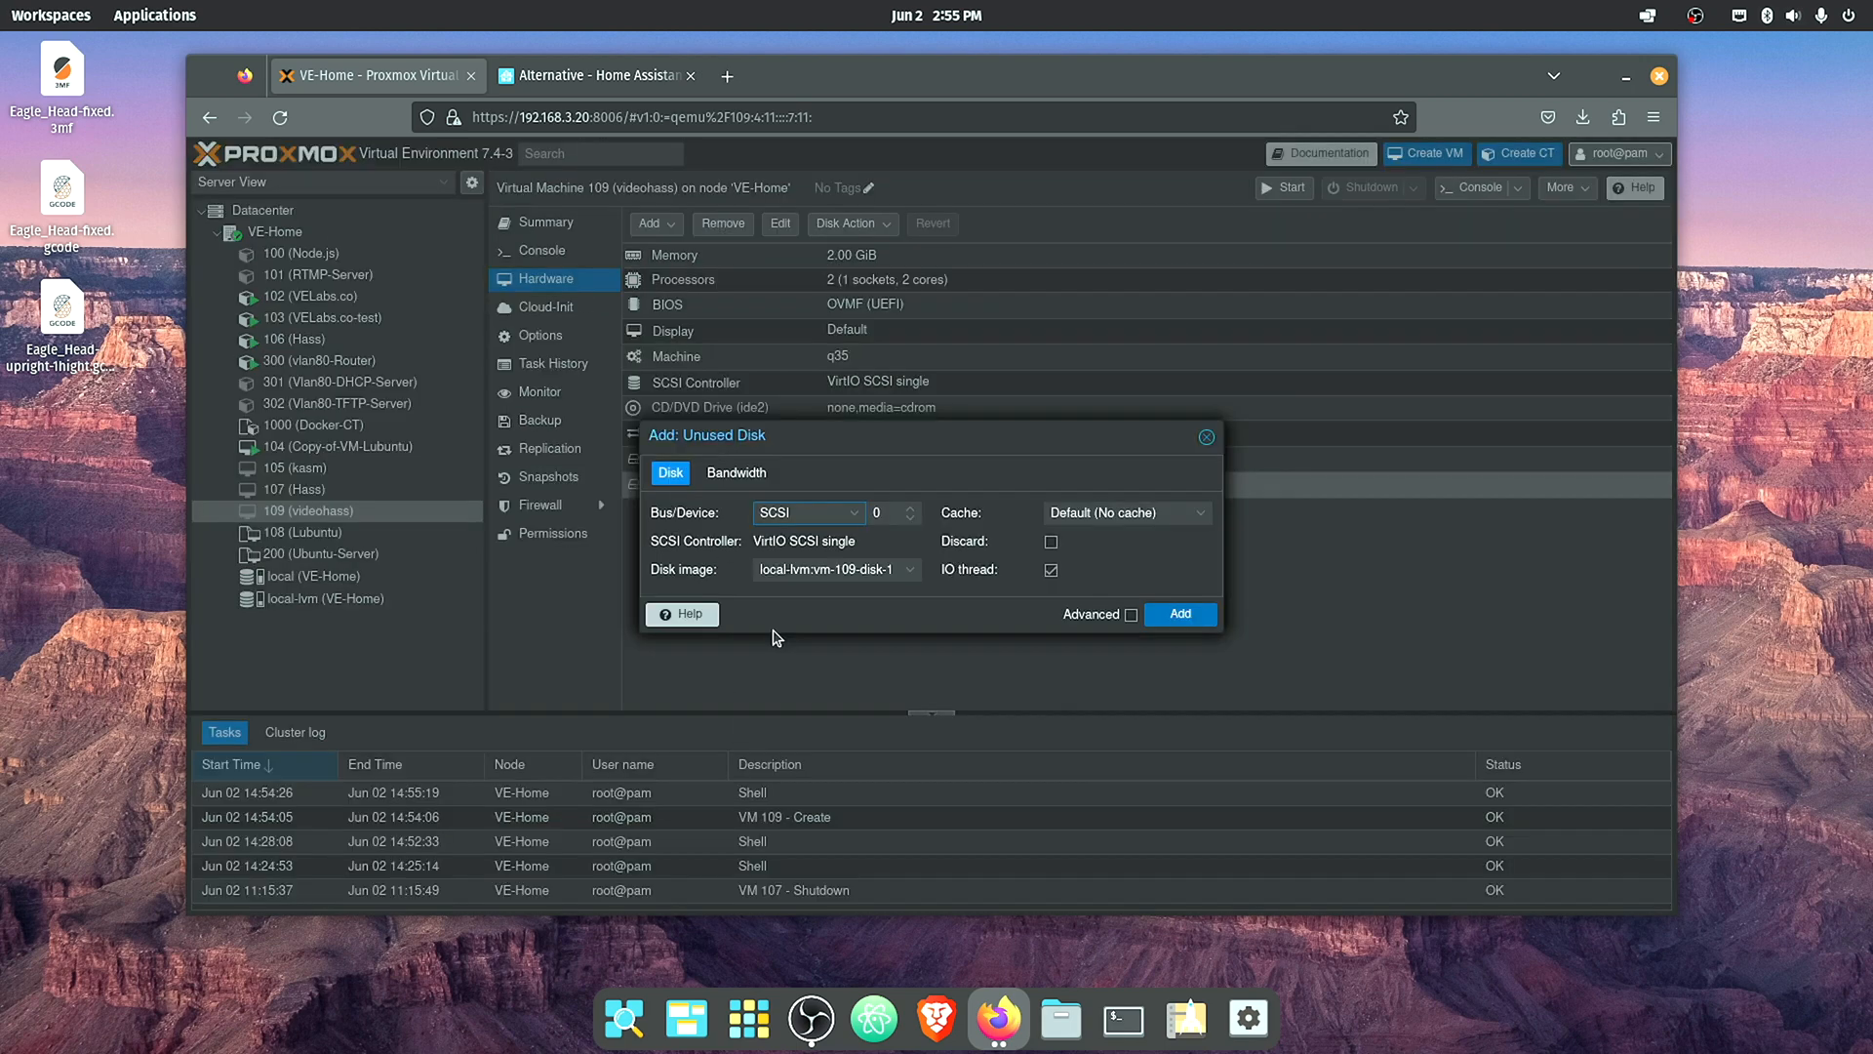
click(1049, 569)
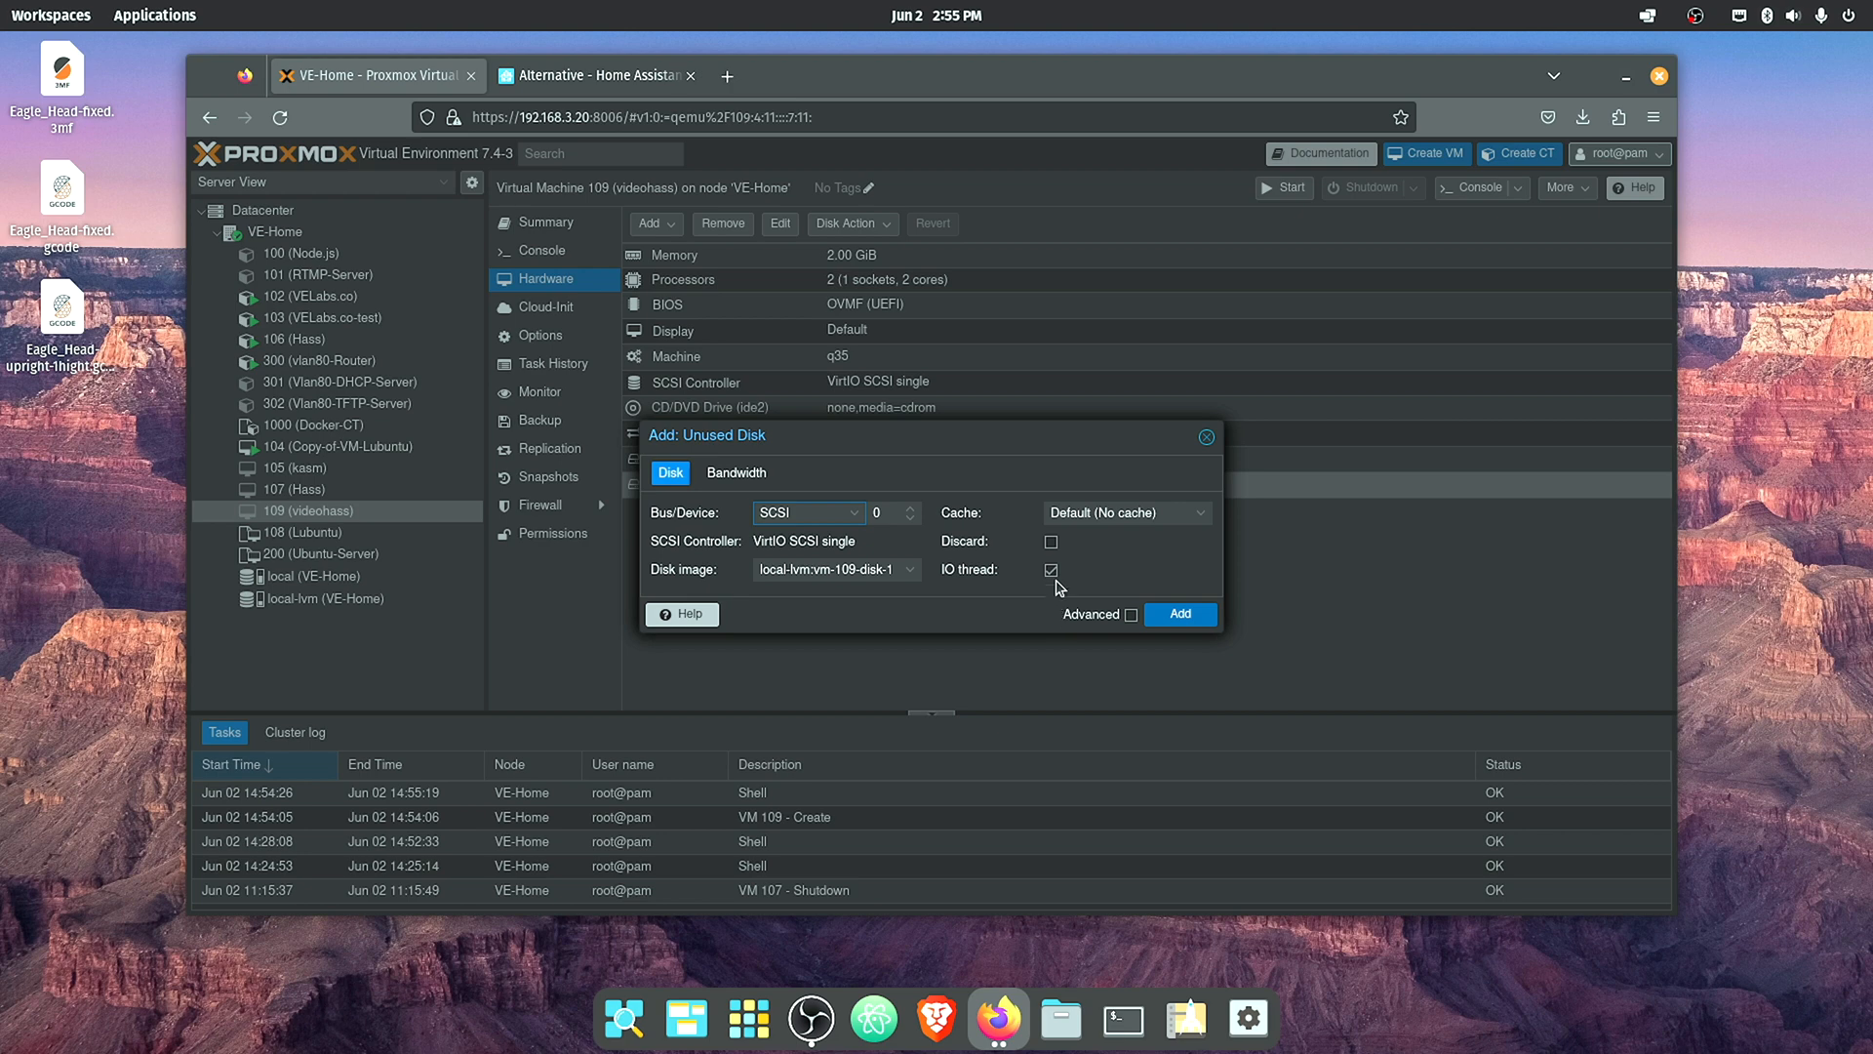
click(1050, 542)
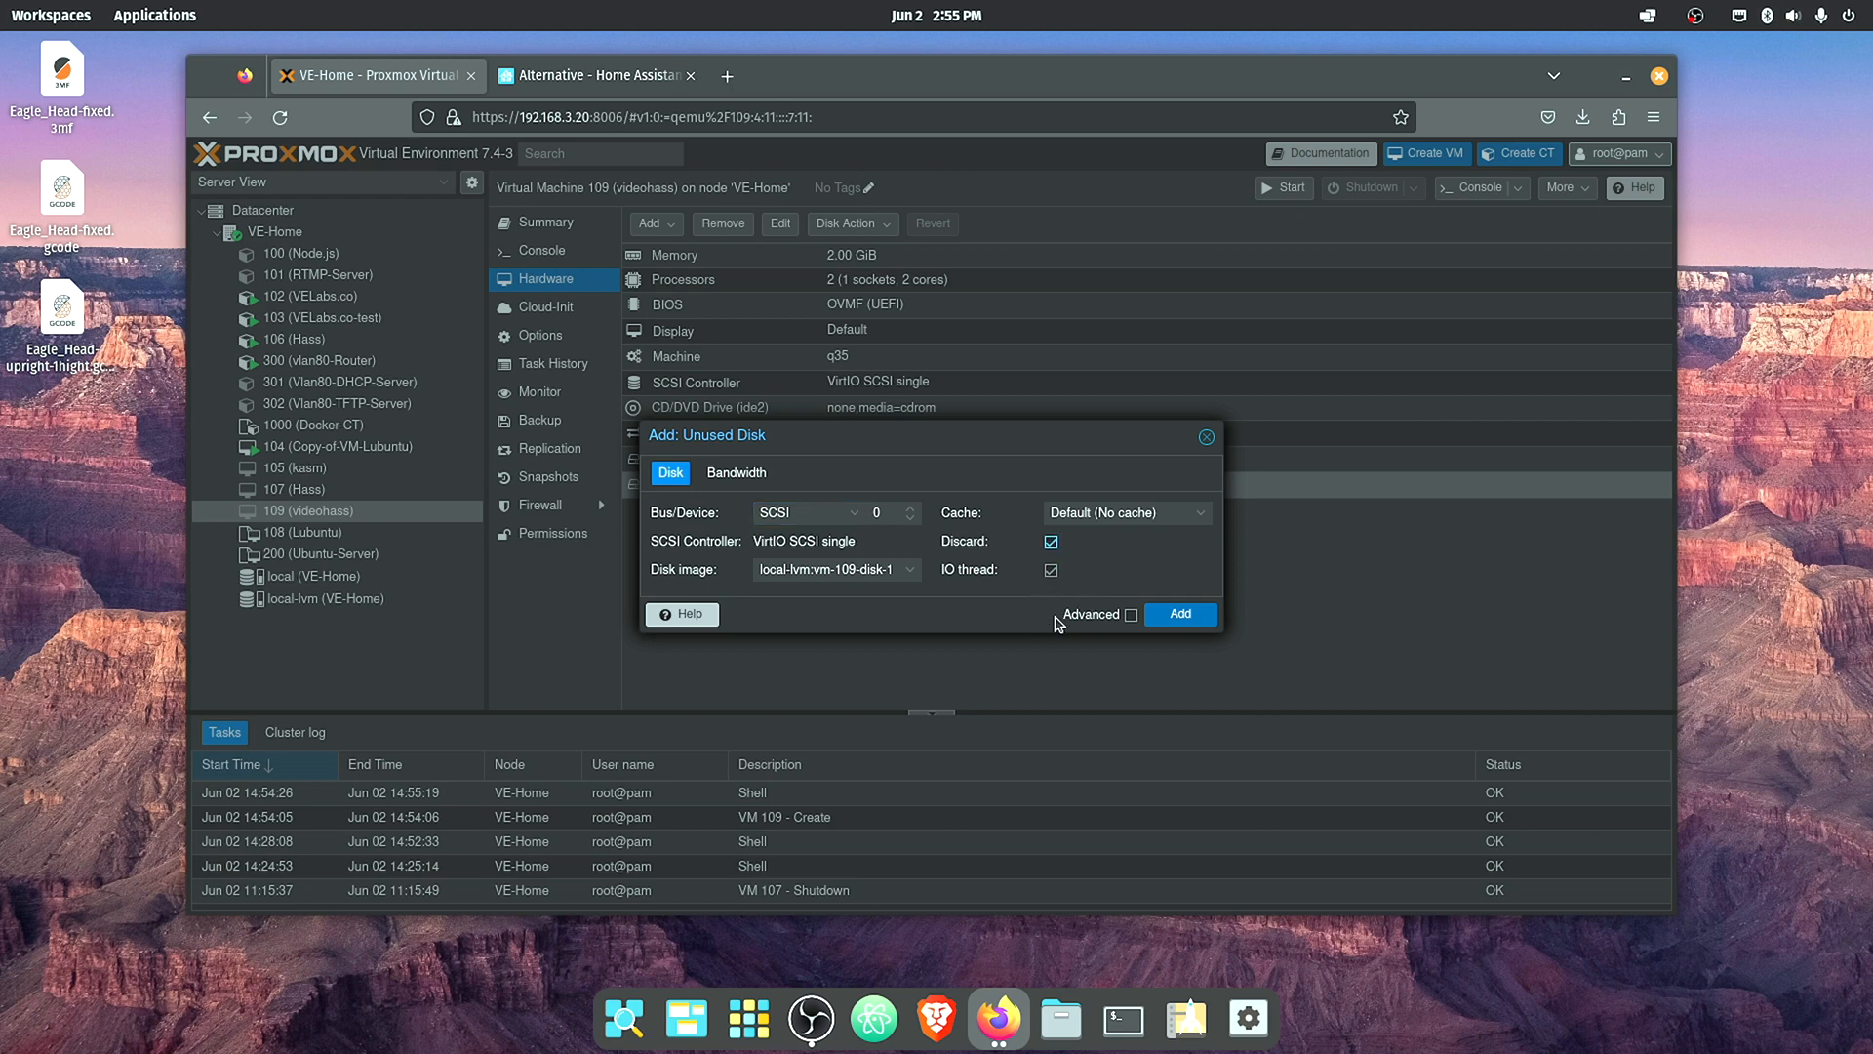
mouse_move(1060, 629)
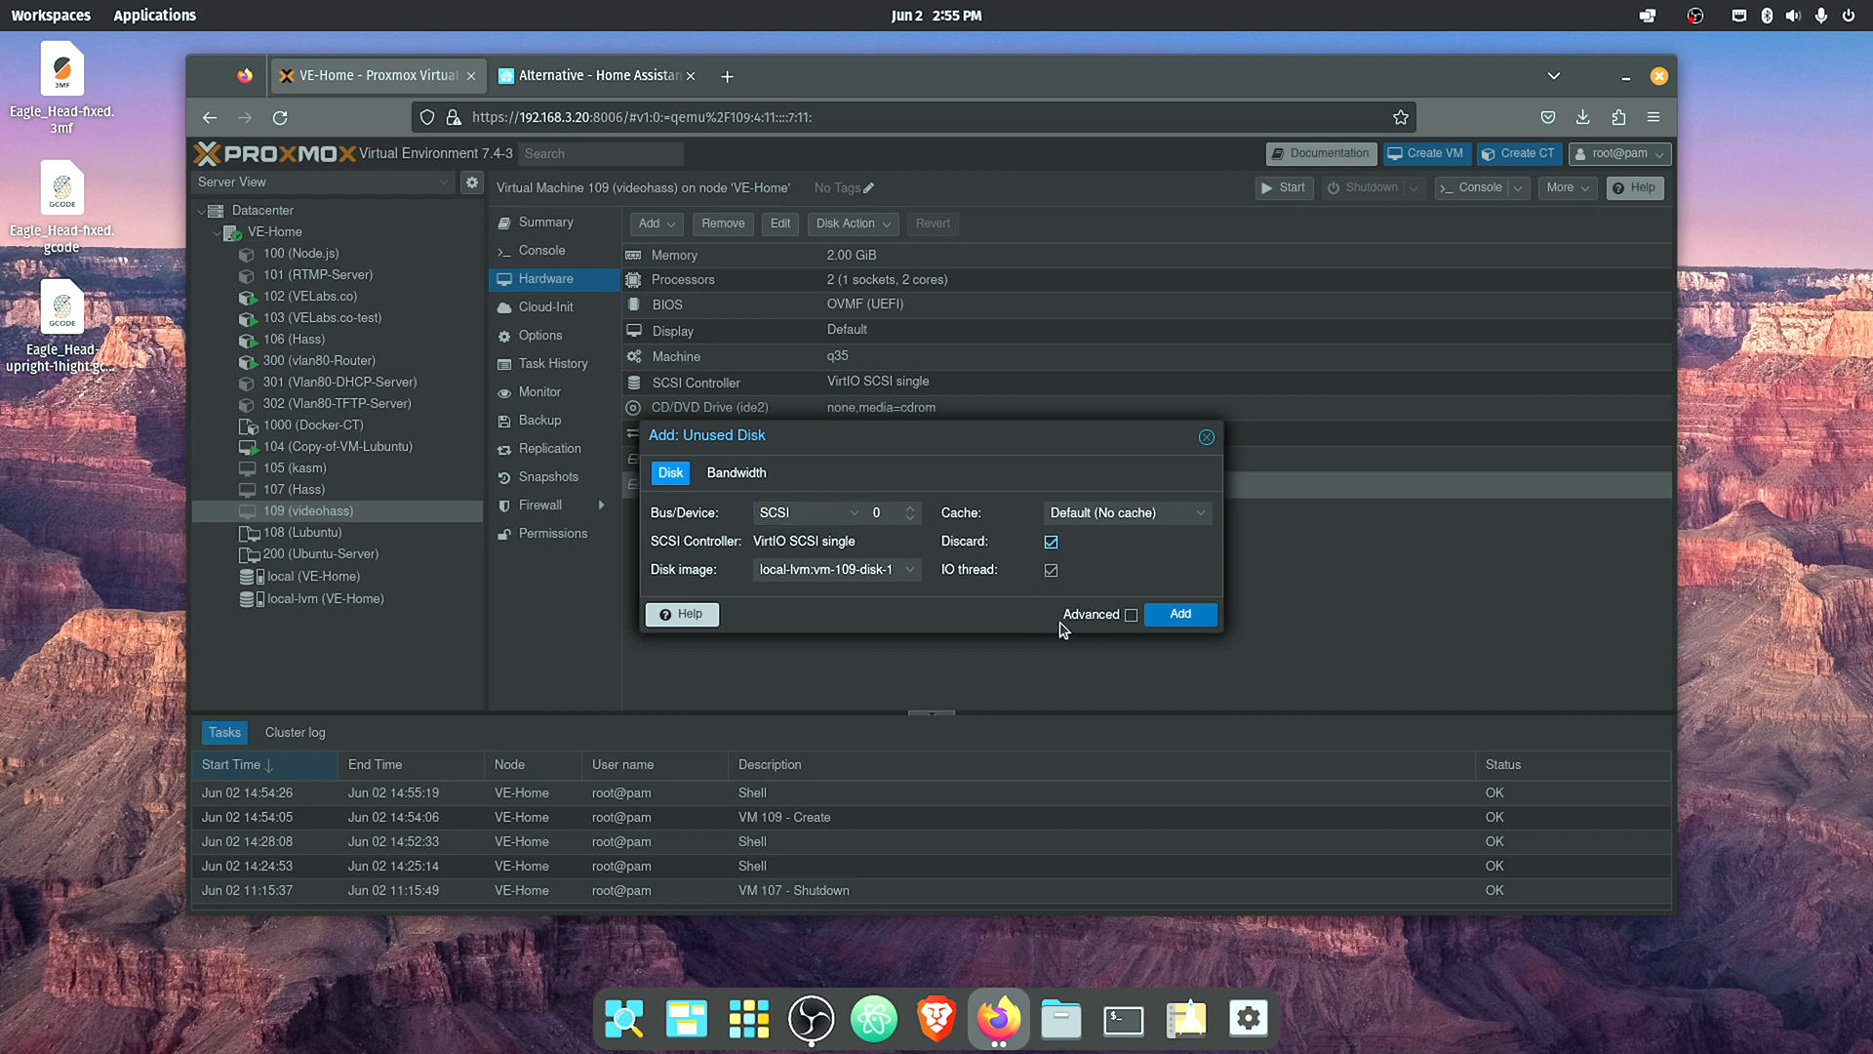
mouse_move(1089, 580)
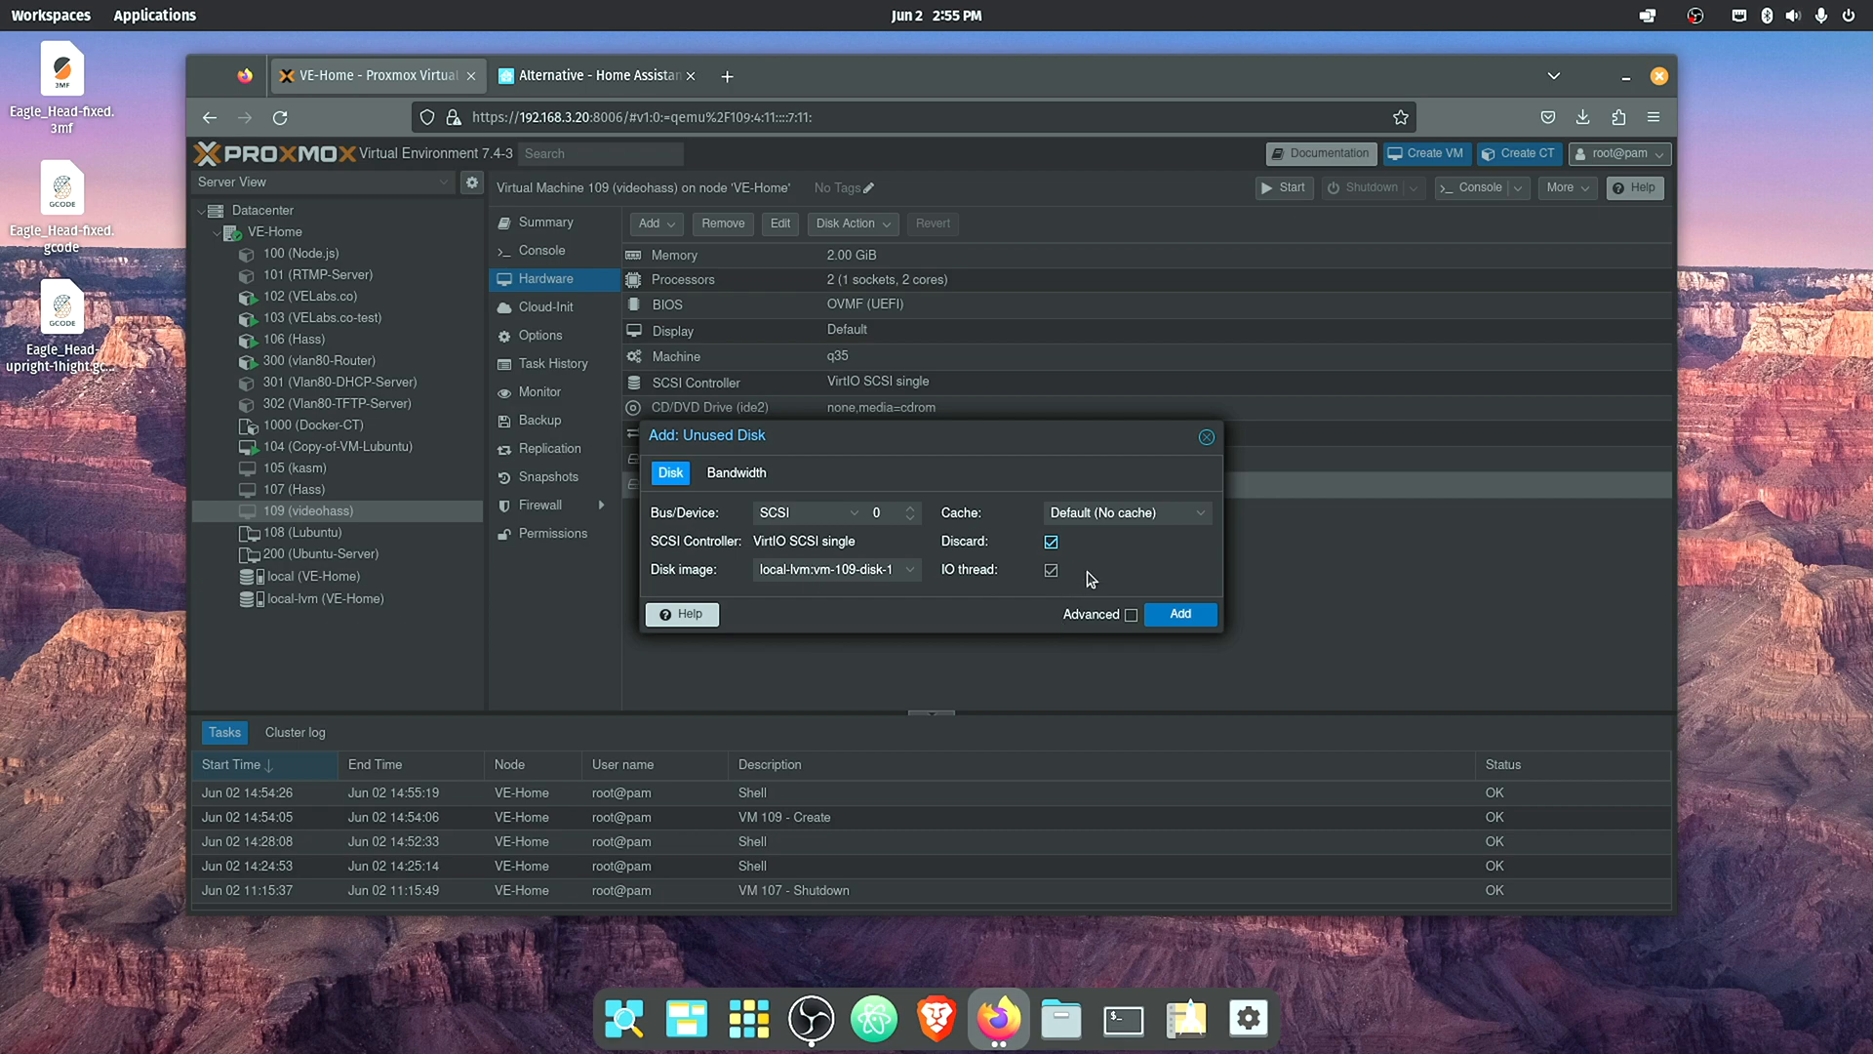
click(1177, 613)
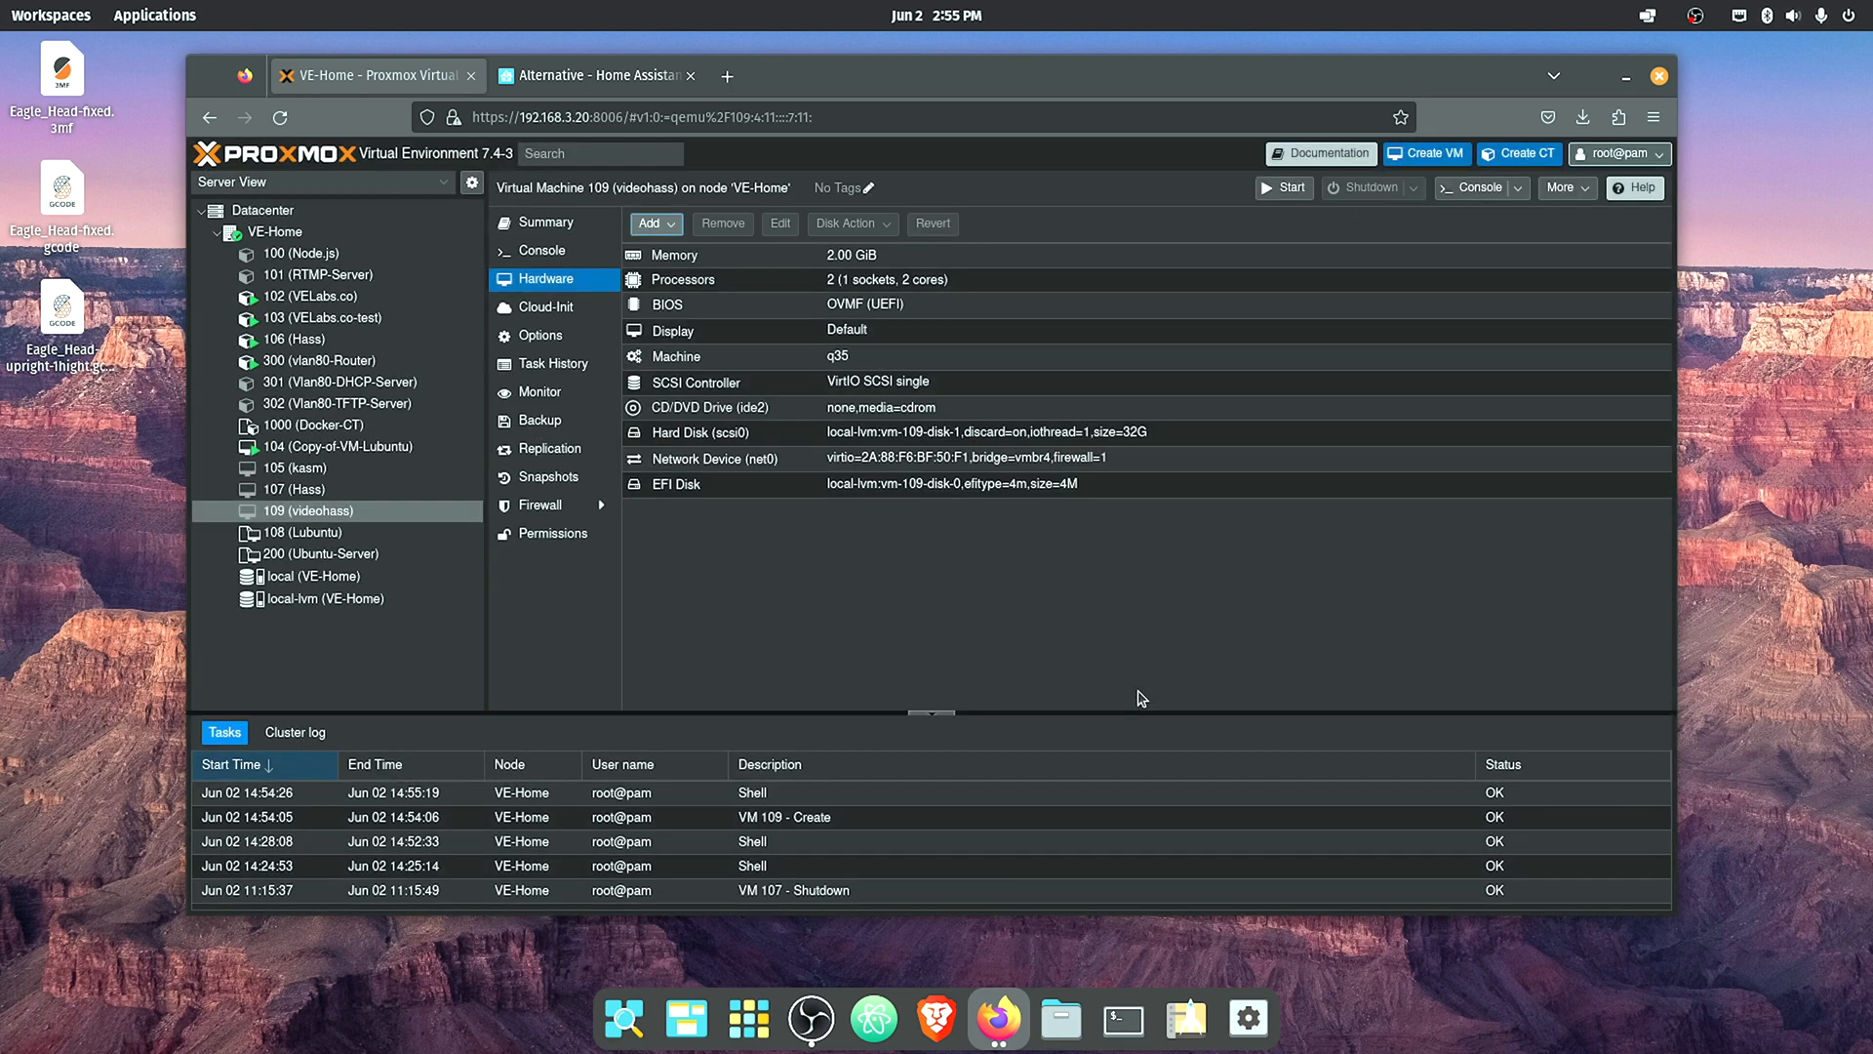
click(877, 381)
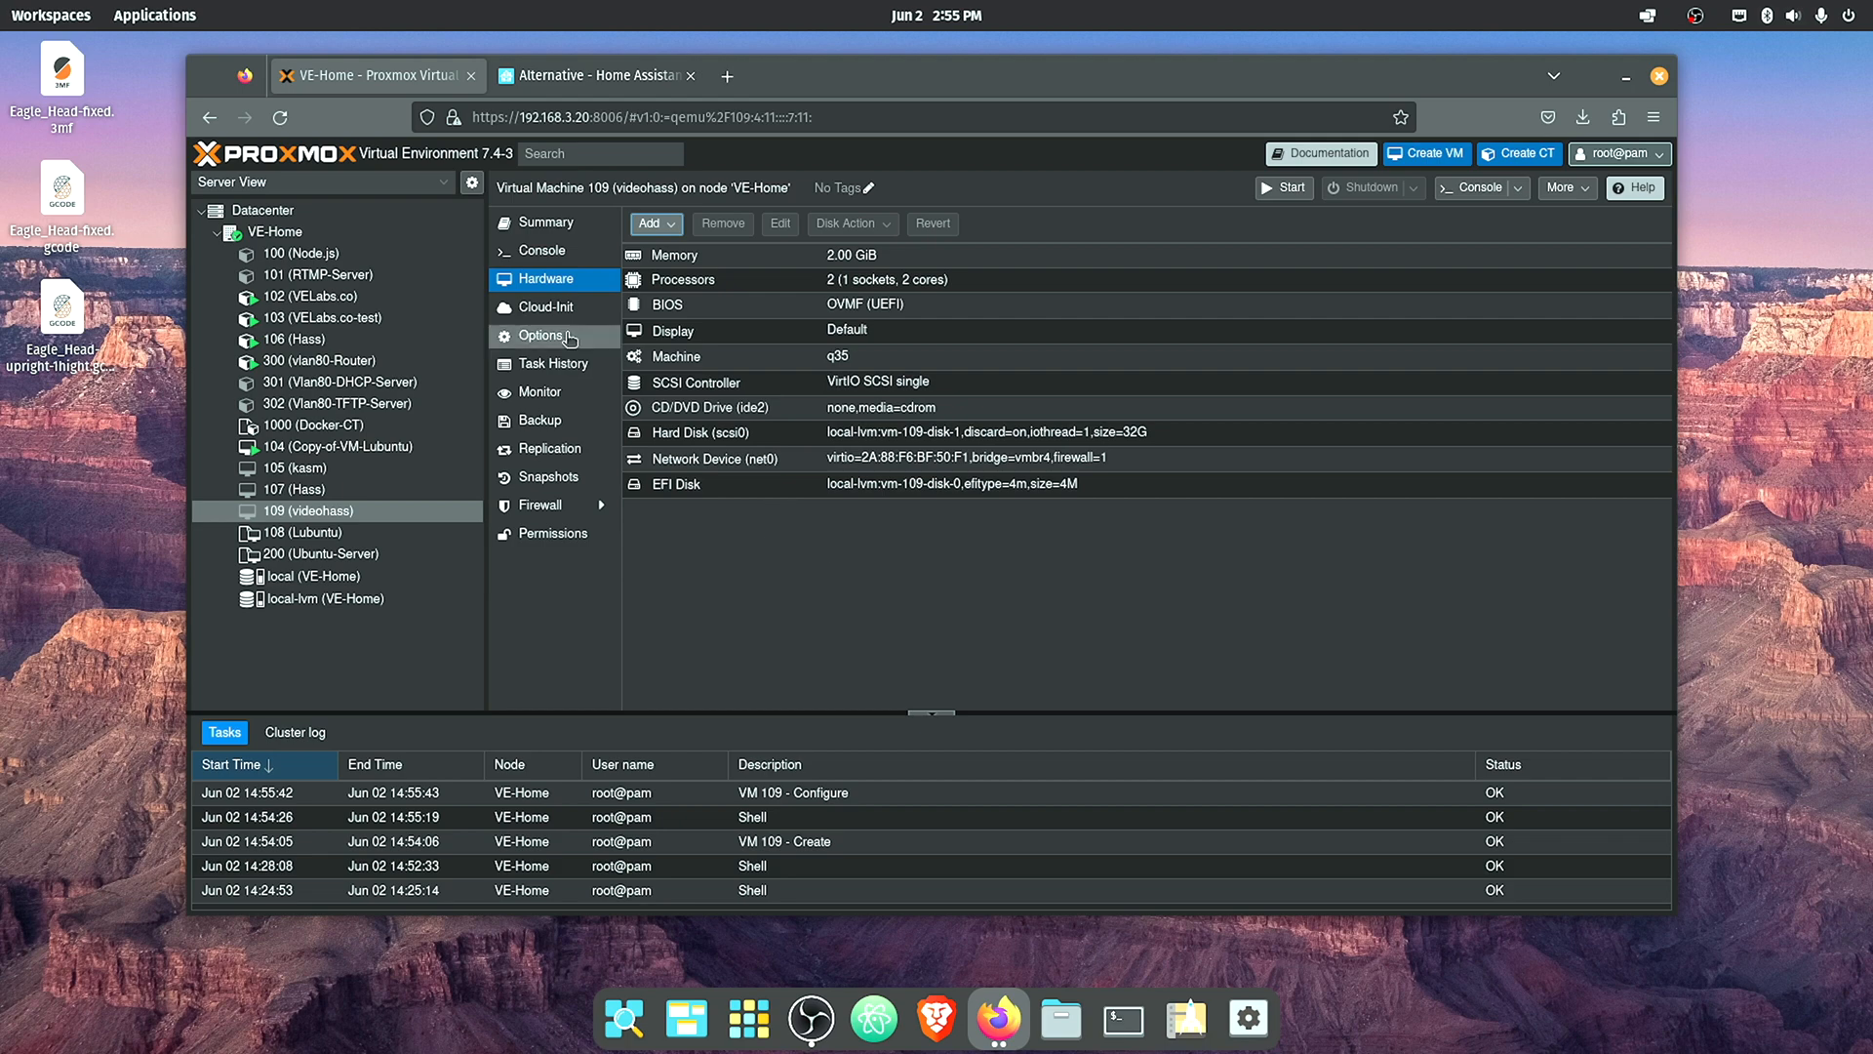
- Set VM 109's boot order to scsi0 only, dropping net0 from the boot devices
click(541, 336)
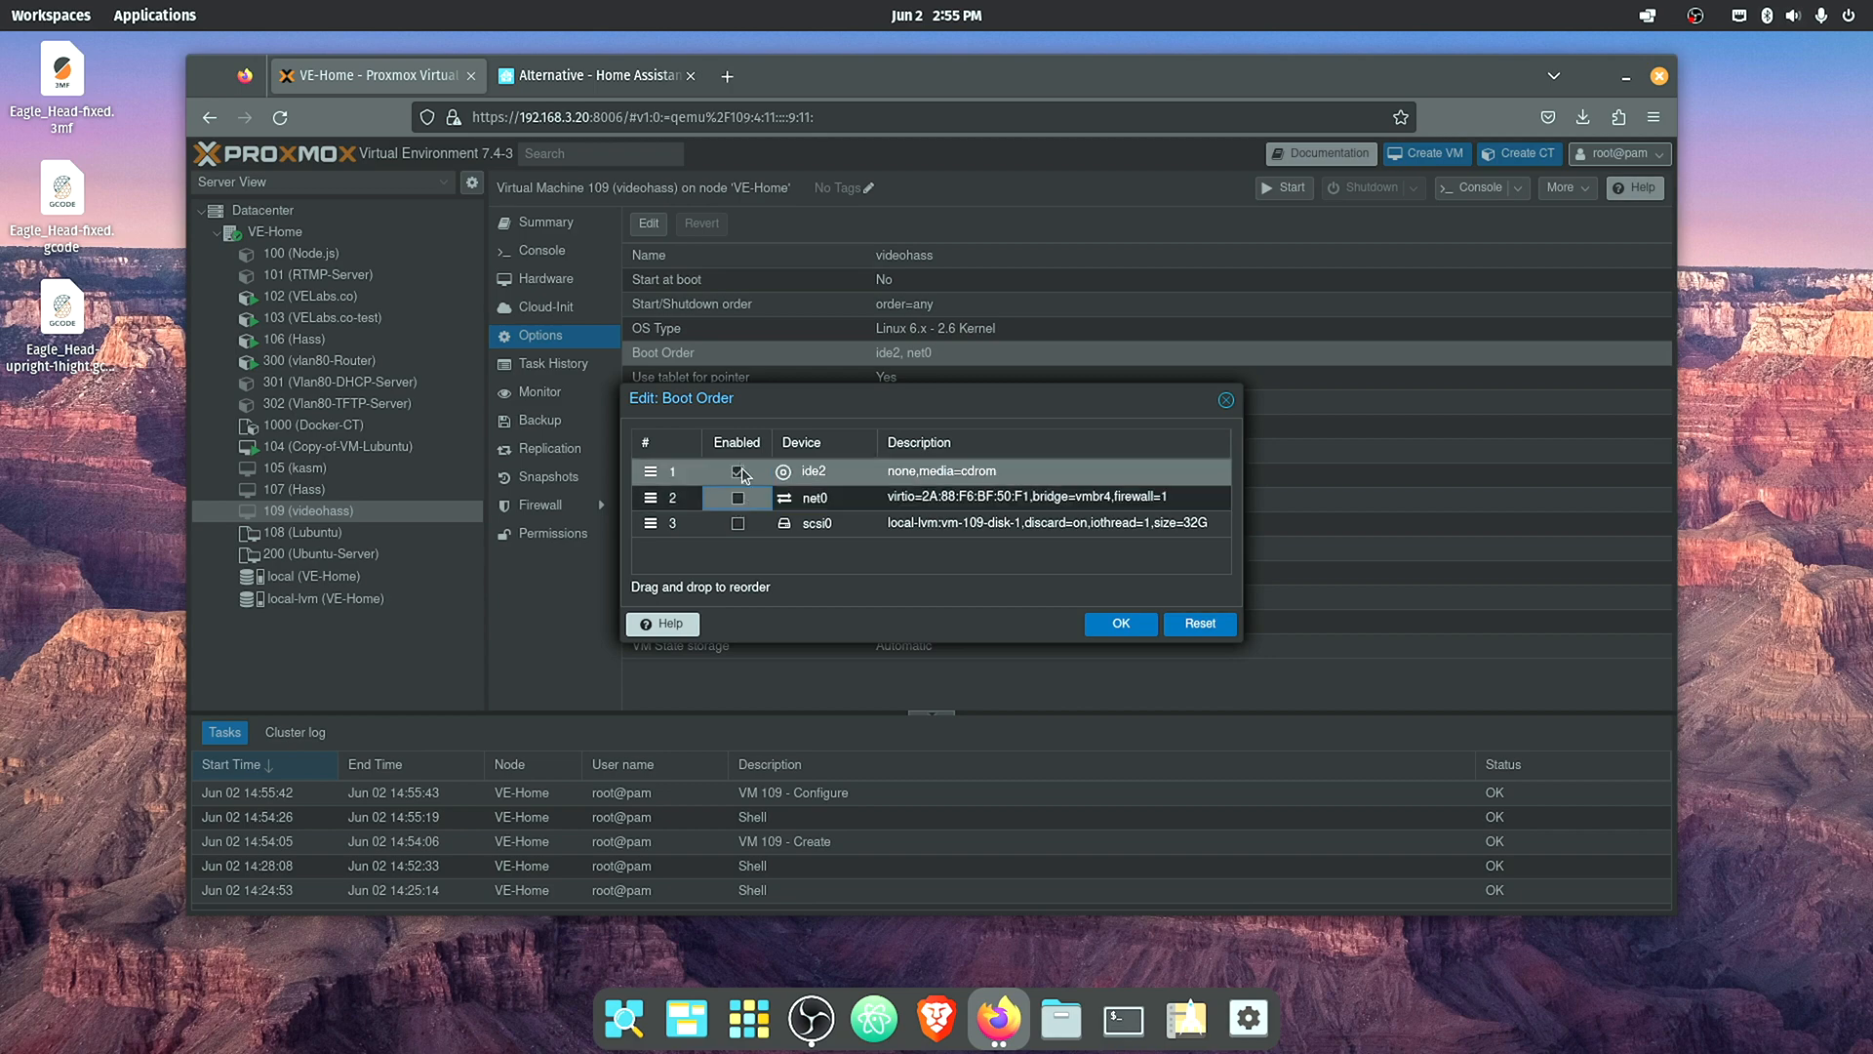
click(739, 470)
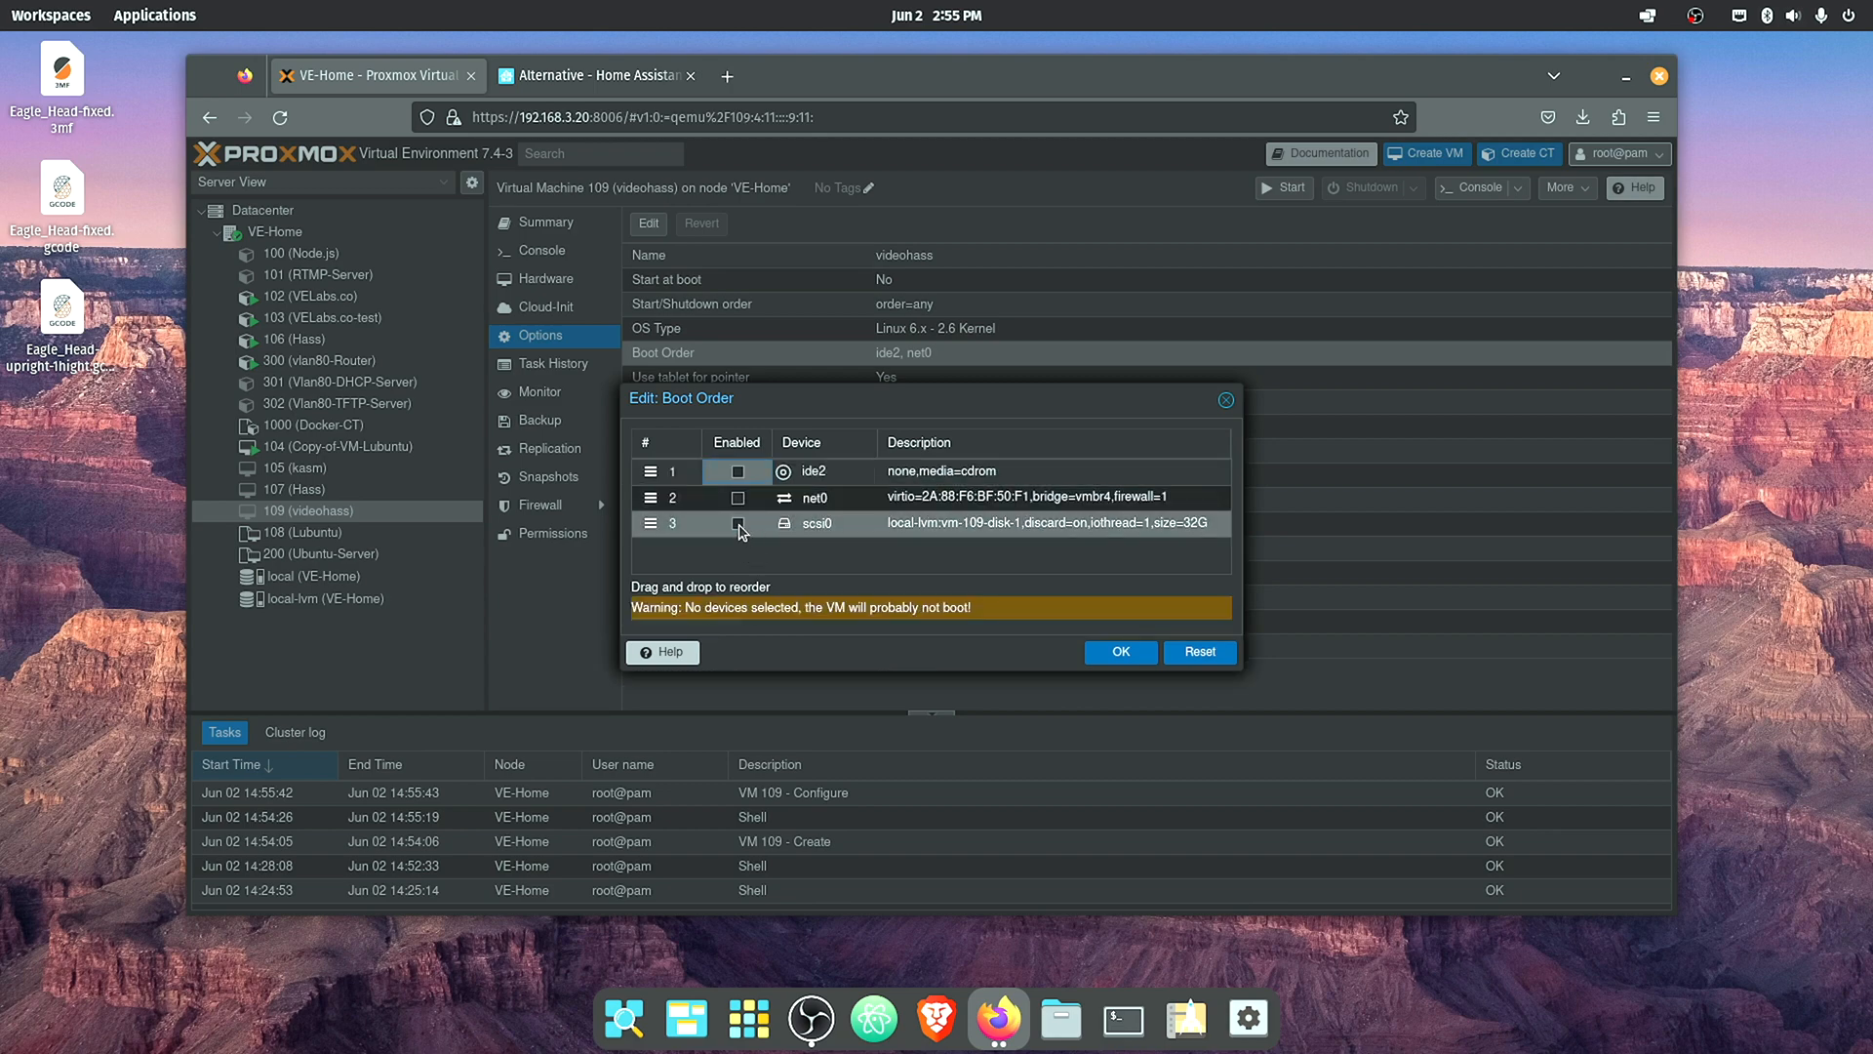
click(737, 523)
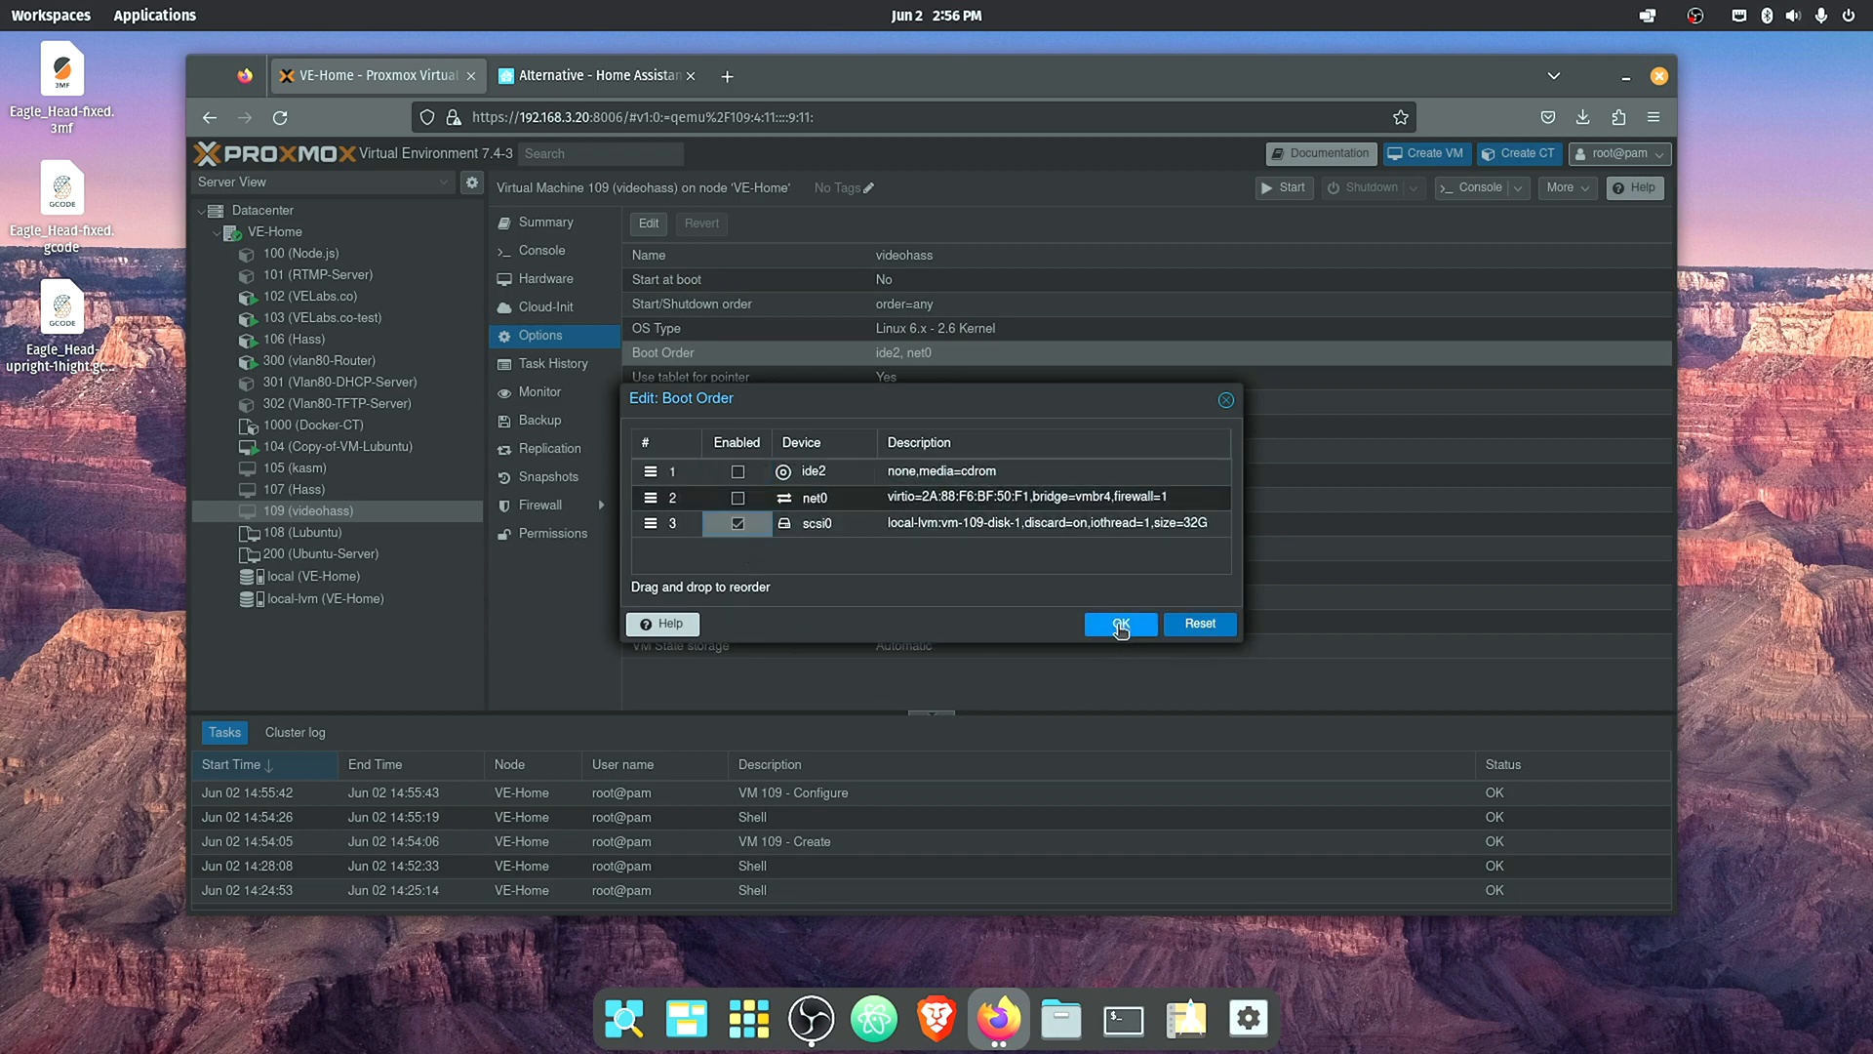
click(1119, 623)
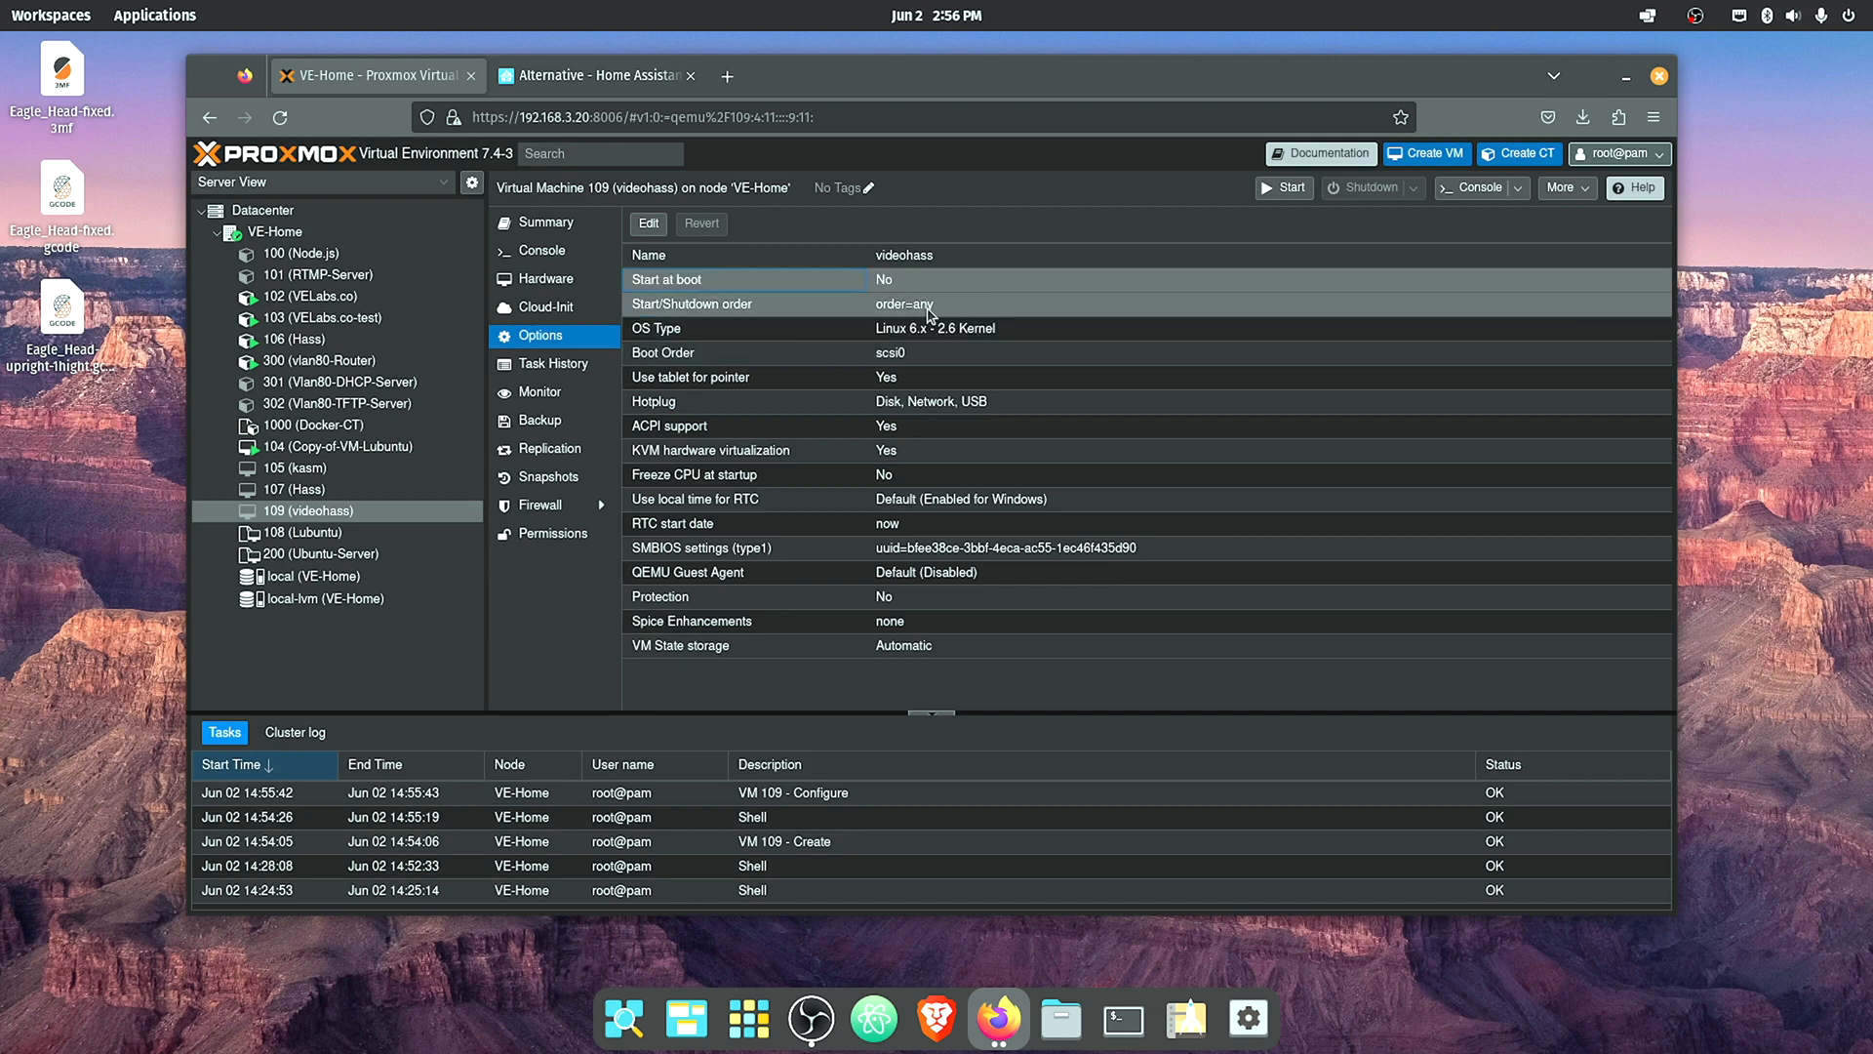
mouse_move(798, 280)
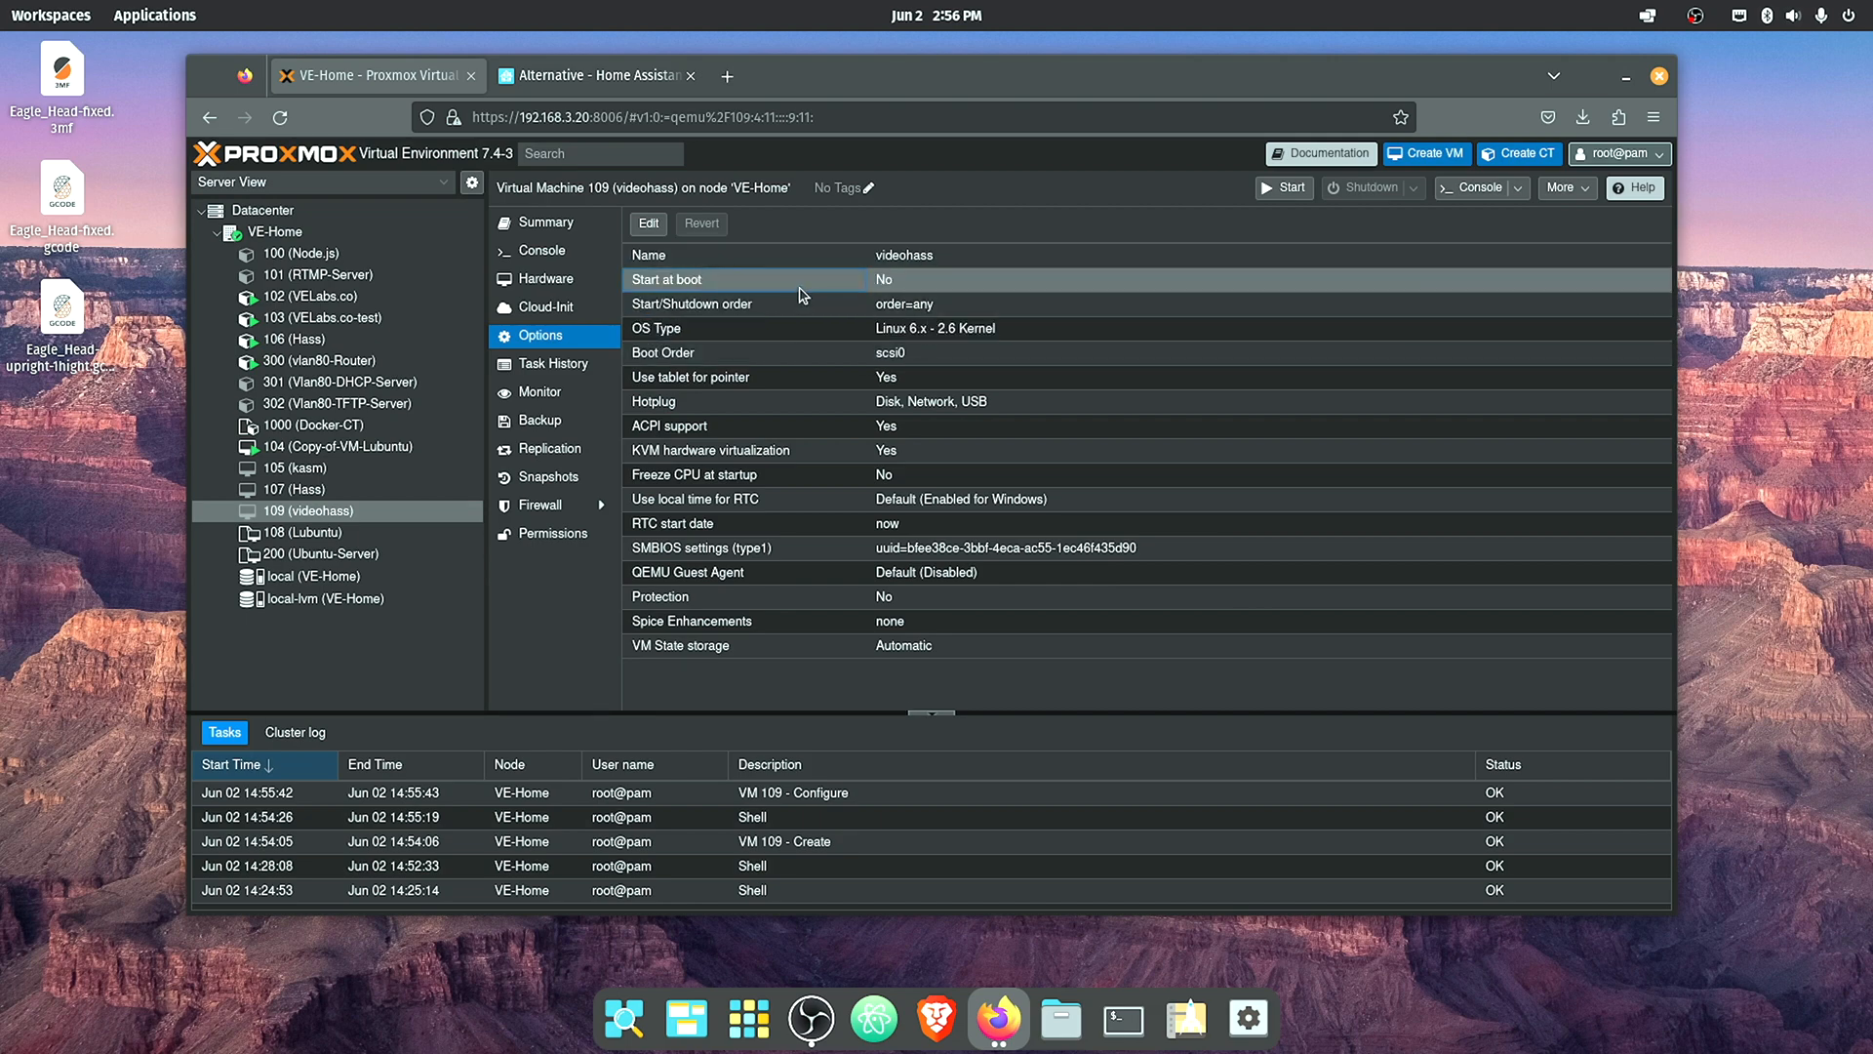
mouse_move(817, 427)
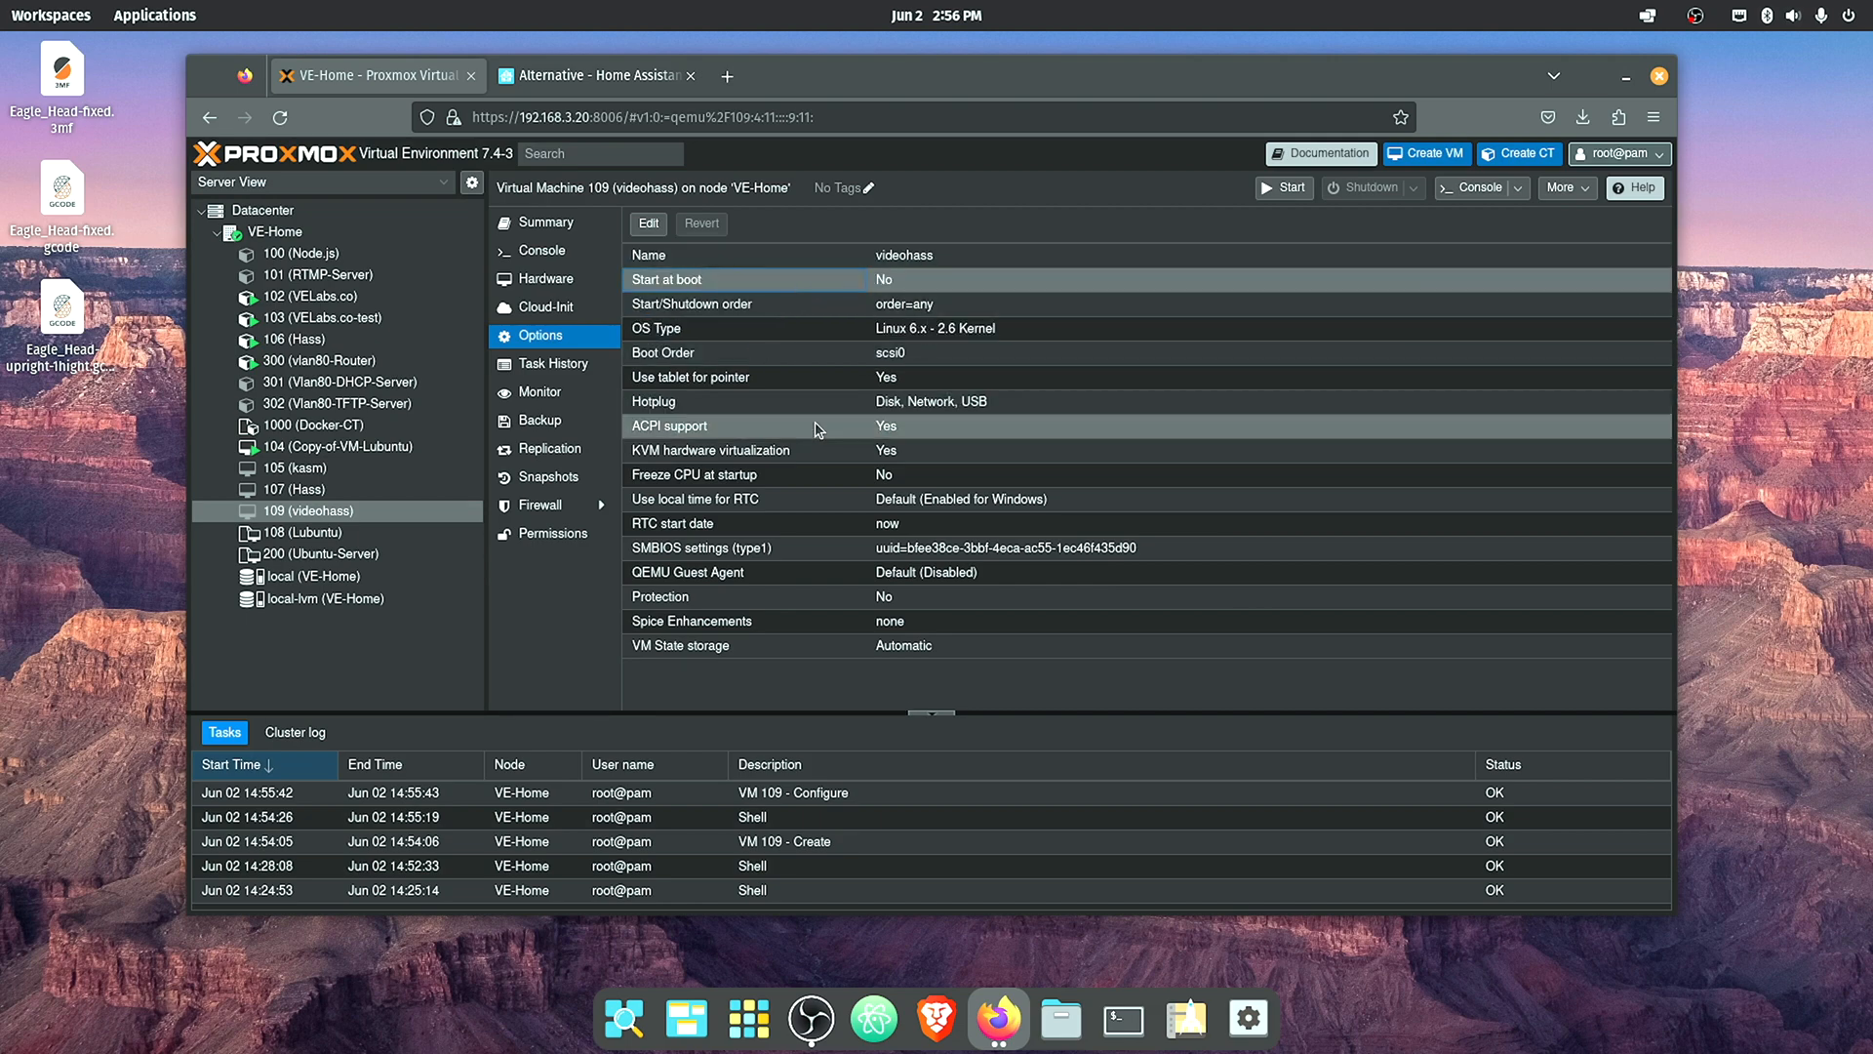
- Enable 'Start at boot' for VM 109 and start the videohass VM
double_click(666, 278)
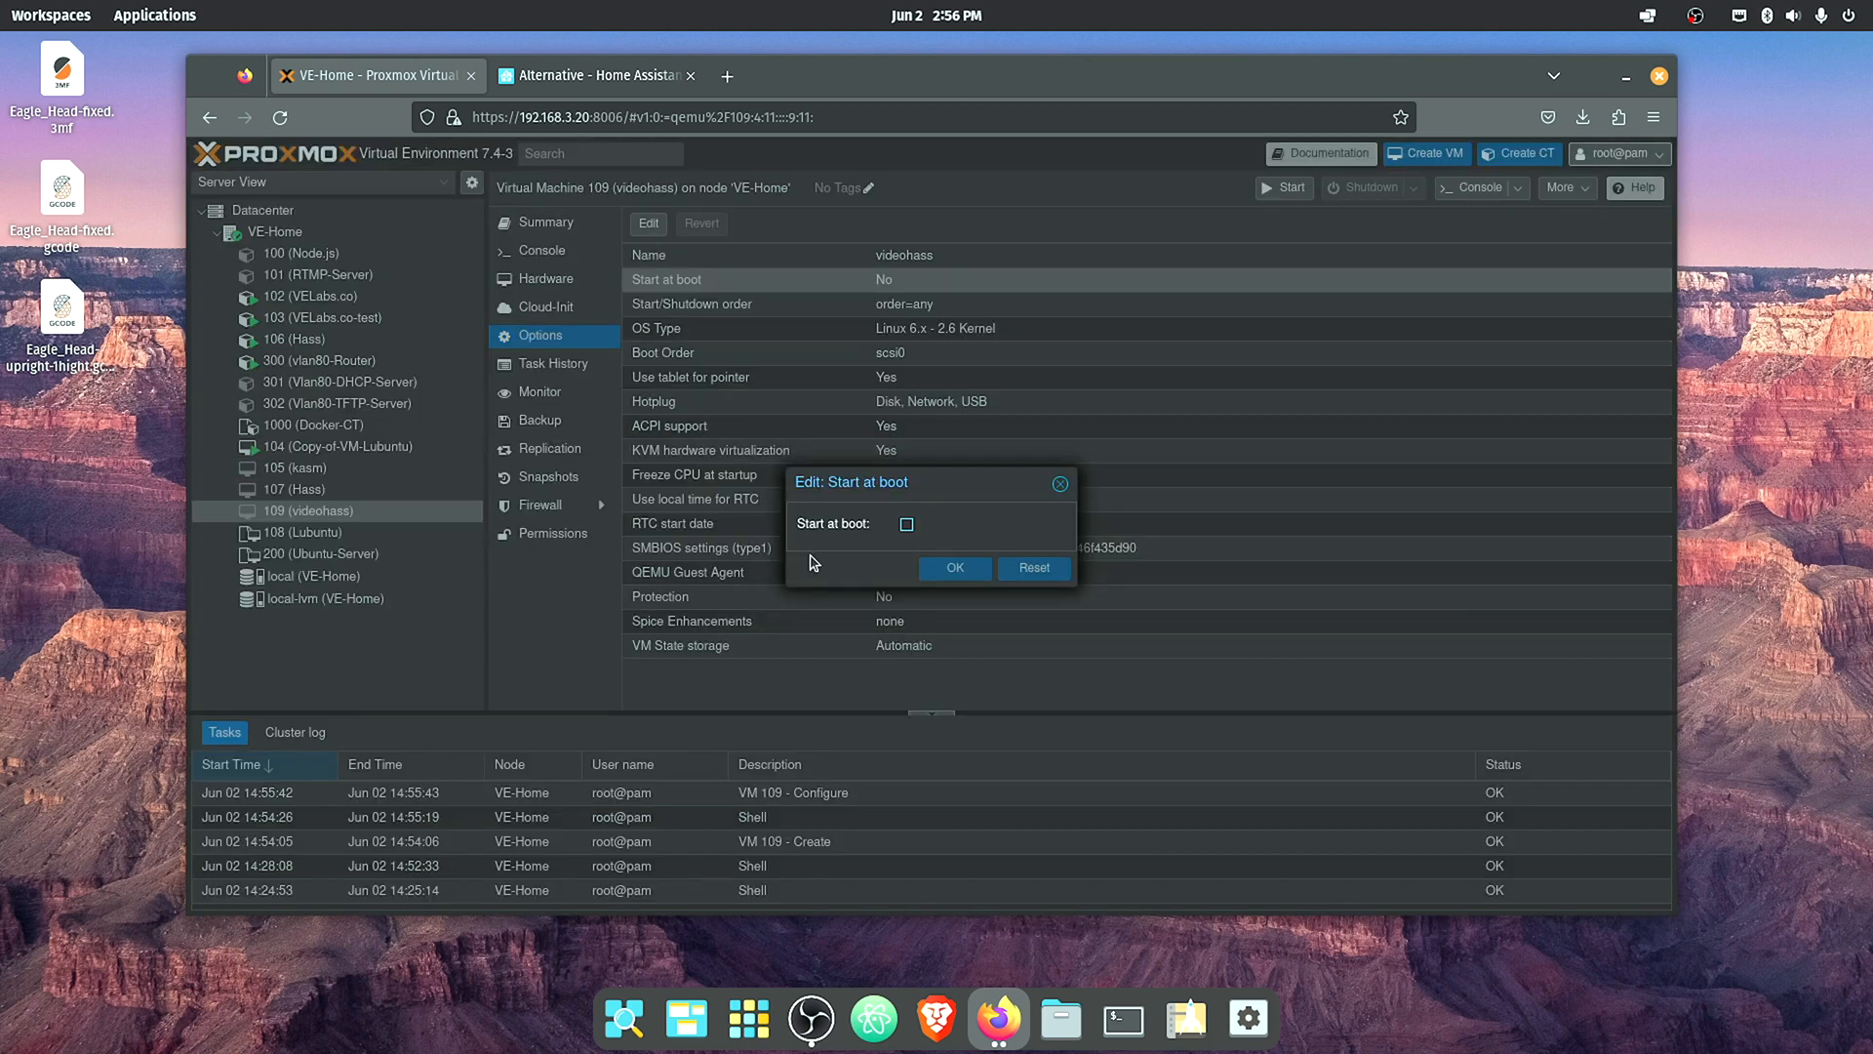
click(953, 568)
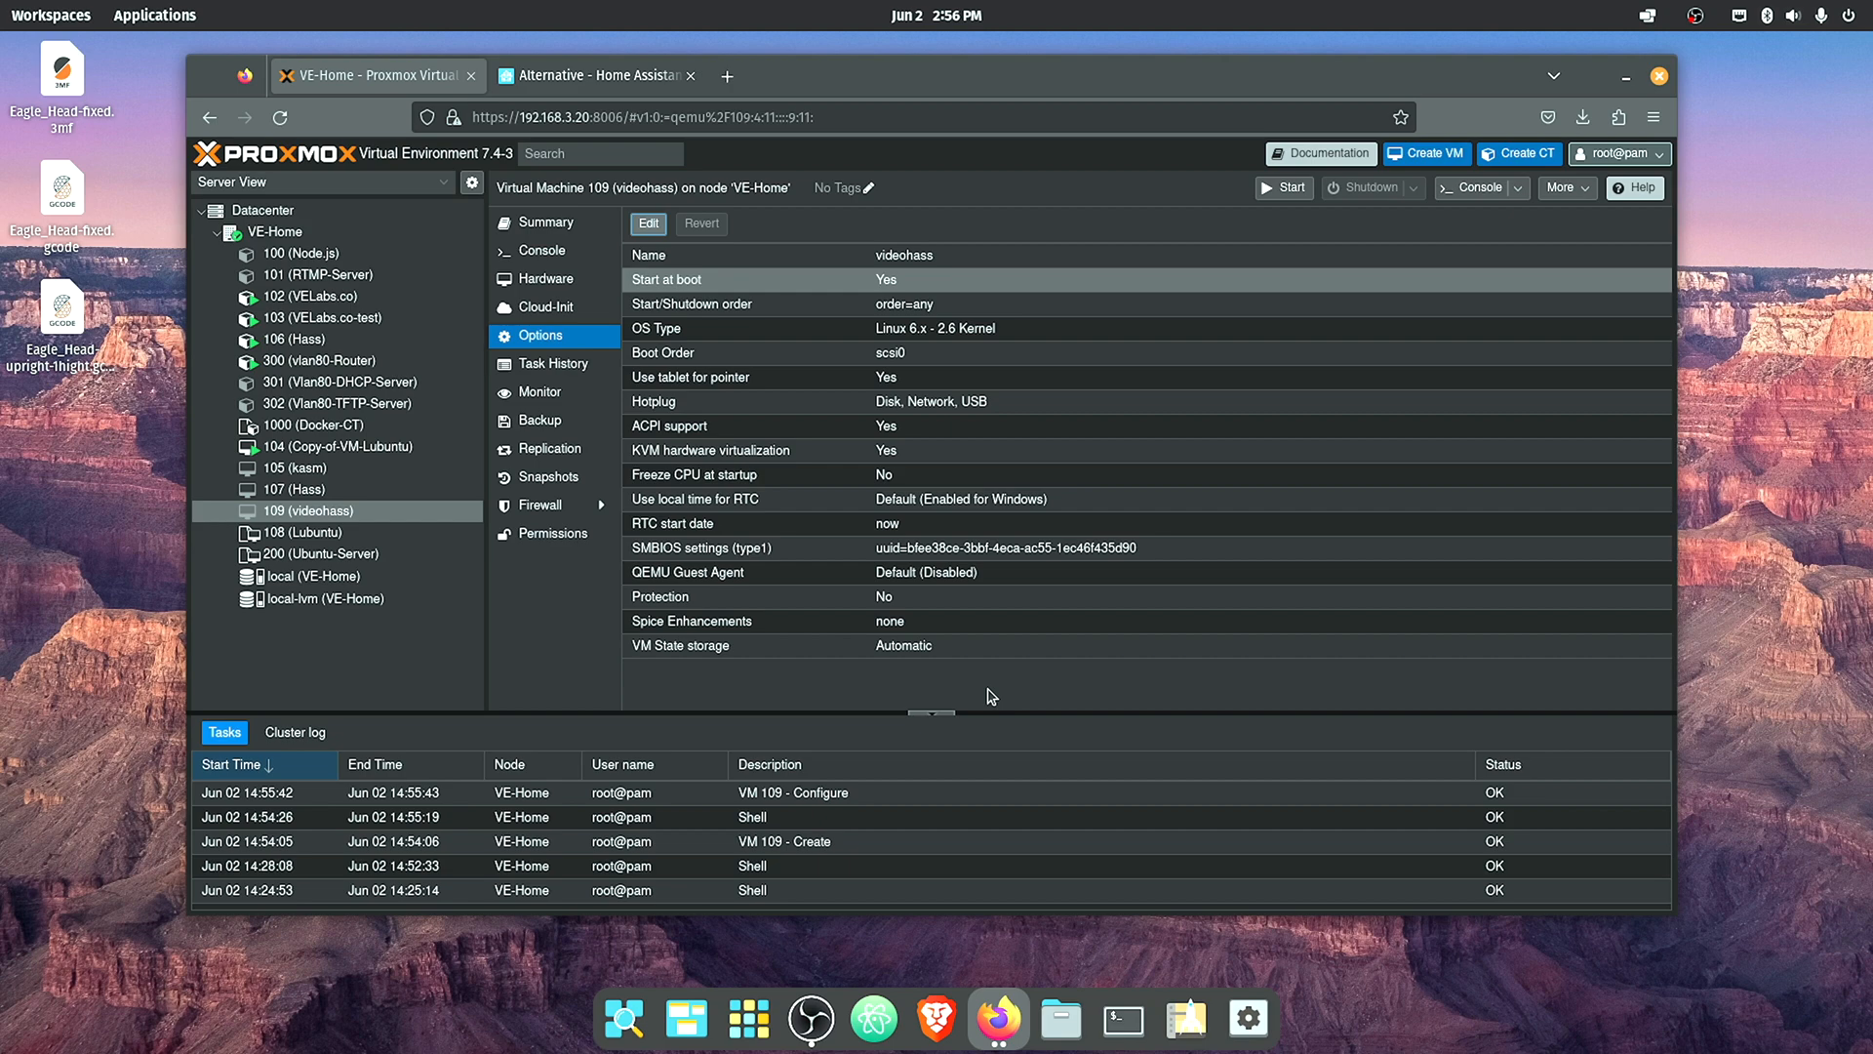
mouse_move(983, 690)
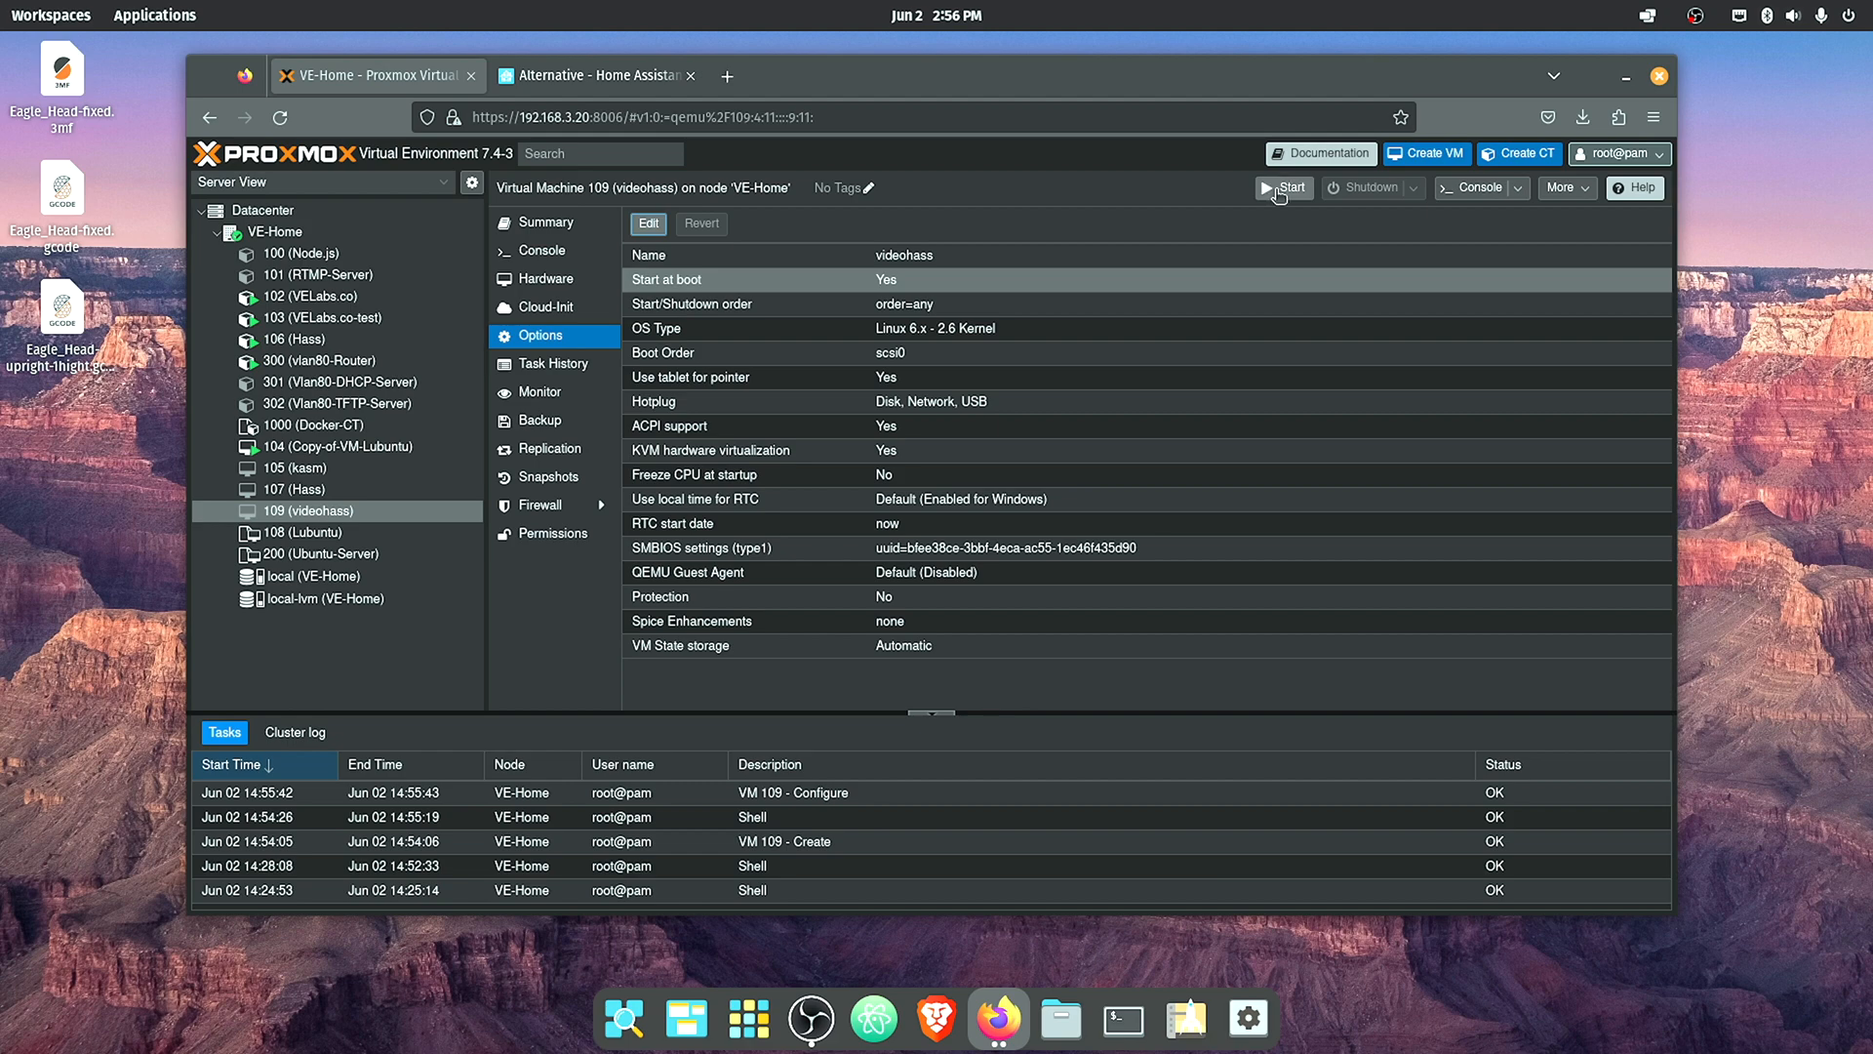
click(1474, 187)
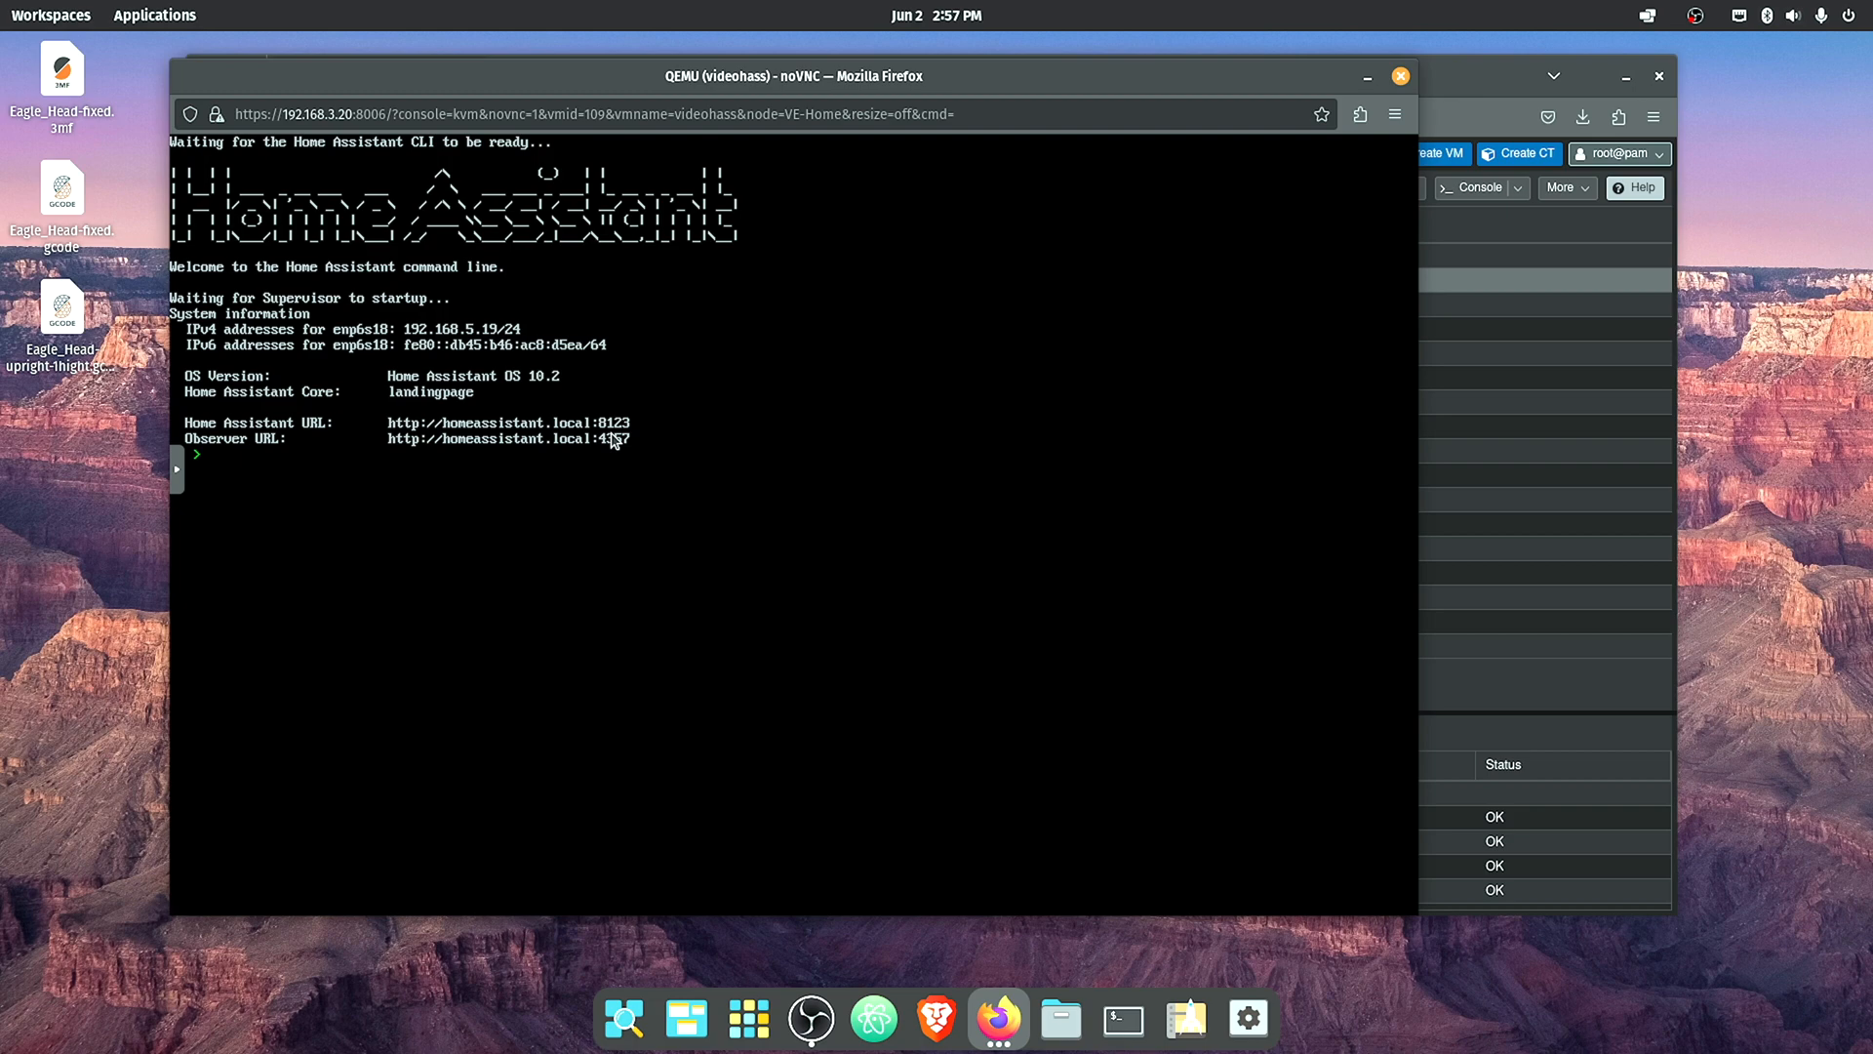
click(938, 75)
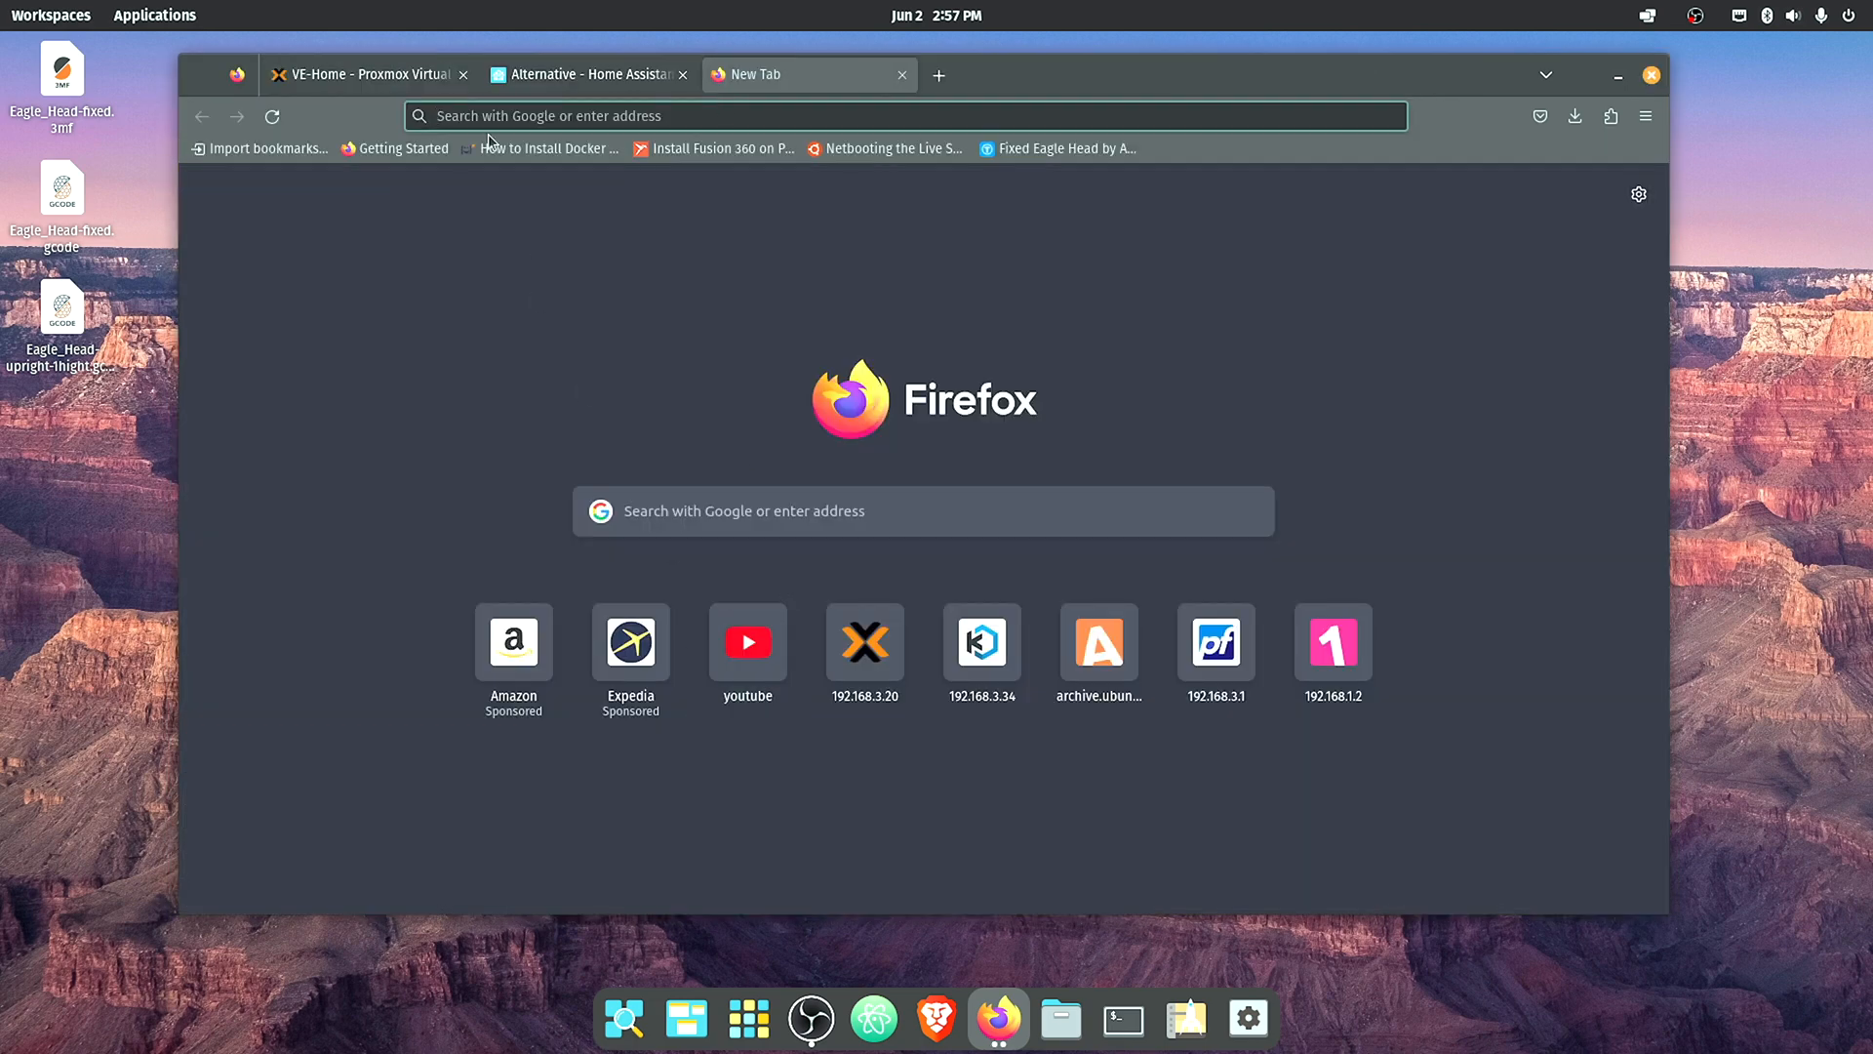
text(http://192.168.5.19)
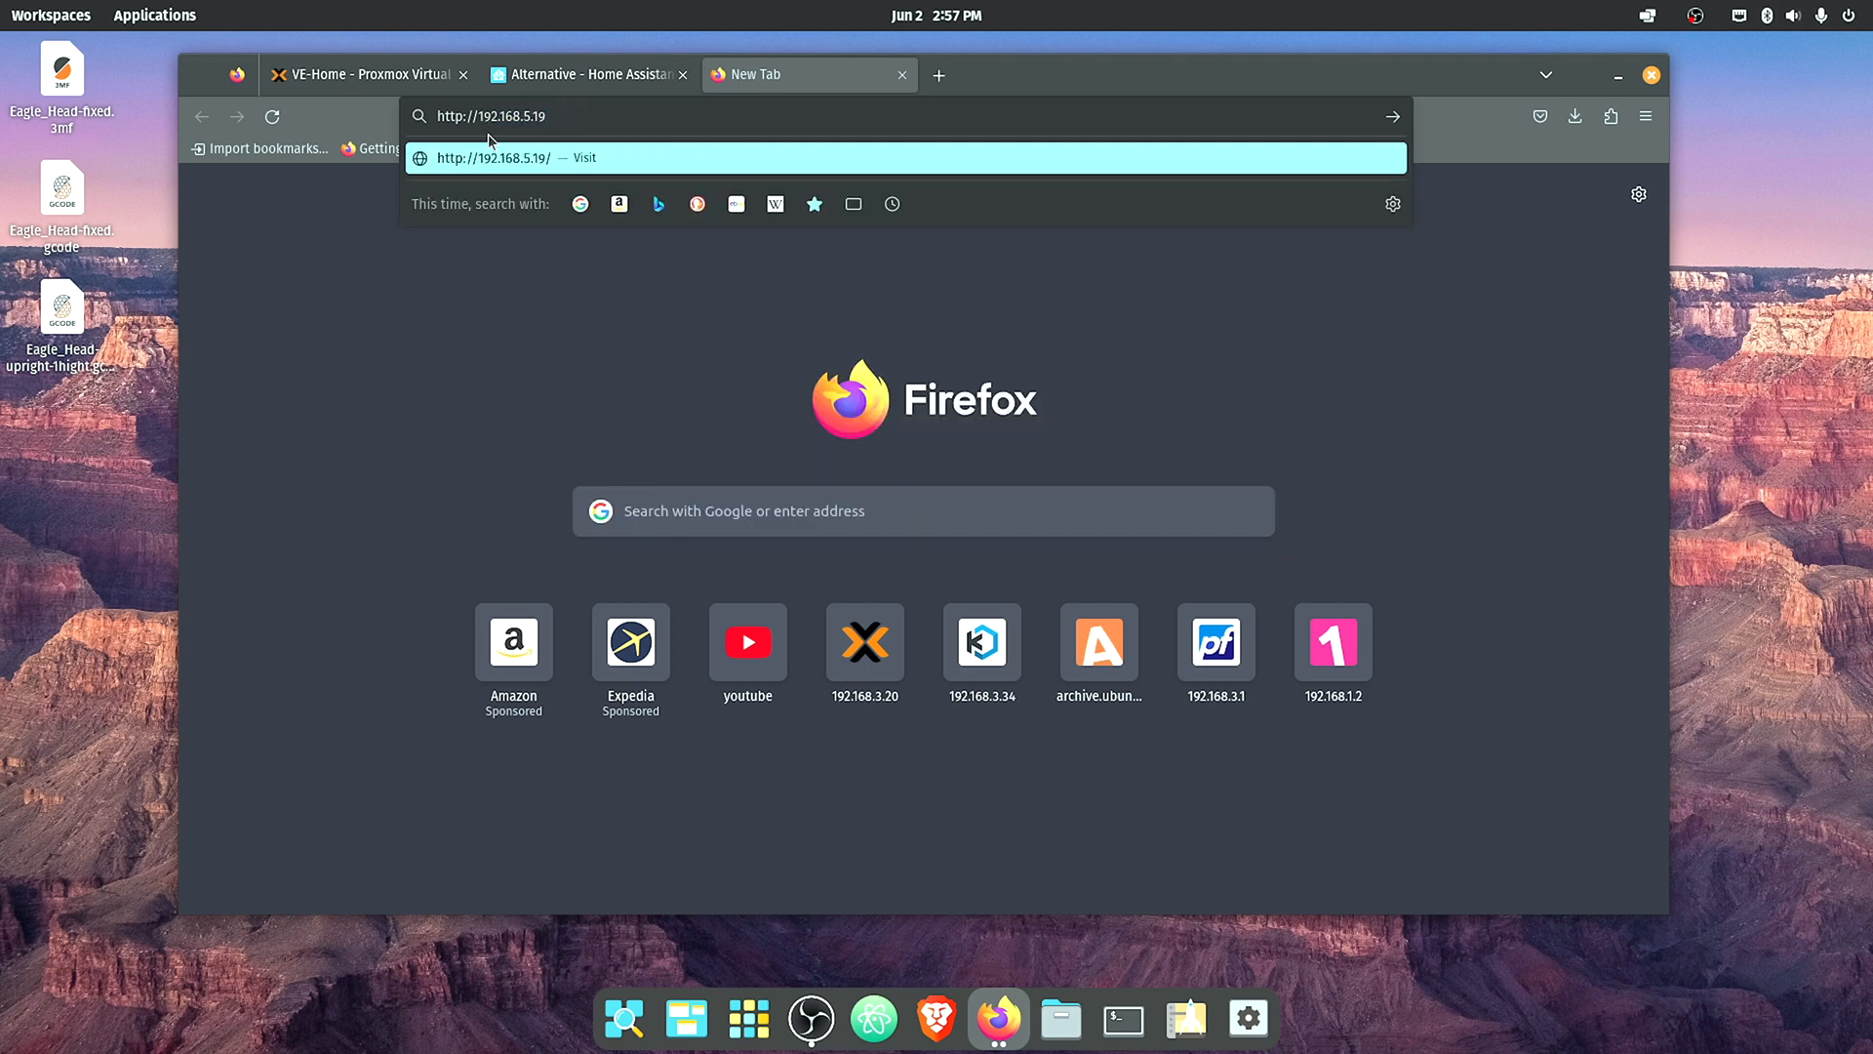
text(:8123/onboarding.html)
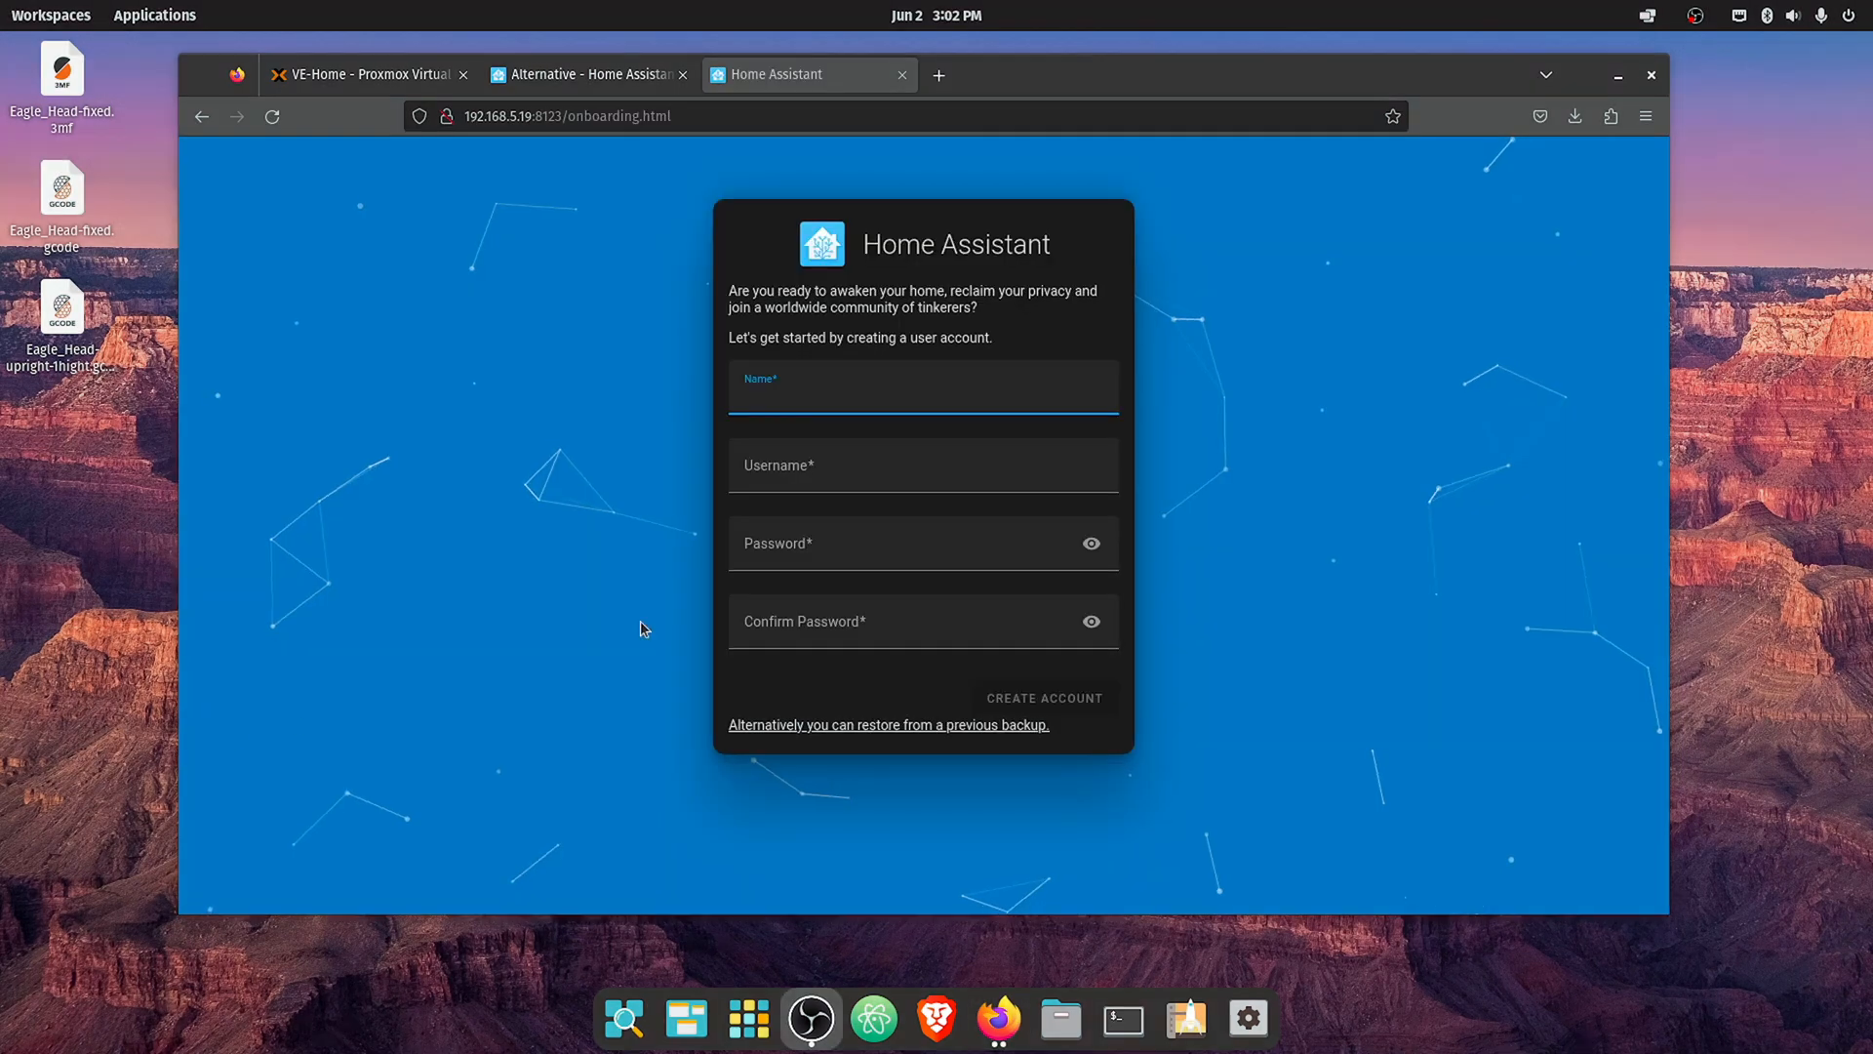
- Create the Home Assistant account 've' with its name, username and password
click(920, 387)
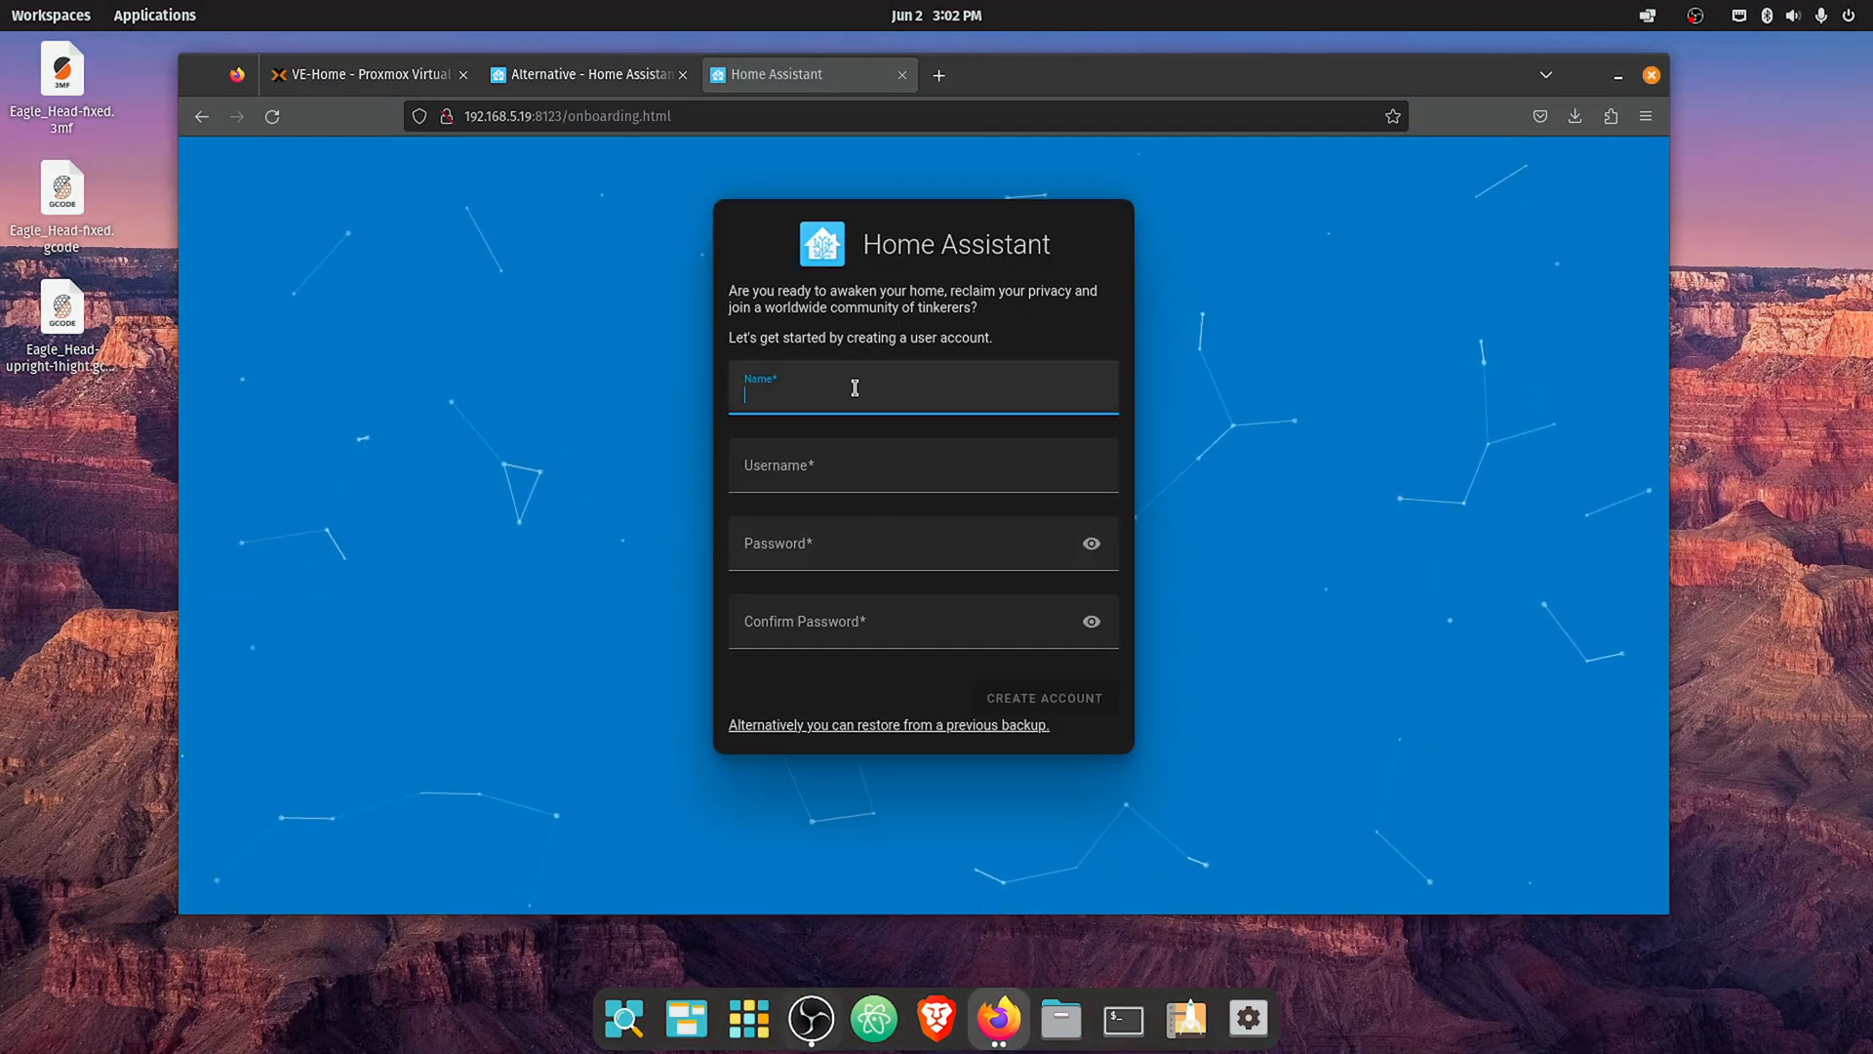
text(ve)
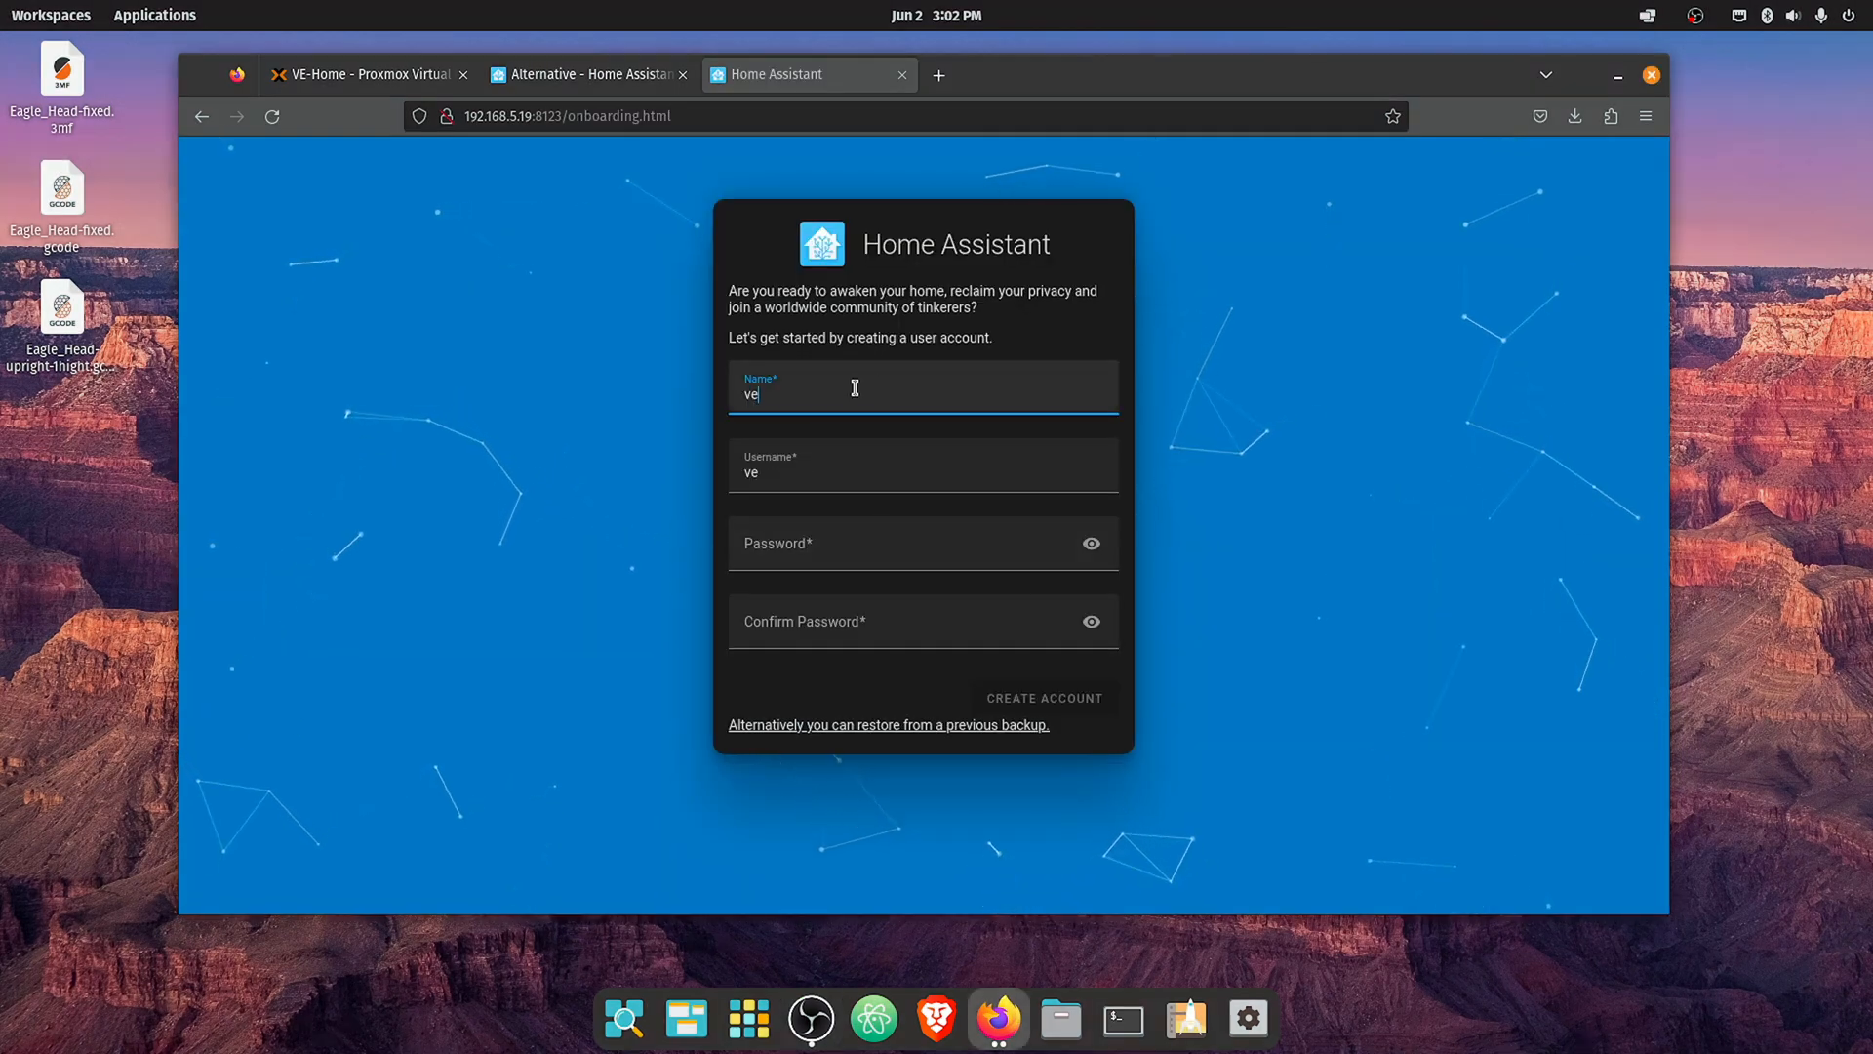
click(920, 550)
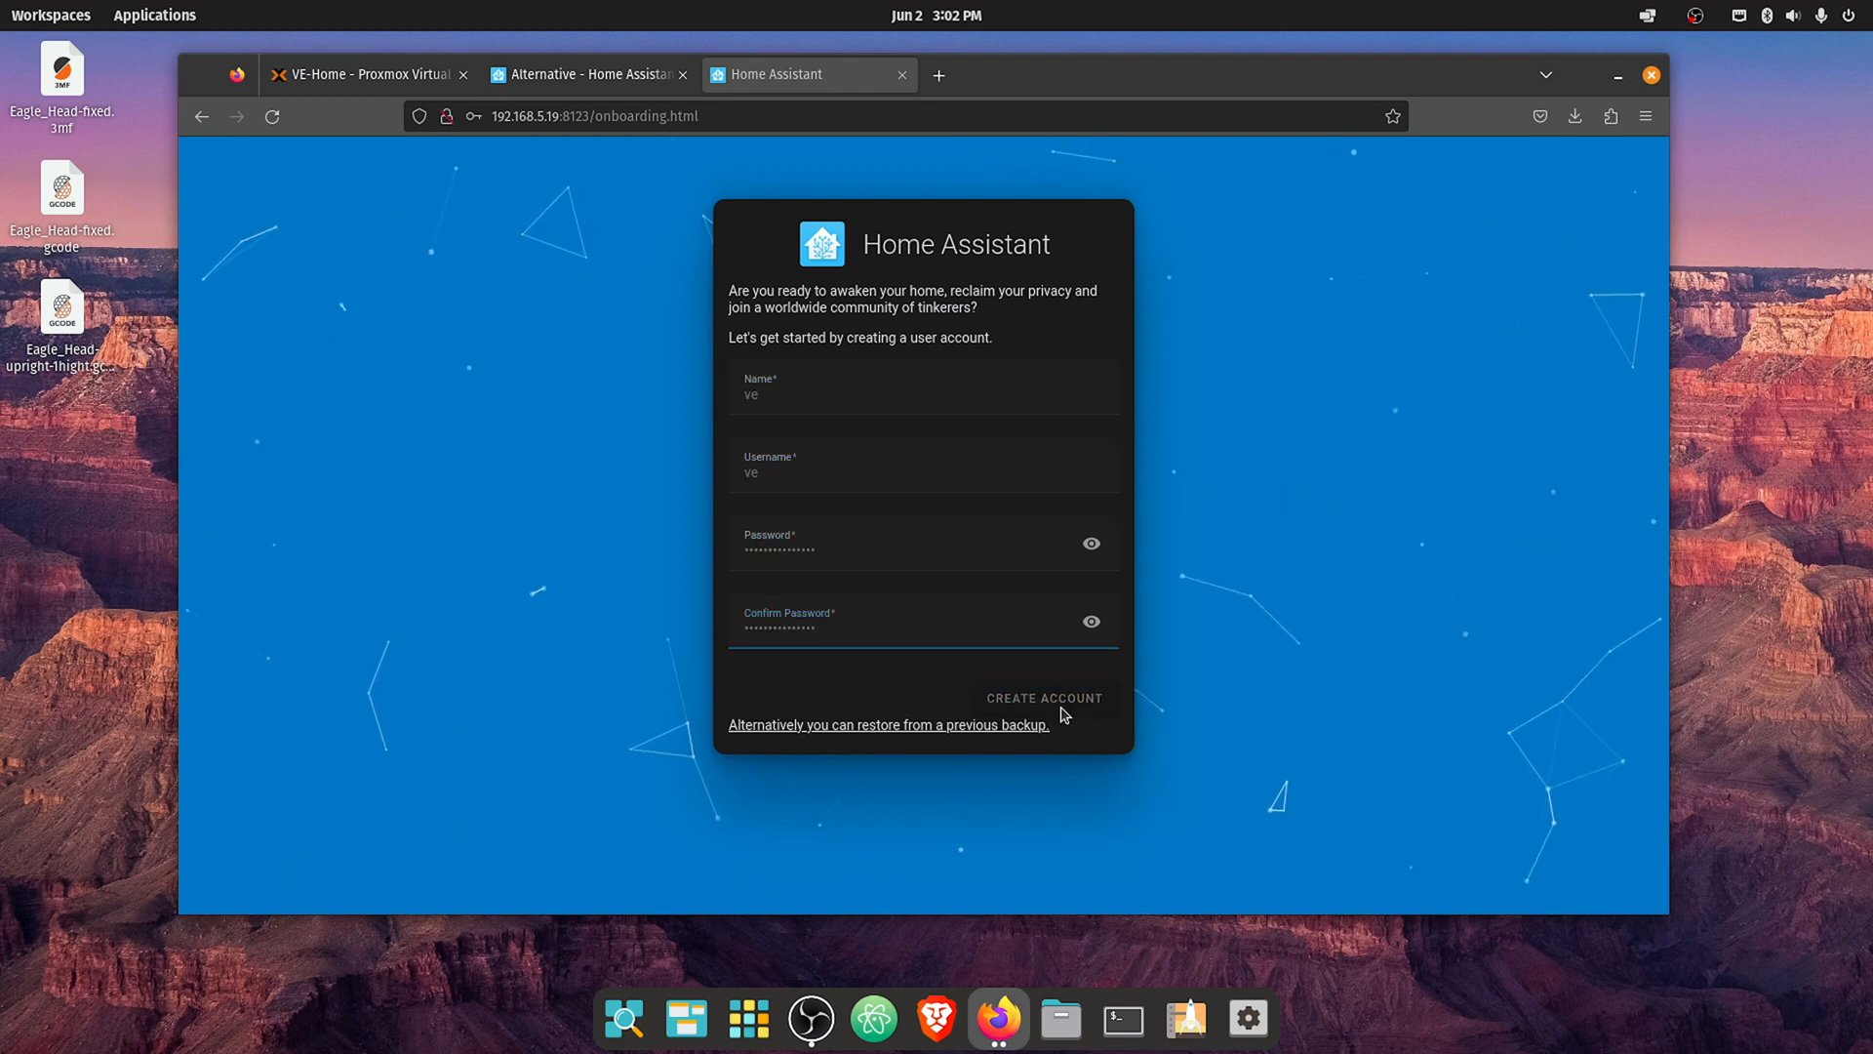
click(1042, 697)
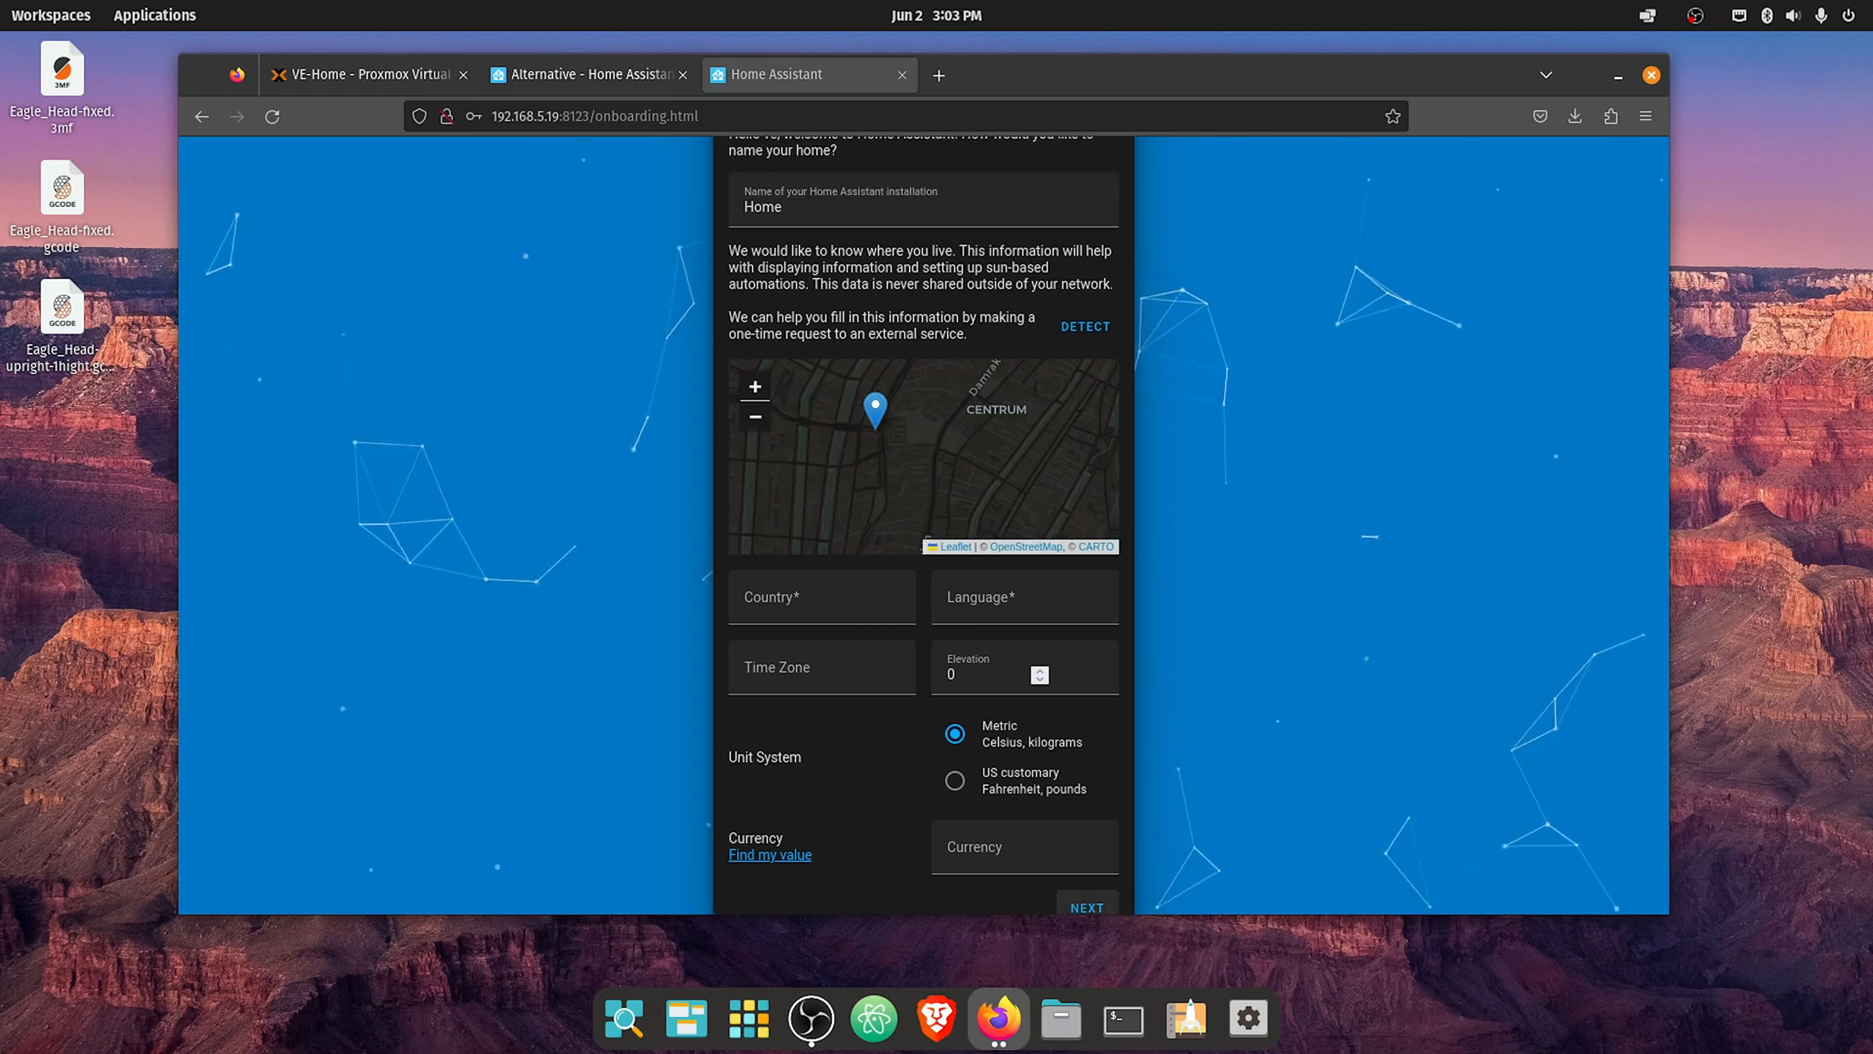
- Keep the default home name 'Home' and location, with all analytics toggles left off
click(1083, 907)
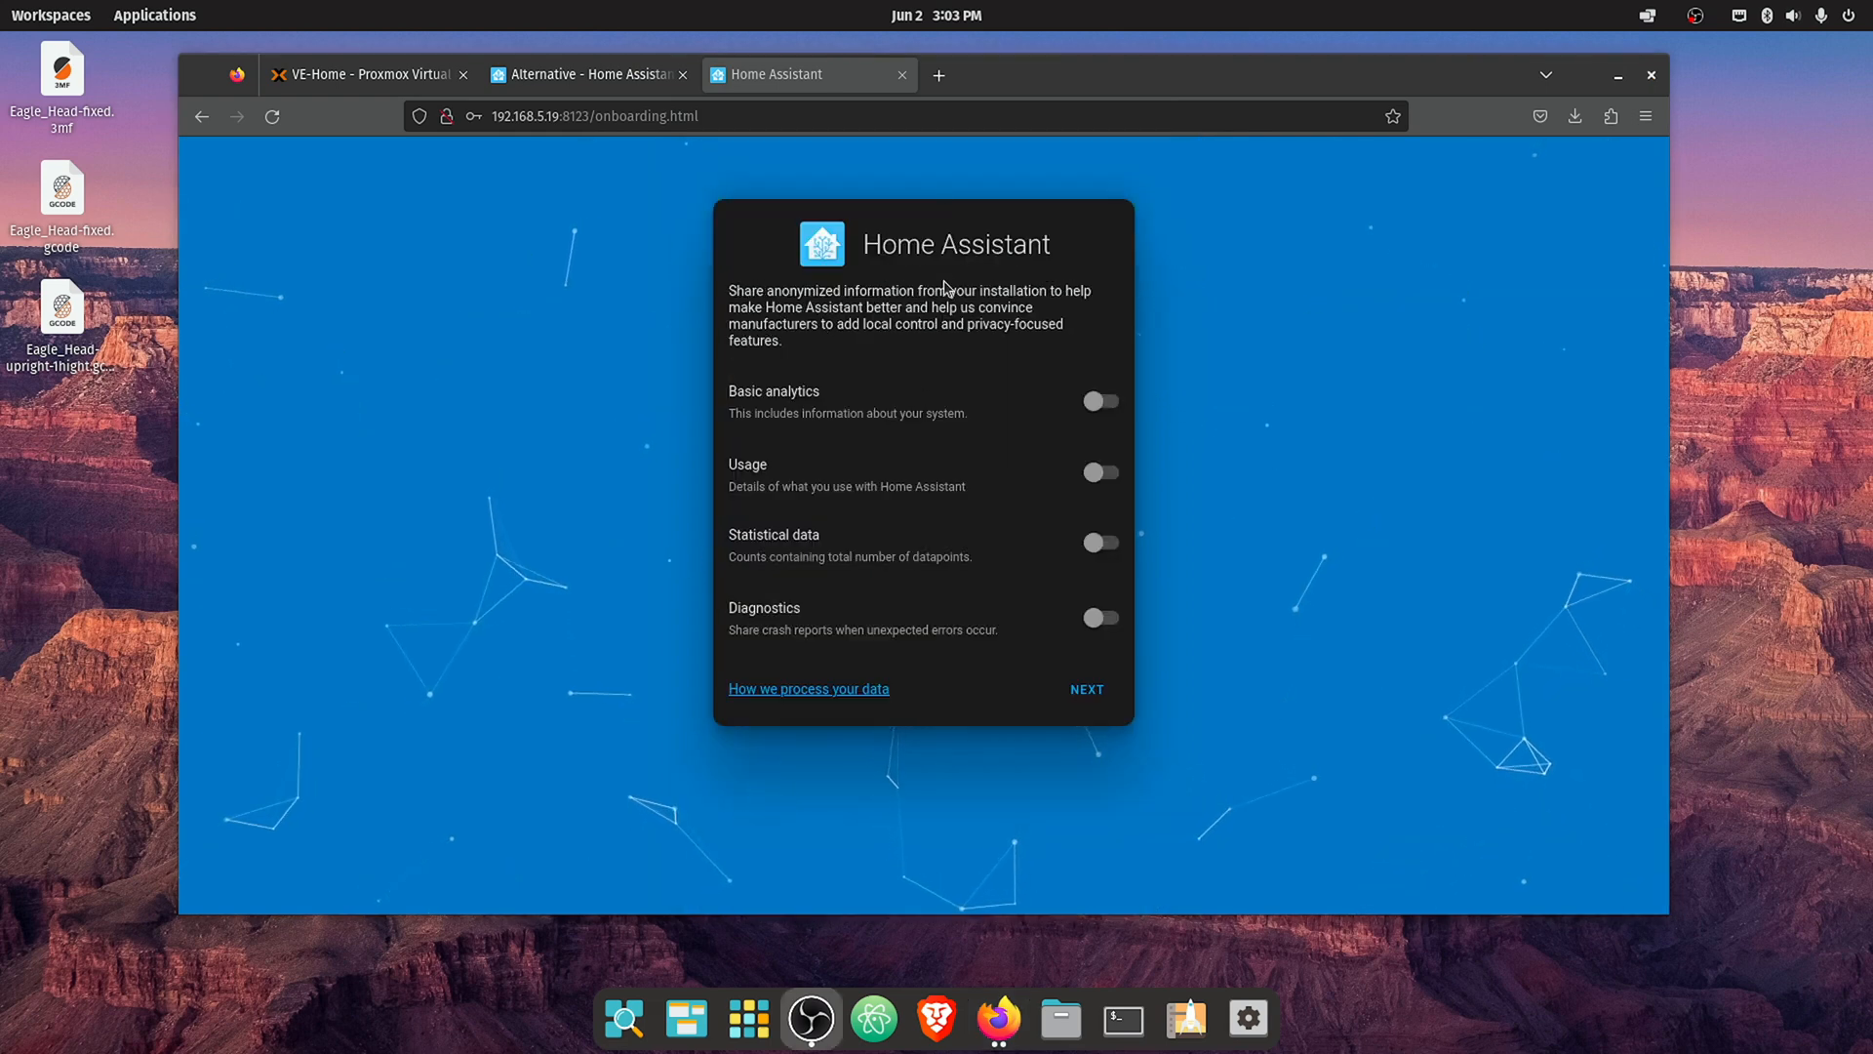
mouse_move(1033, 389)
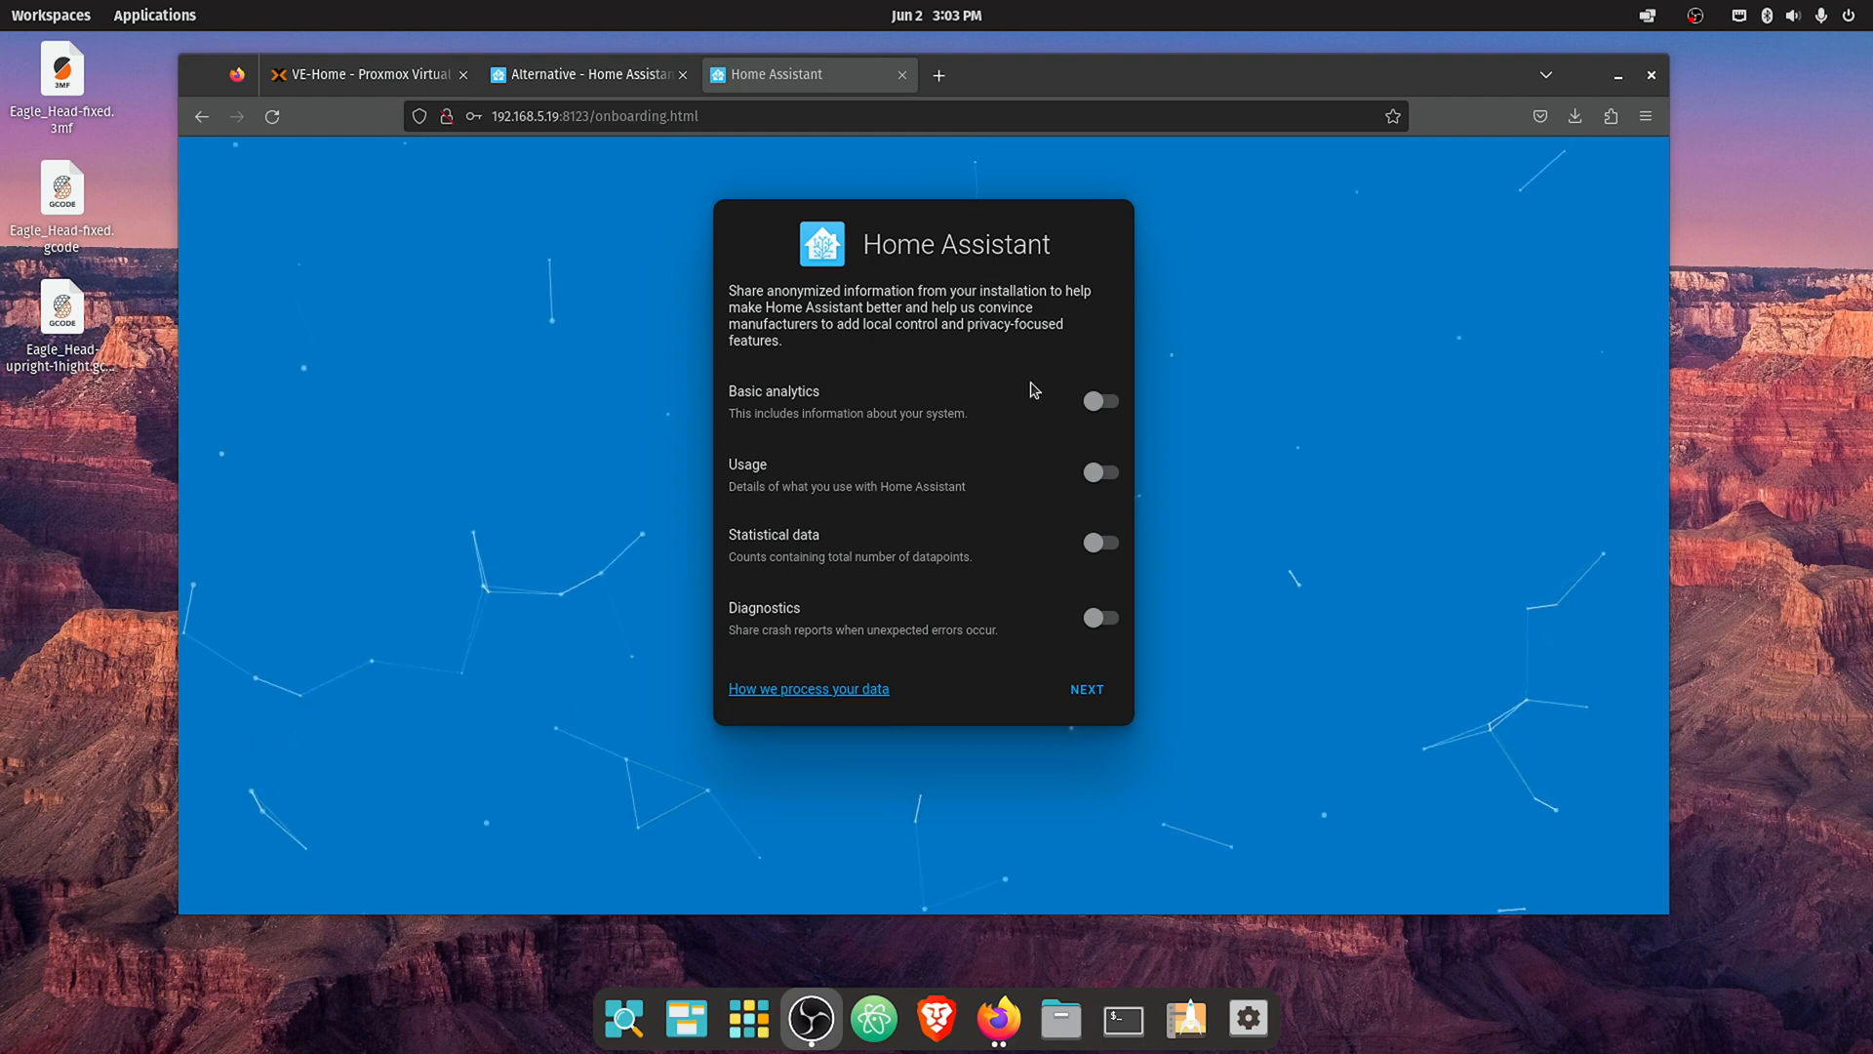
mouse_move(1137, 263)
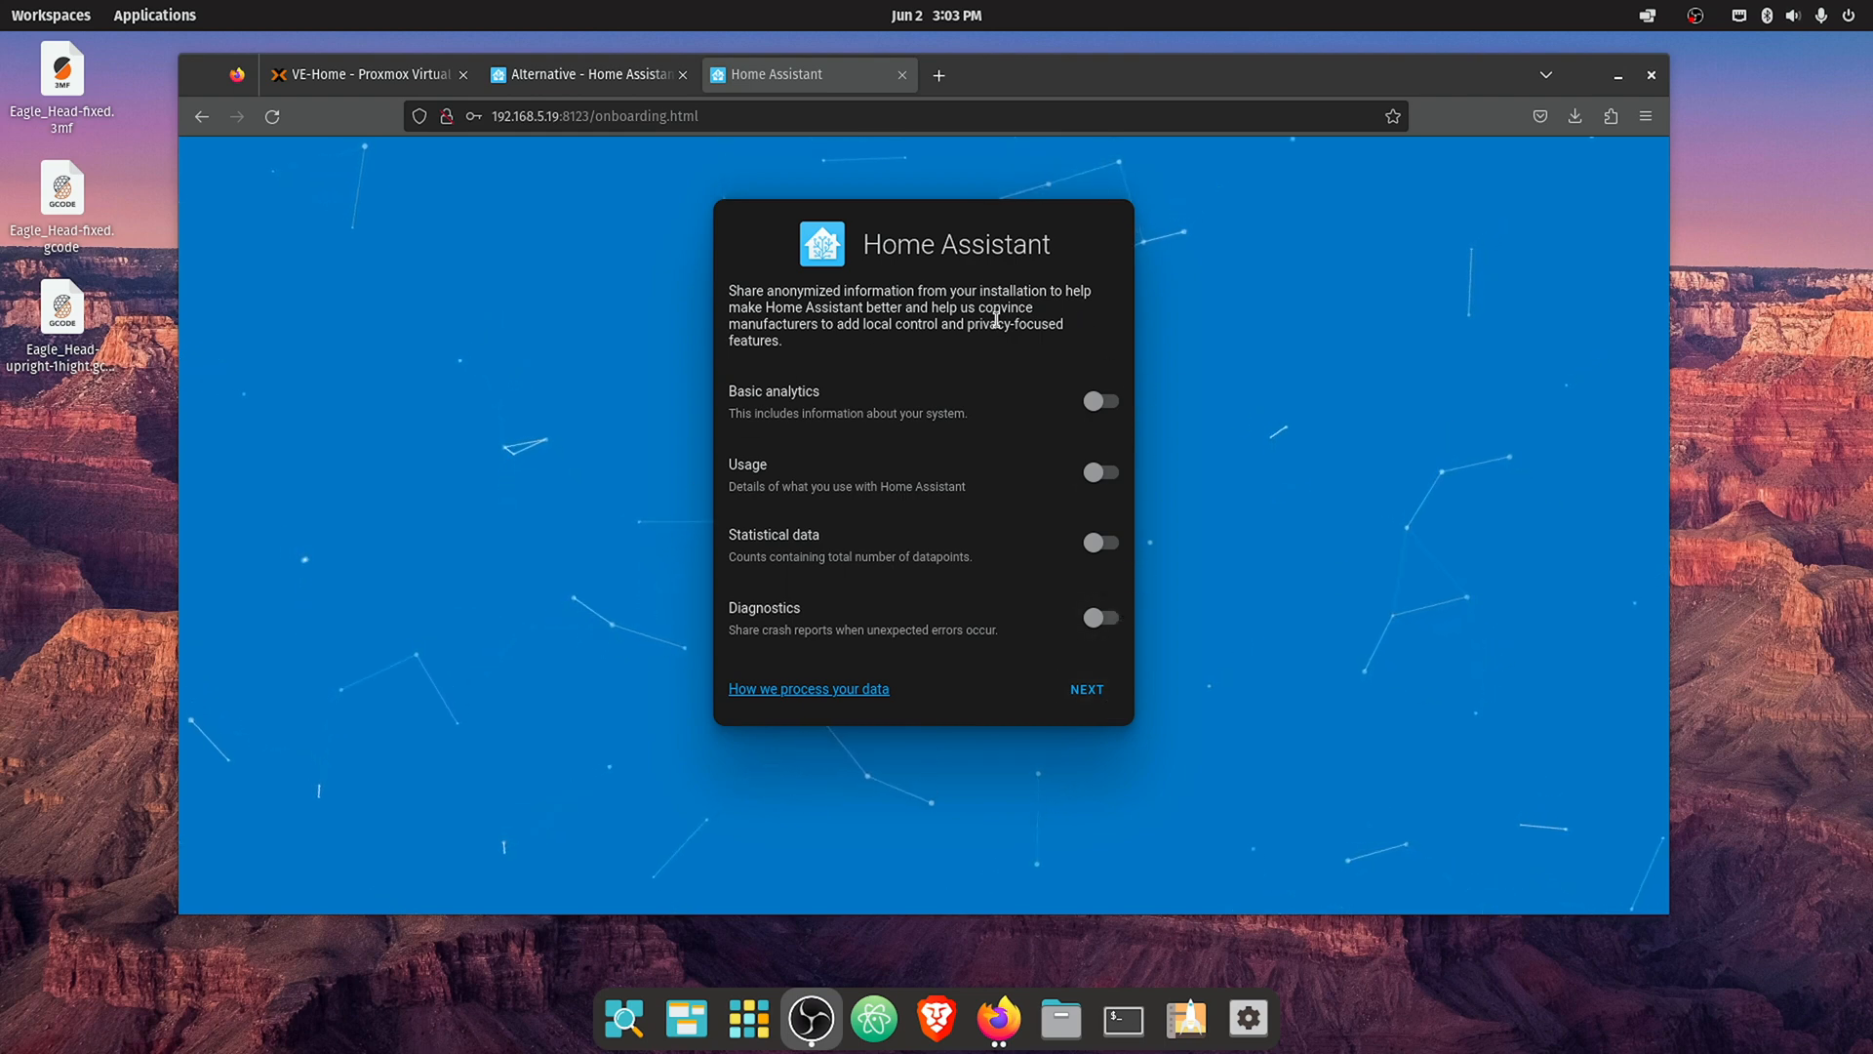
mouse_move(761, 752)
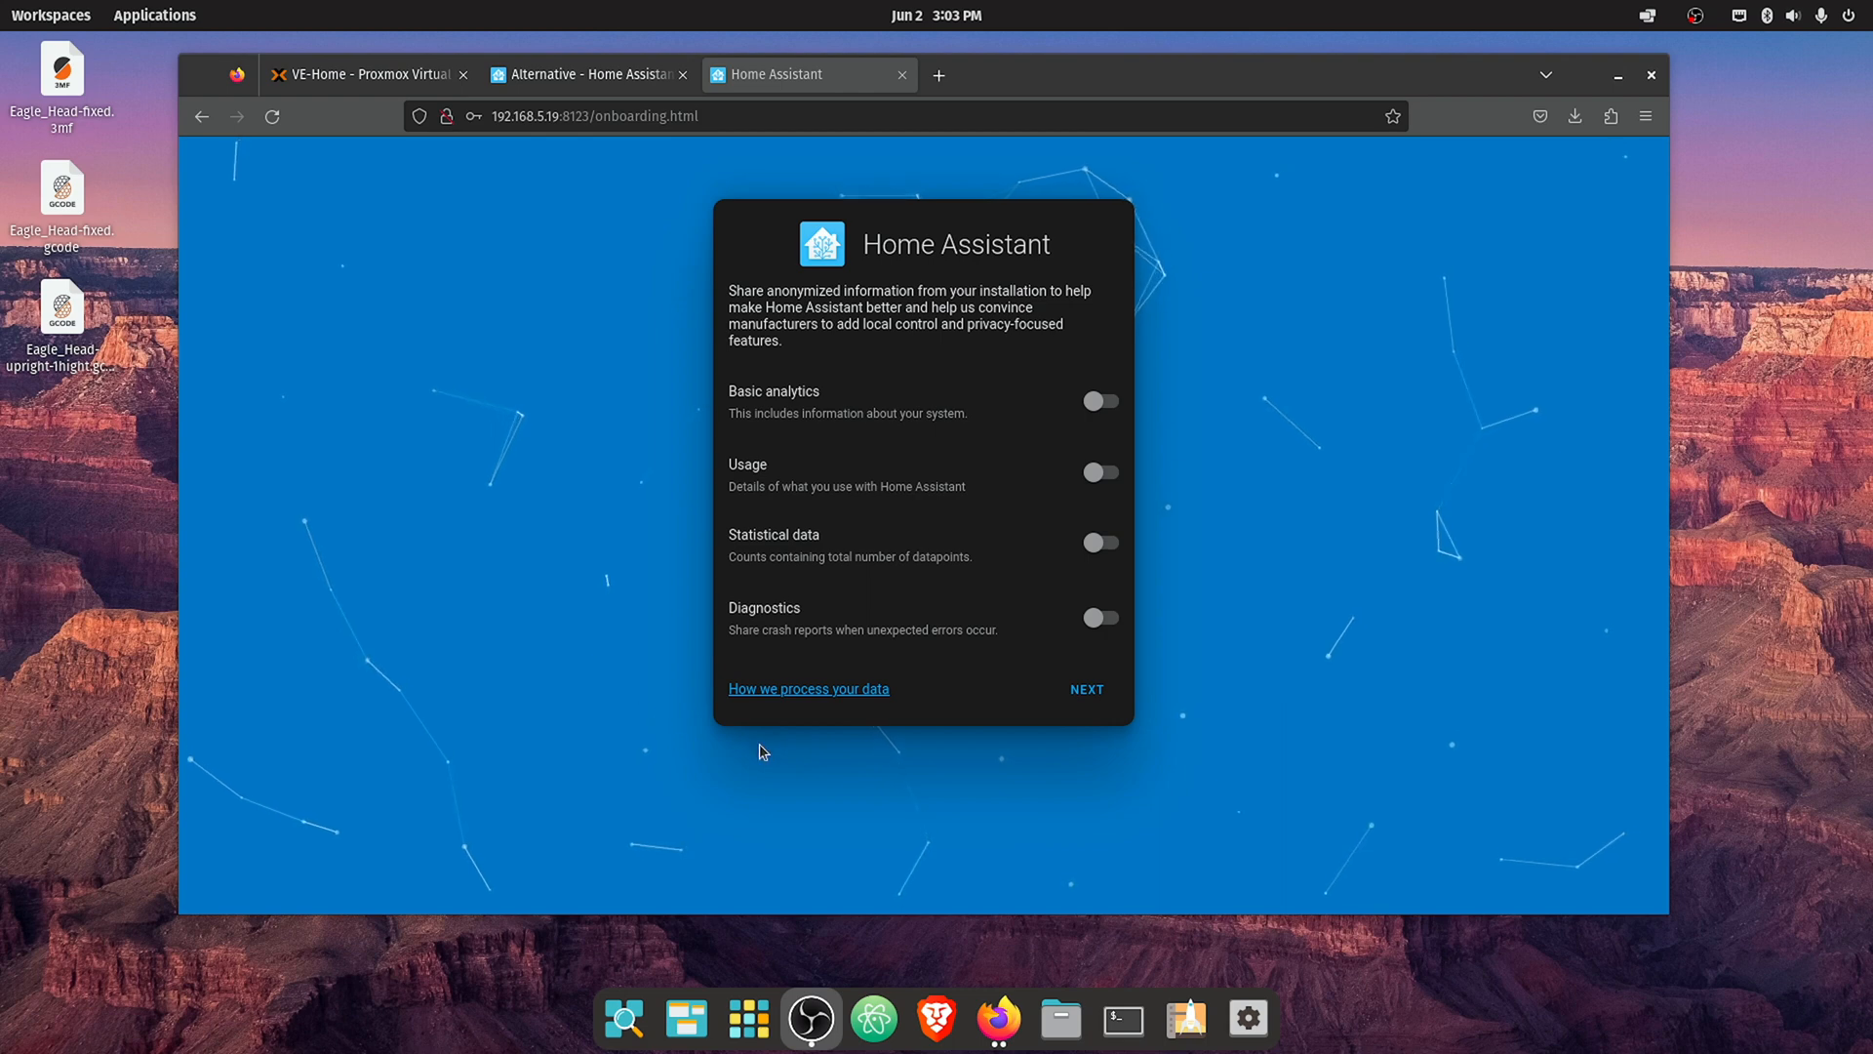
mouse_move(1169, 389)
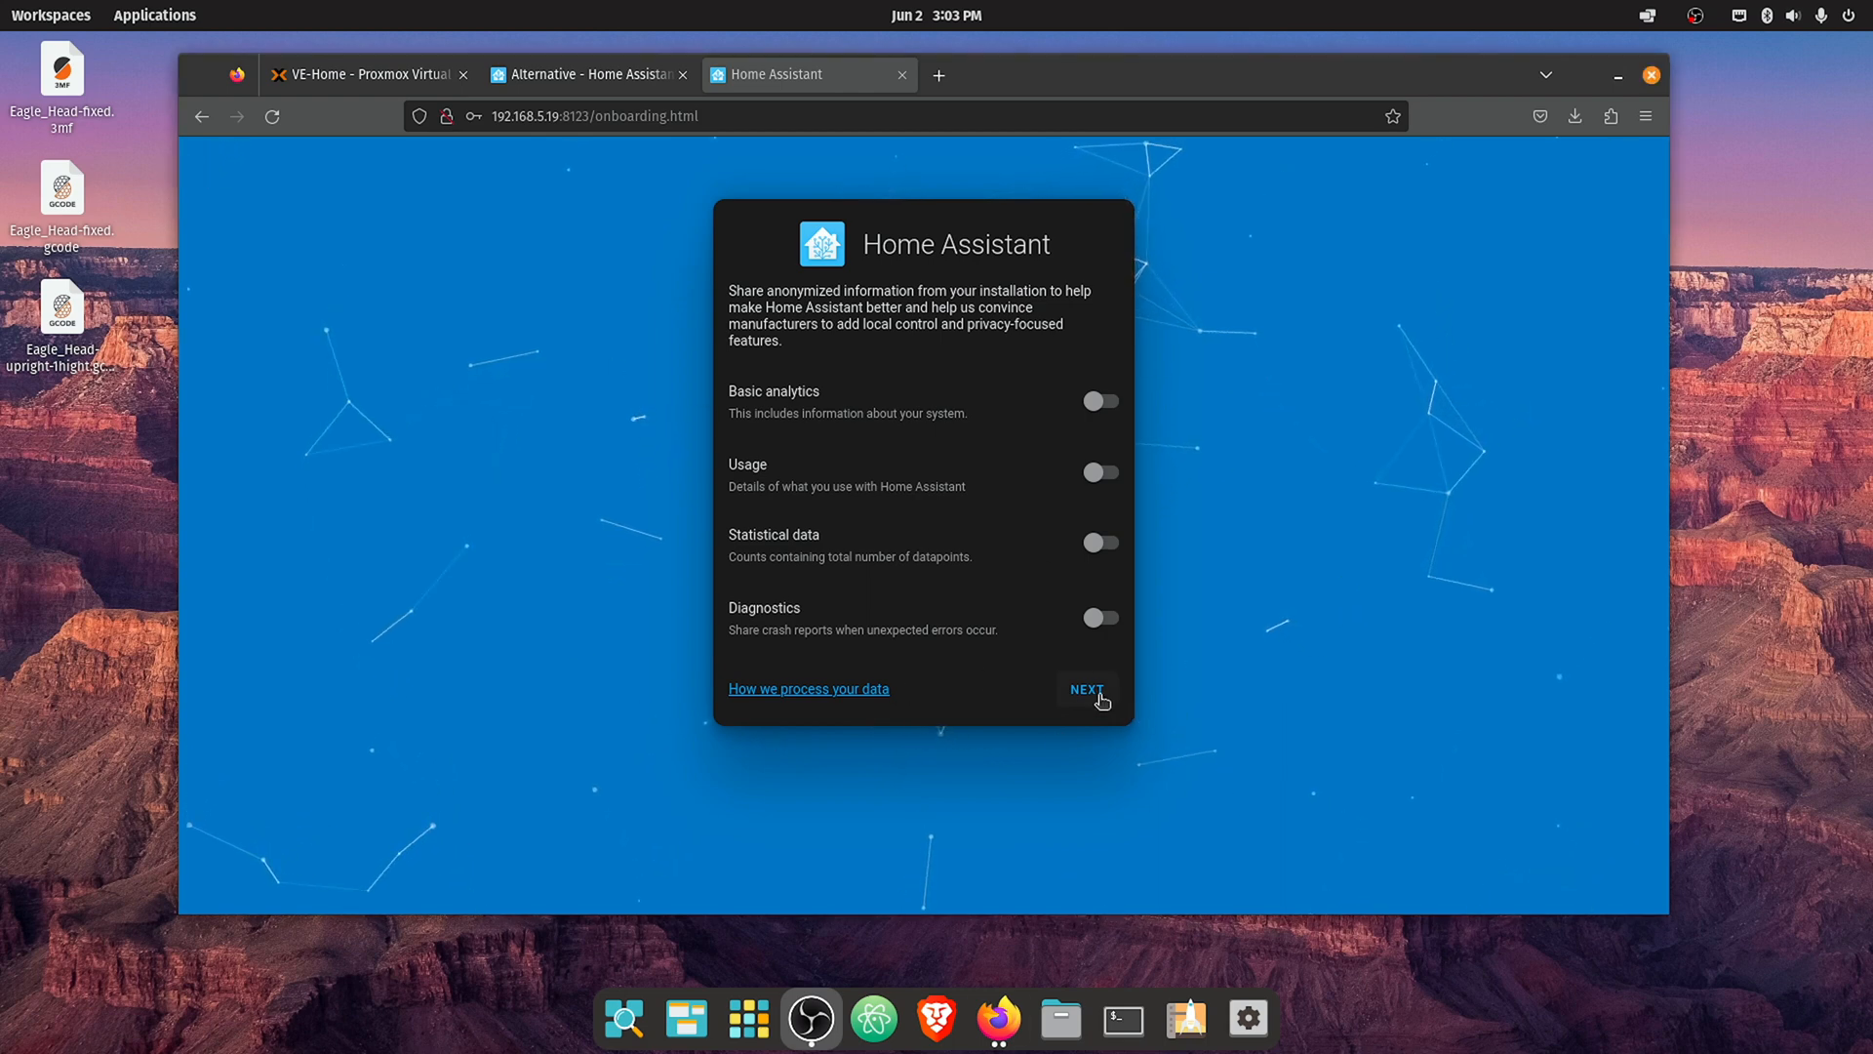
click(1084, 689)
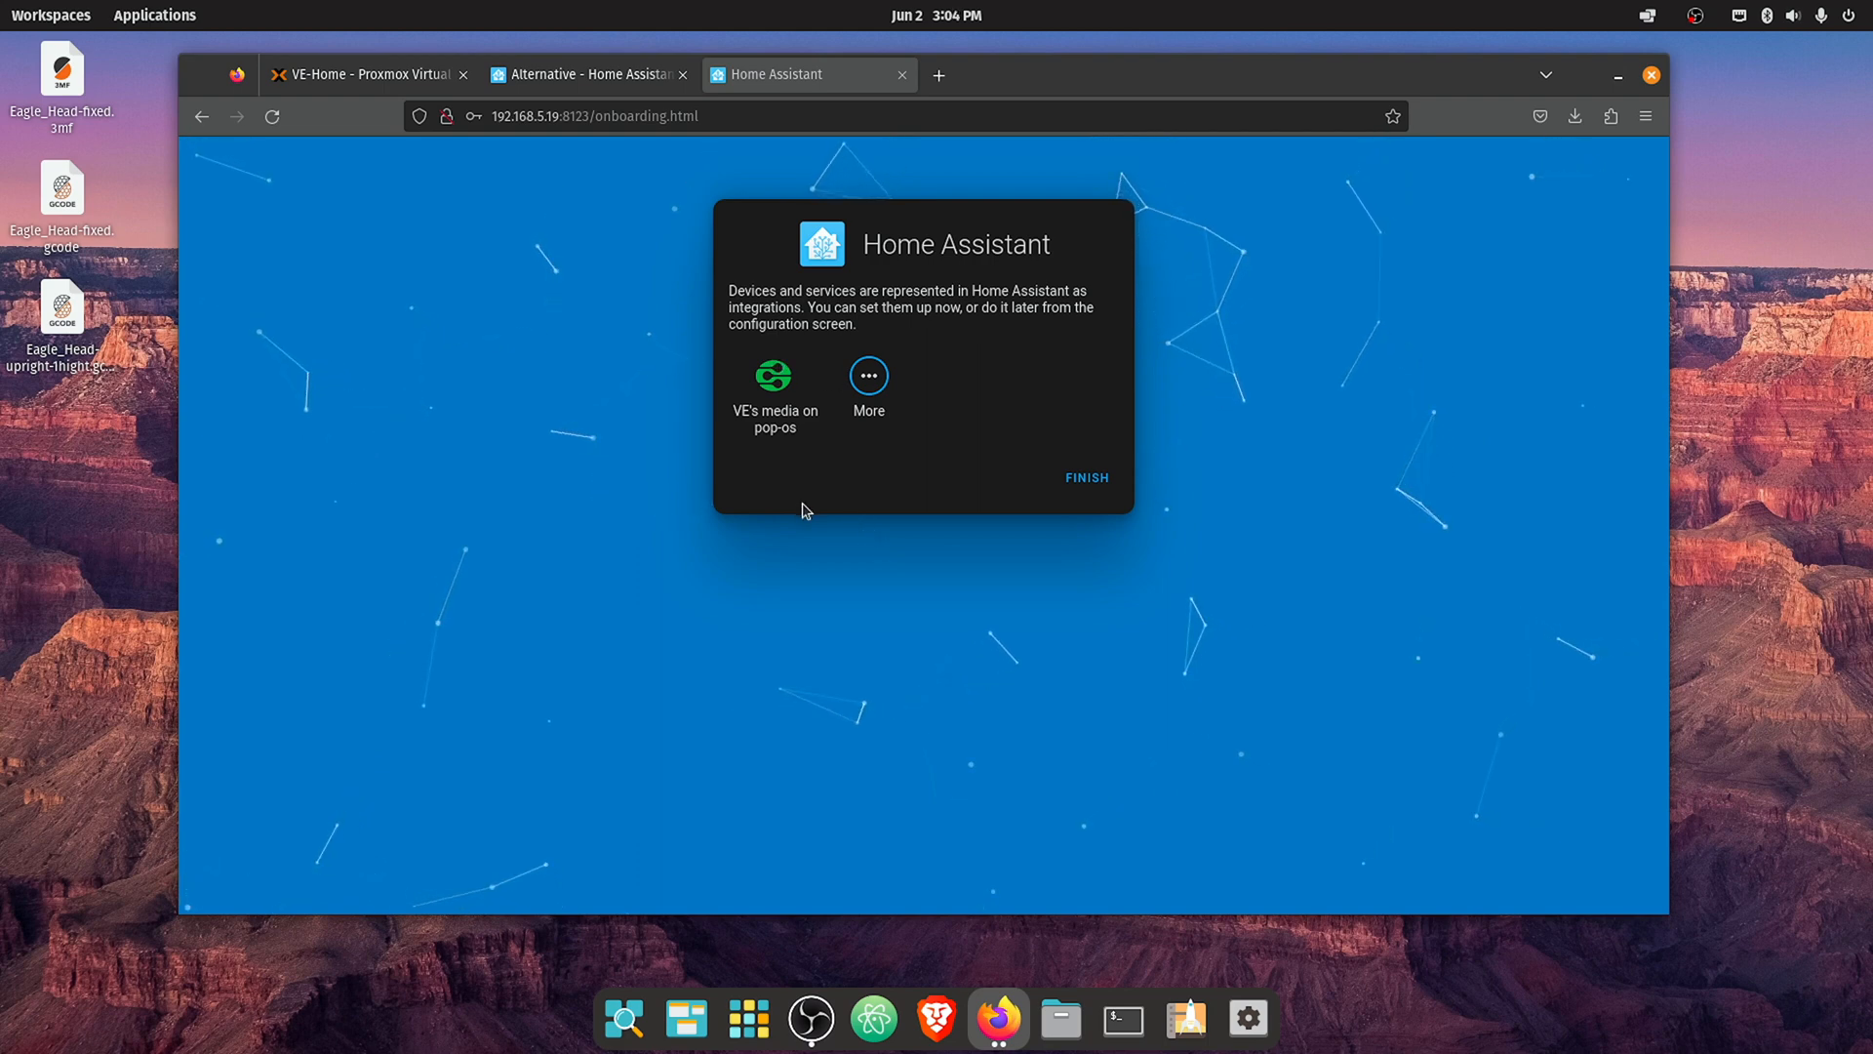
mouse_move(720, 468)
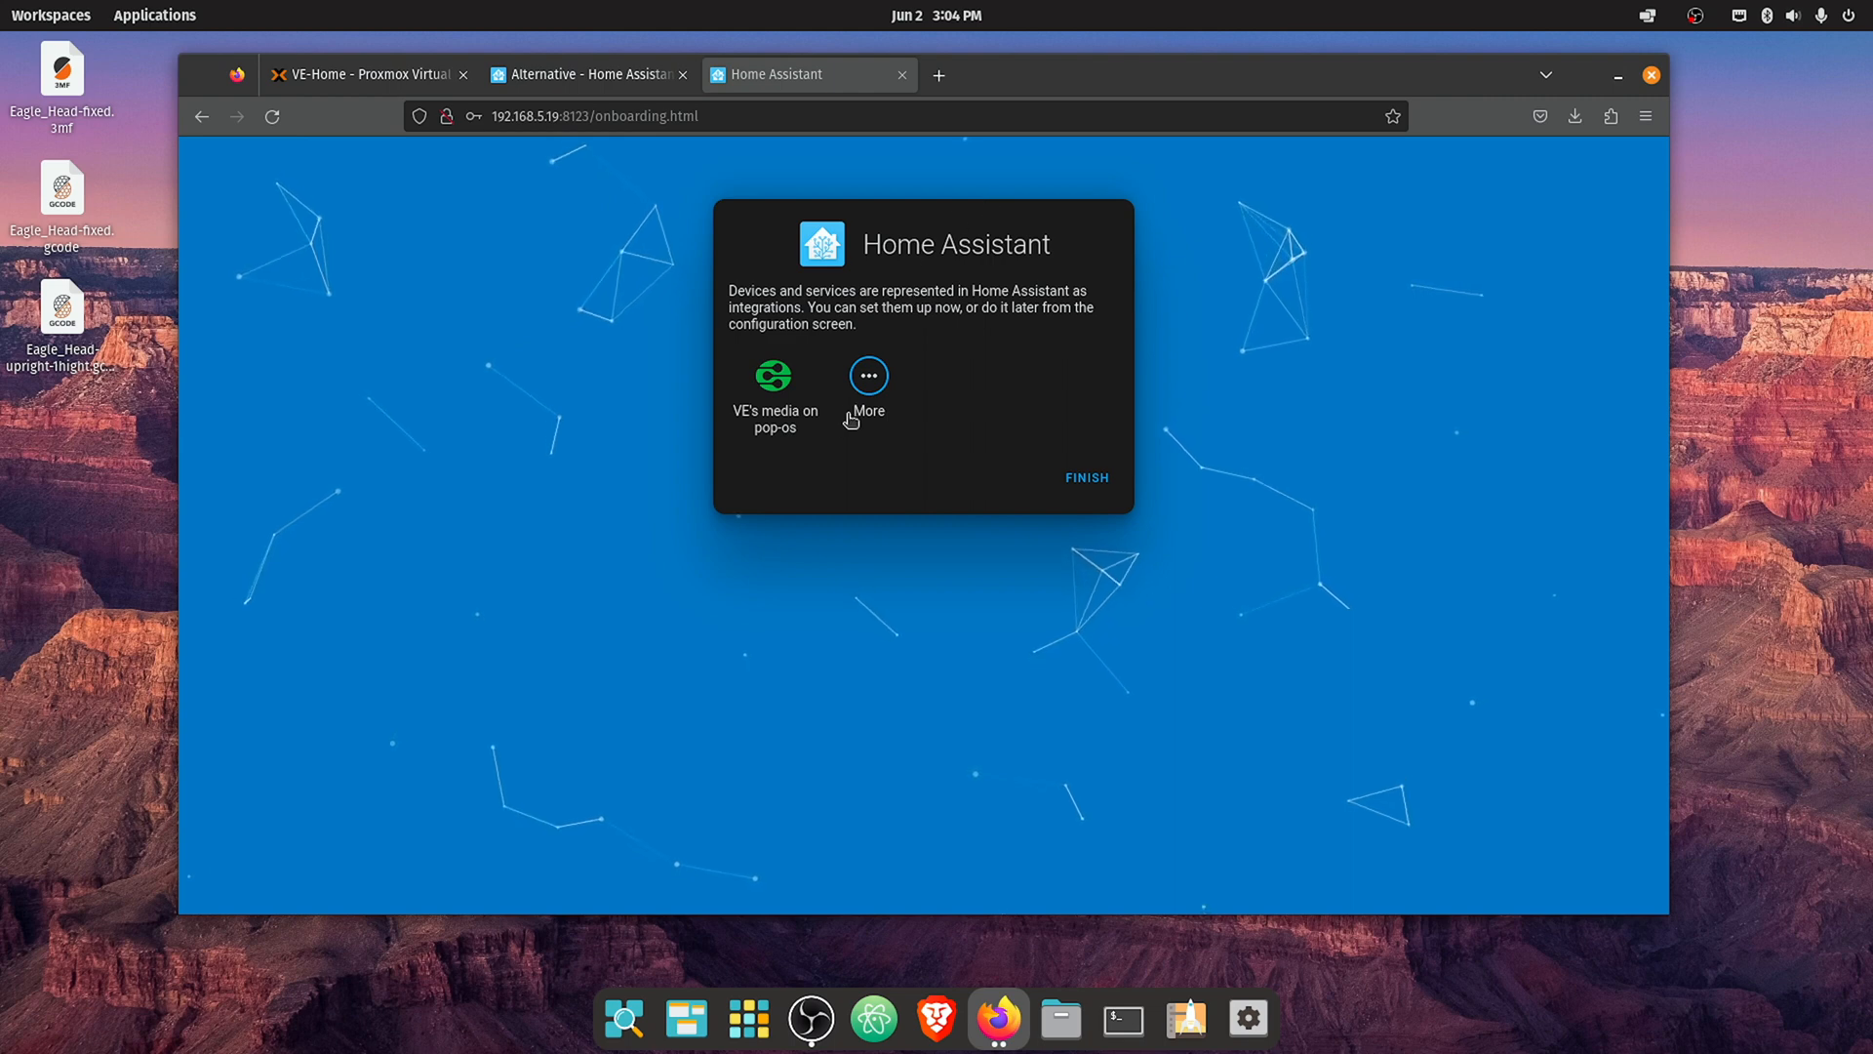
- Finish onboarding with no integrations, landing on the Overview dashboard for user ve
click(1085, 478)
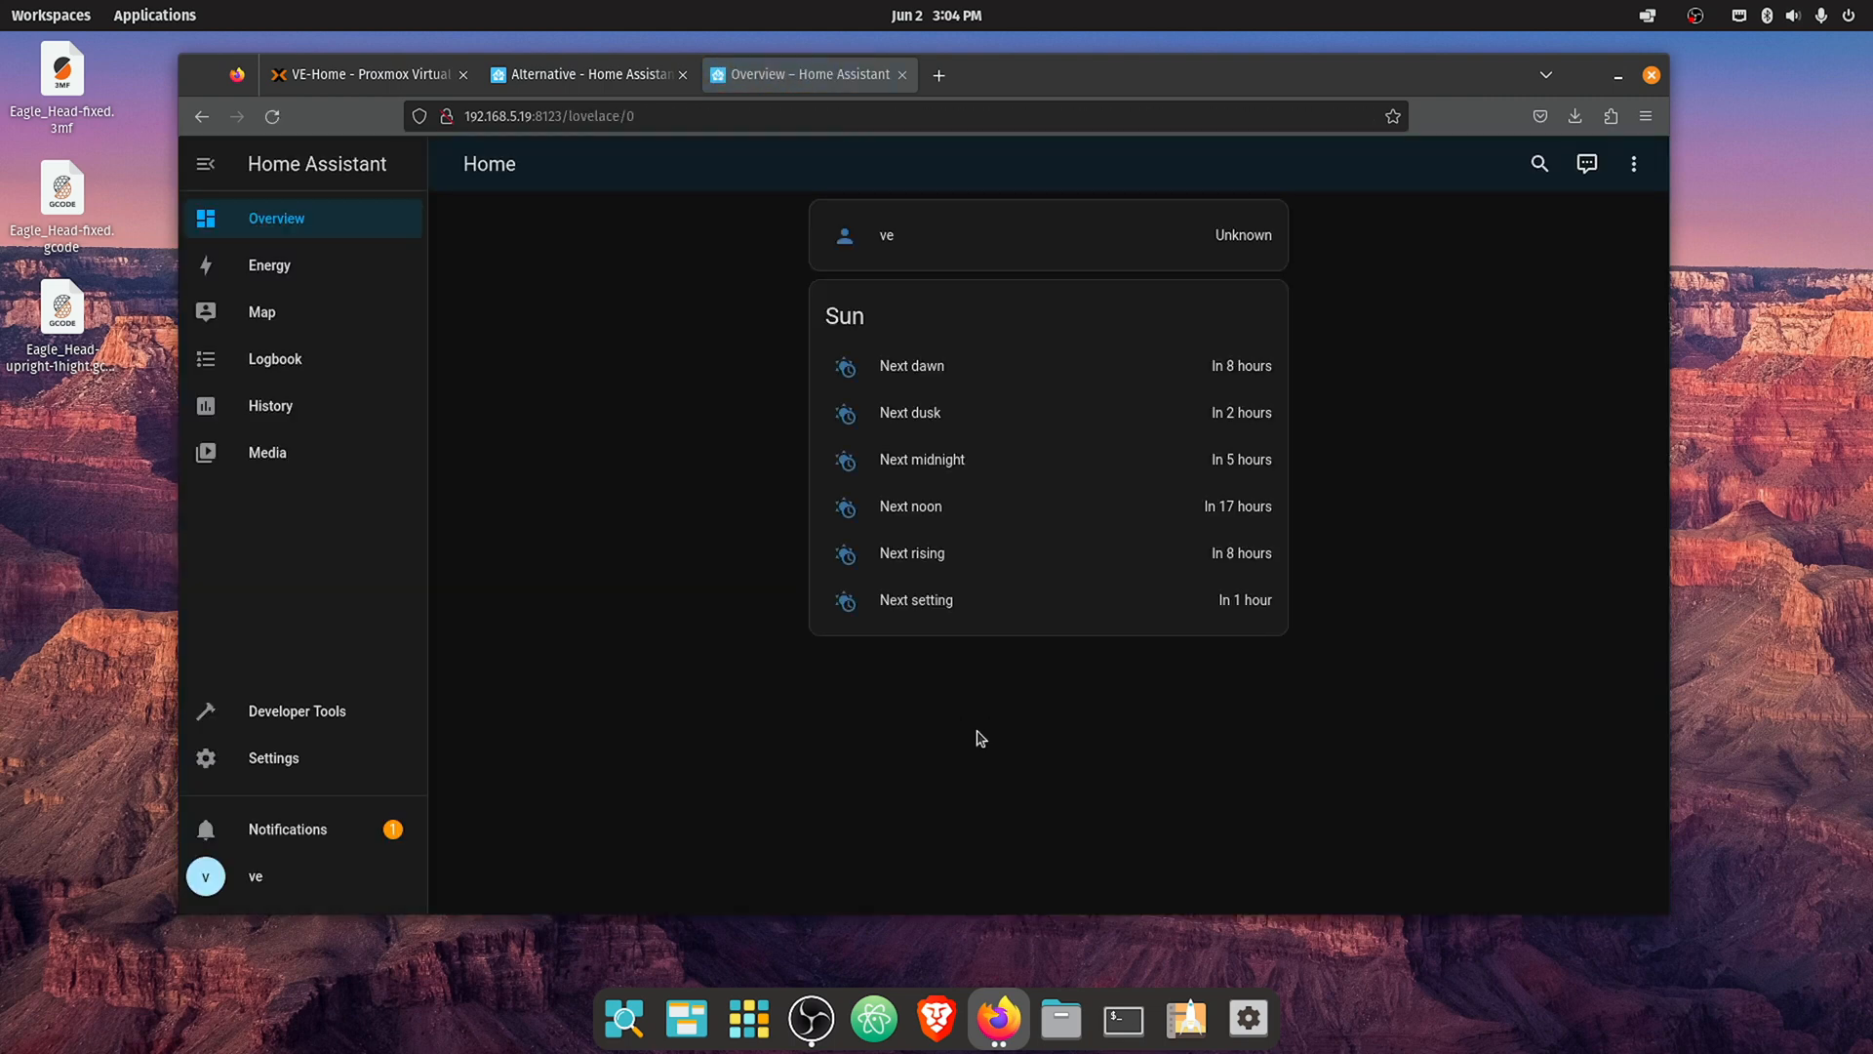
mouse_move(836, 630)
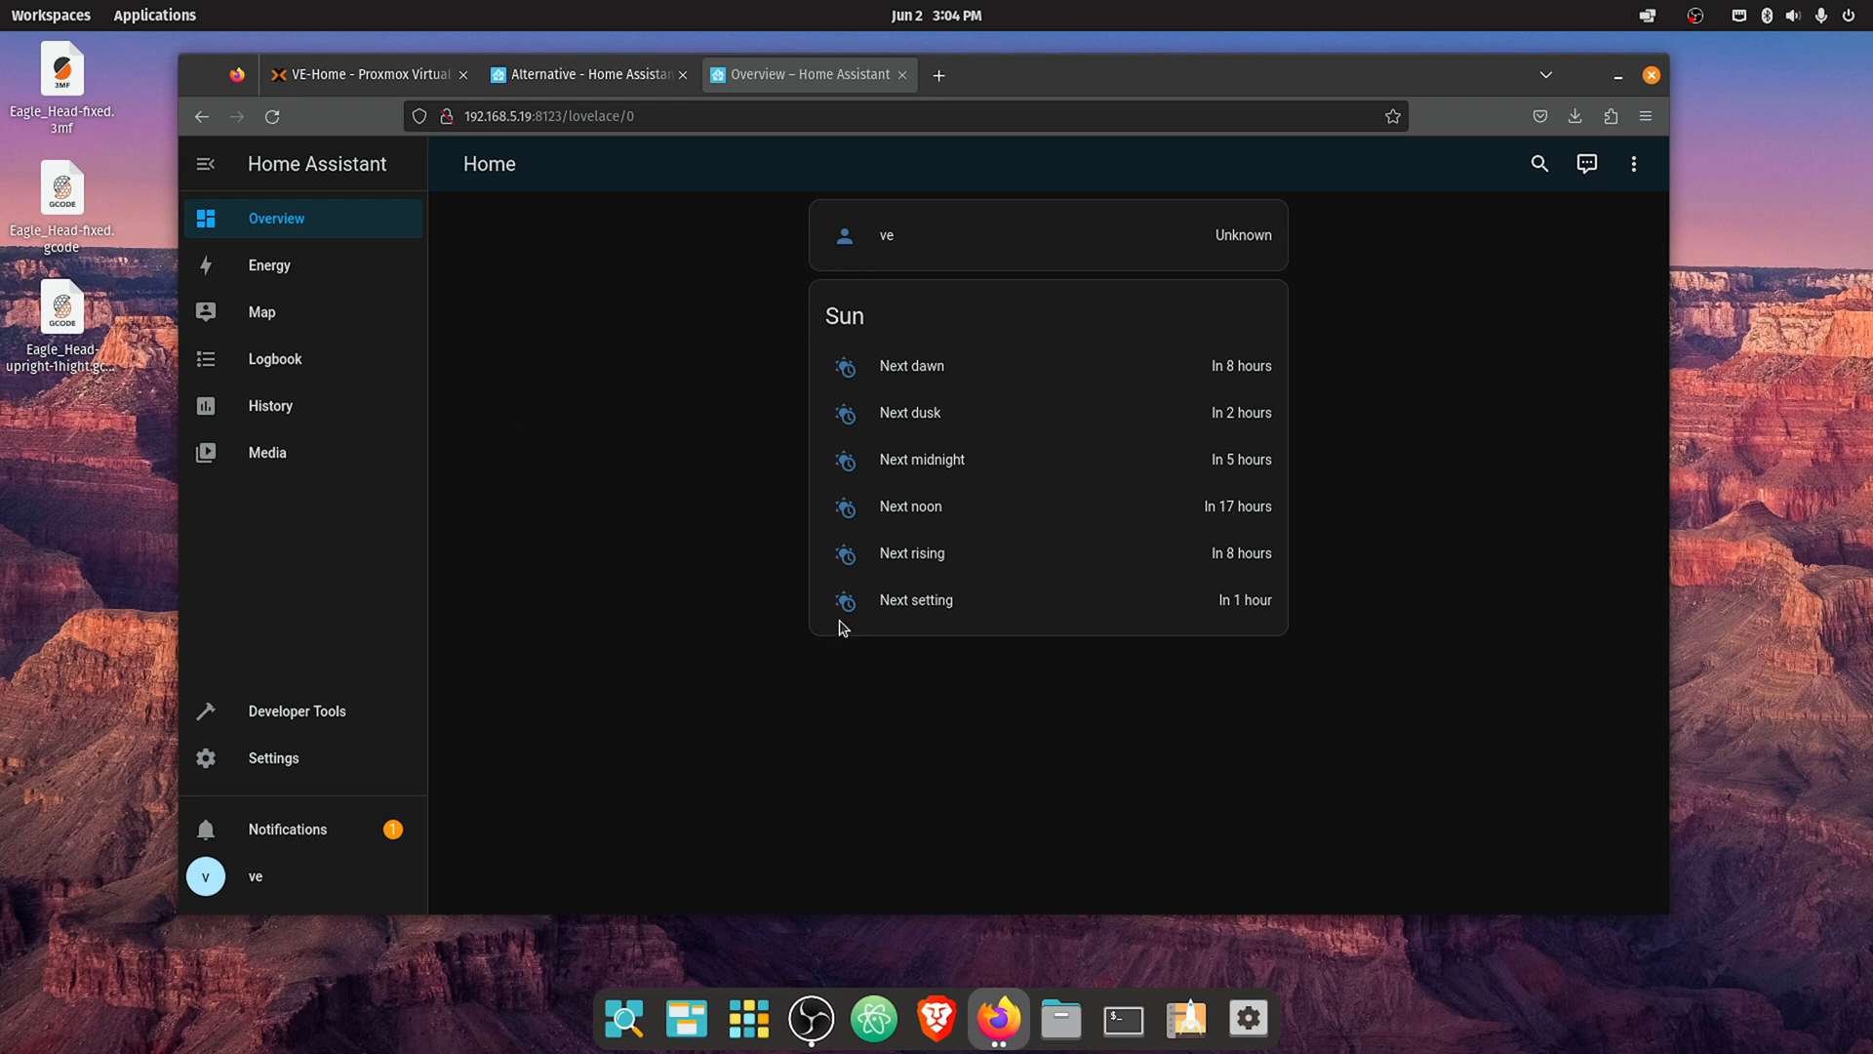
mouse_move(788, 628)
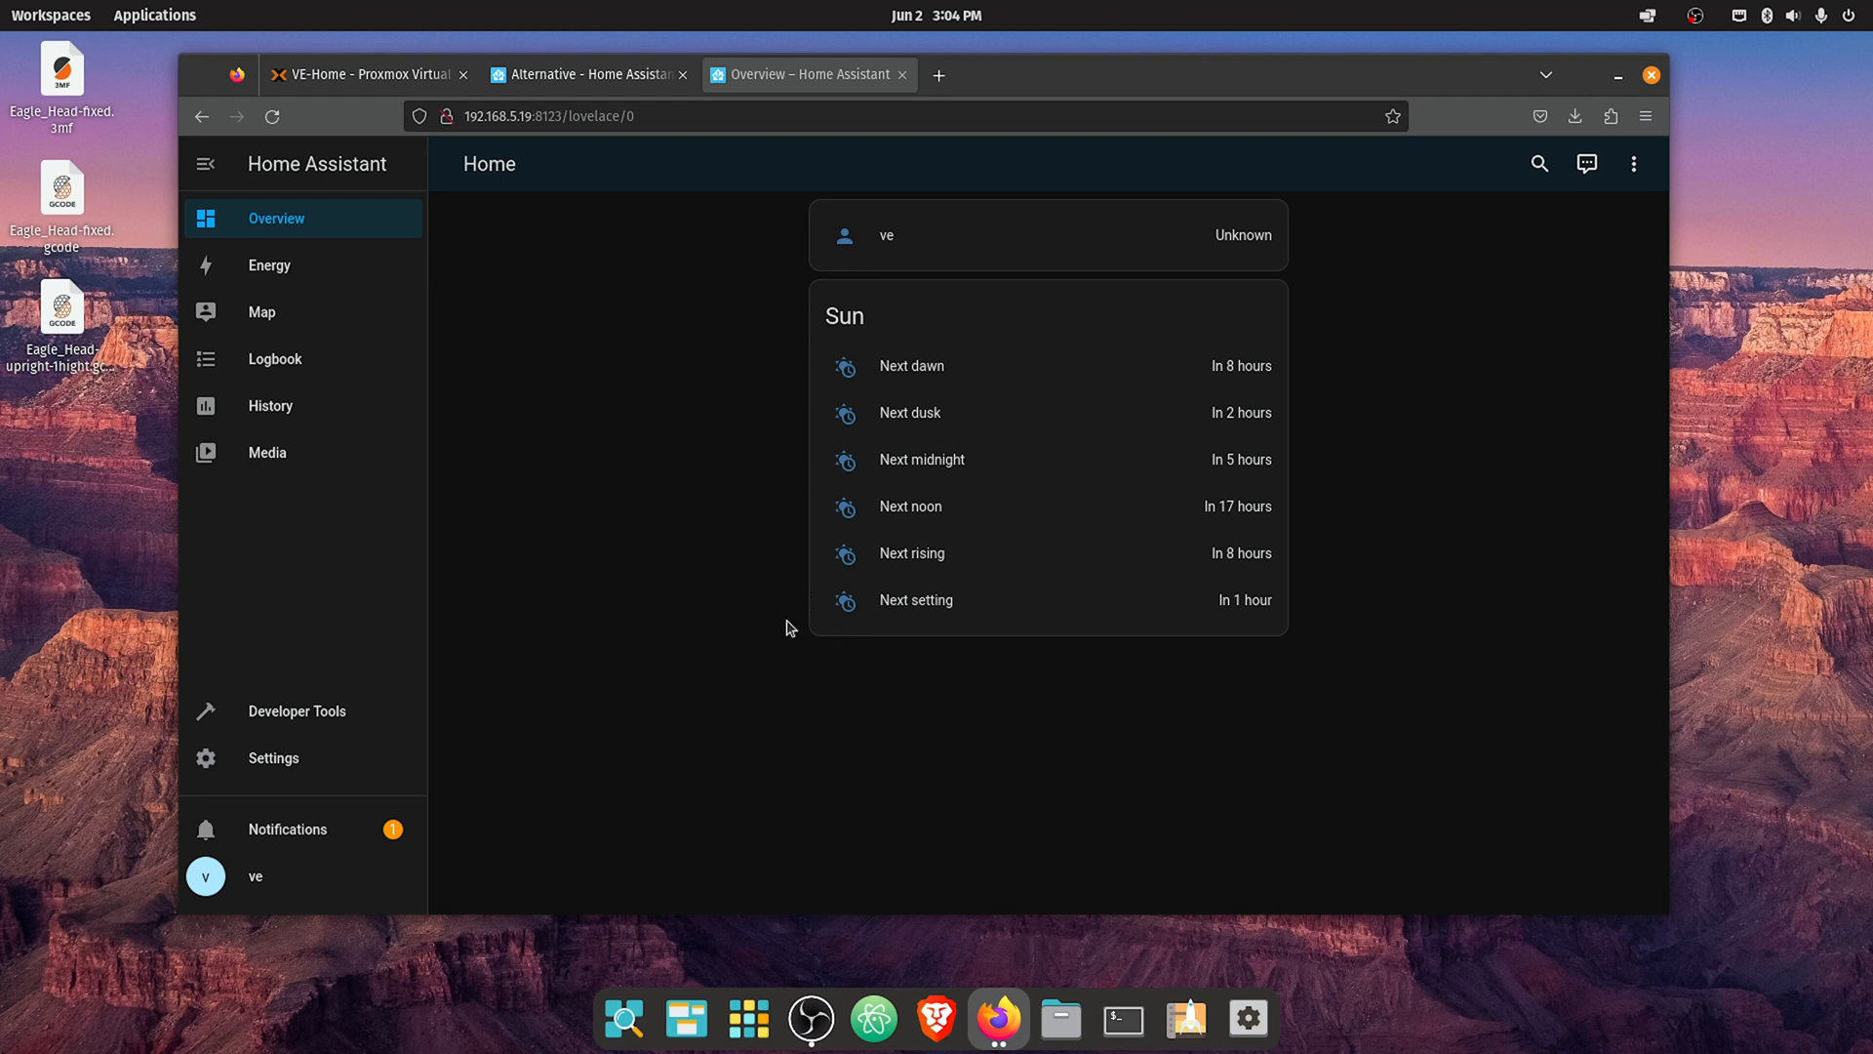
mouse_move(744, 605)
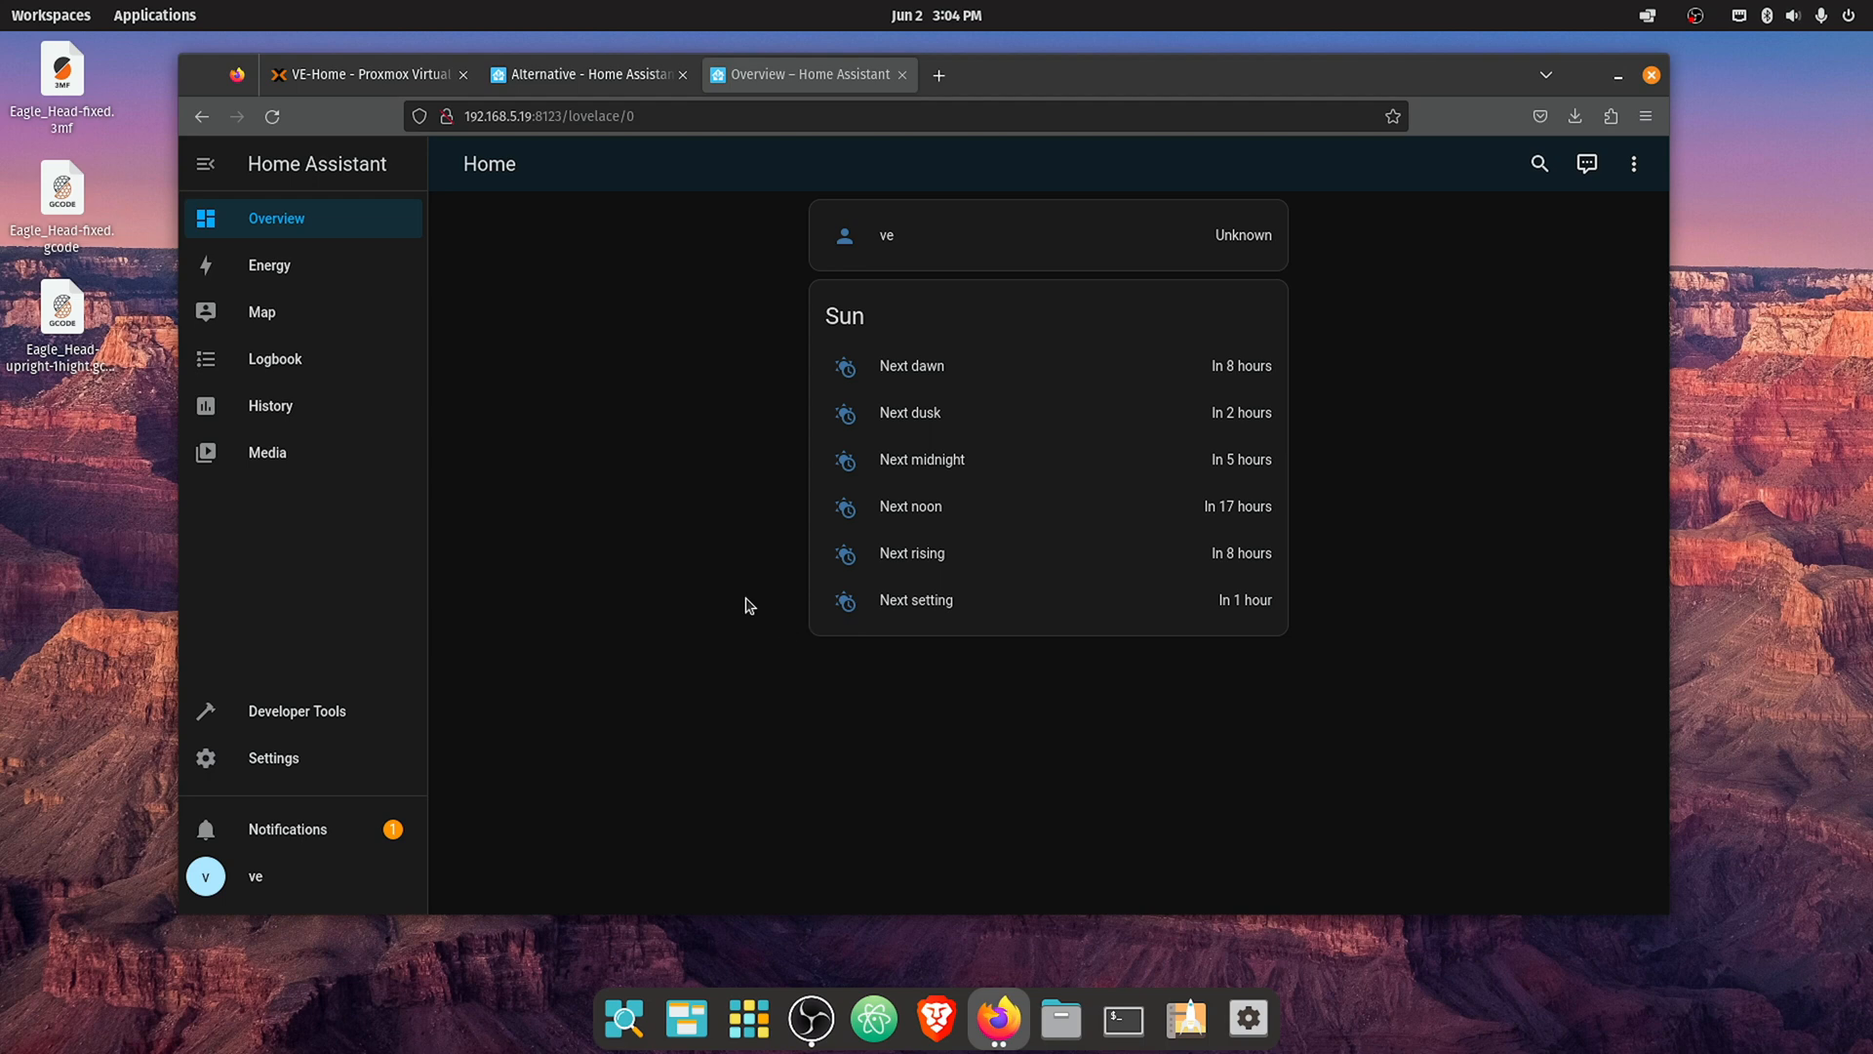